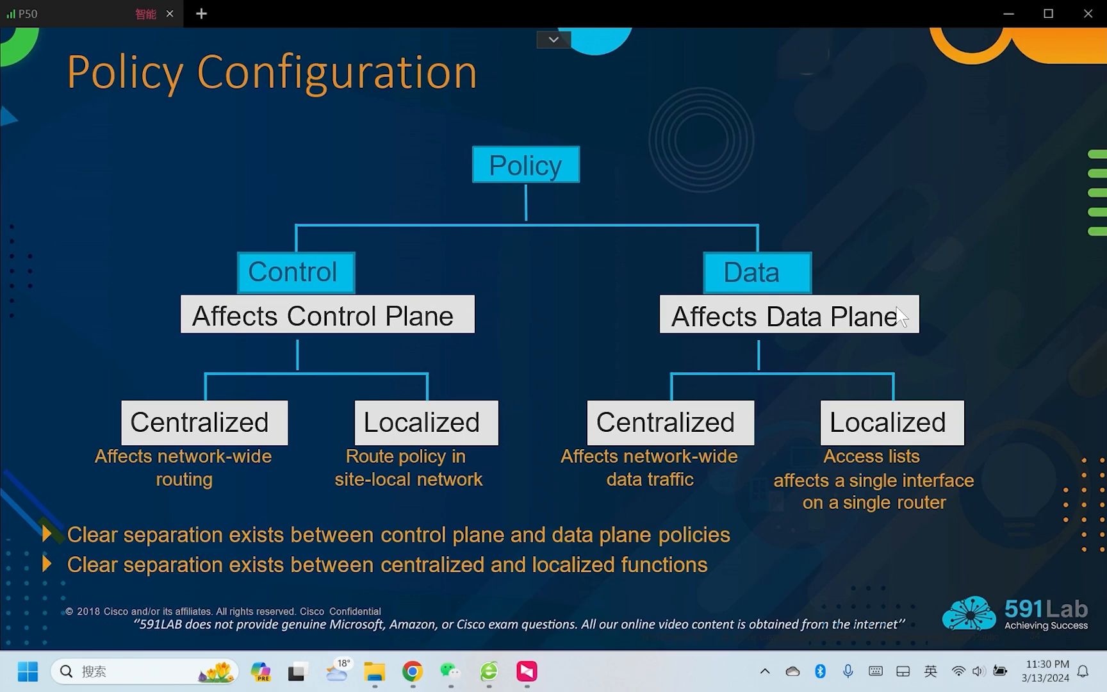
mouse_move(323, 286)
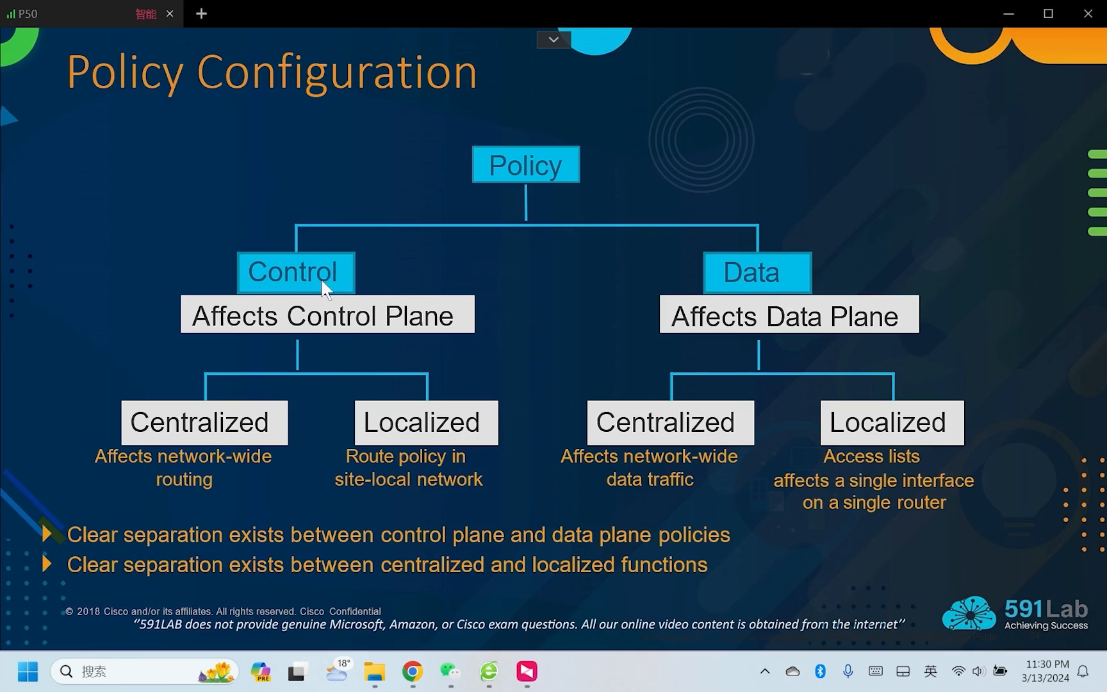
mouse_move(743, 296)
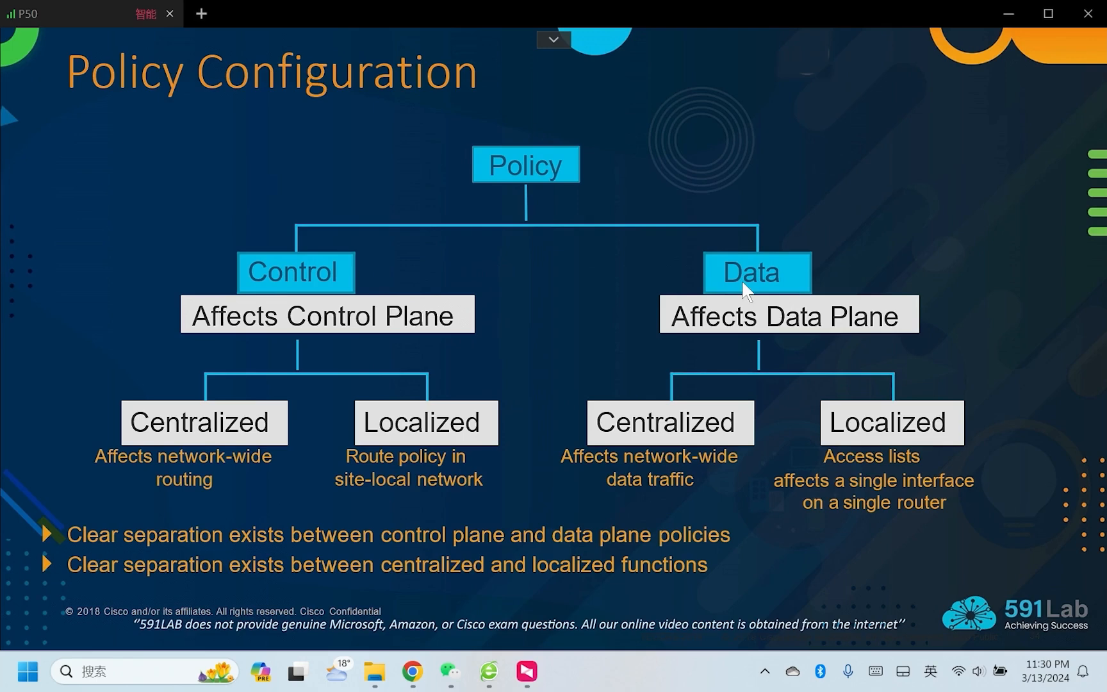
mouse_move(193, 442)
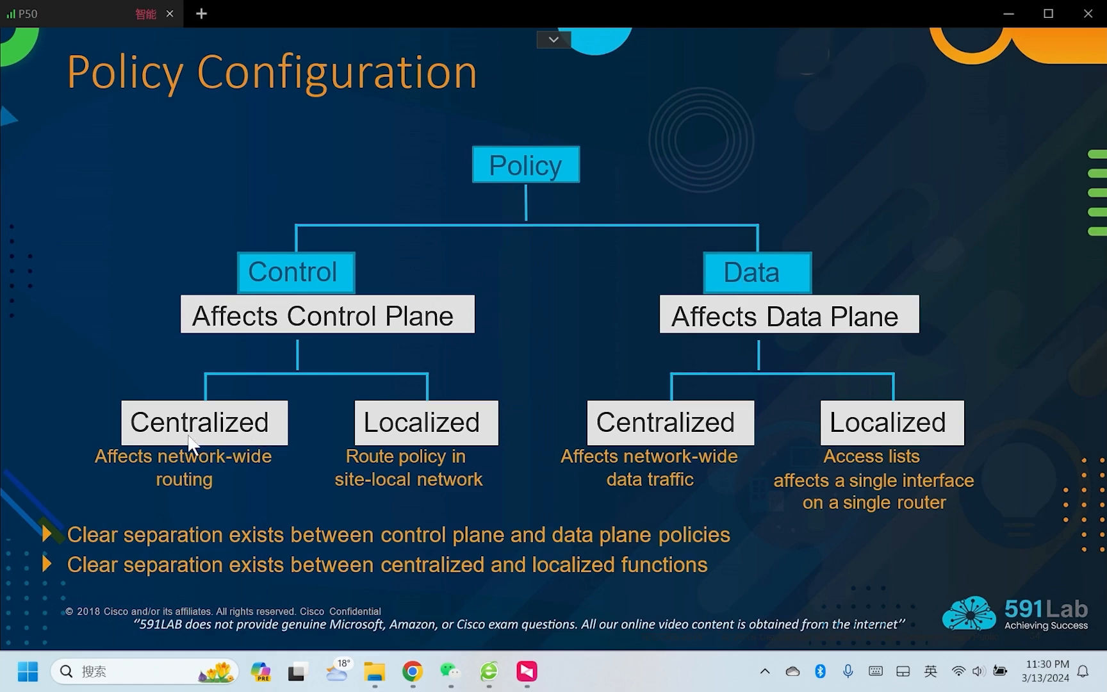
mouse_move(414, 443)
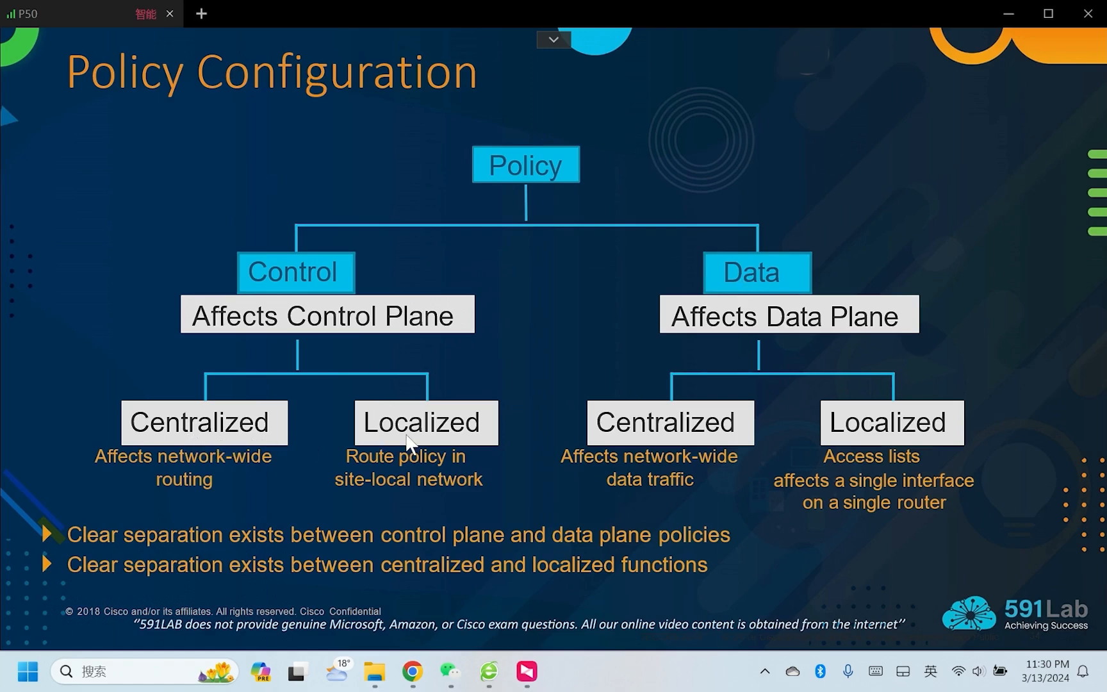
mouse_move(579, 494)
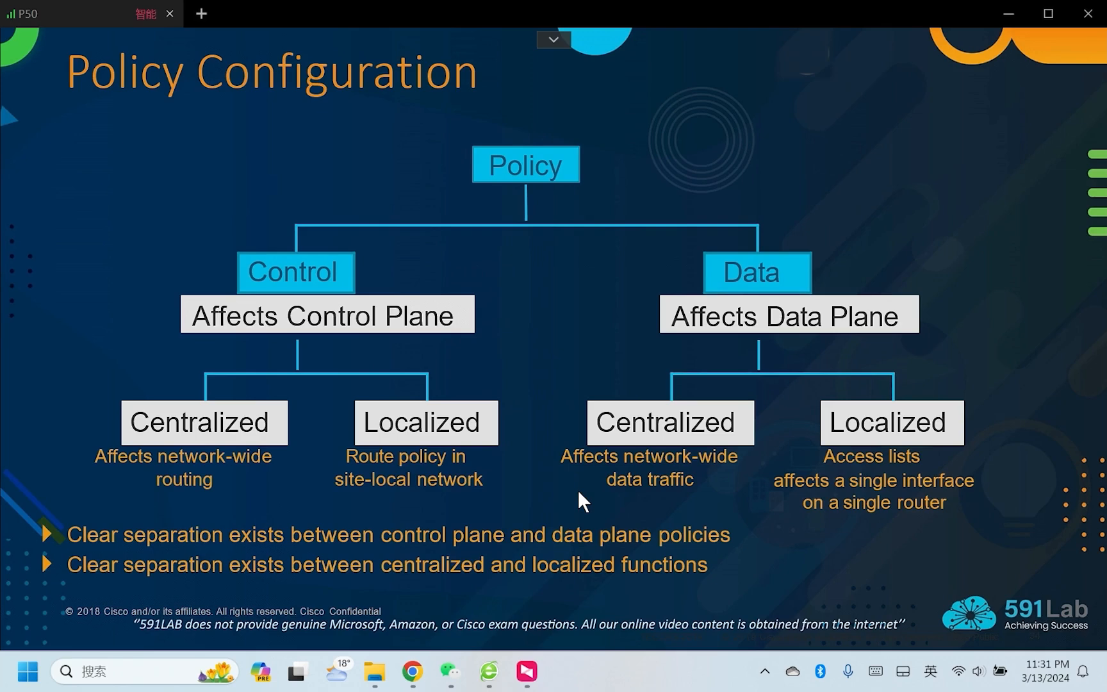
mouse_move(251, 494)
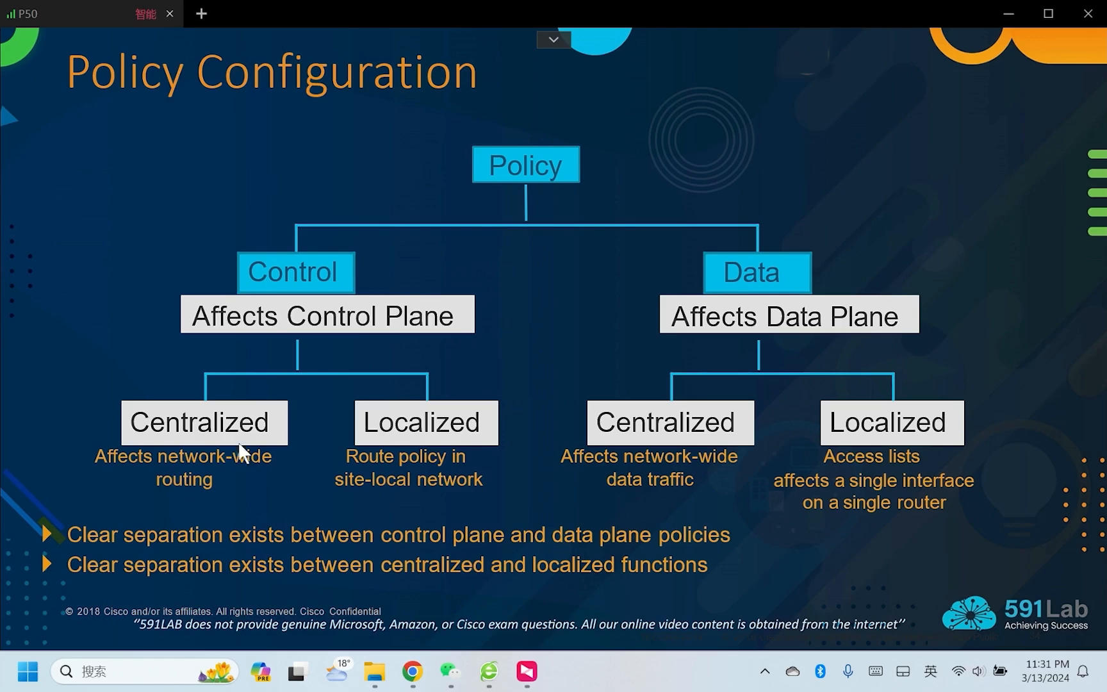
mouse_move(248, 448)
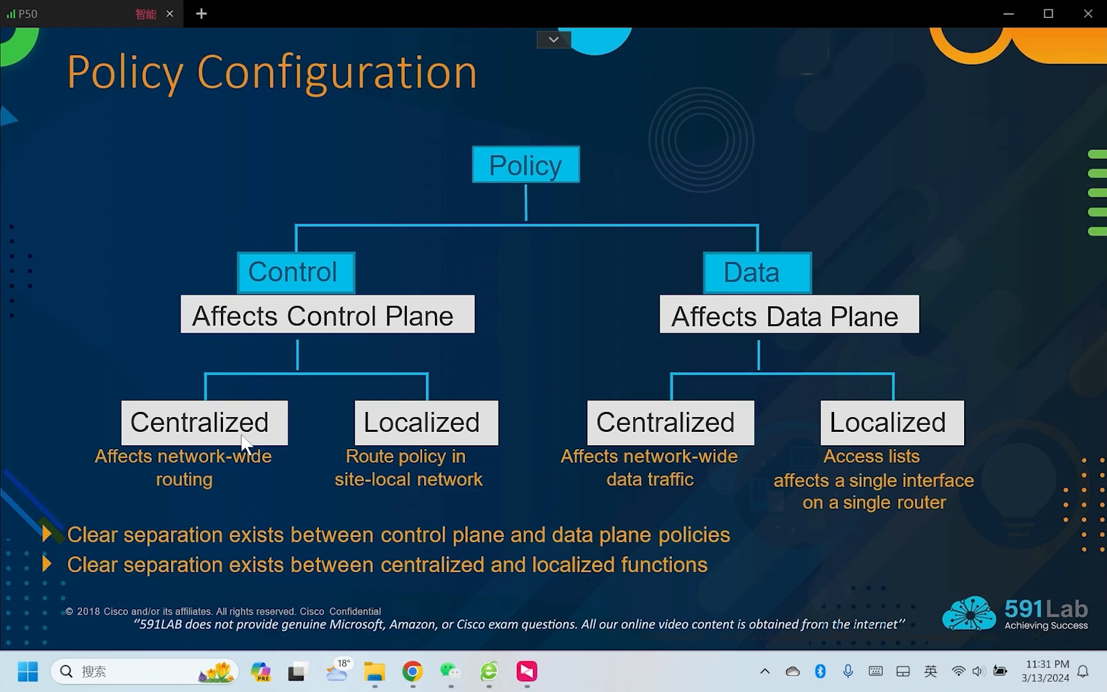
mouse_move(462, 501)
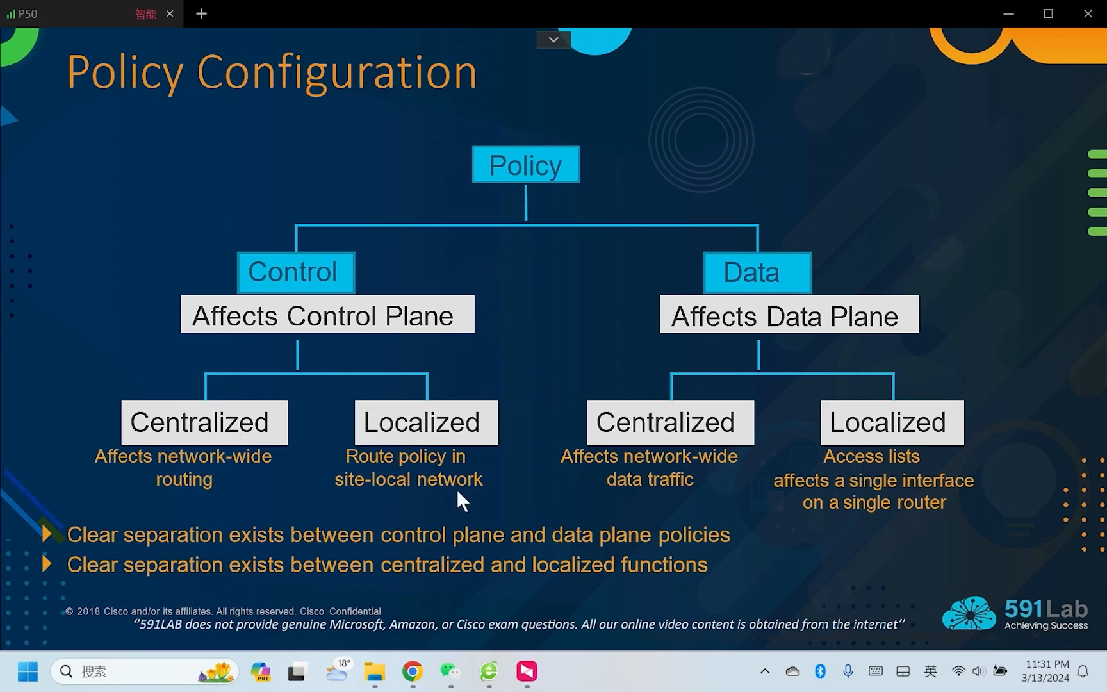
mouse_move(881, 476)
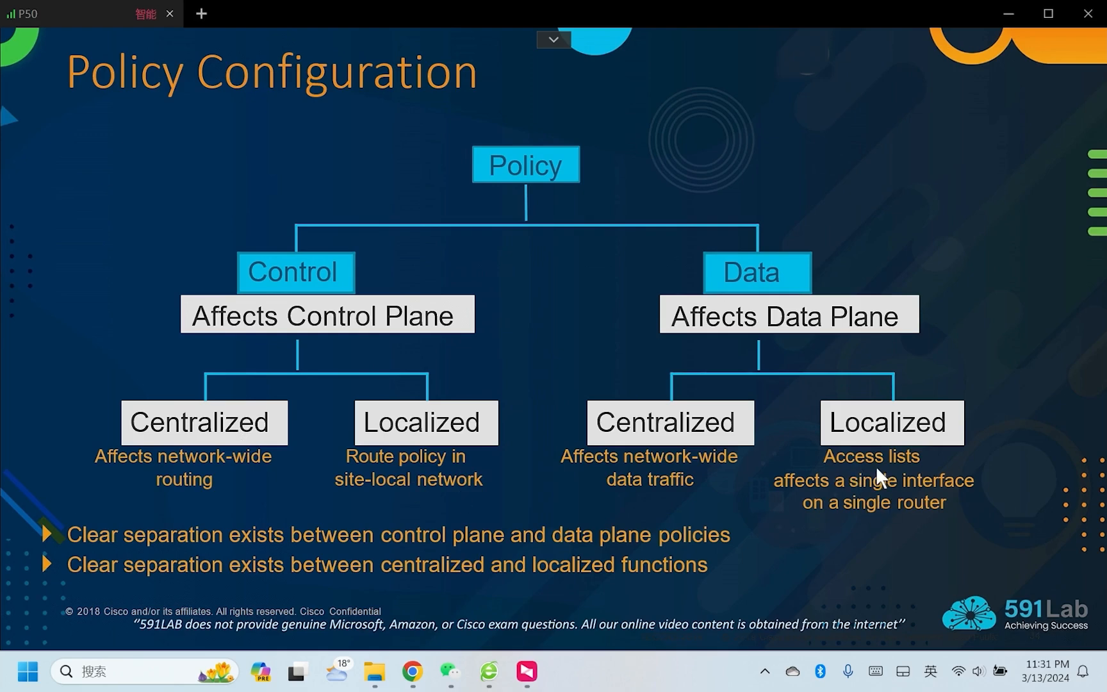
mouse_move(949, 476)
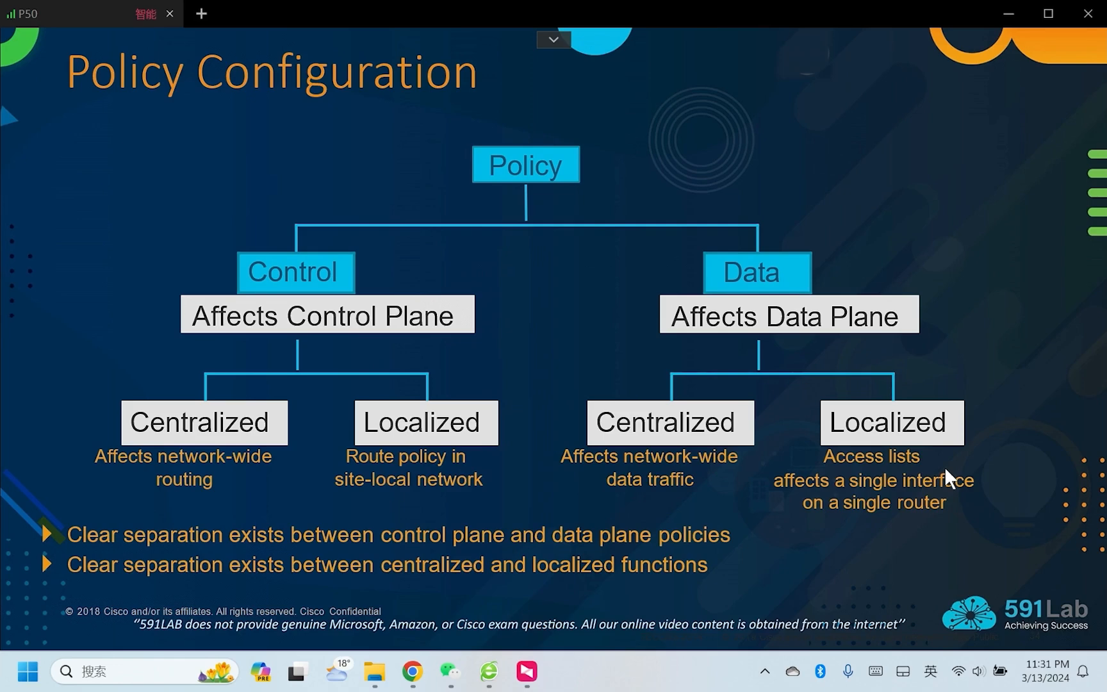
mouse_move(831, 450)
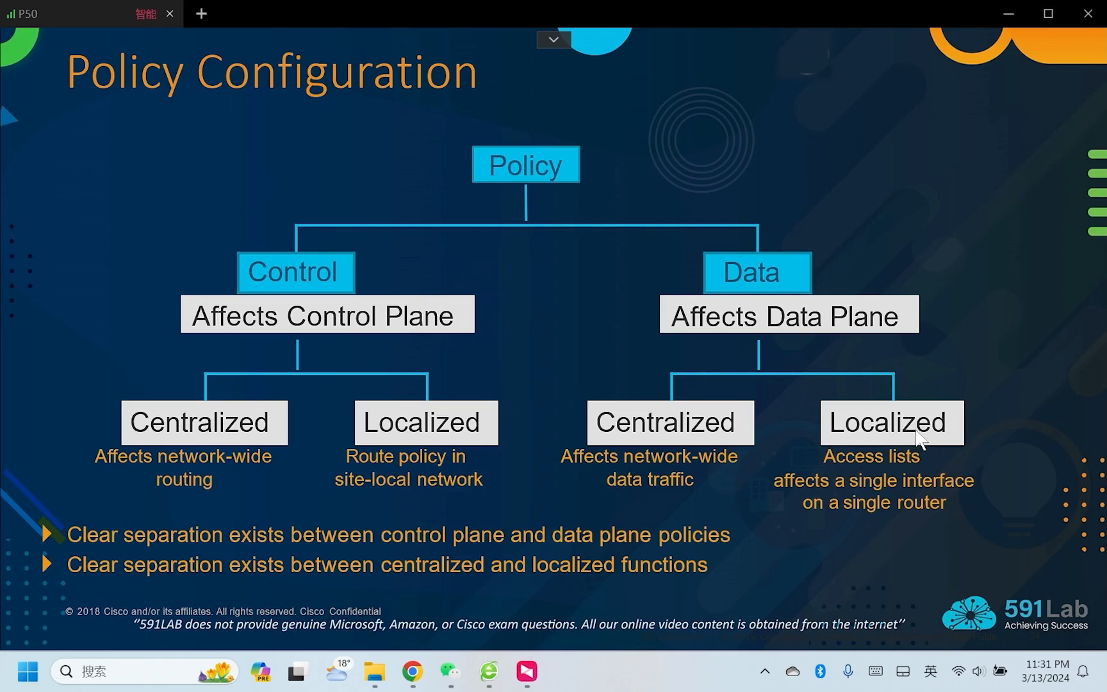
mouse_move(777, 280)
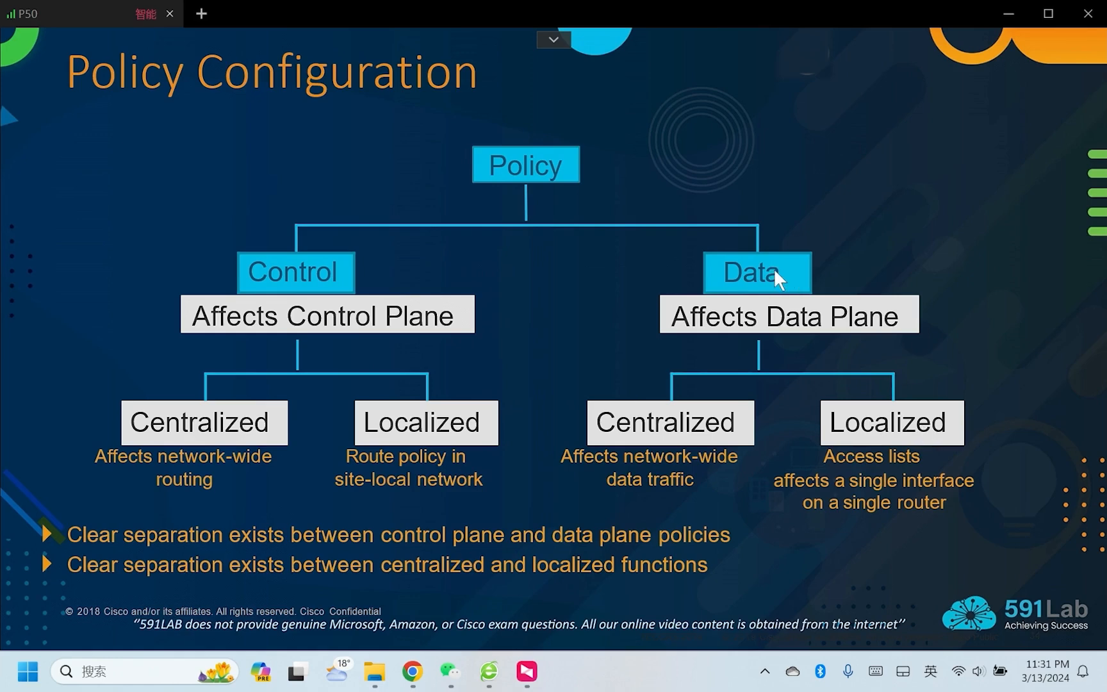
mouse_move(932, 463)
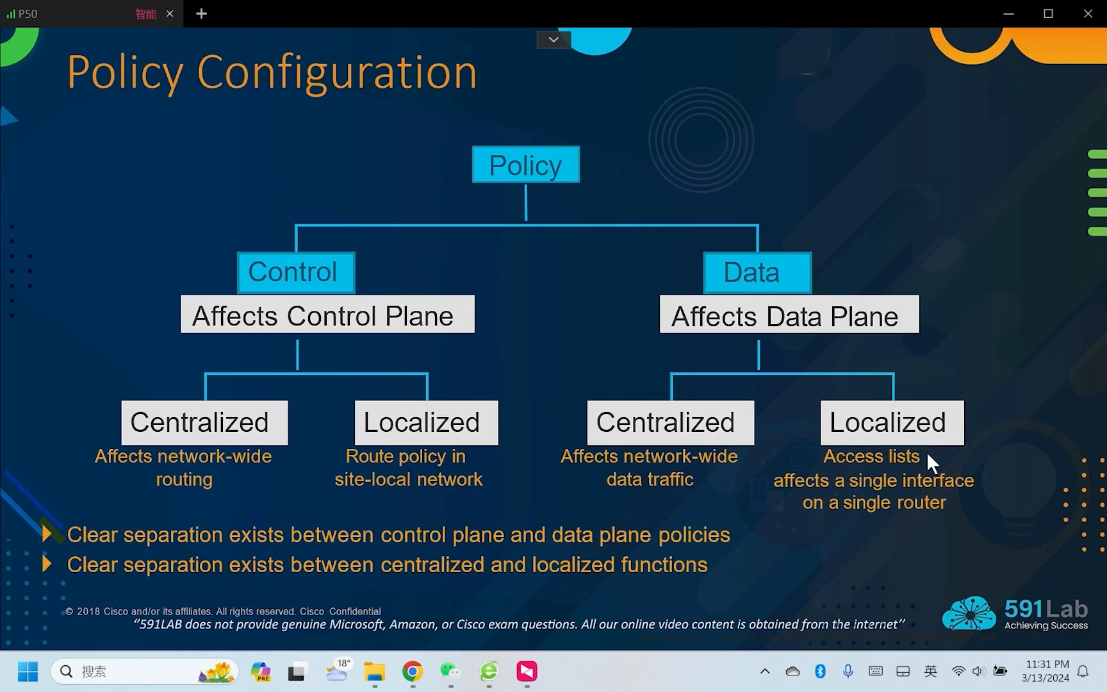
mouse_move(692, 441)
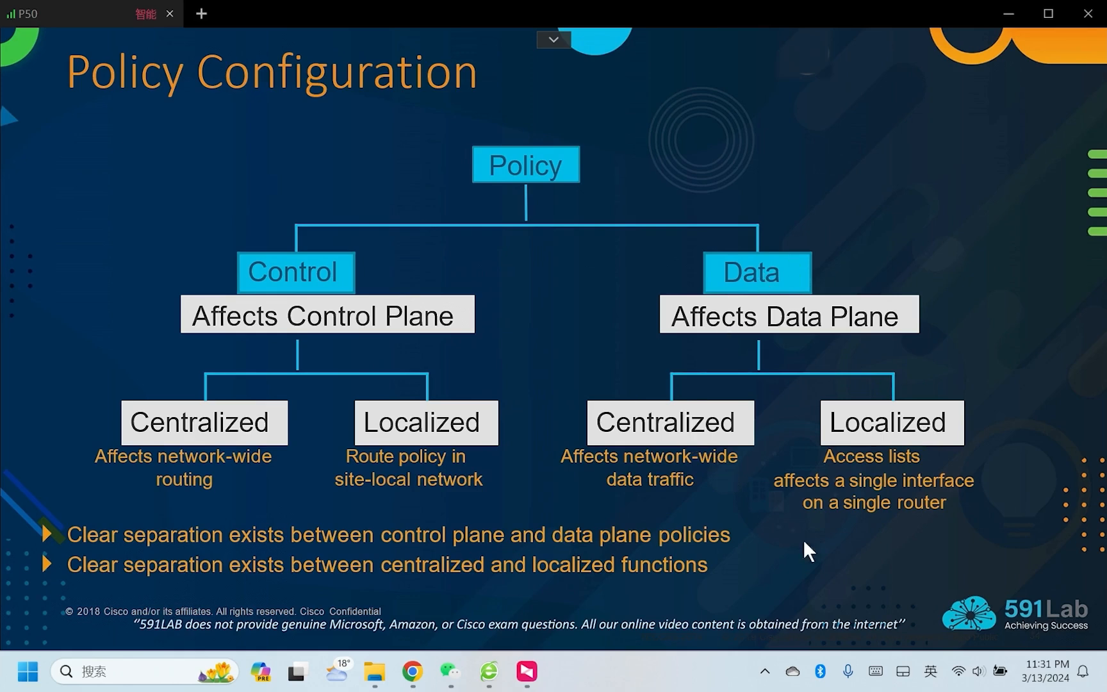
mouse_move(820, 578)
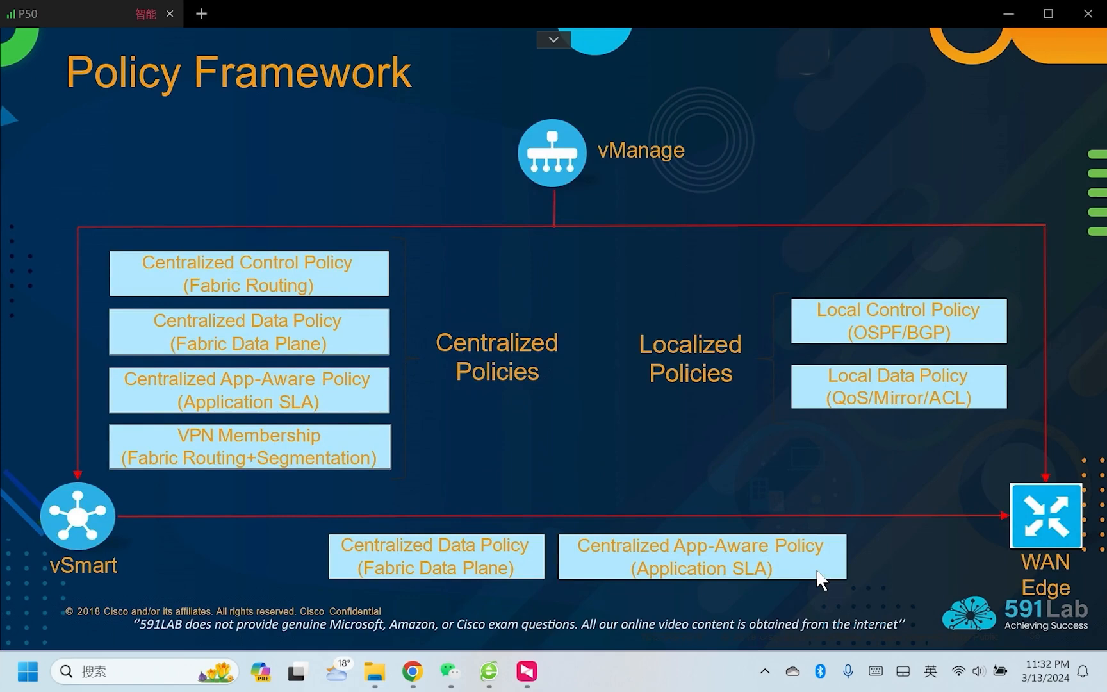
mouse_move(635, 201)
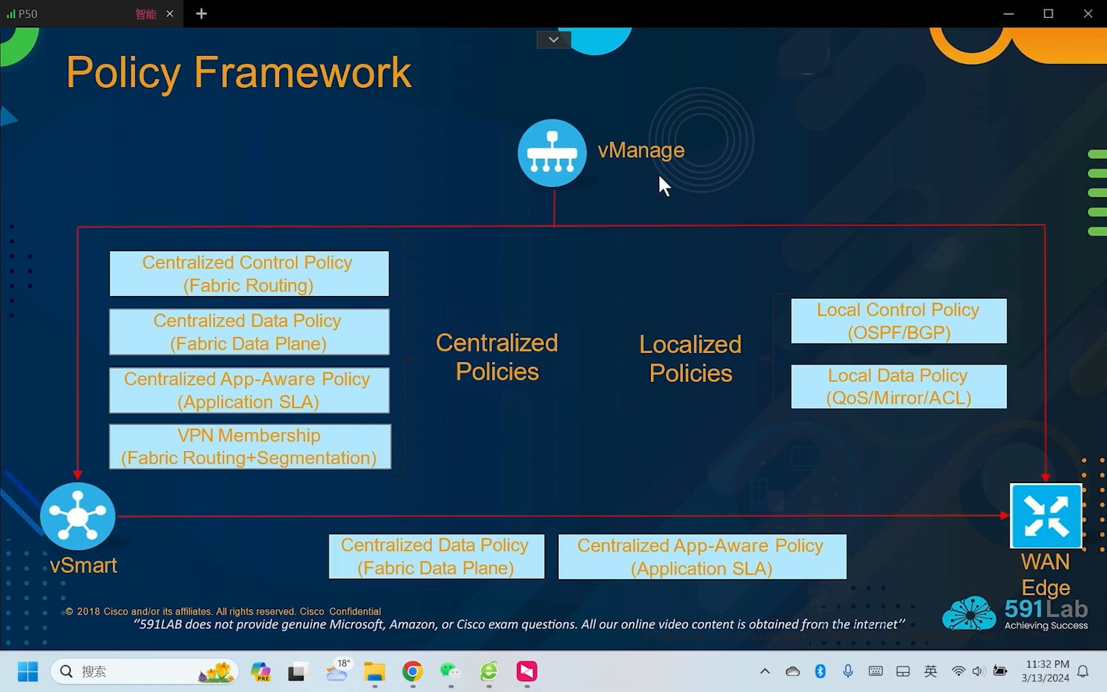
mouse_move(1084, 558)
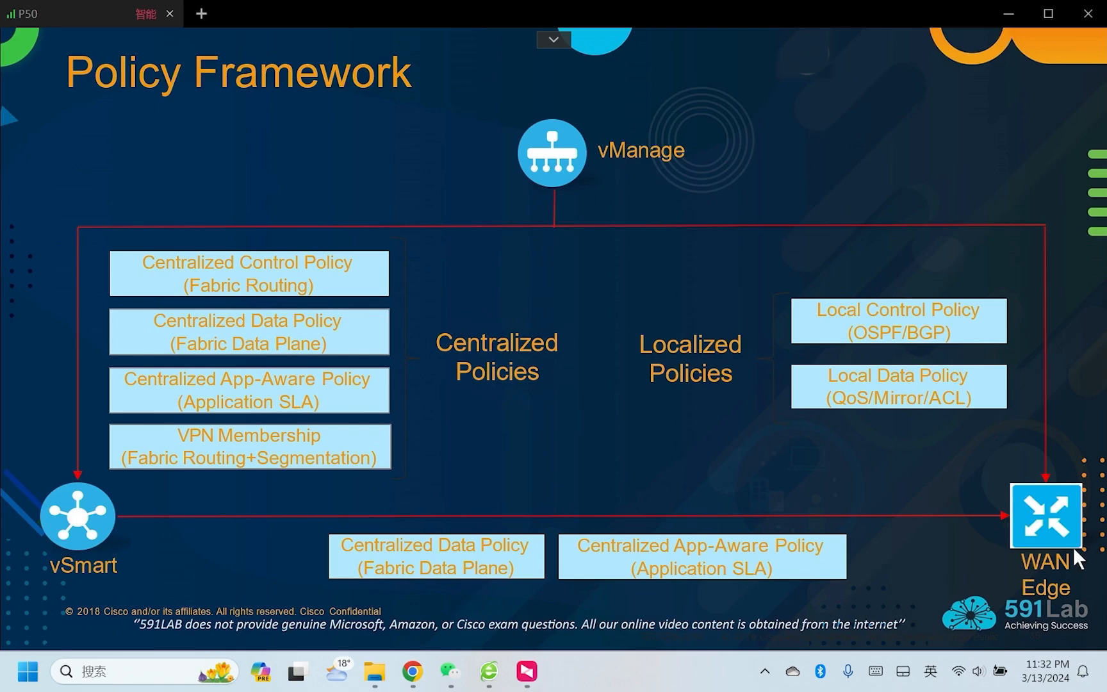
mouse_move(688, 362)
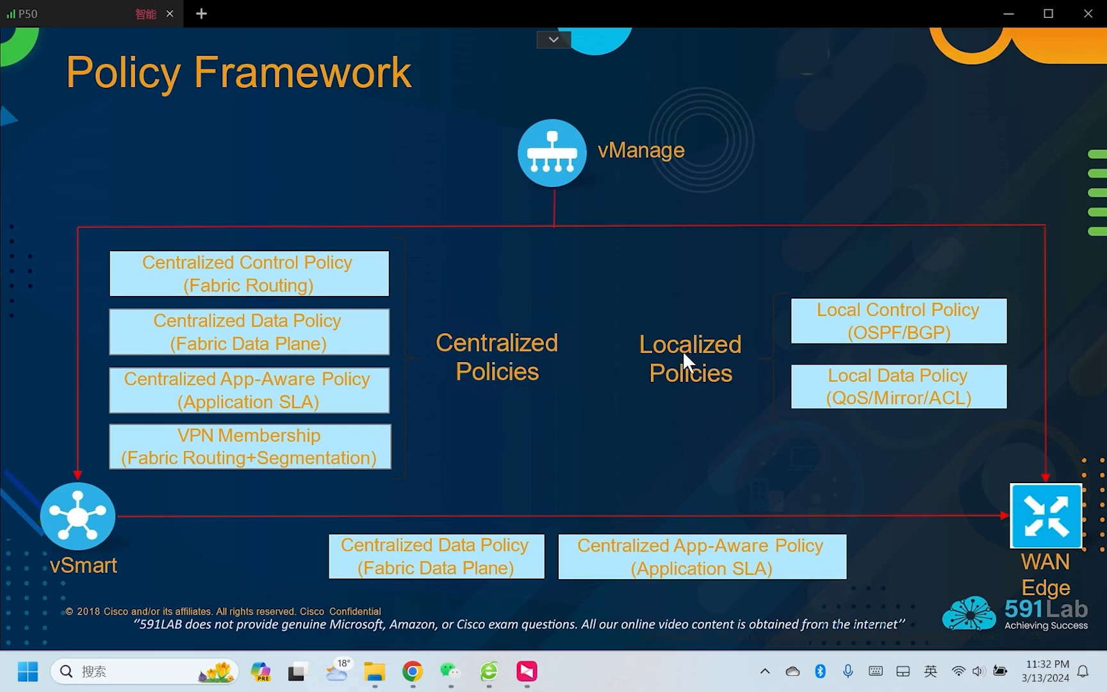
mouse_move(843, 353)
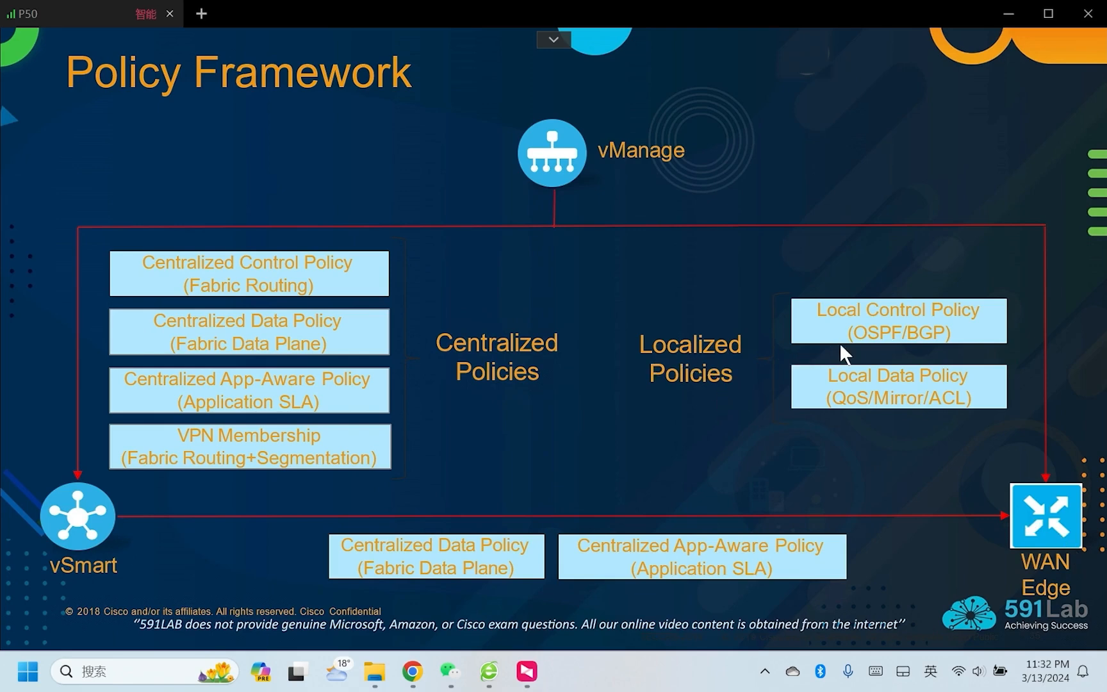
mouse_move(931, 353)
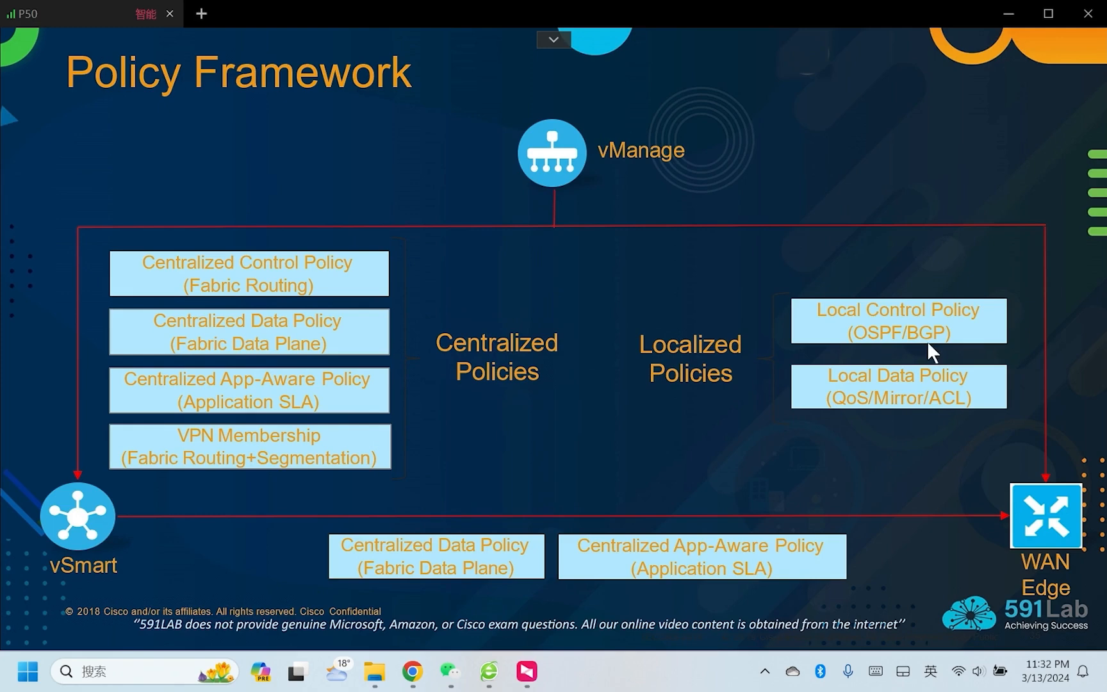
mouse_move(929, 350)
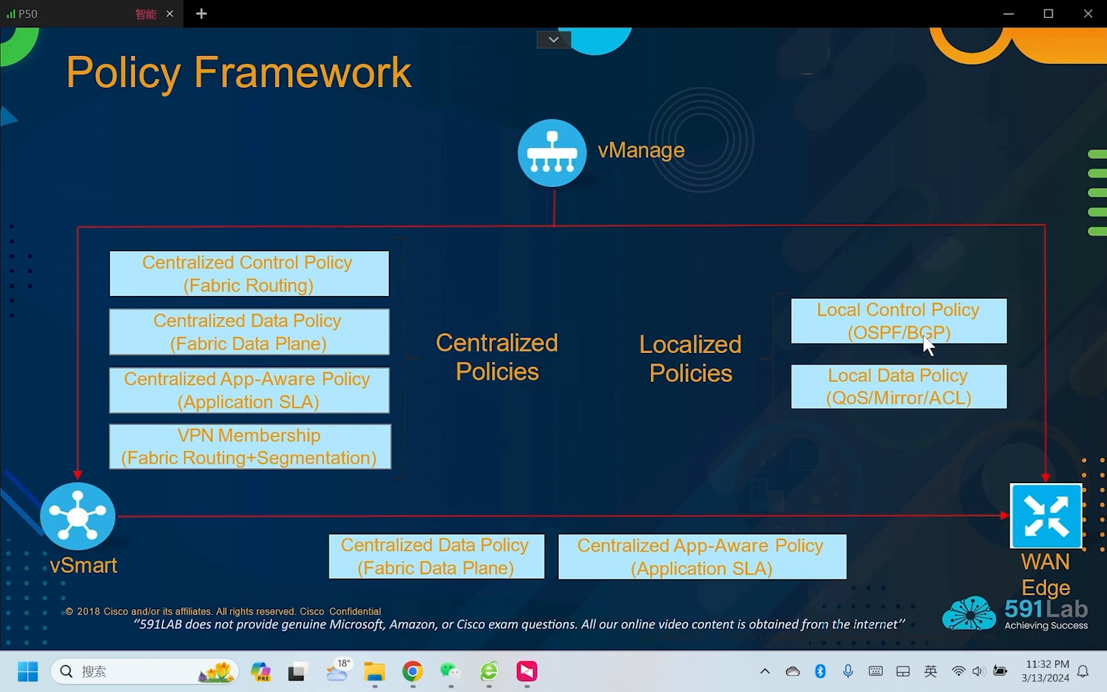
mouse_move(711, 200)
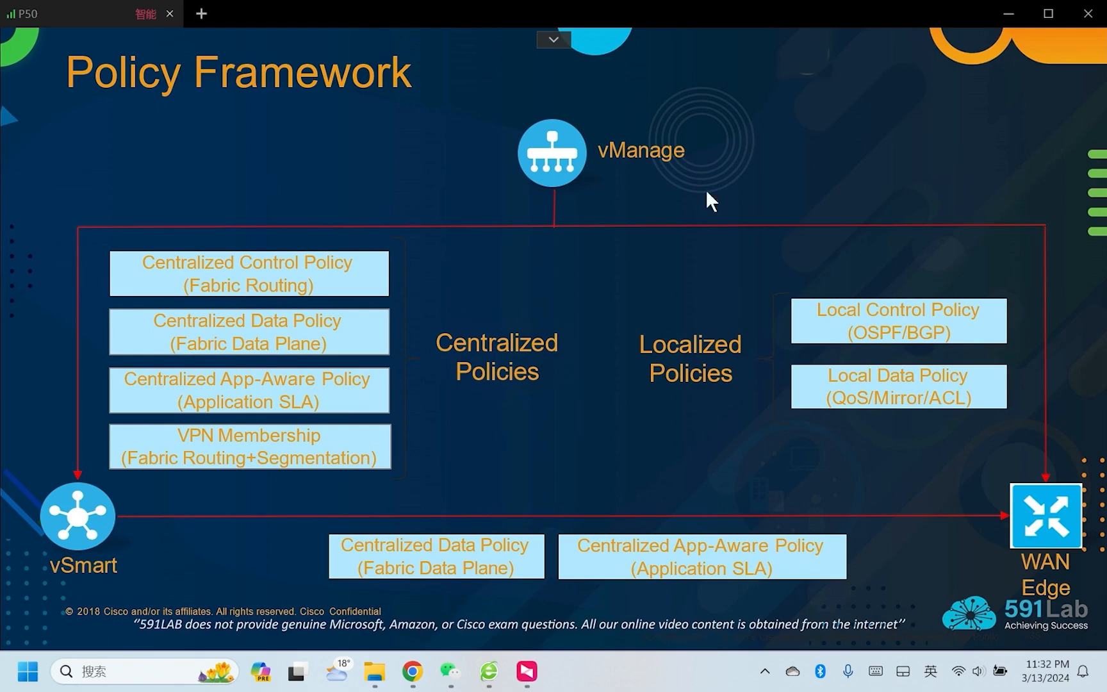
mouse_move(1068, 530)
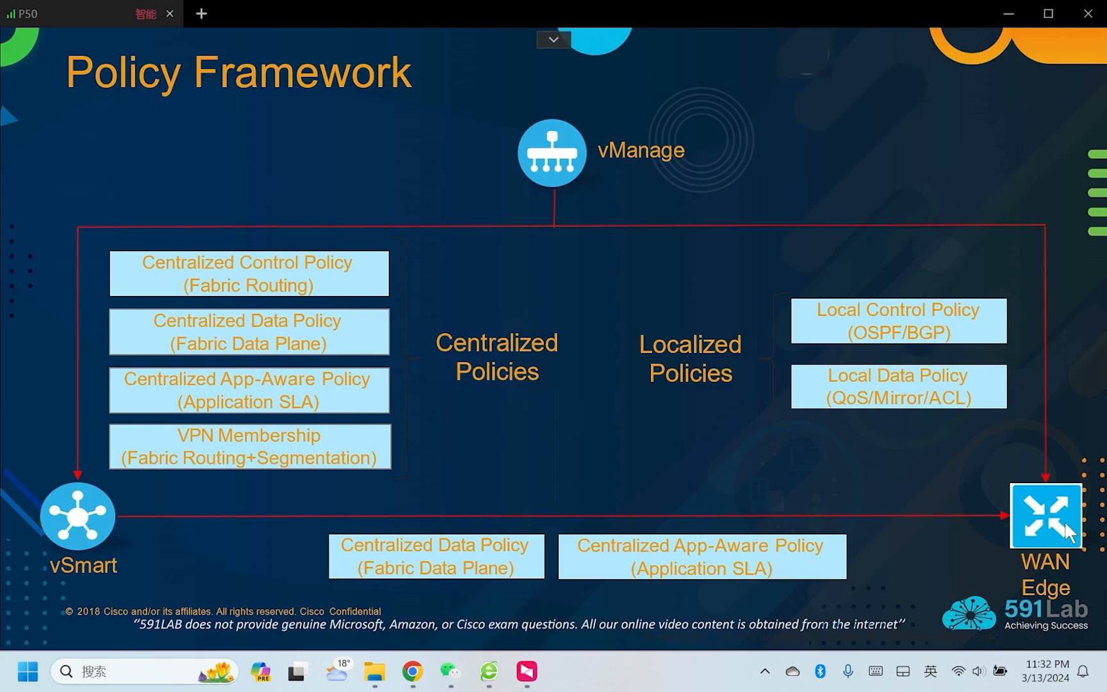
mouse_move(1062, 547)
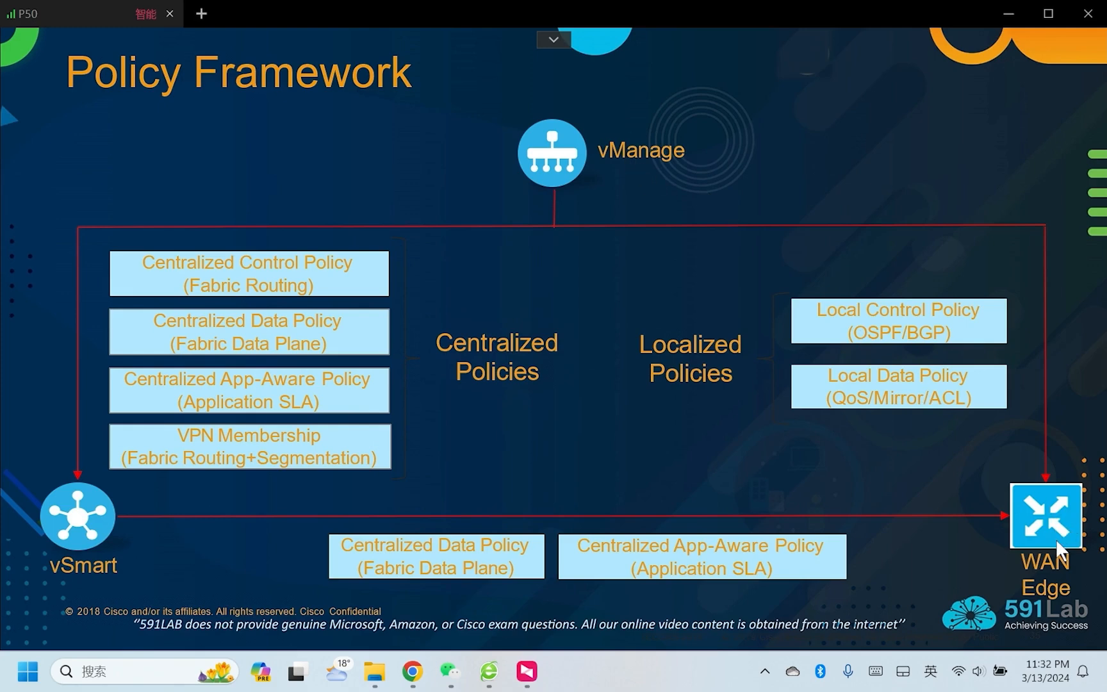
mouse_move(351, 485)
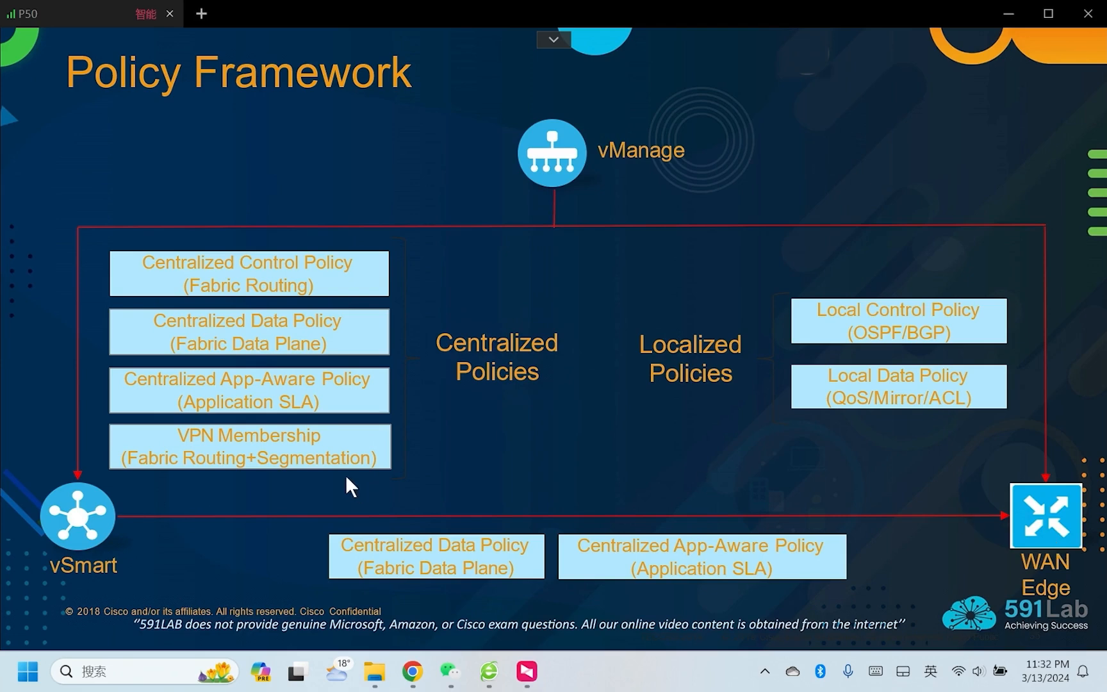
mouse_move(239, 461)
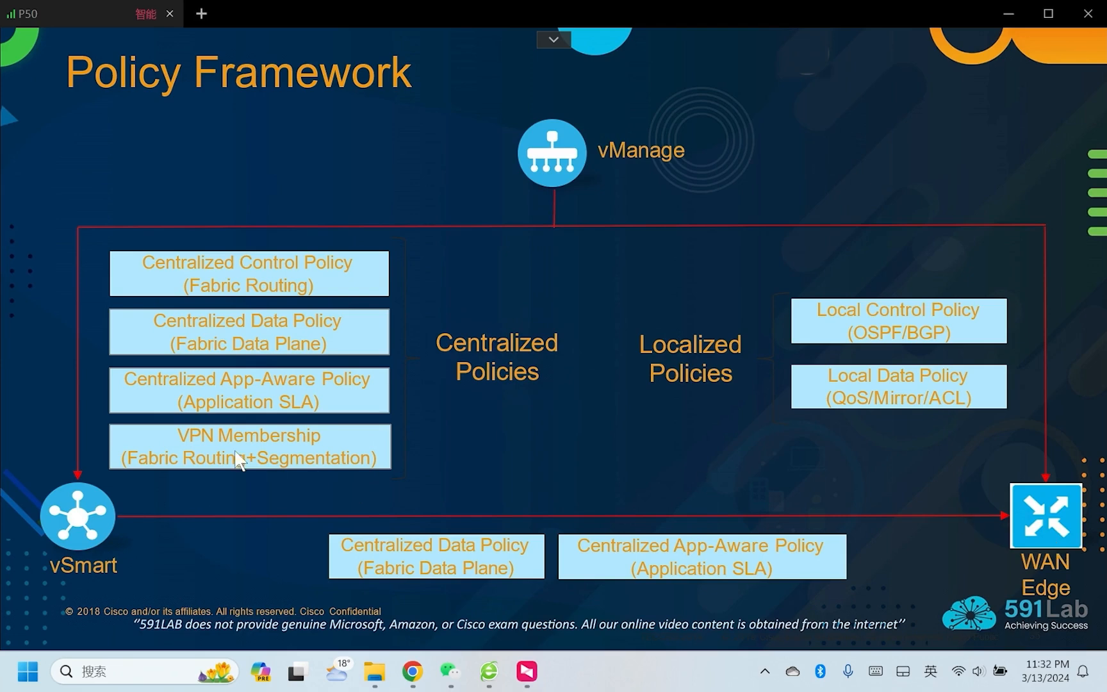
mouse_move(245, 452)
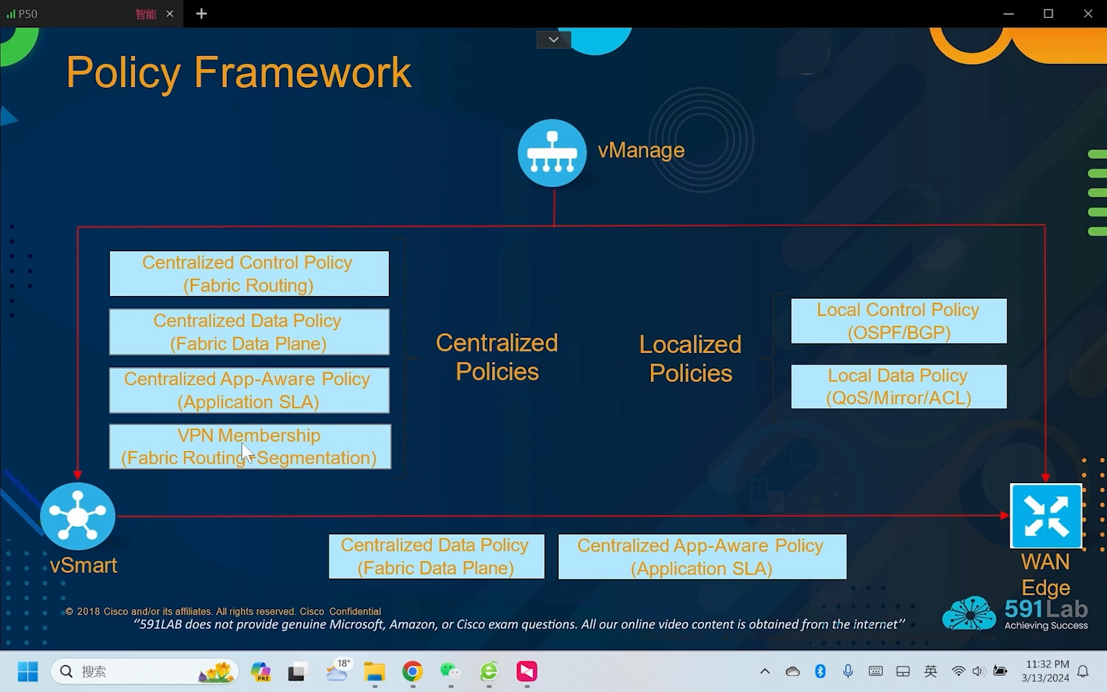
mouse_move(335, 283)
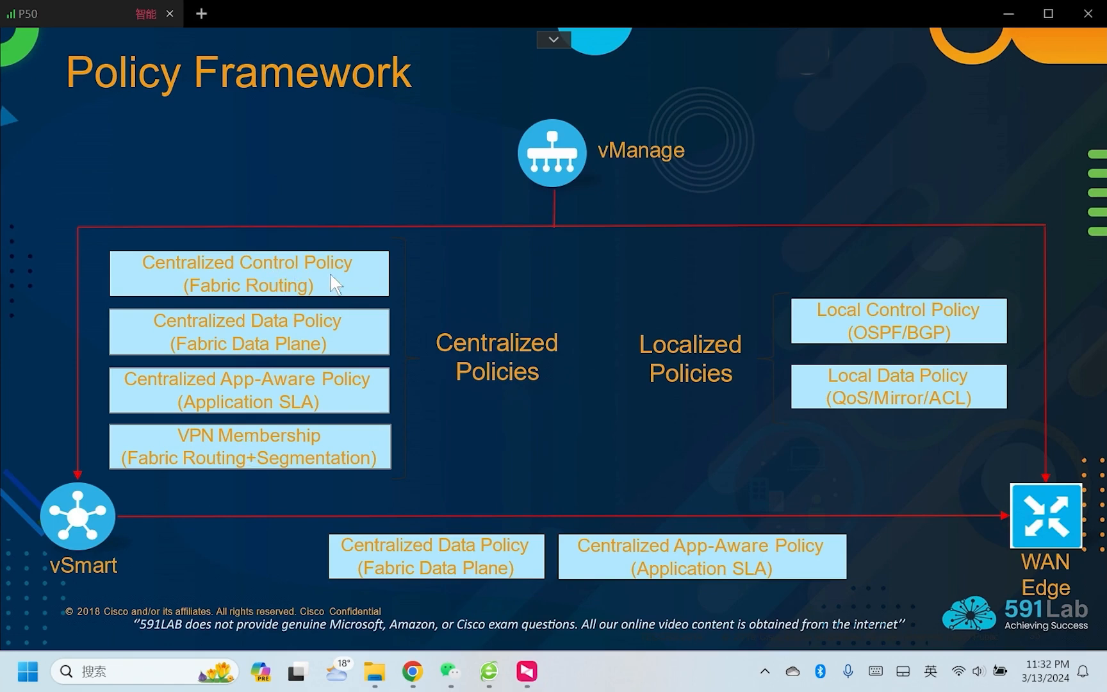
mouse_move(576, 161)
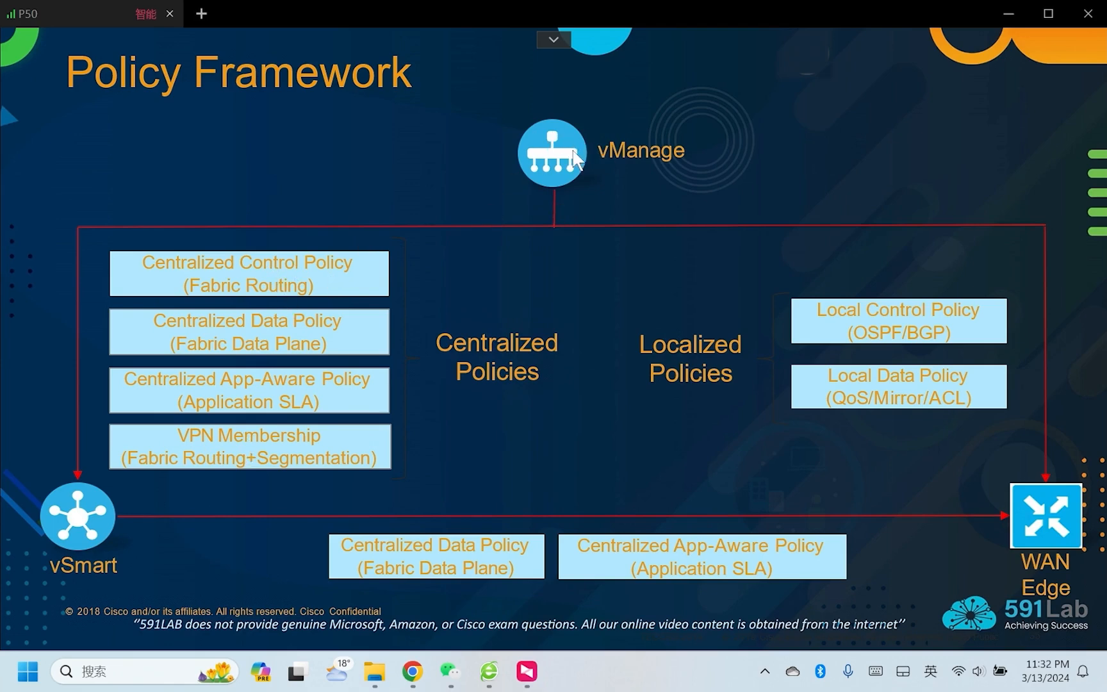
mouse_move(84, 512)
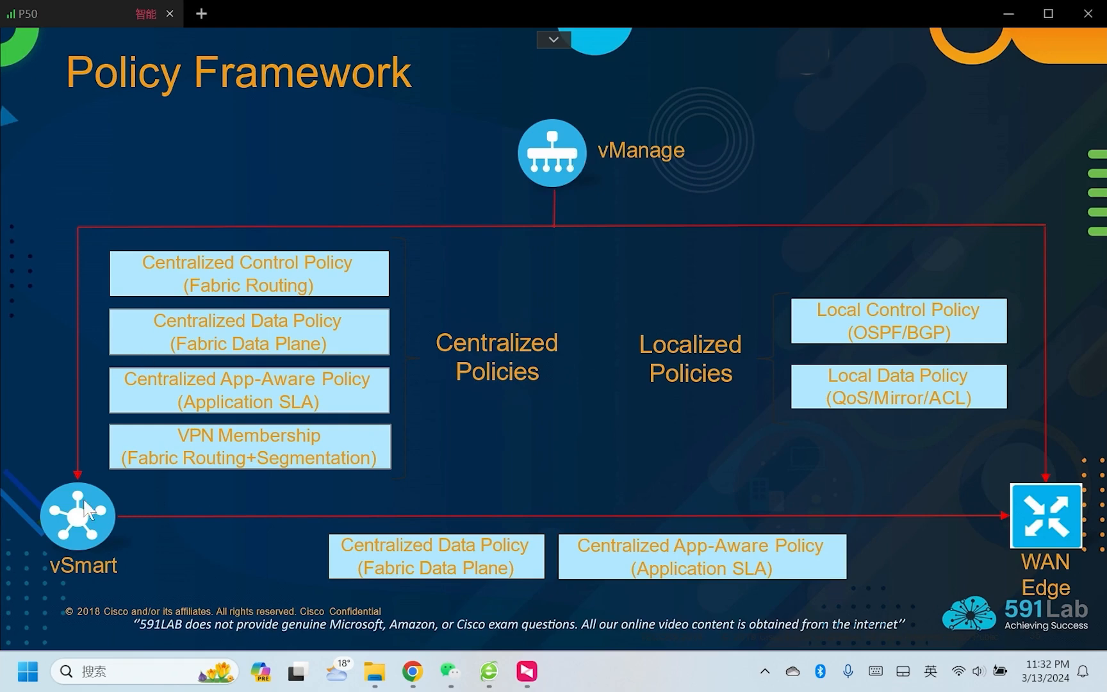
Pick an annotation pen and draw a red OMP arrow below vSmart on the Policy Framework slide.
right_click(85, 507)
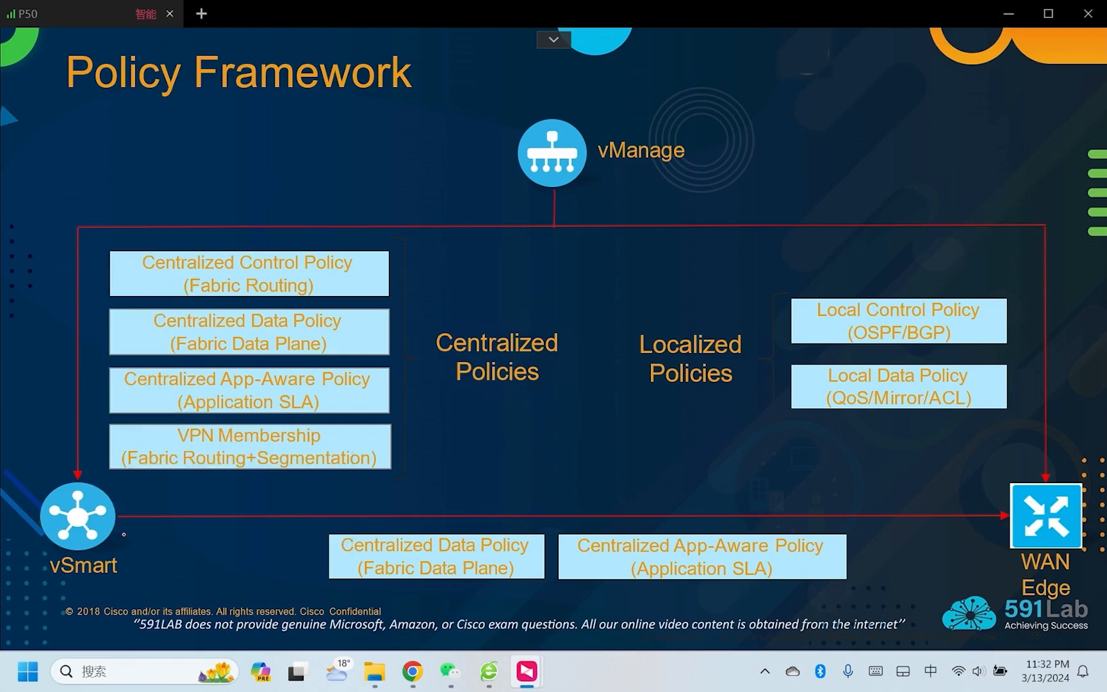
left_click_drag(119, 532, 164, 579)
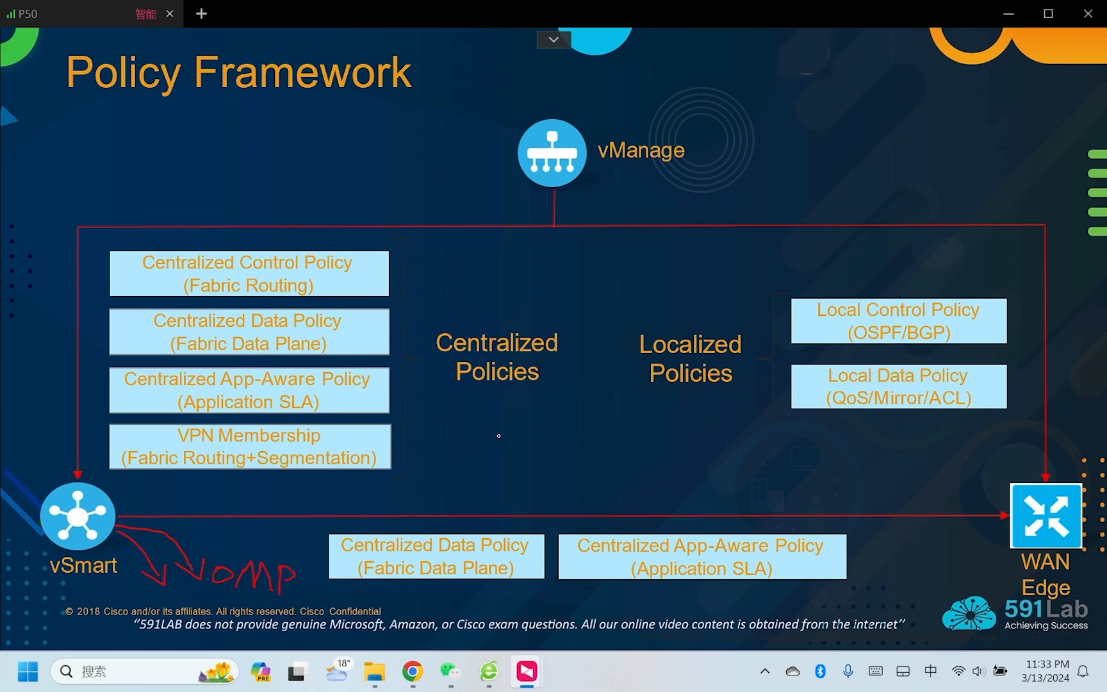
mouse_move(503, 436)
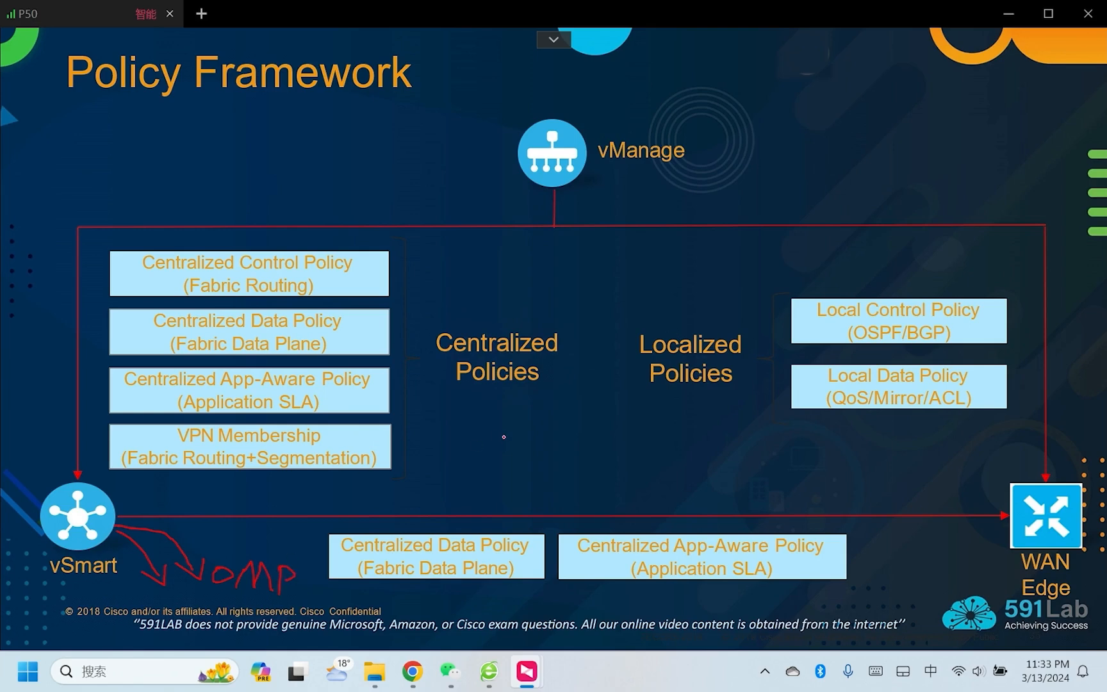
mouse_move(913, 568)
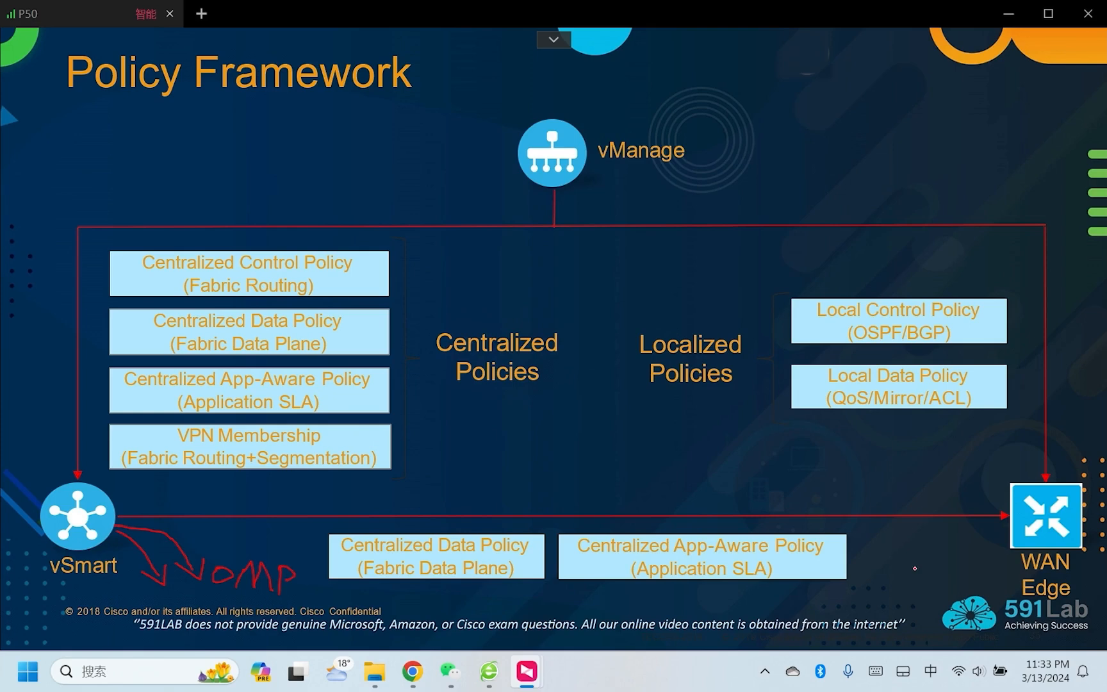
mouse_move(175, 365)
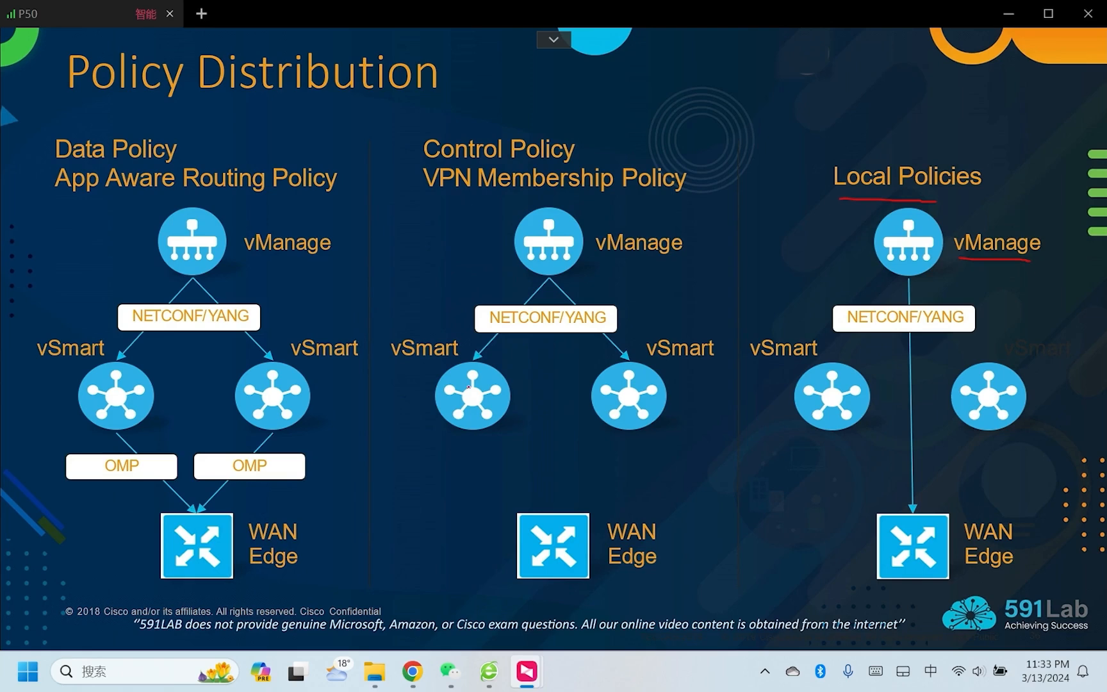
mouse_move(429, 385)
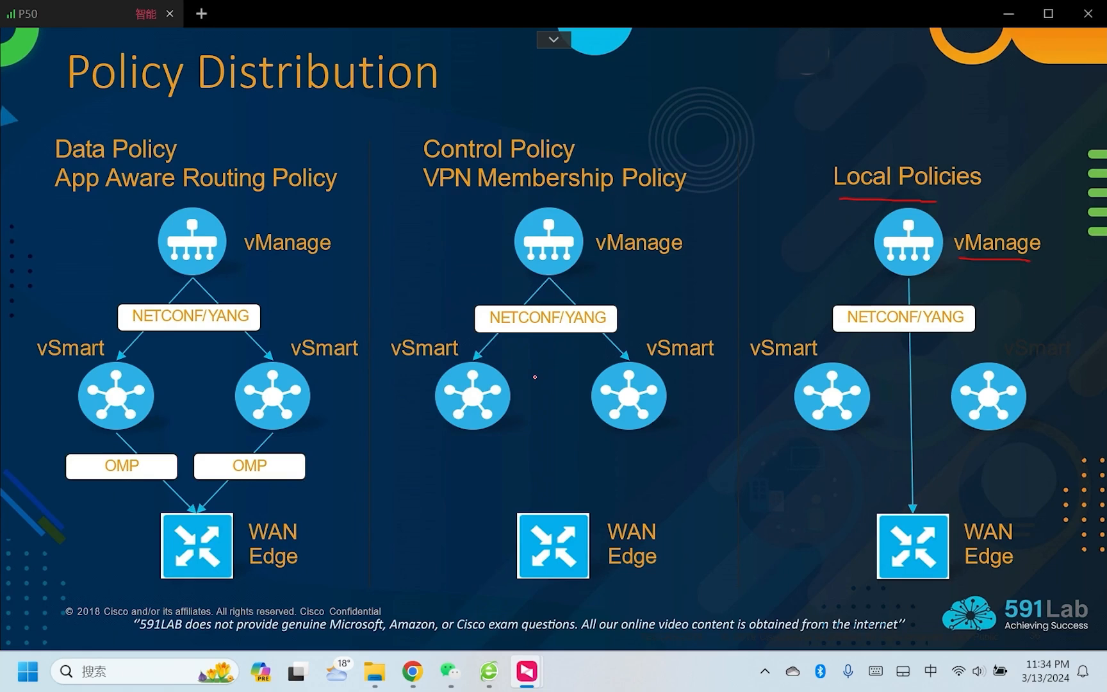
mouse_move(479, 447)
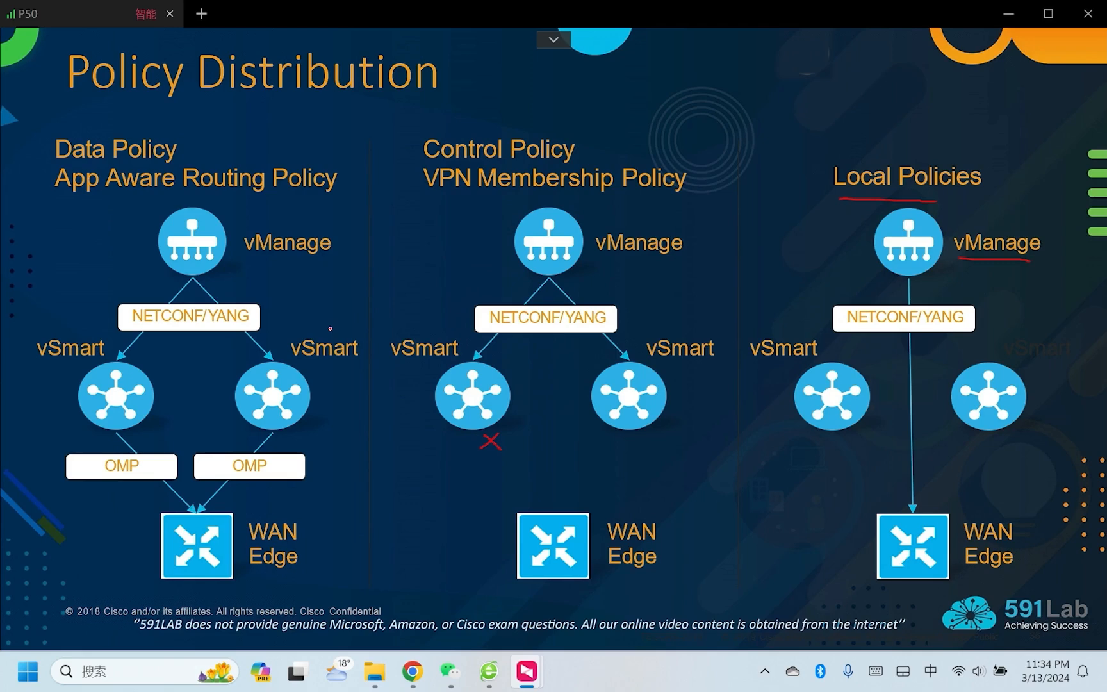
mouse_move(129, 350)
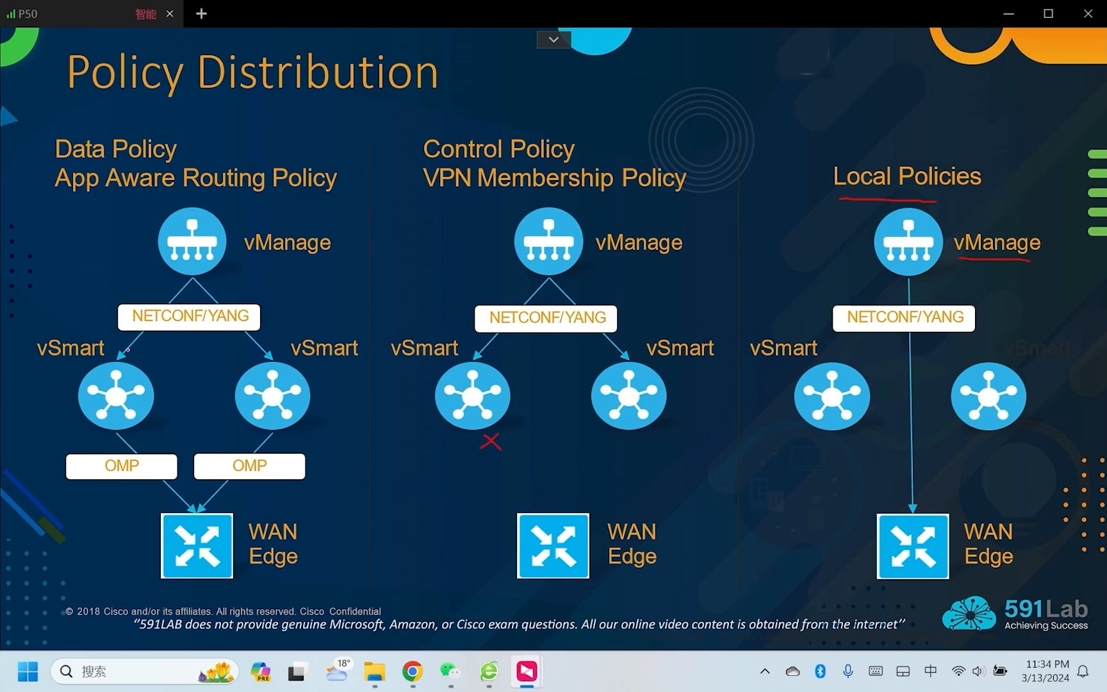
Draw a red pen underline on the Policy Distribution slide.
left_click_drag(132, 333, 187, 333)
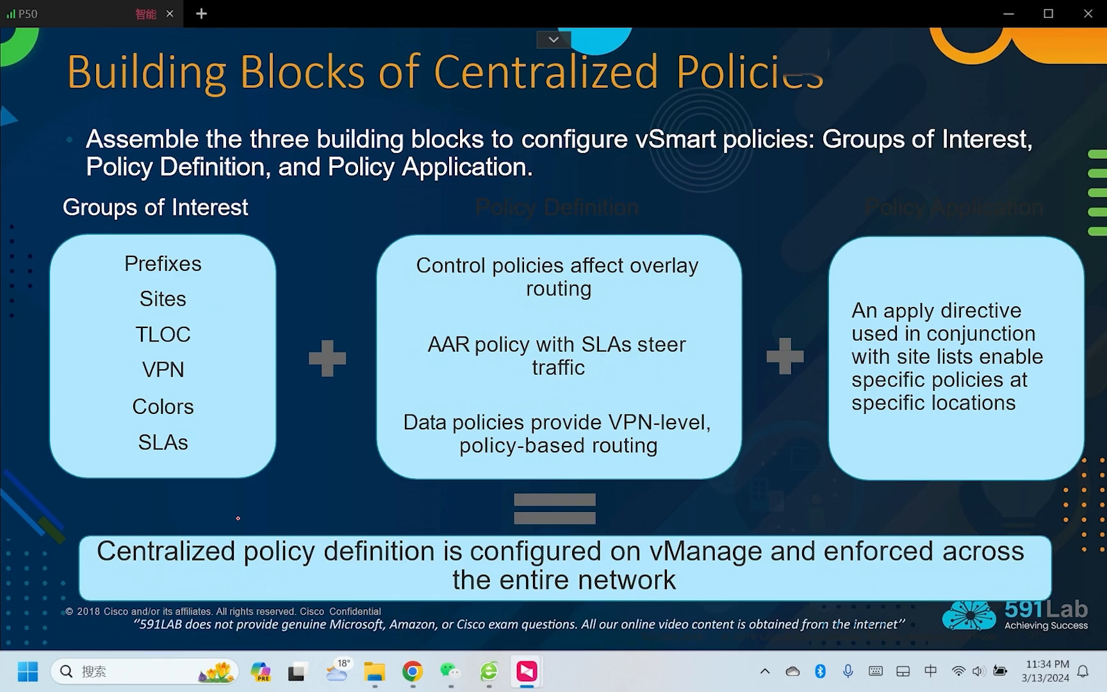
mouse_move(132, 336)
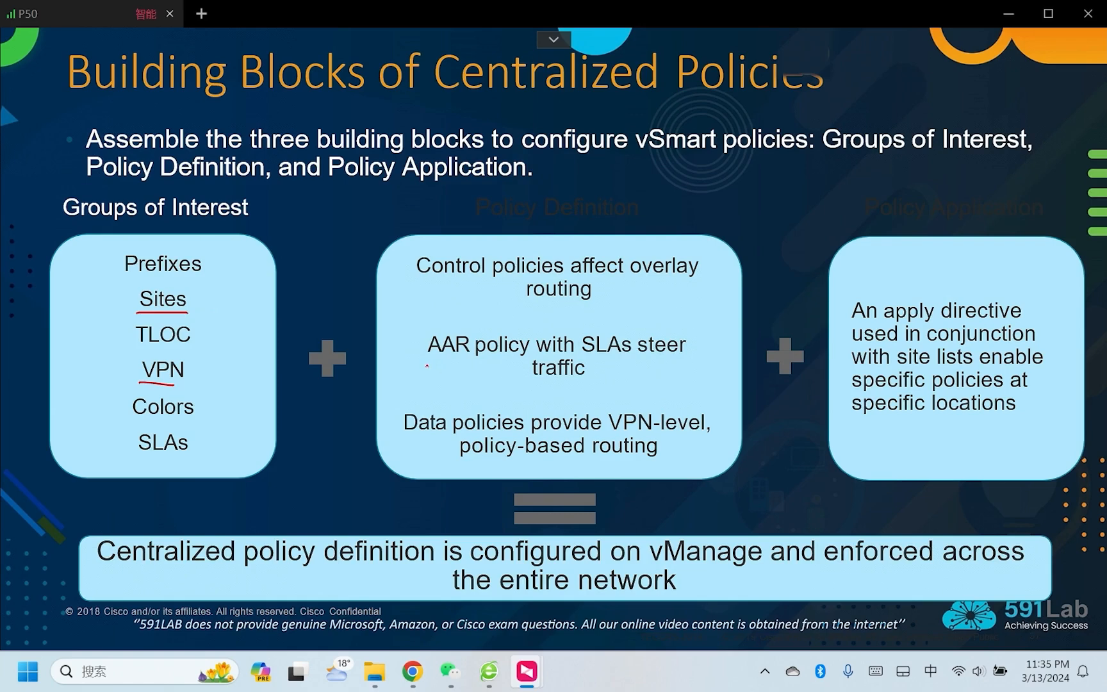
Underline AAR policy in red, then advance to the Where Policies are Attached slide.
left_click_drag(427, 367, 526, 365)
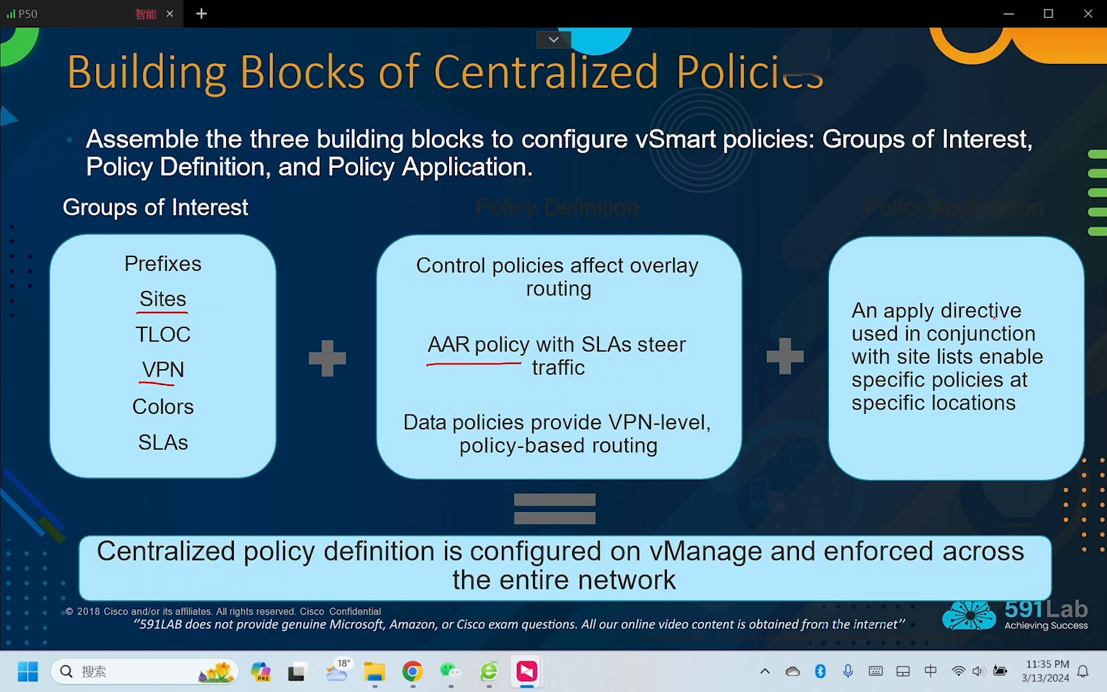
key("Right")
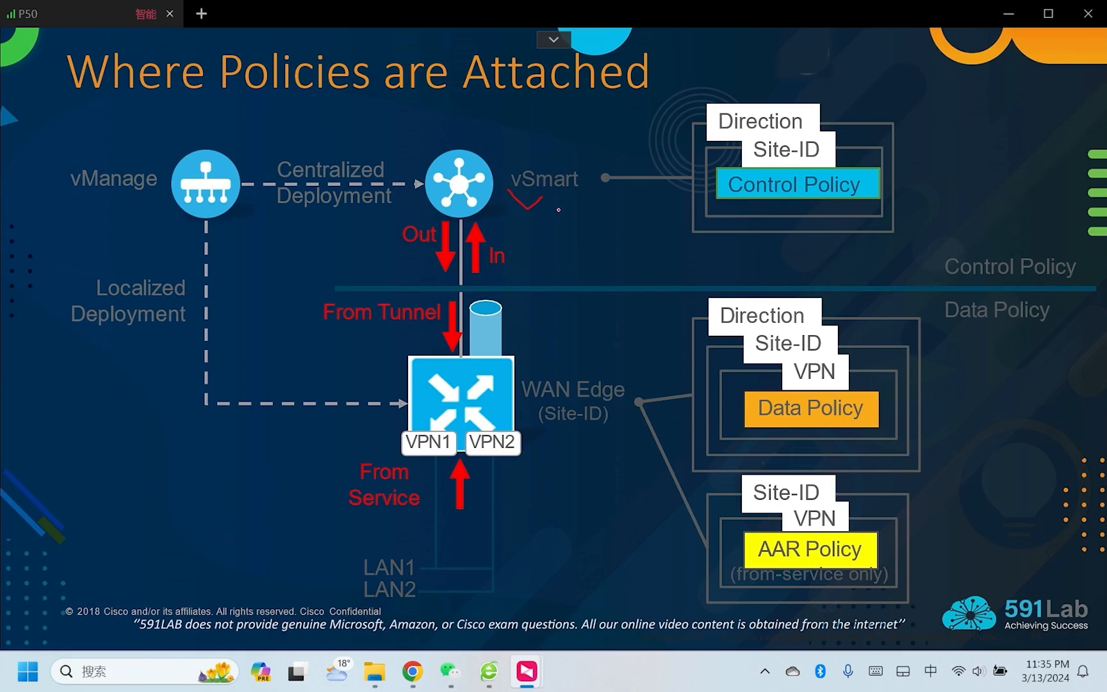
mouse_move(340, 327)
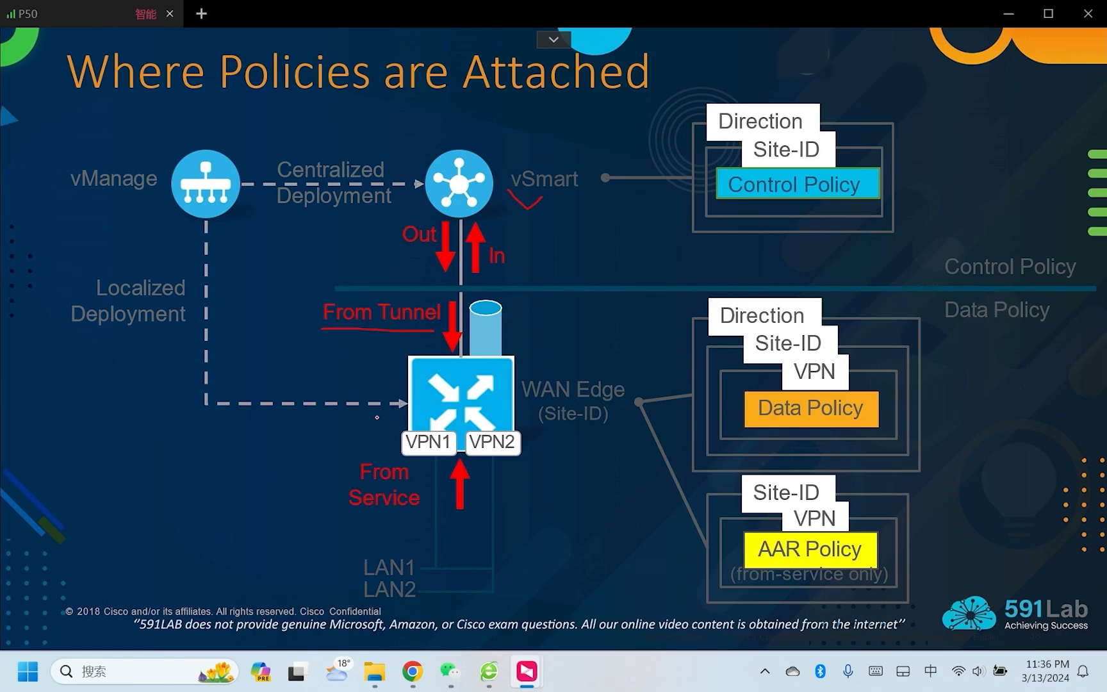
mouse_move(345, 494)
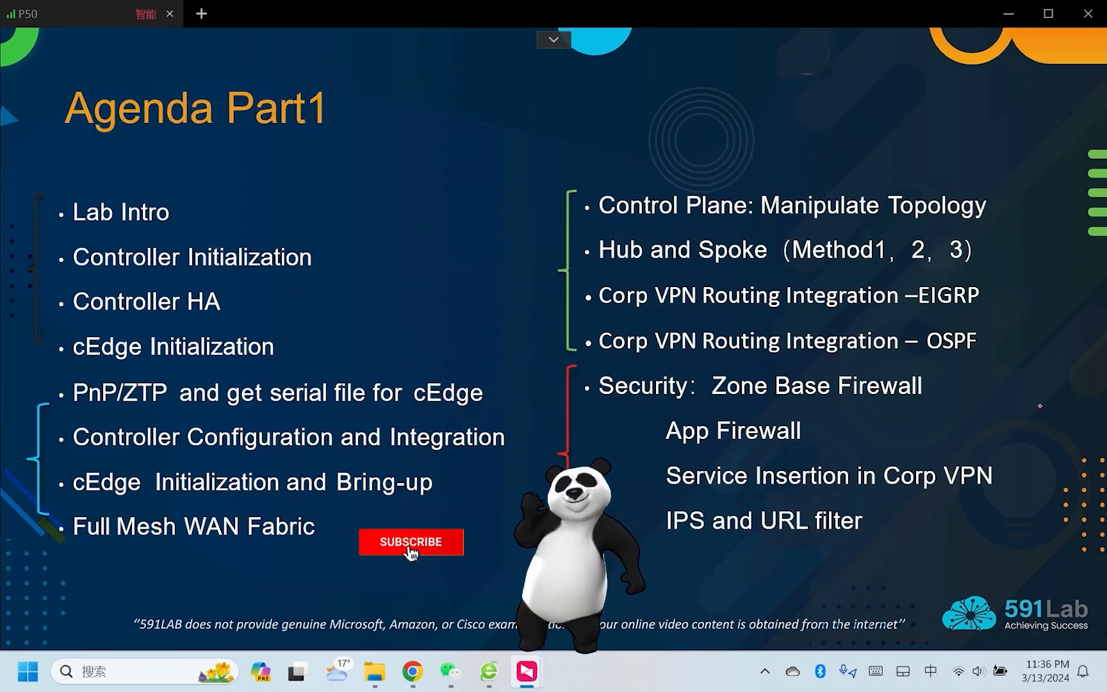
Underline OSPF on Agenda Part1 in red and end the slideshow via the keep-annotations prompt.
left_click(410, 541)
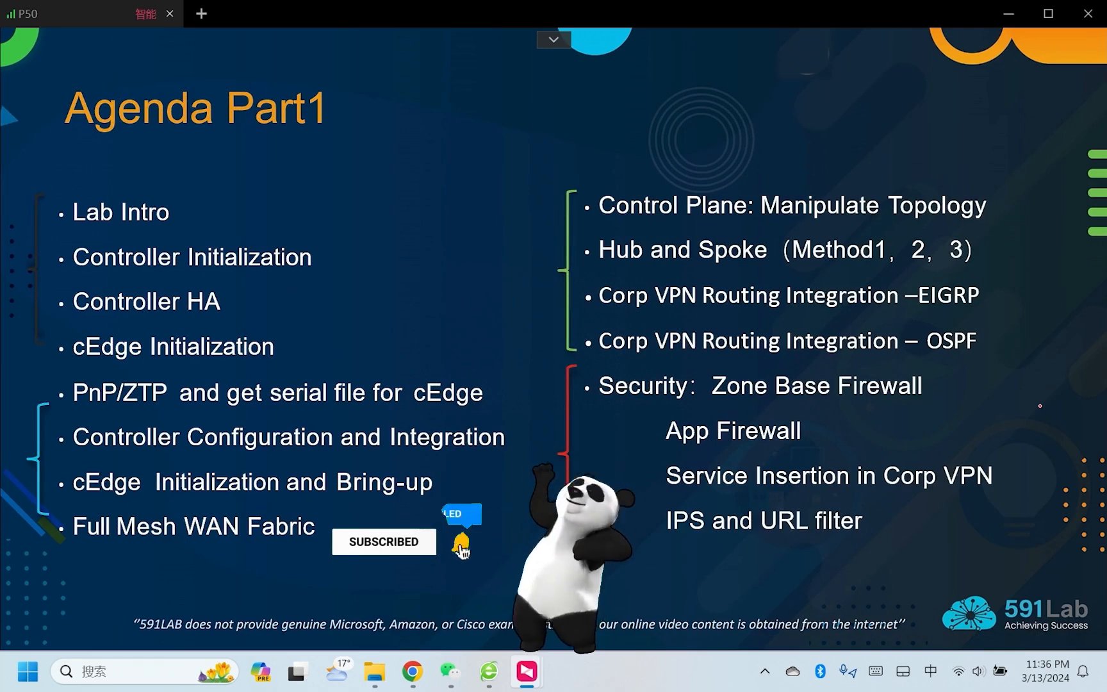
left_click(462, 544)
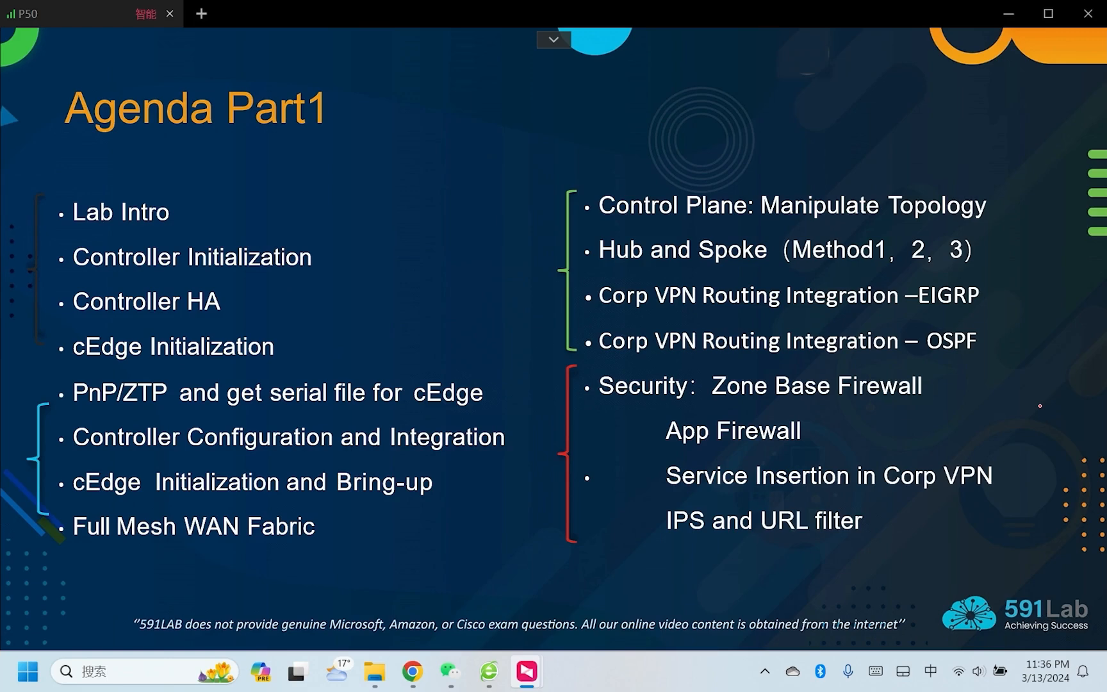
mouse_move(1041, 403)
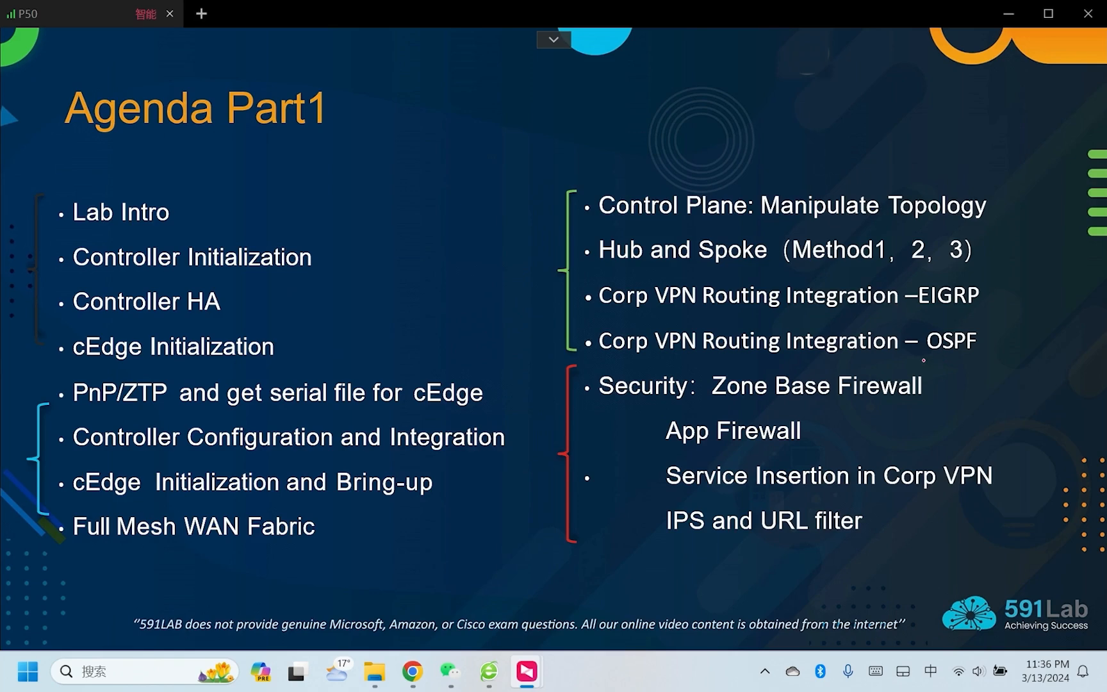
left_click_drag(925, 361, 984, 362)
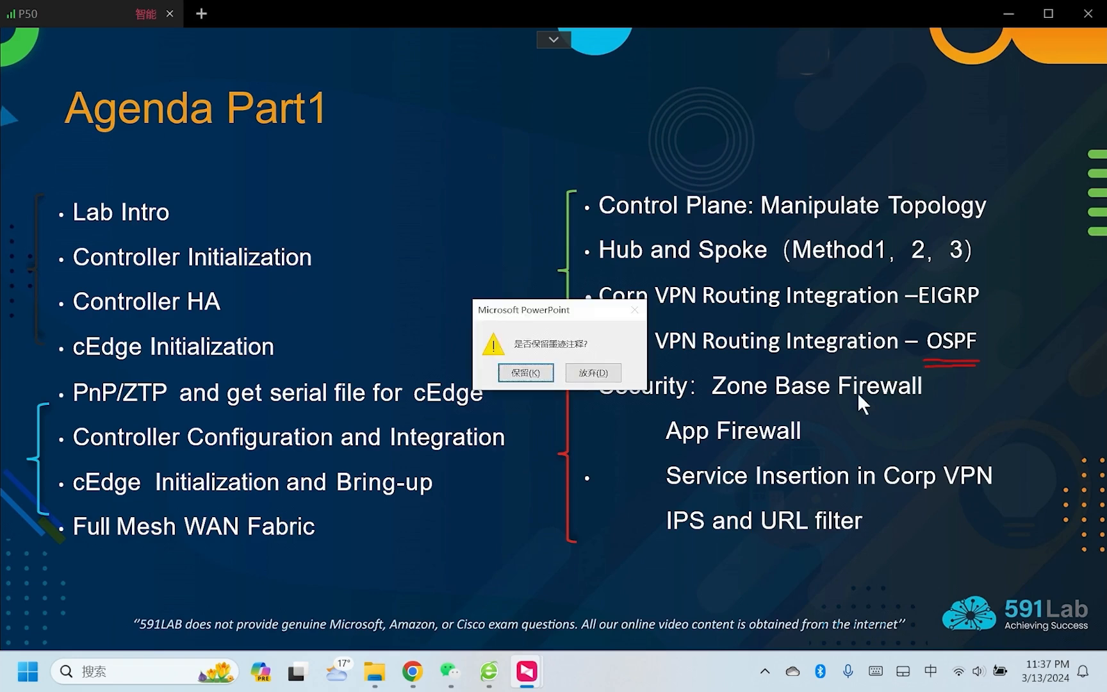
left_click(524, 373)
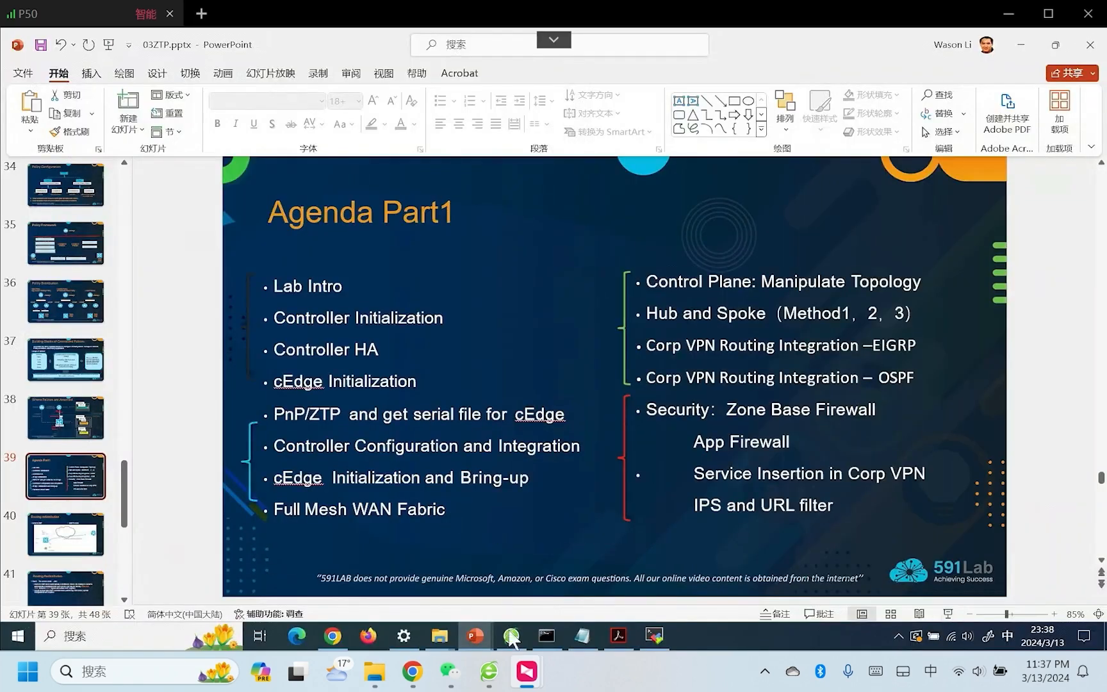
Switch to the browser showing the sdwan_Topo.jpg lab topology diagram.
left_click(509, 636)
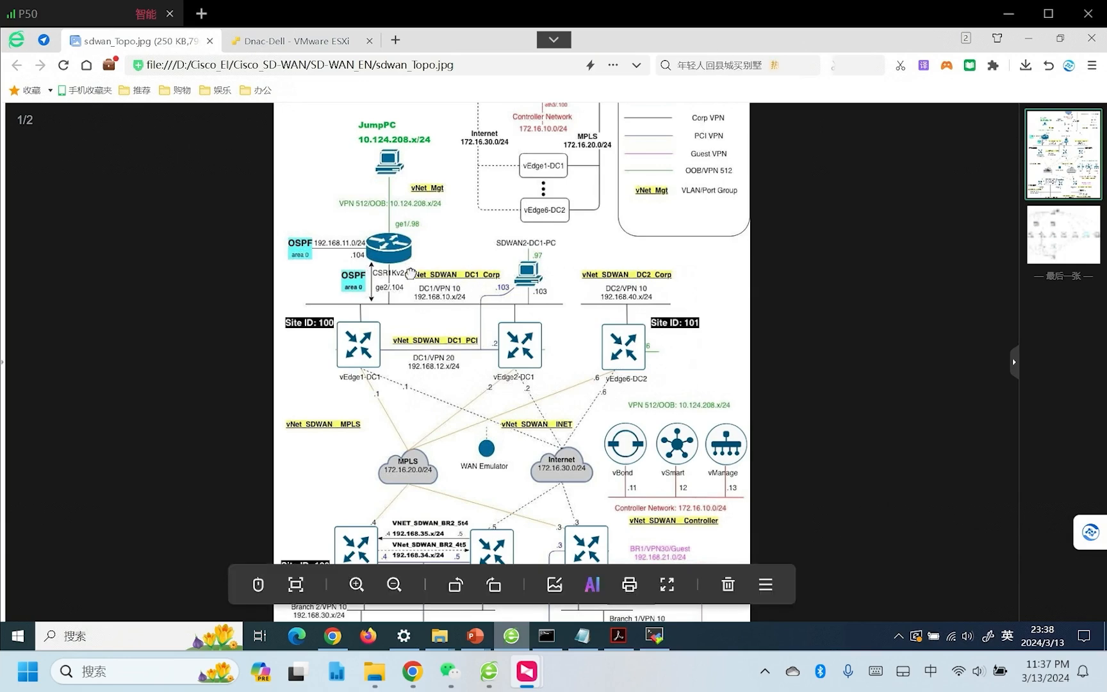
mouse_move(406, 275)
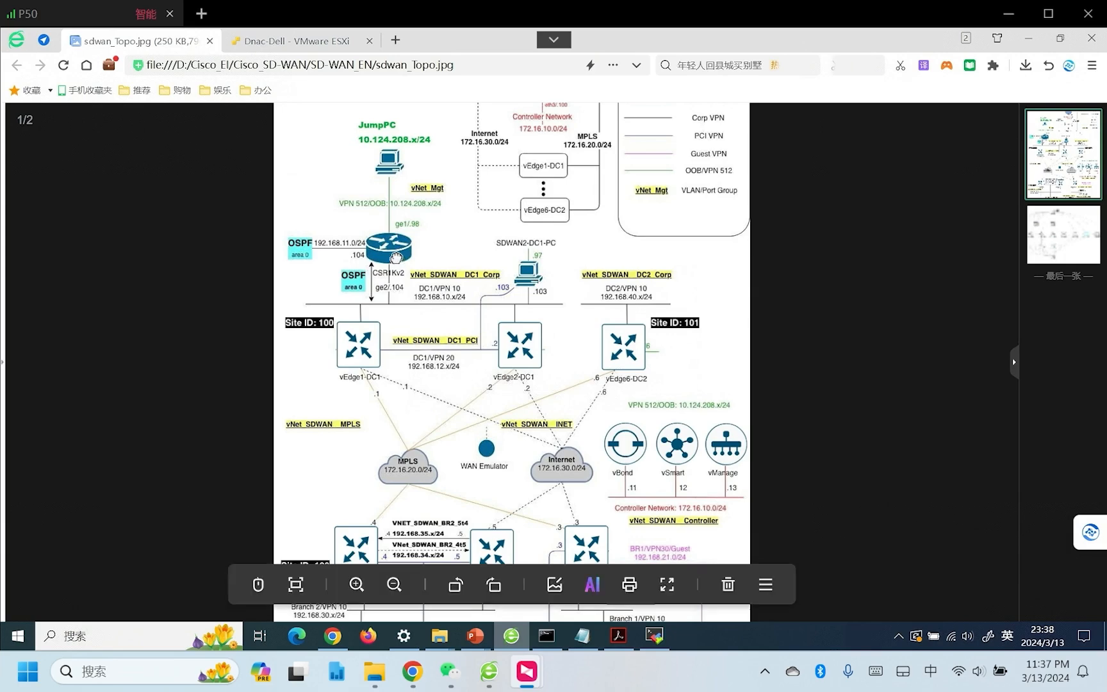
mouse_move(359, 355)
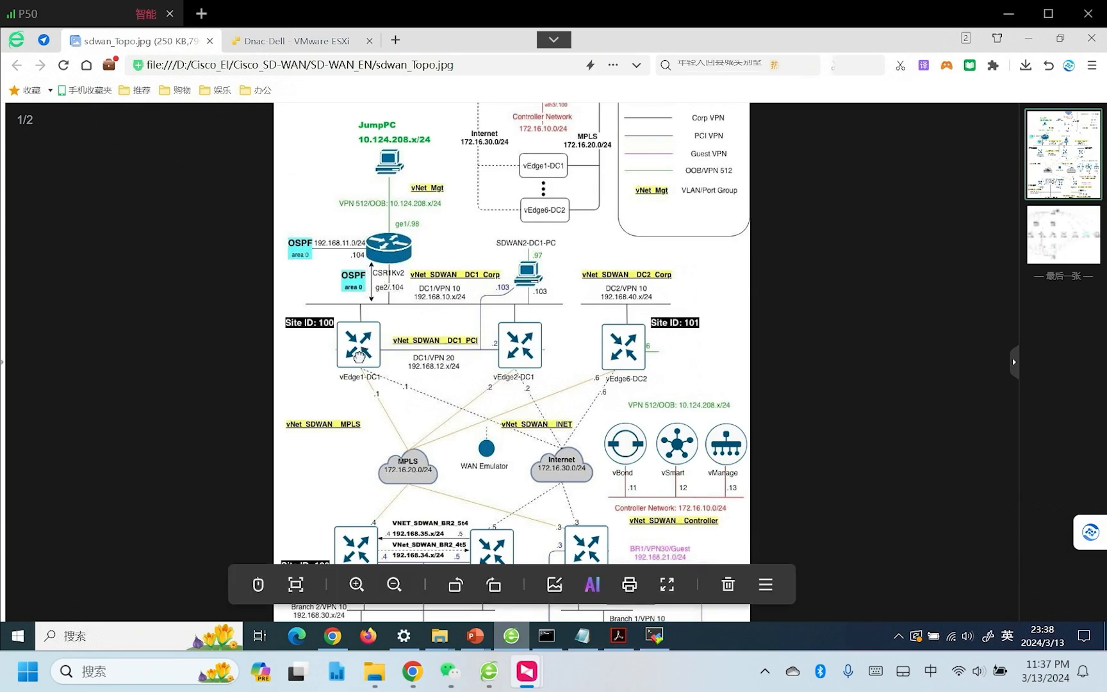
mouse_move(519, 358)
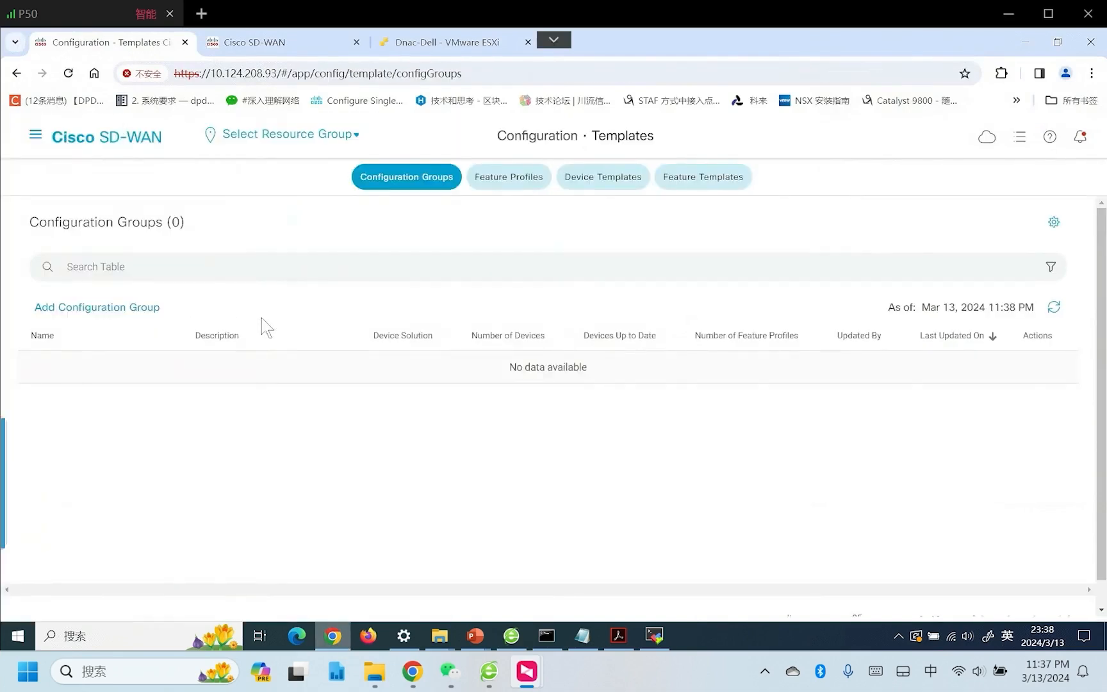
Filter feature templates by VPN, edit C8k-Edge-VPN10, and check its 0.0.0.0/0 Null 0 route.
left_click(702, 178)
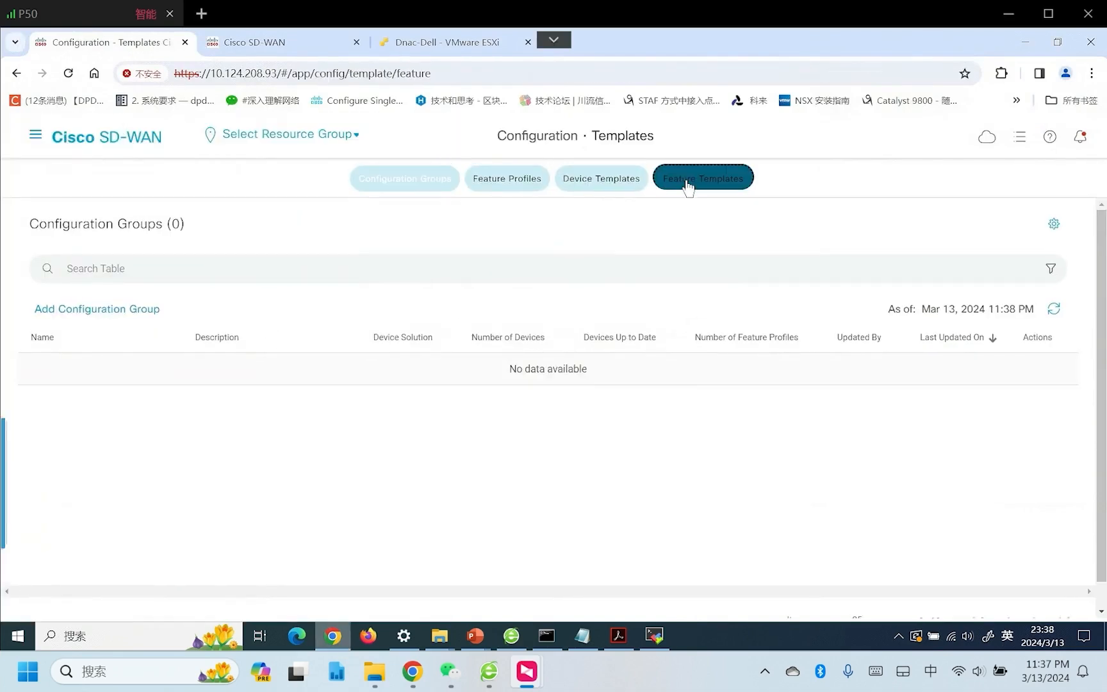
left_click(701, 177)
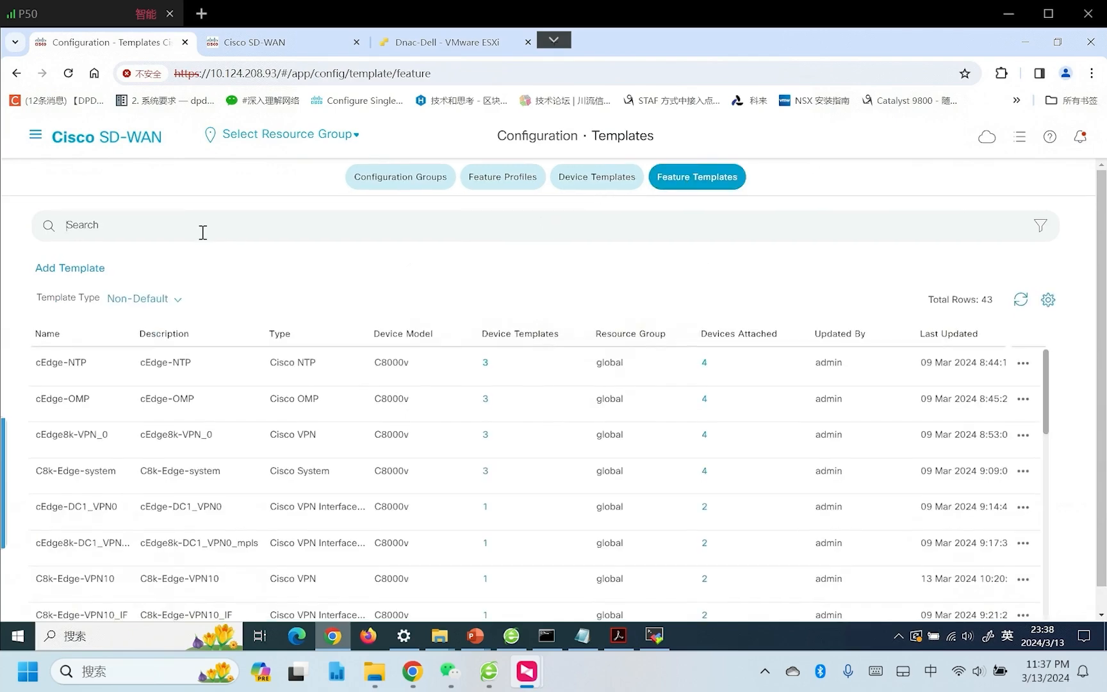
type("VPN10")
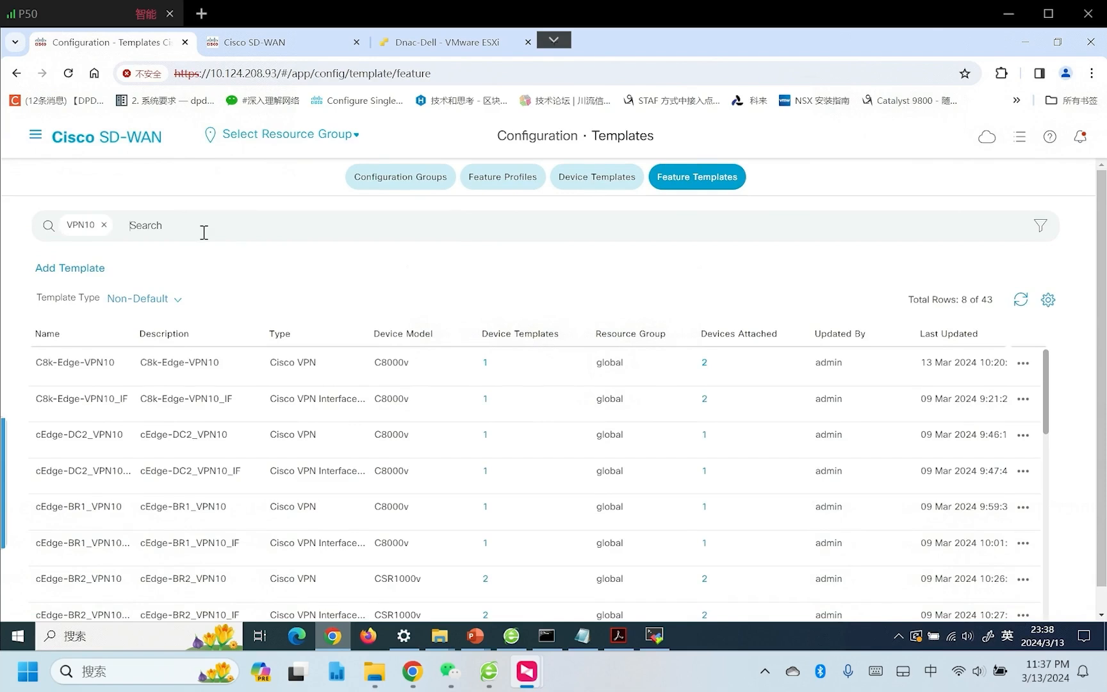
mouse_move(76, 379)
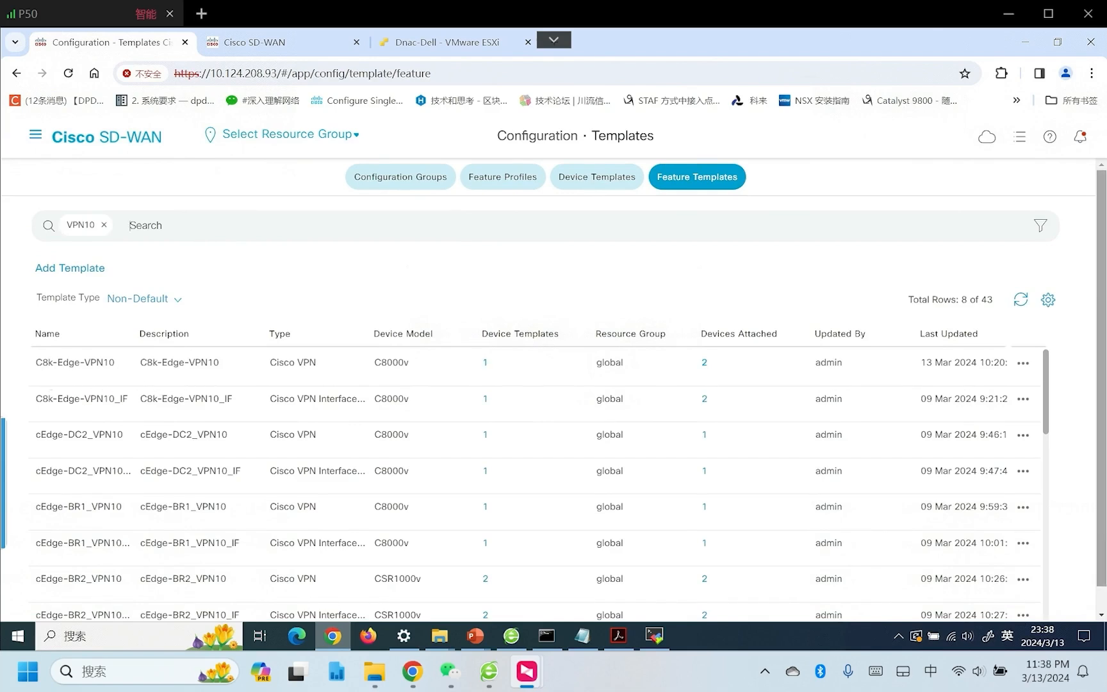
left_click(1022, 363)
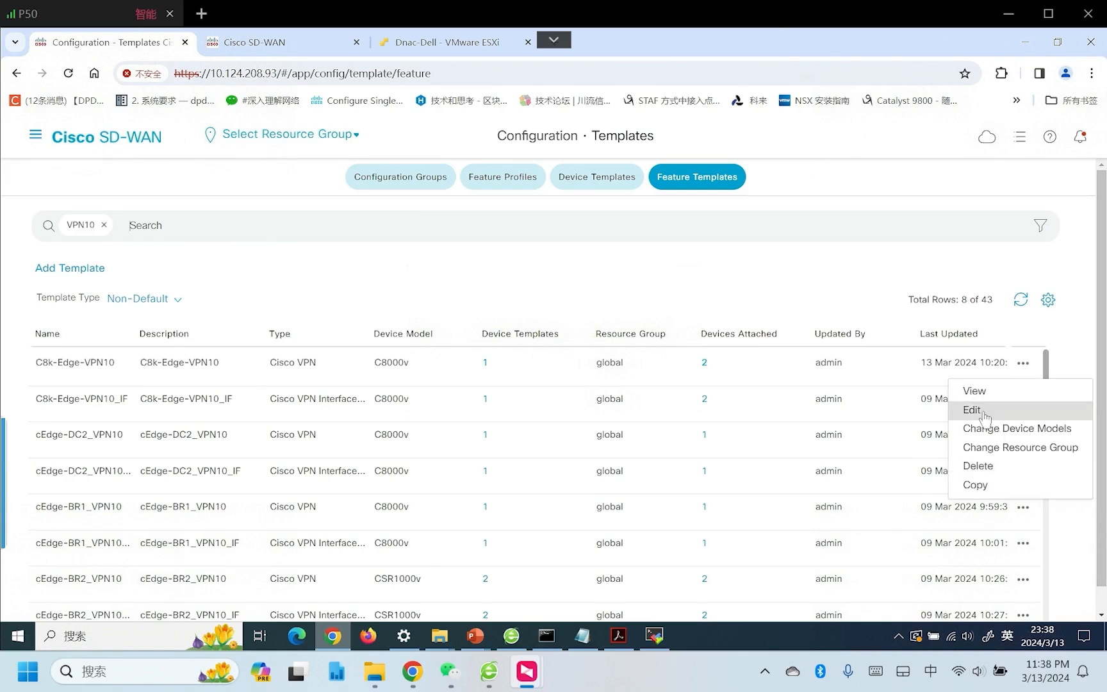
left_click(971, 410)
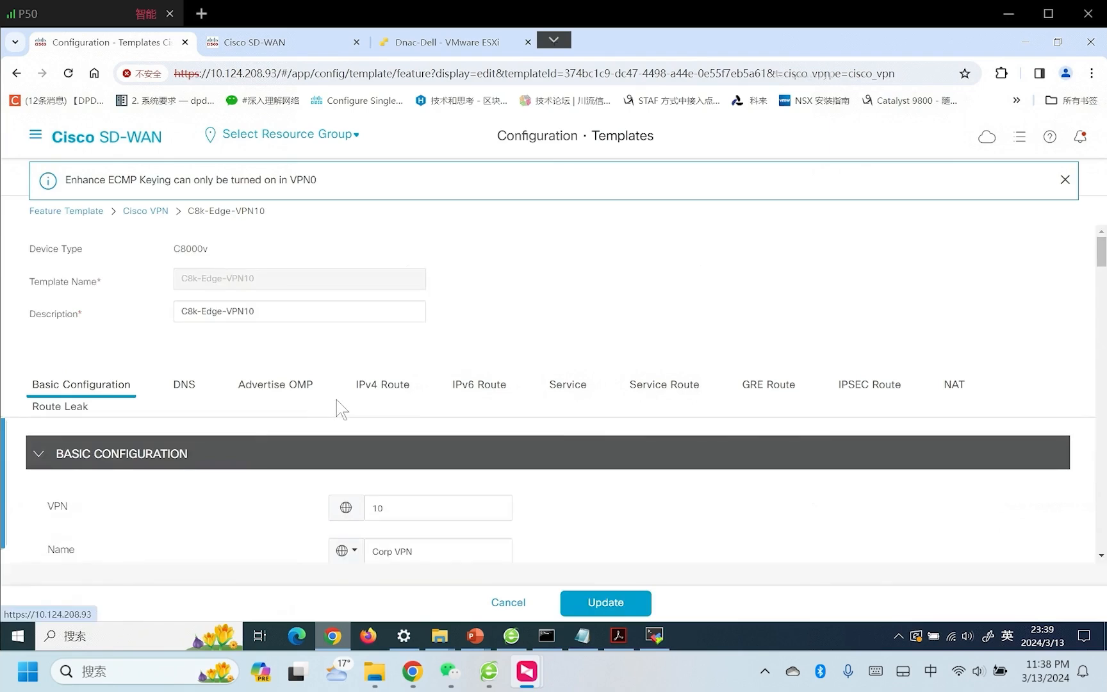
left_click(381, 385)
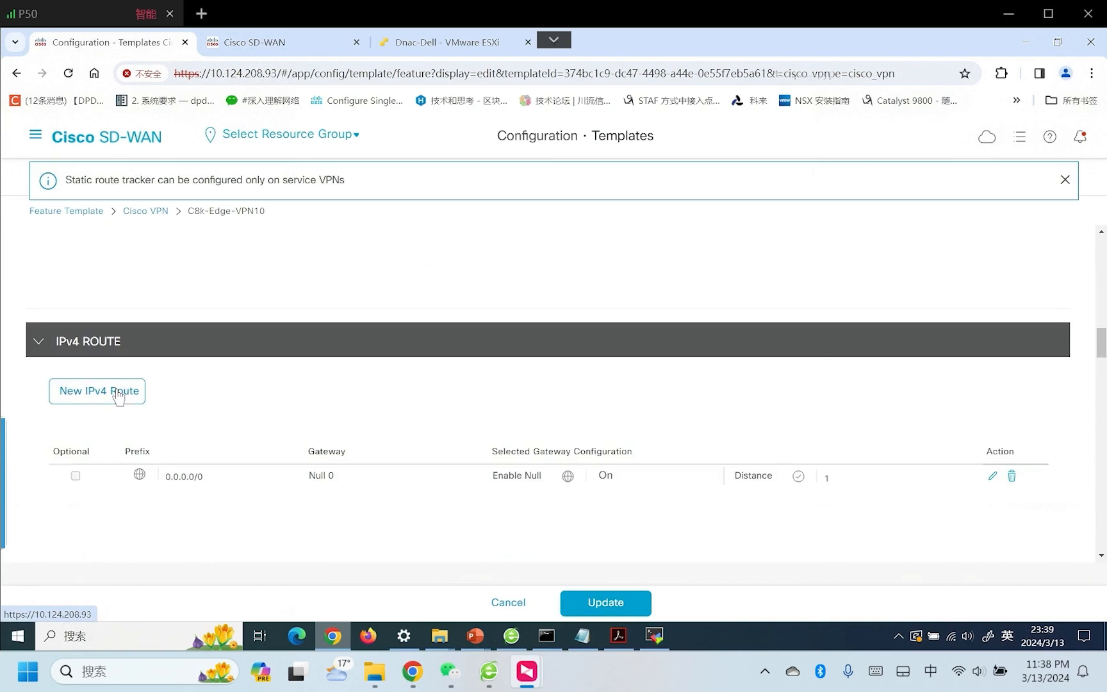
left_click(97, 391)
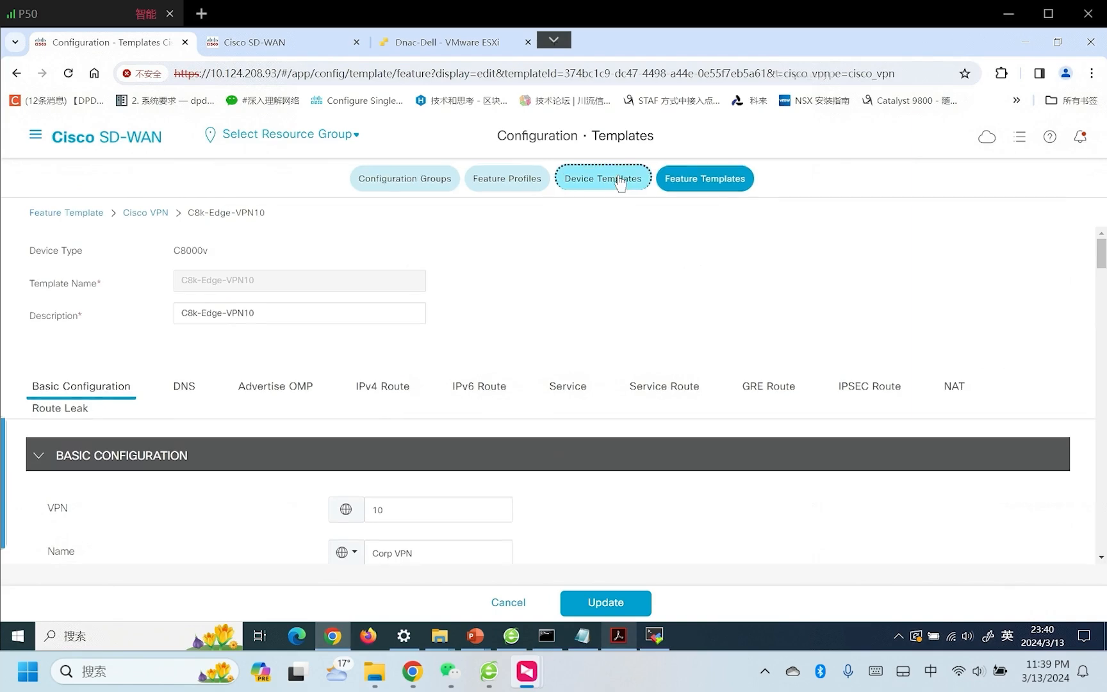
Edit device template C8k-cEdge-DC1 and open its C8k-Edge-VPN10 service VPN entry.
left_click(603, 178)
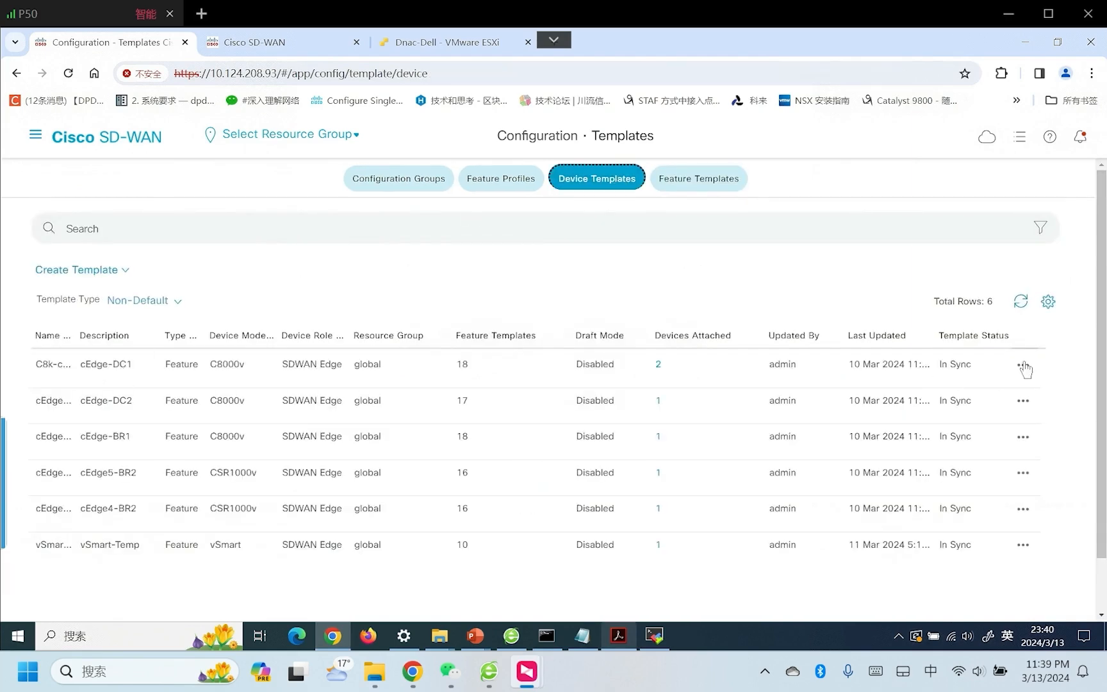
left_click(1022, 367)
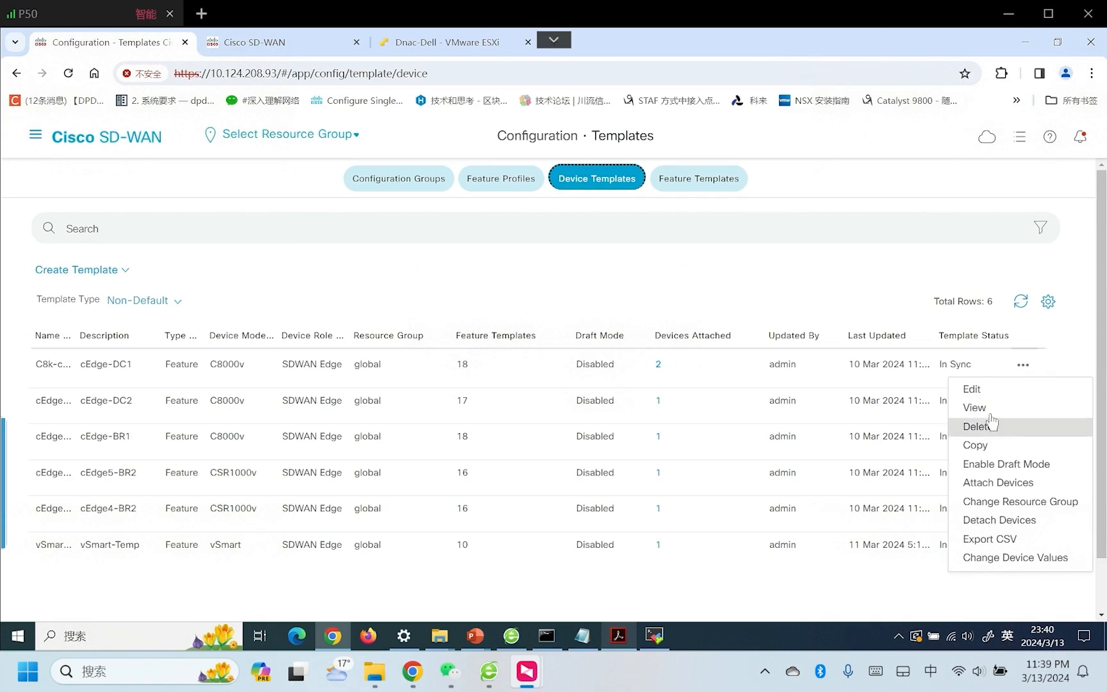
left_click(970, 388)
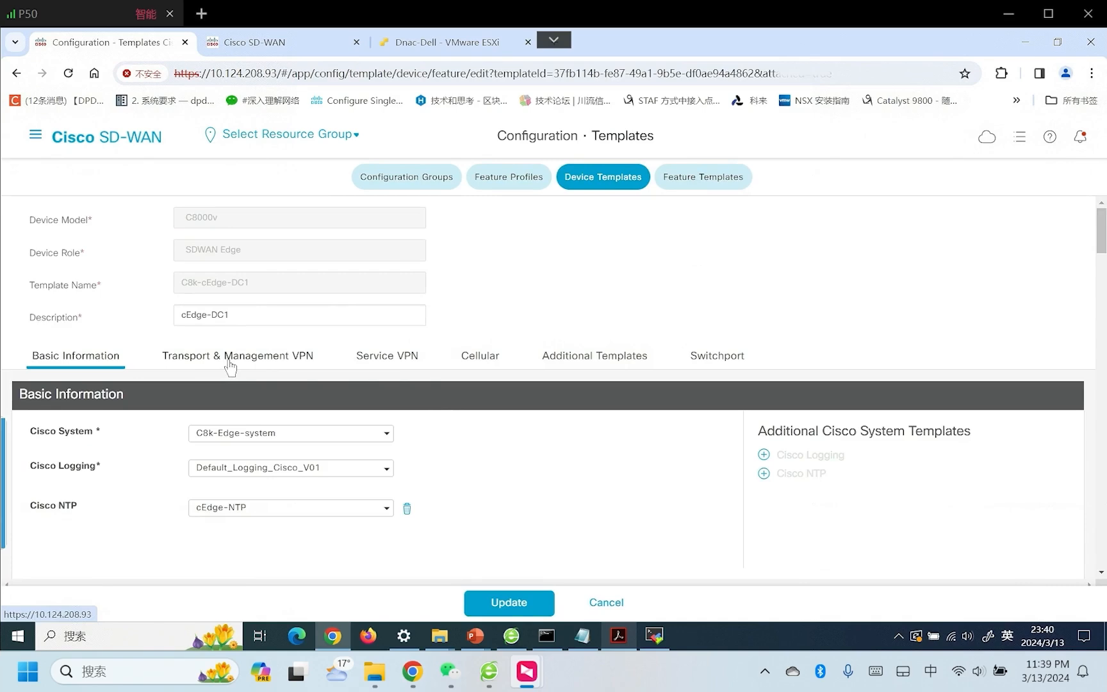
scroll("down", 3)
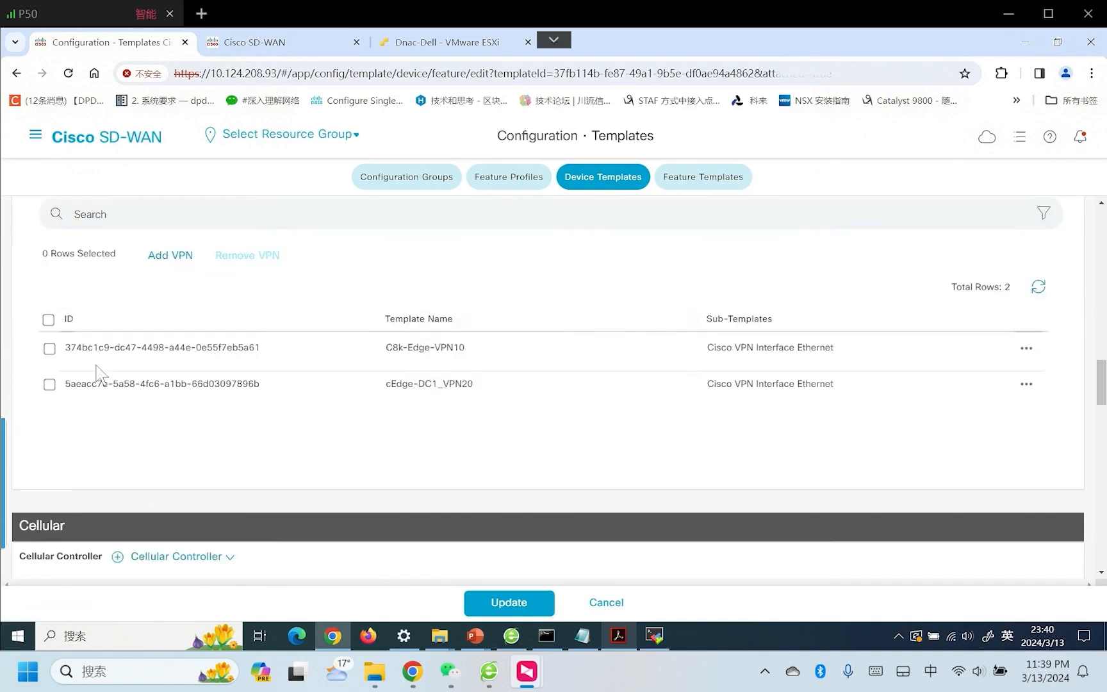
double_click(451, 349)
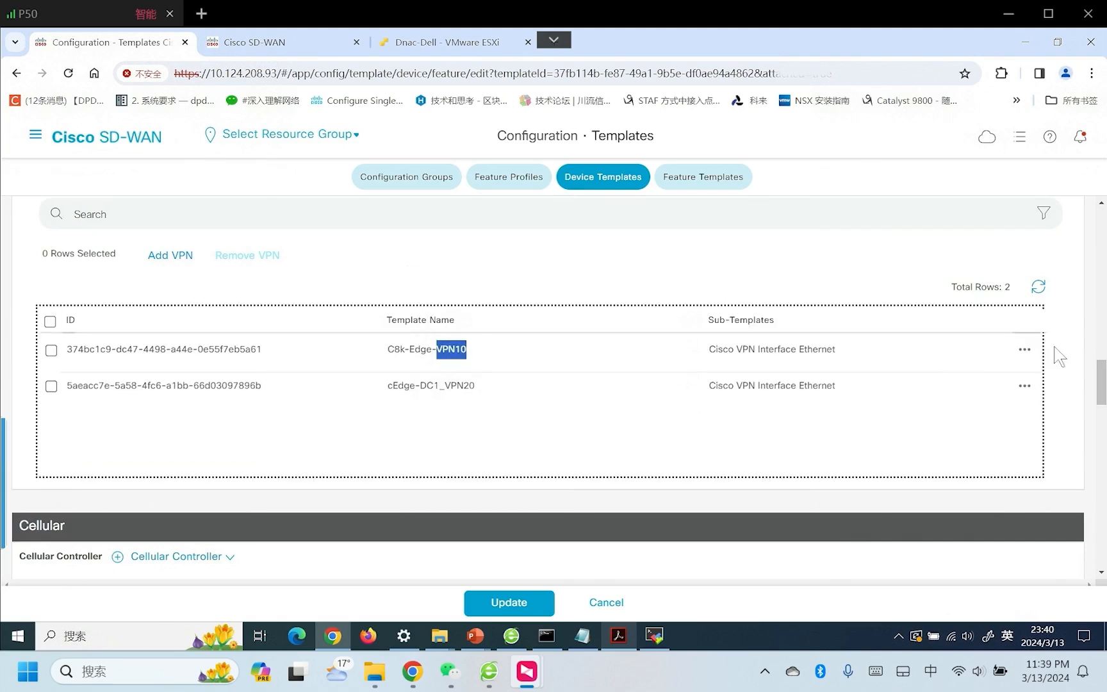
left_click(49, 347)
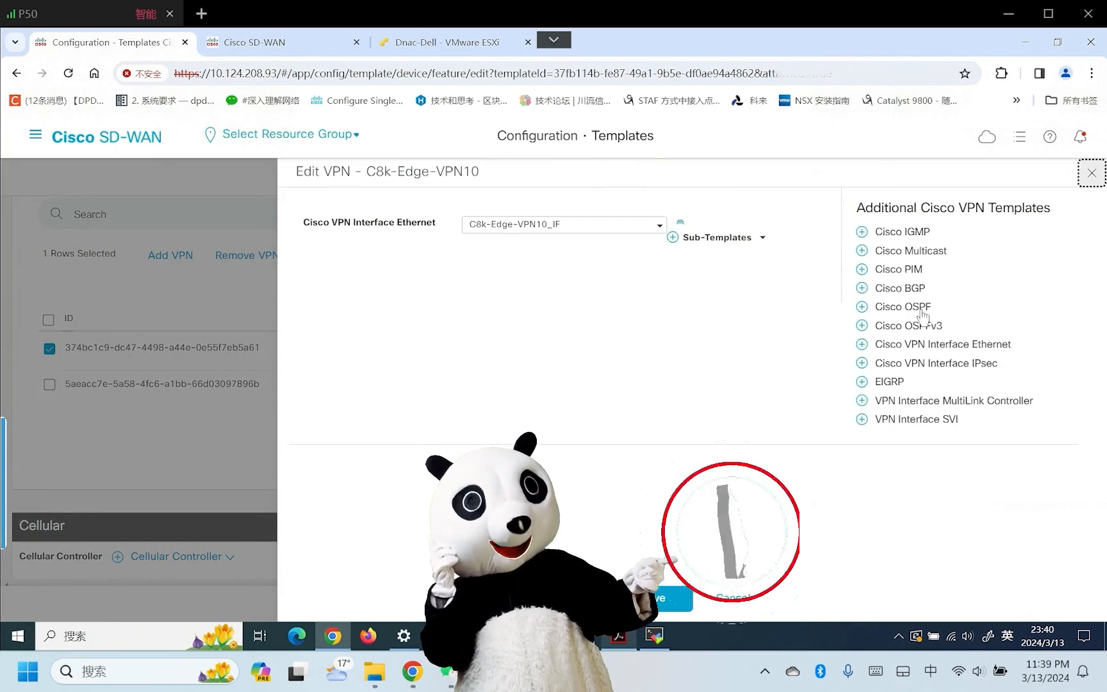
Add a Cisco OSPF template slot to the VPN10 service VPN and choose Create Template.
left_click(906, 306)
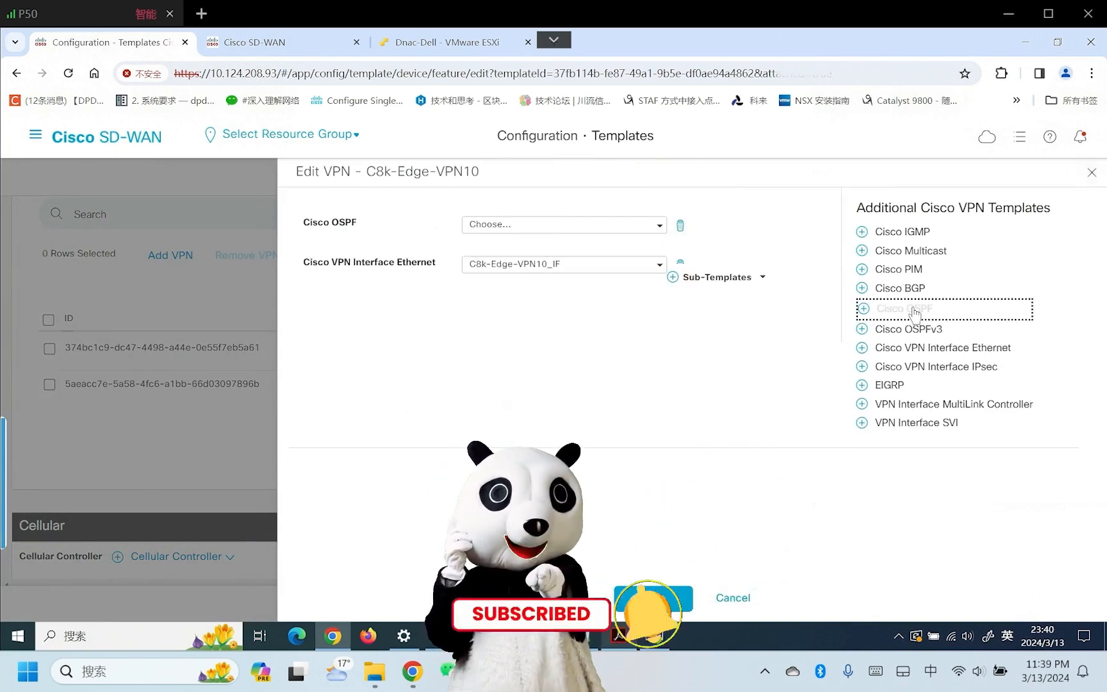
left_click(561, 224)
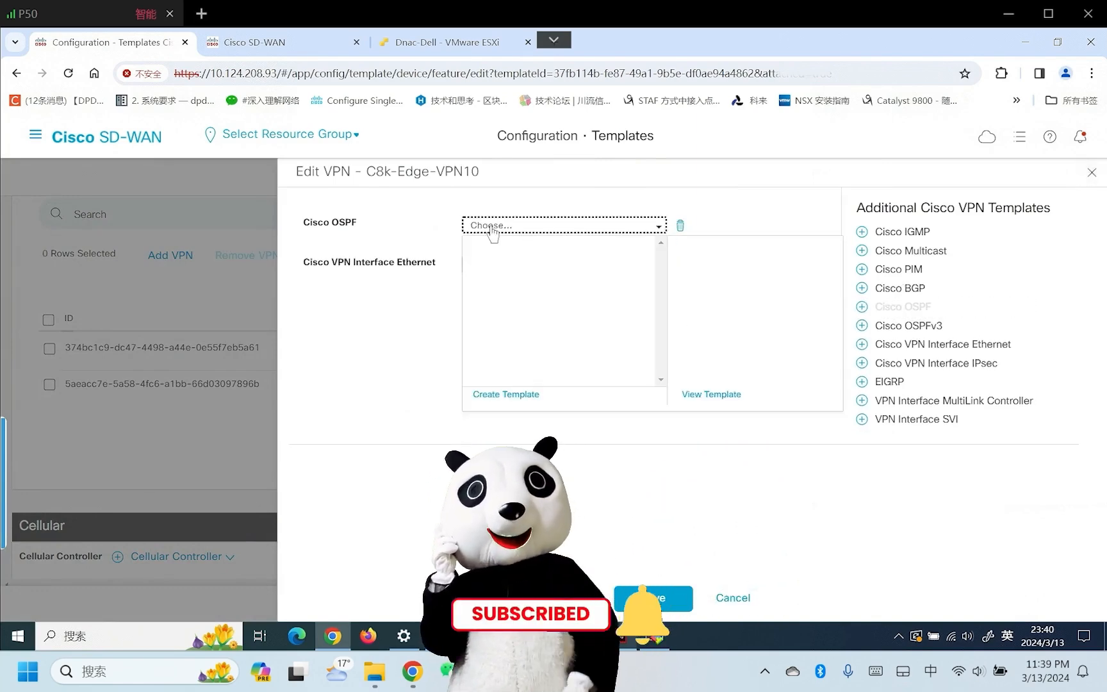
left_click(505, 394)
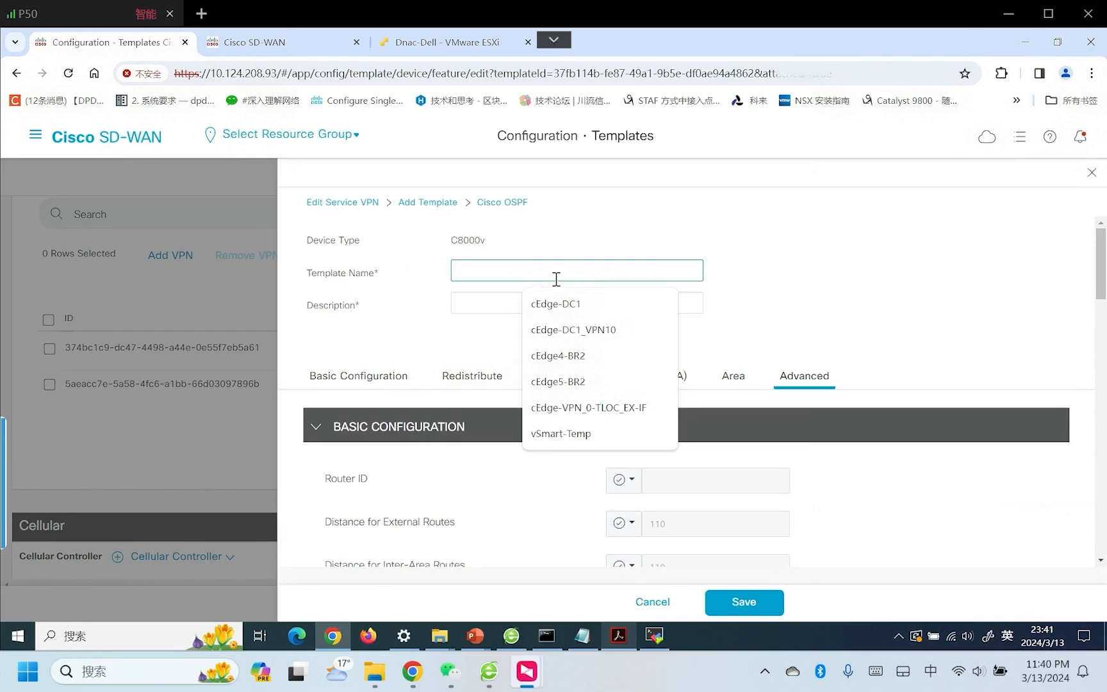
Enter OSPF_DC1 as the template name and description, then scroll to the Area section.
type("OSPF_DC1")
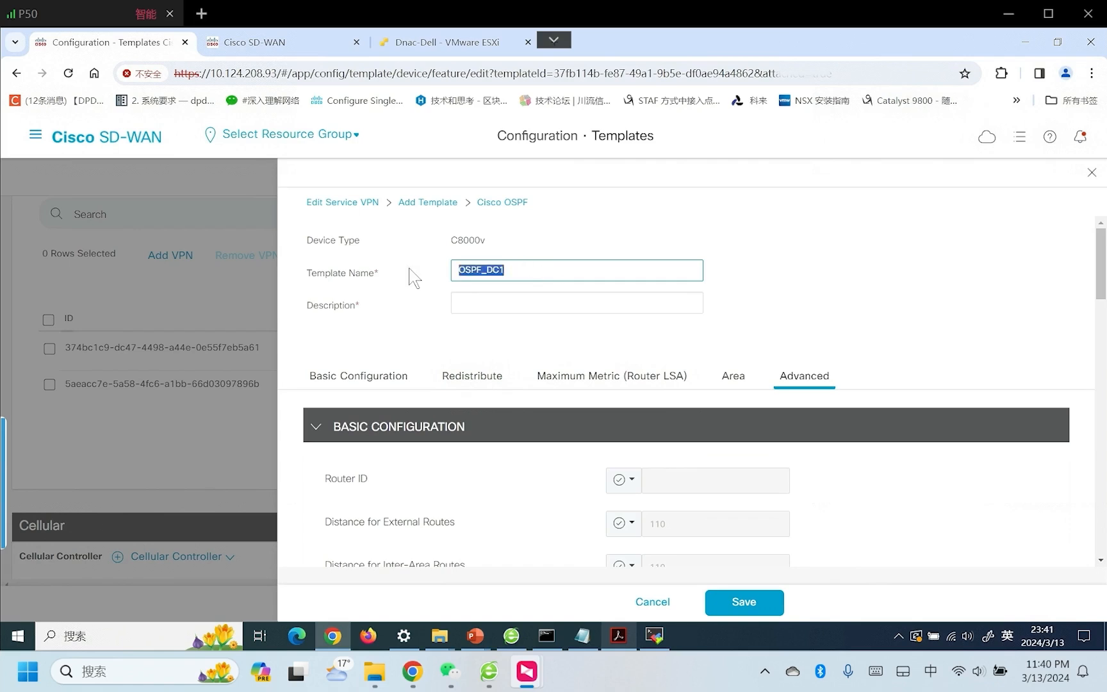
type("OSPF_DC1")
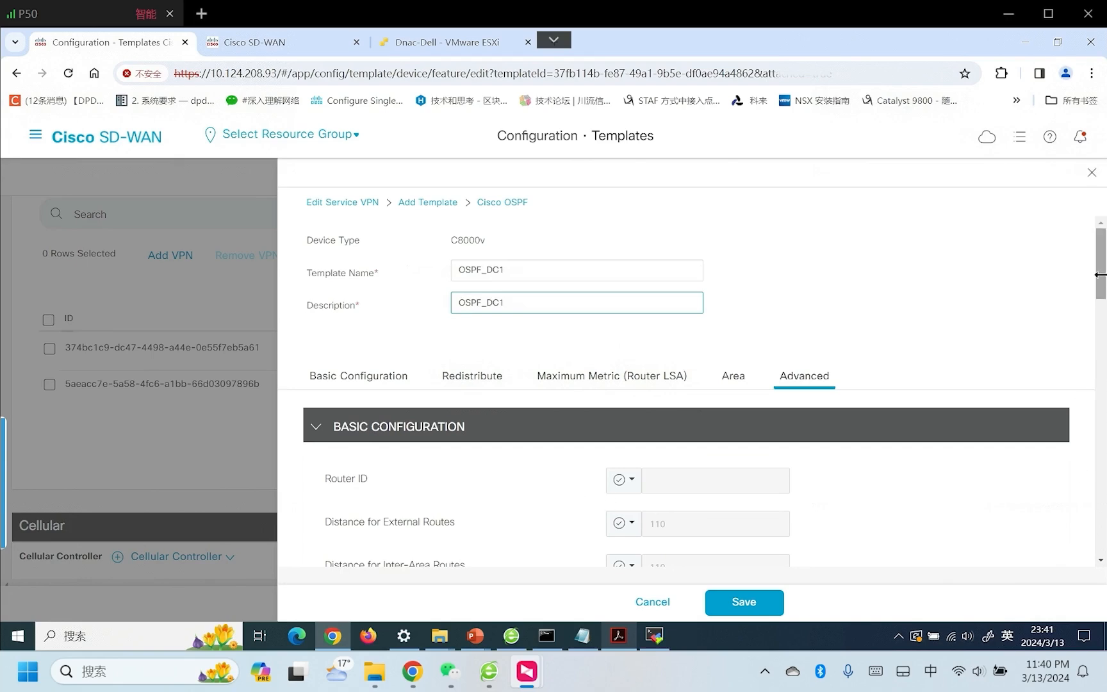
scroll("down", 3)
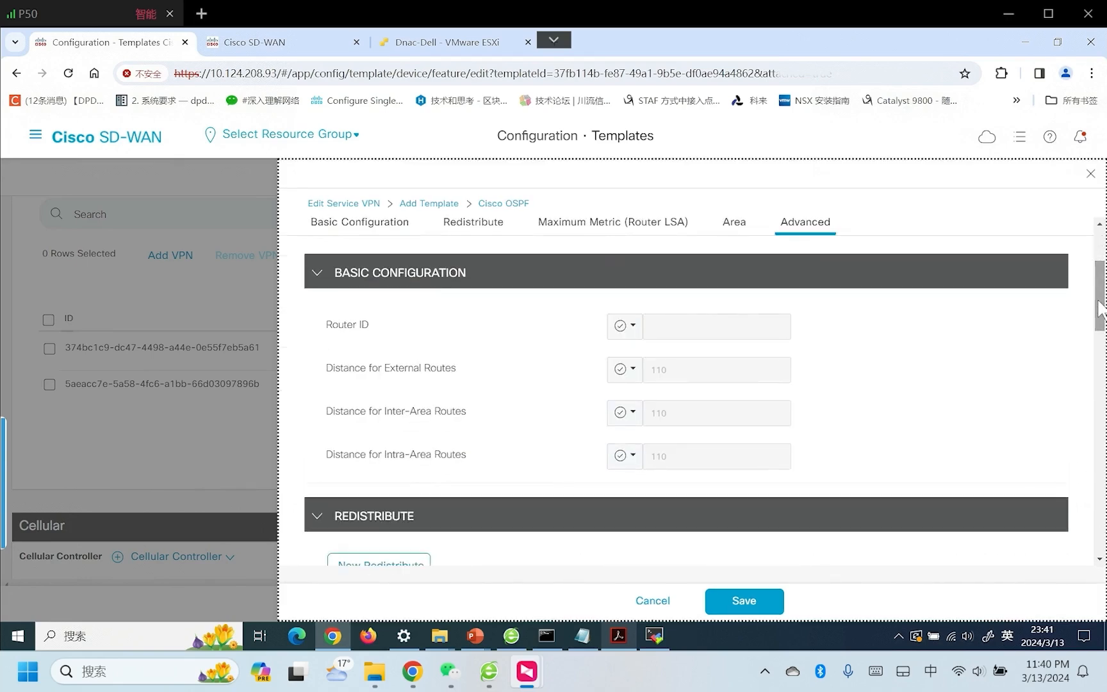
mouse_move(525, 448)
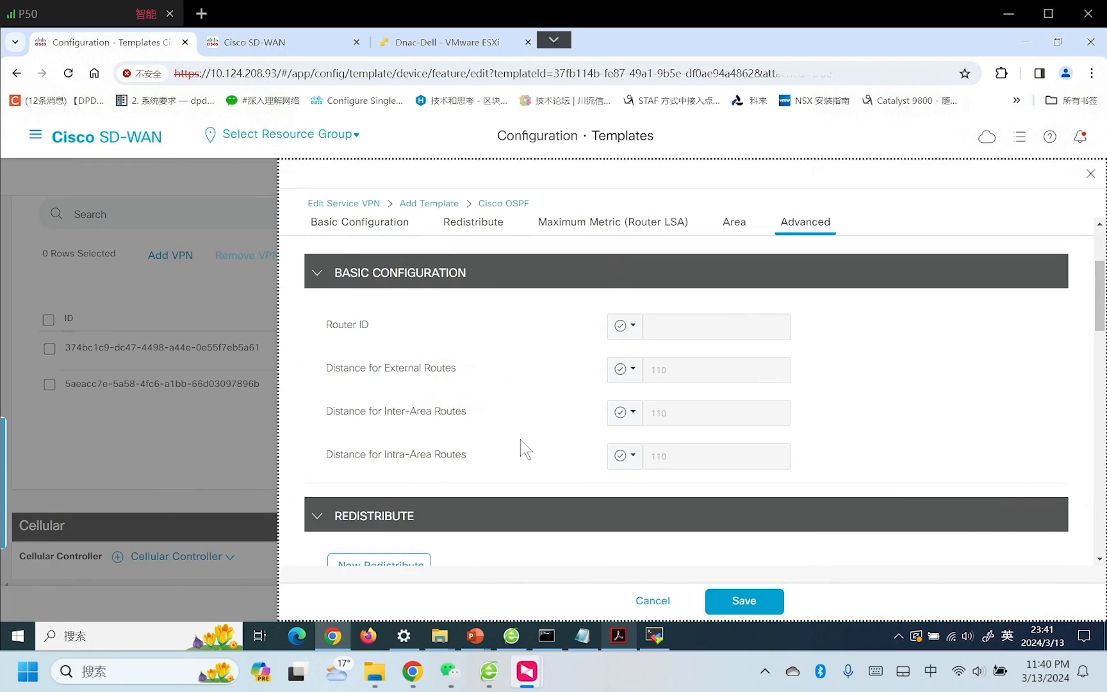
mouse_move(485, 354)
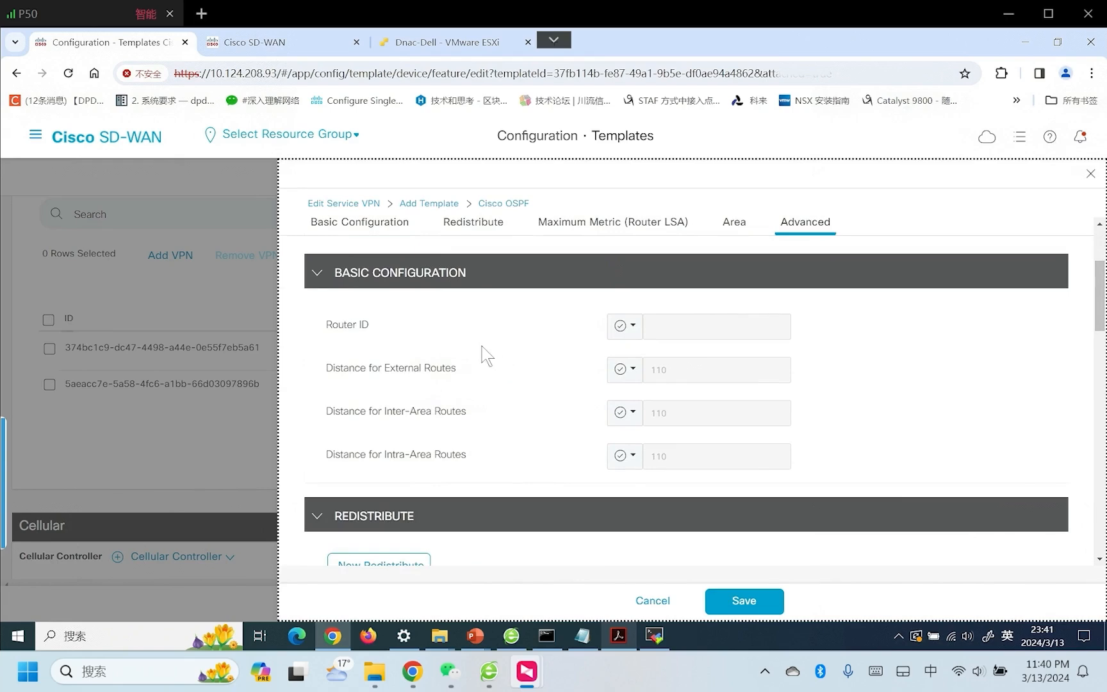
mouse_move(401, 396)
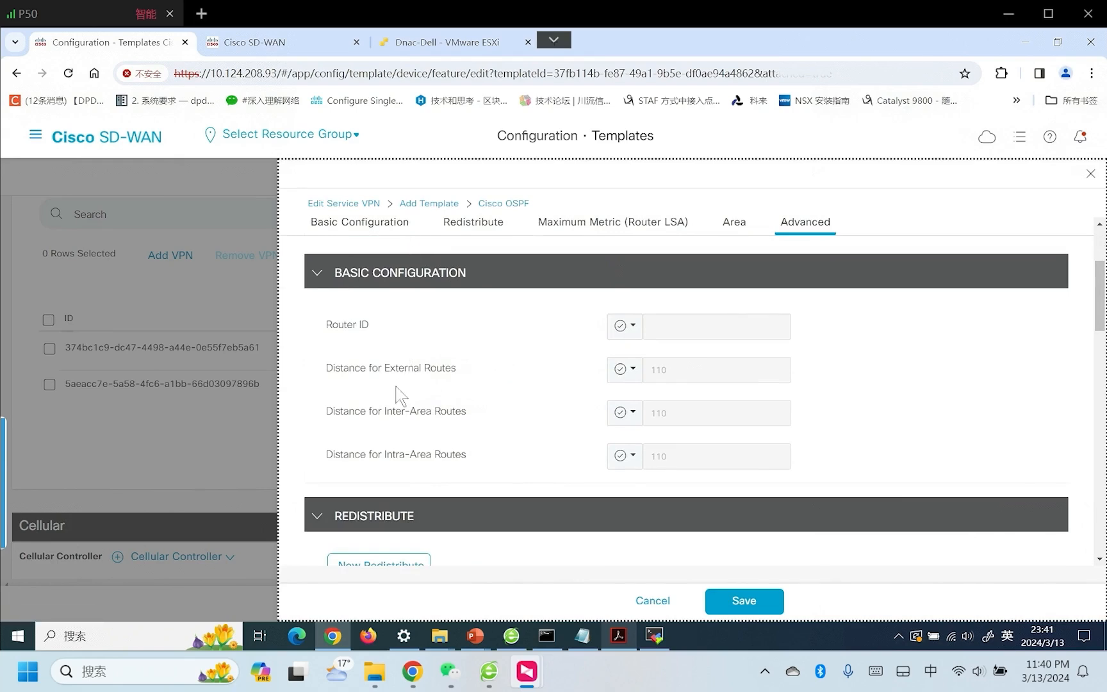
mouse_move(433, 428)
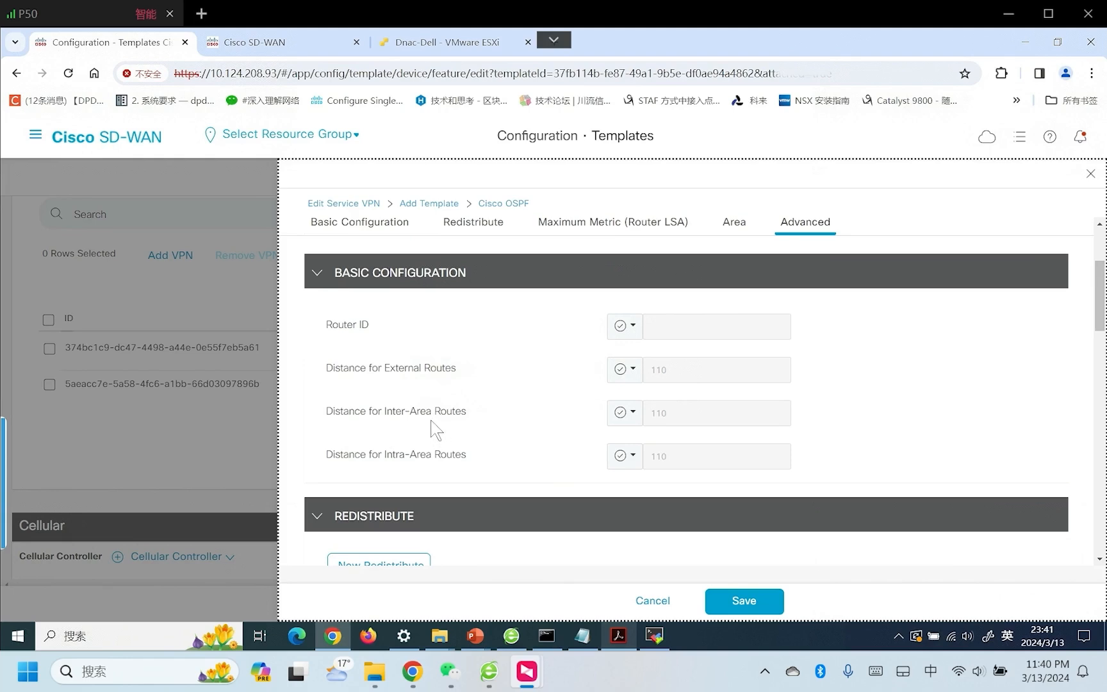
scroll("down", 3)
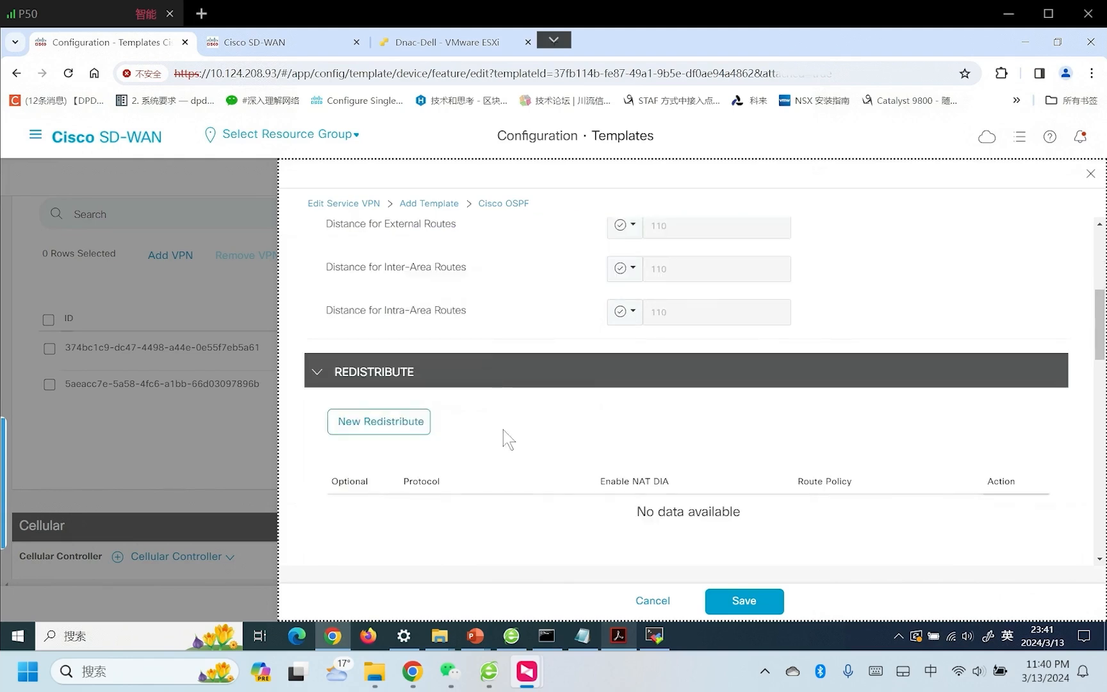
scroll("down", 3)
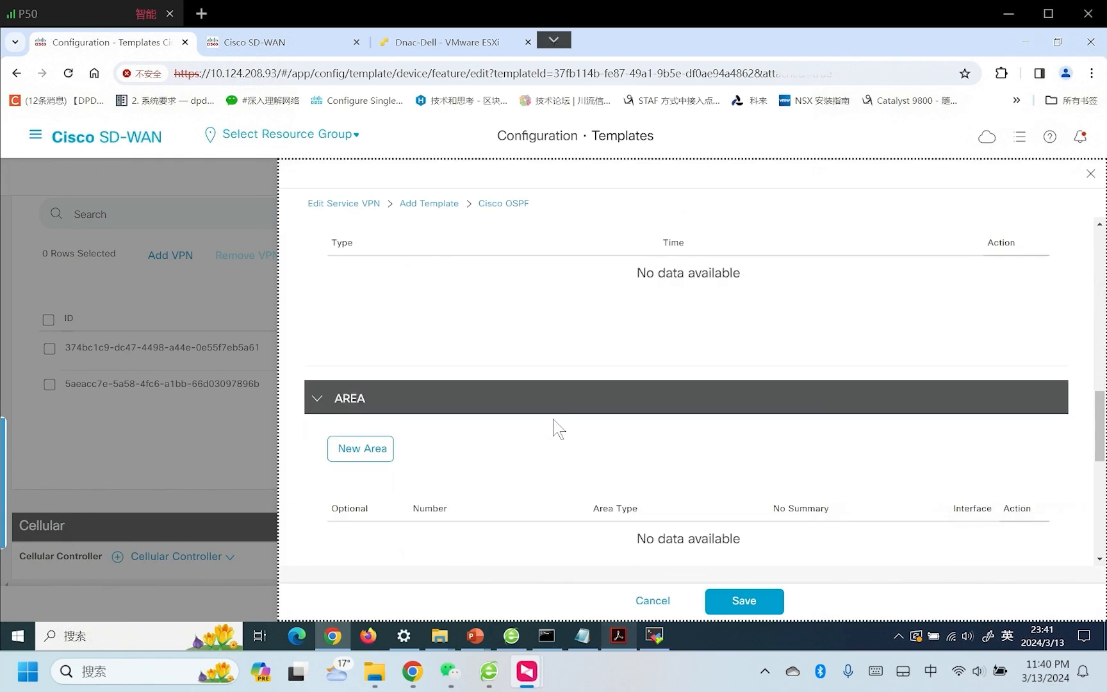
Create an area with a device-specific number and add one interface named by interface_ospf_name.
left_click(359, 449)
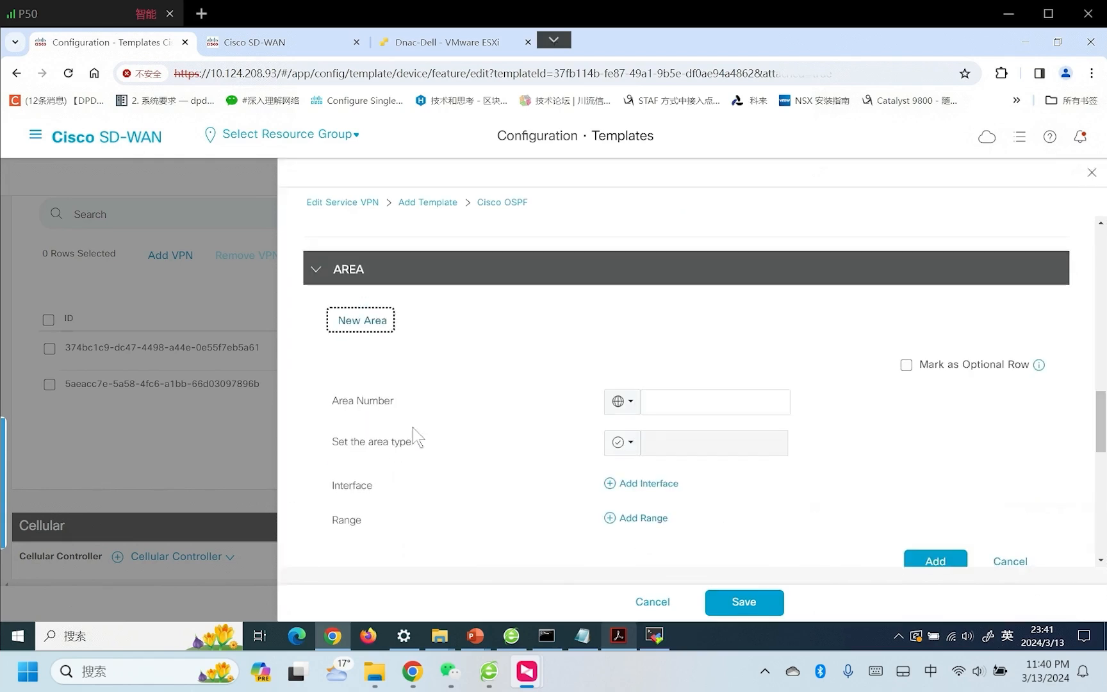
left_click(620, 401)
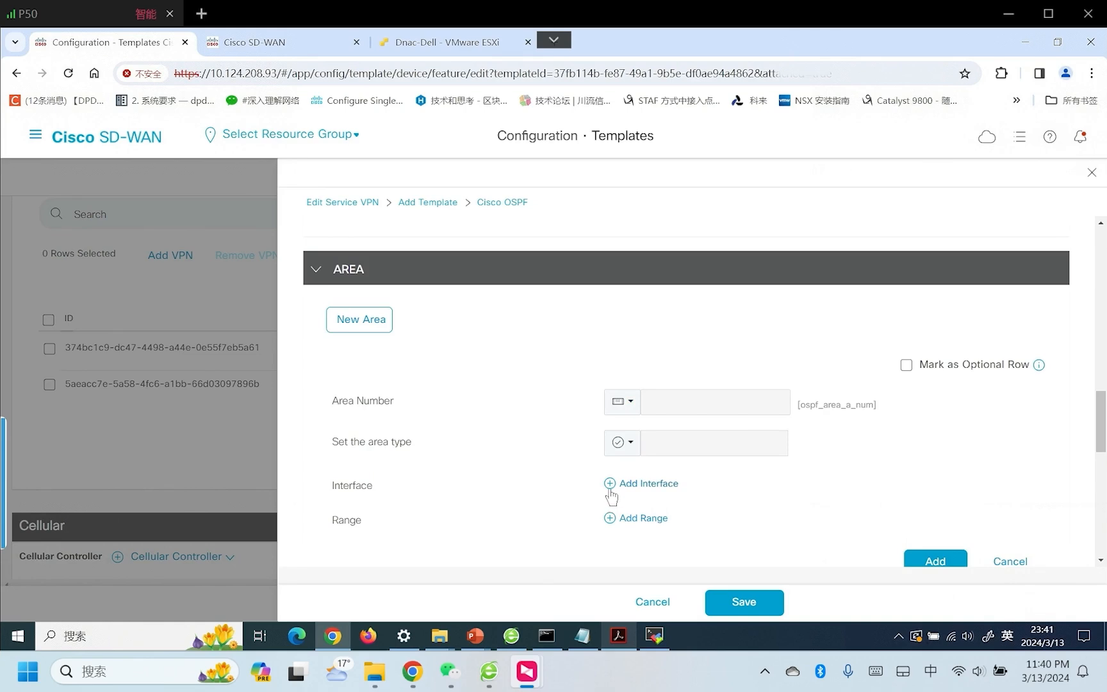
left_click(648, 483)
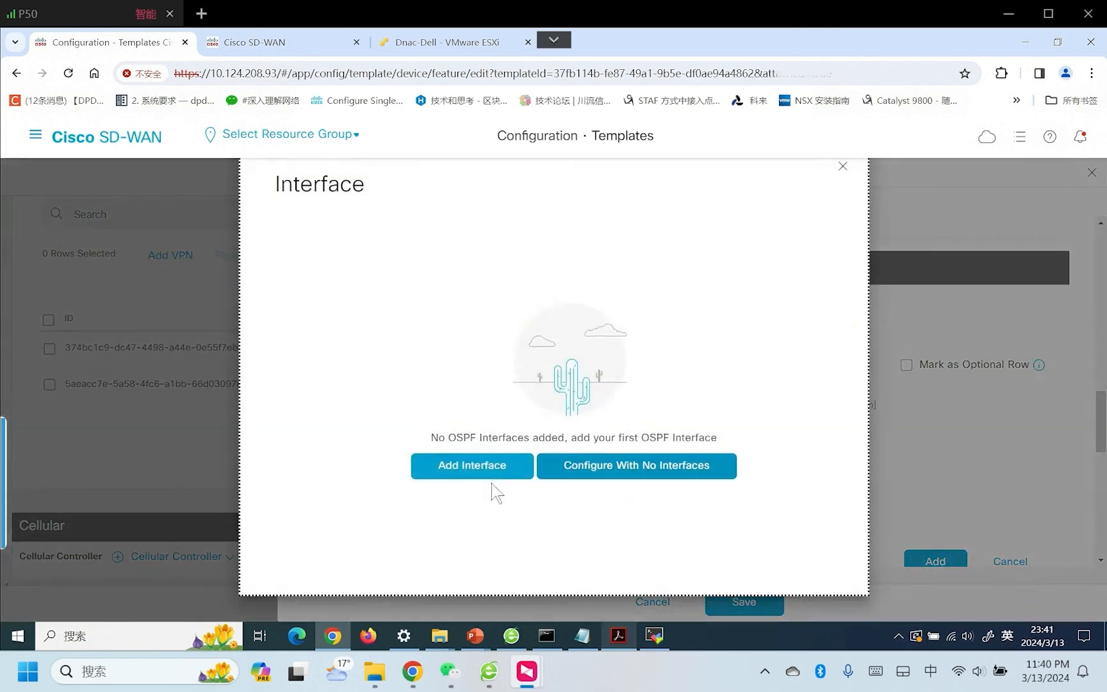
left_click(471, 465)
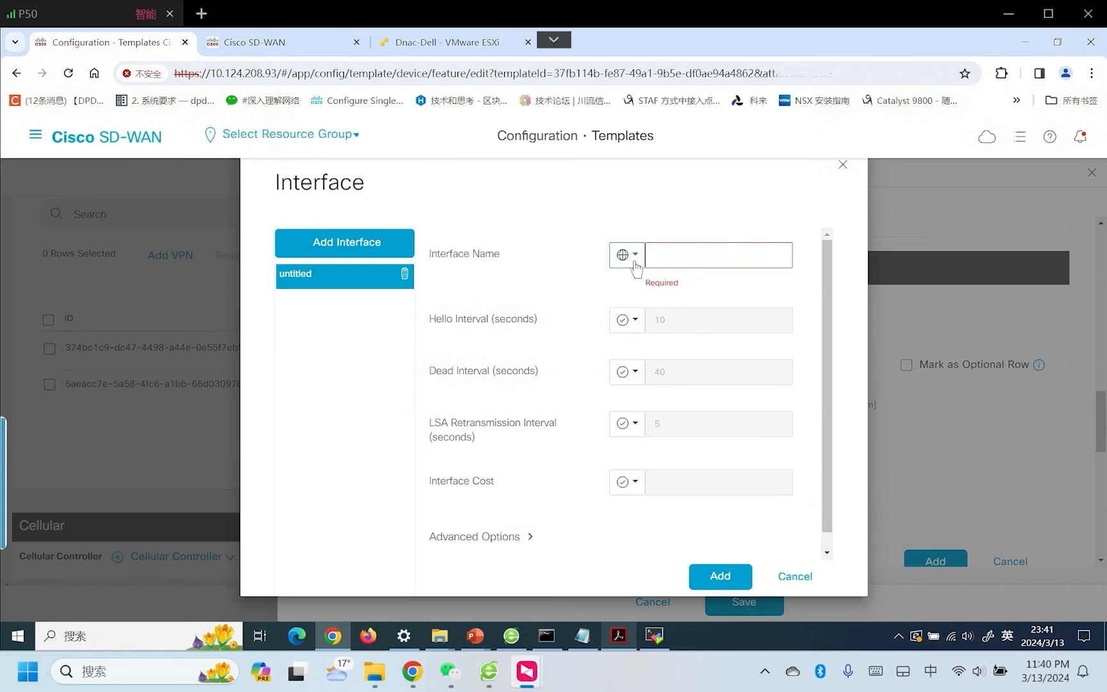
left_click(627, 255)
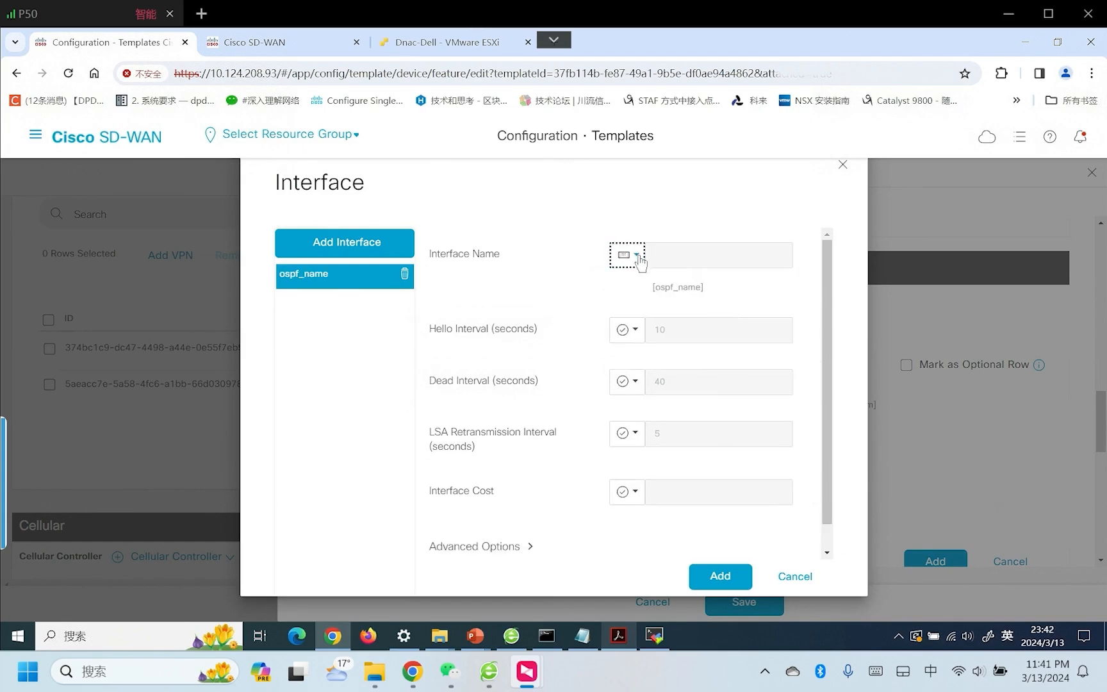
left_click(636, 255)
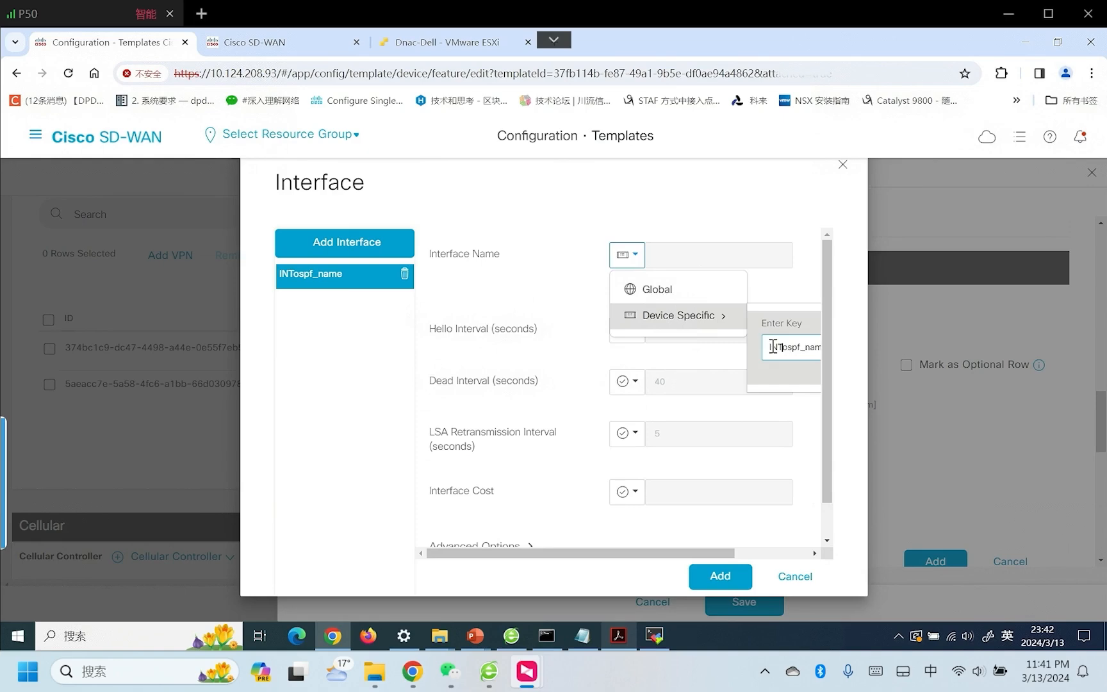
type("interospf_name")
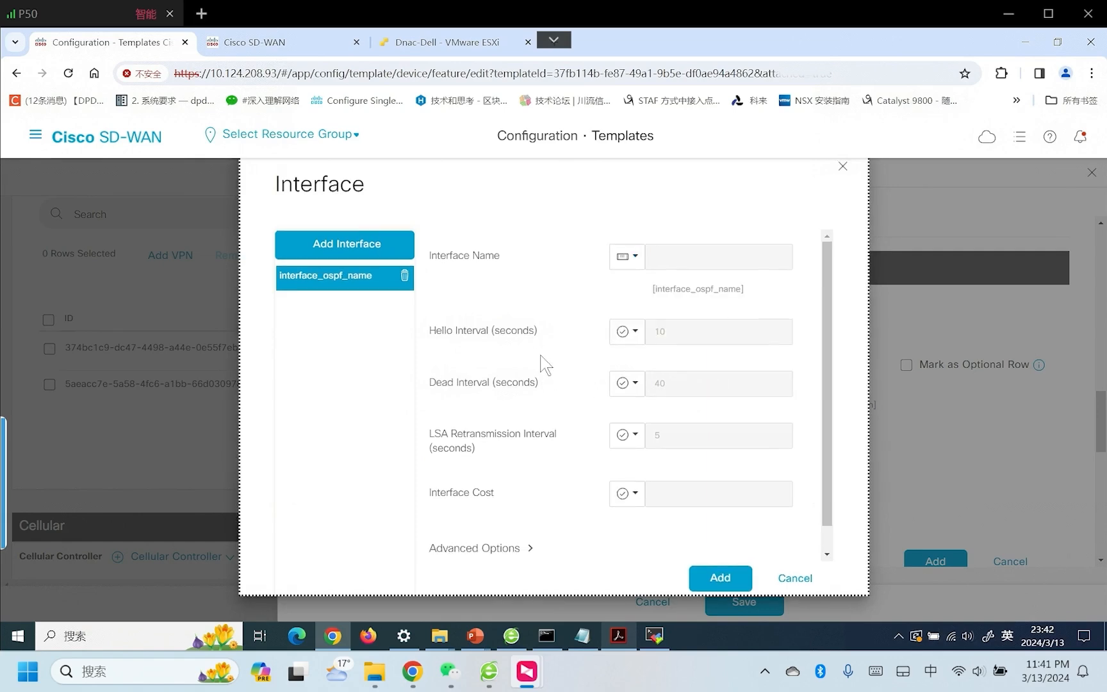
mouse_move(543, 346)
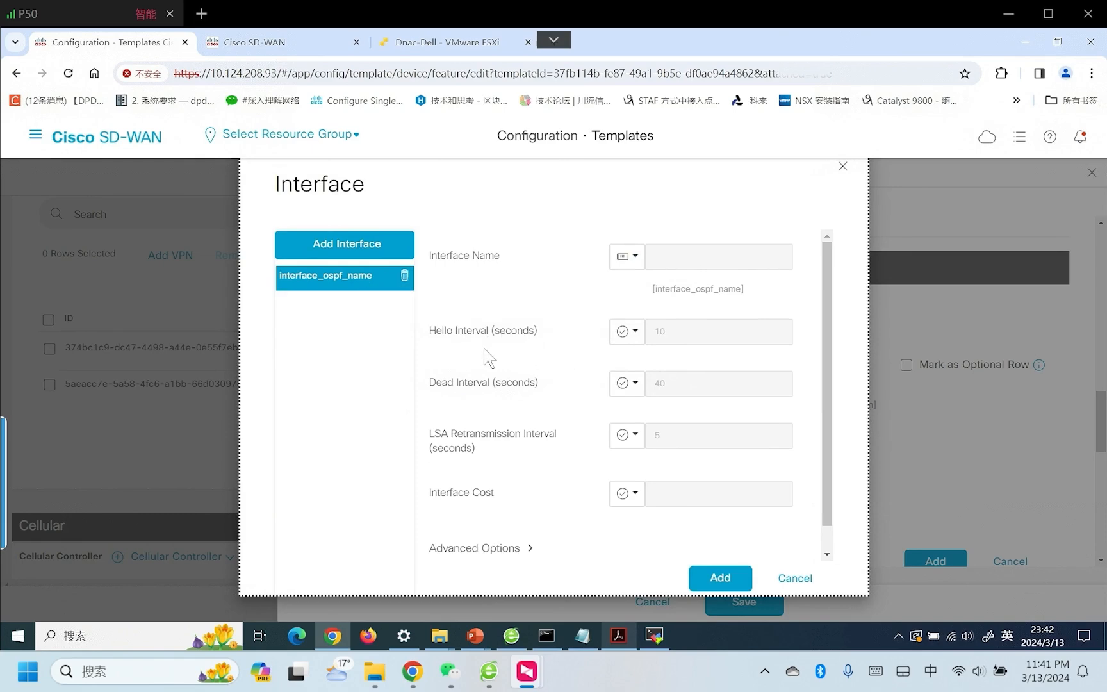
scroll("down", 3)
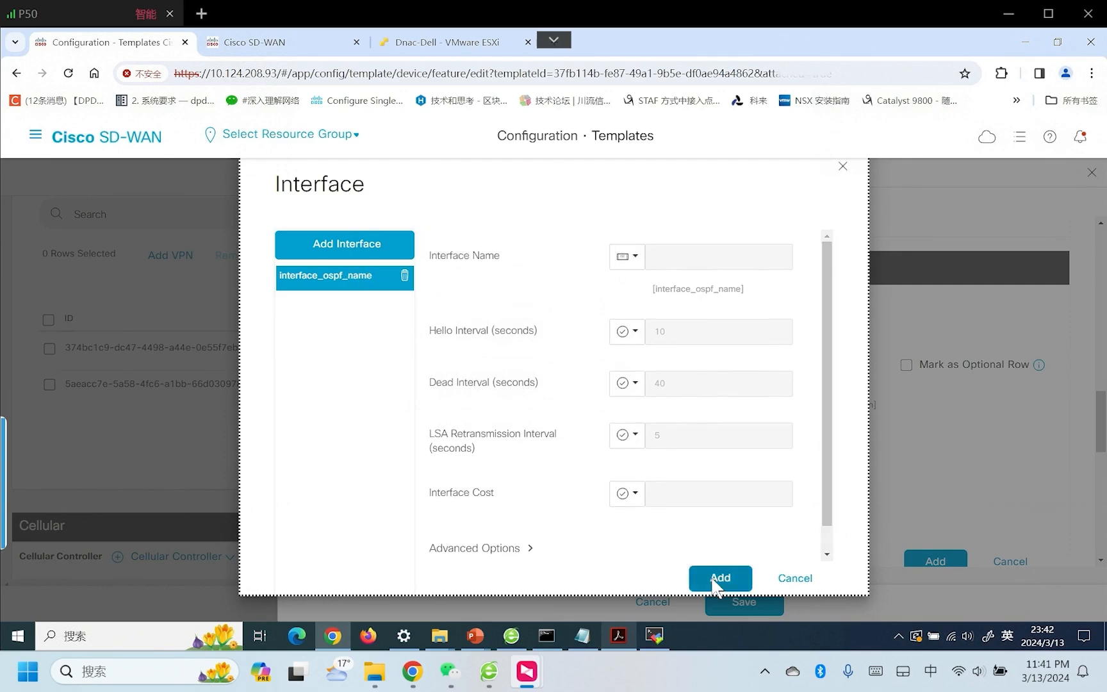
left_click(719, 577)
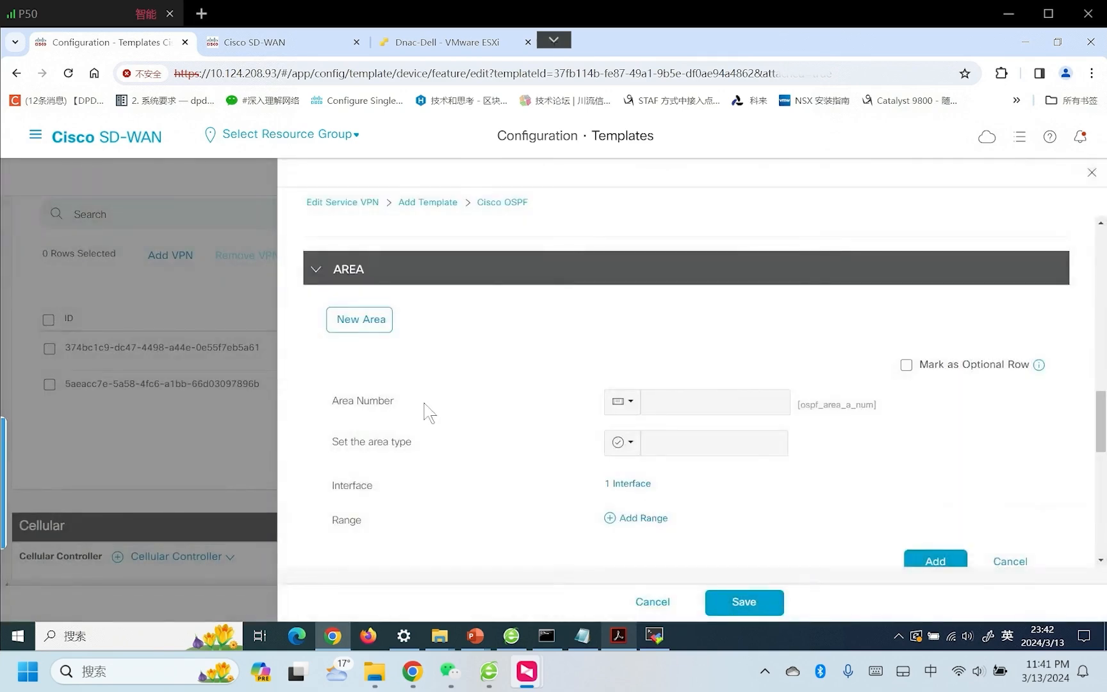
mouse_move(393, 376)
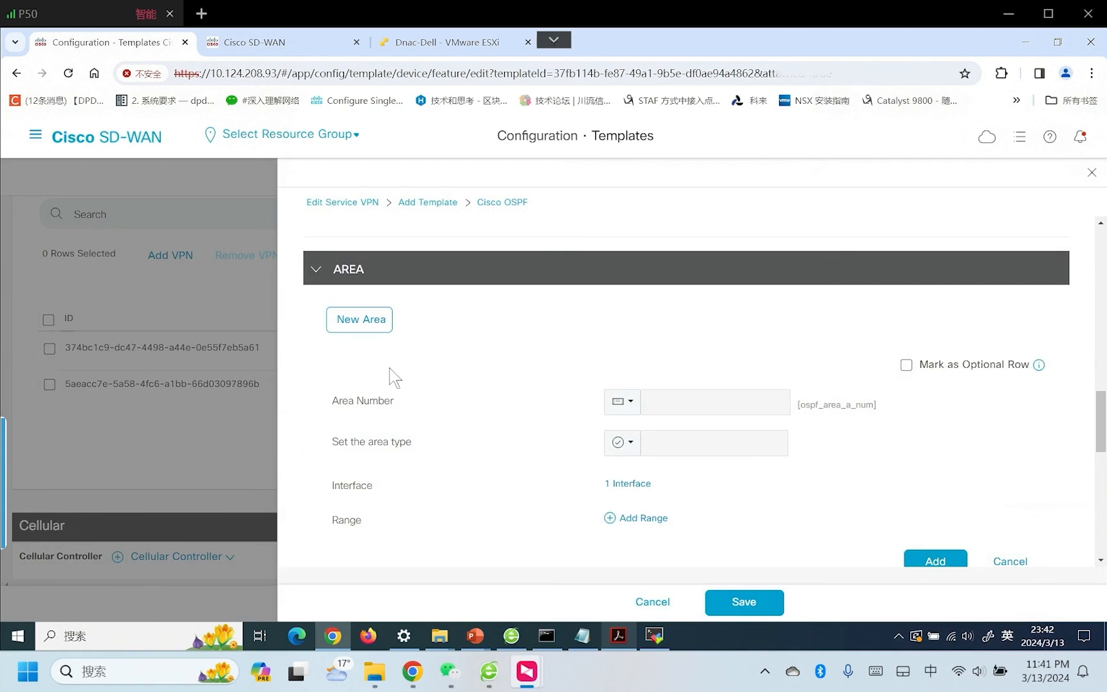
mouse_move(651, 532)
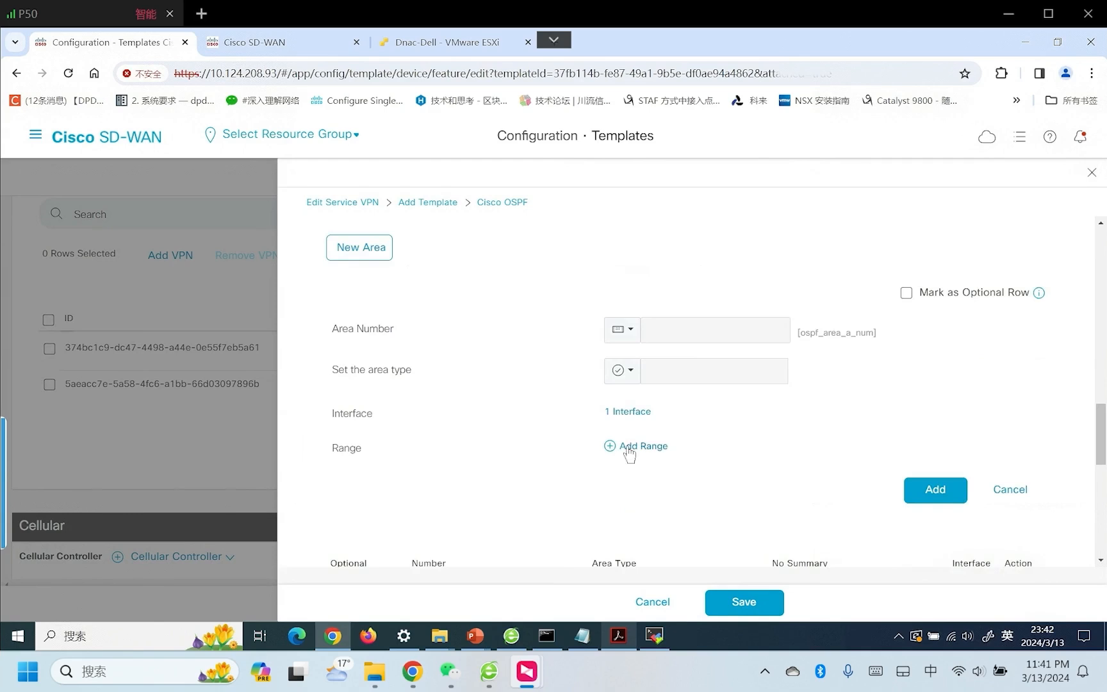
mouse_move(939, 513)
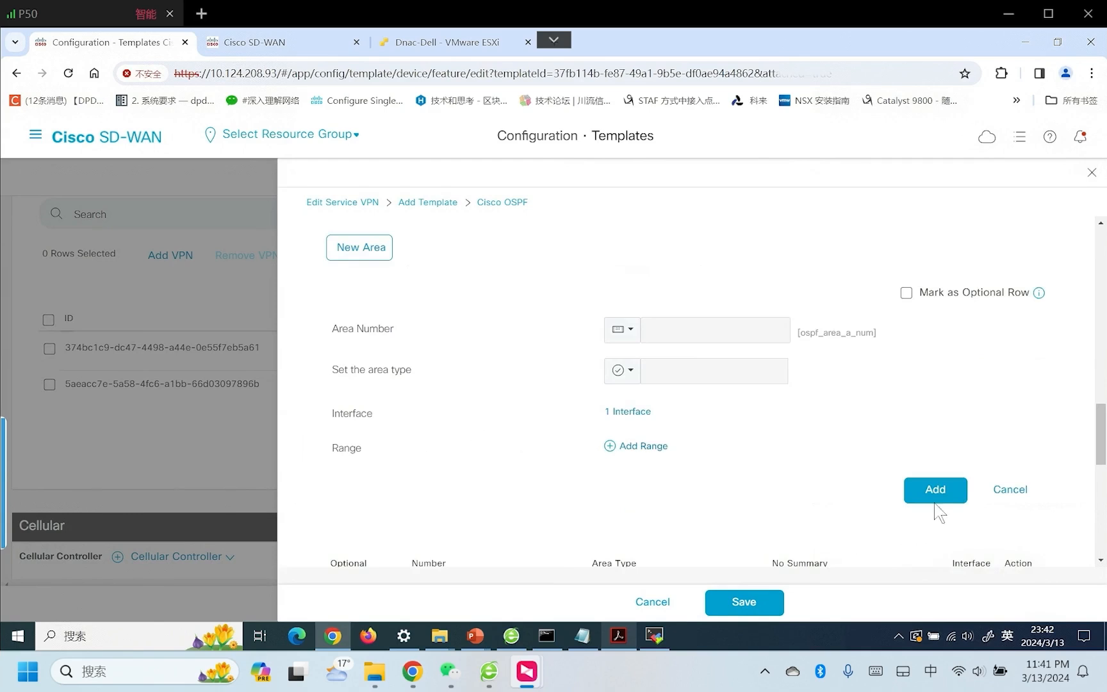
Add the area to OSPF_DC1, save it, and save VPN10 with OSPF attached.
left_click(934, 491)
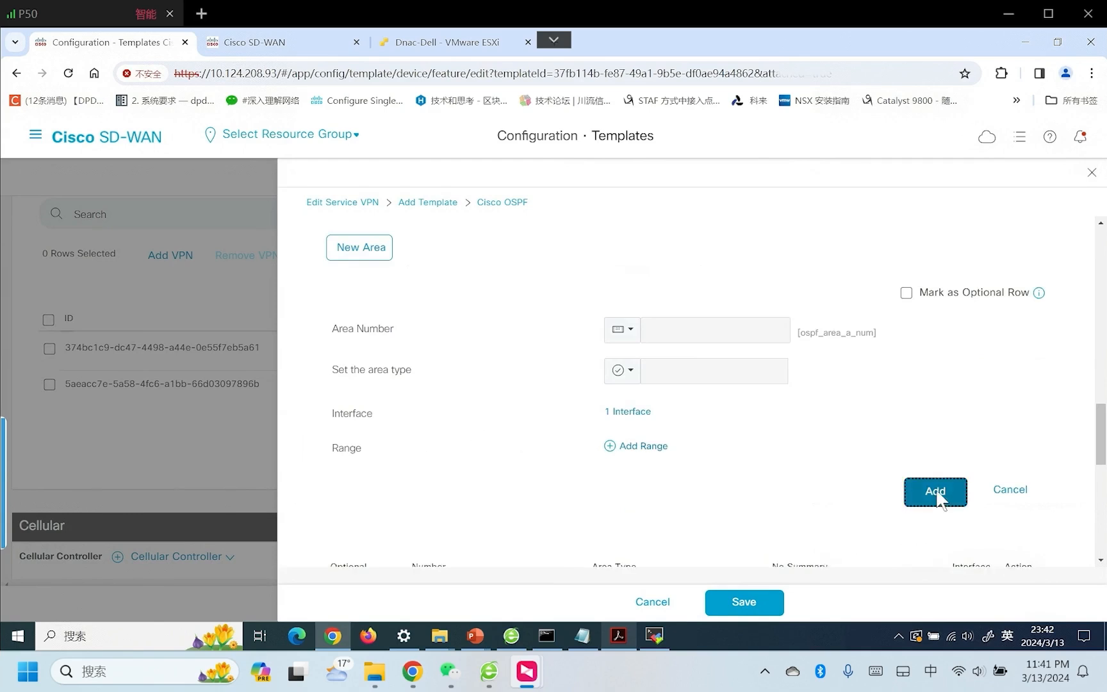
left_click(933, 492)
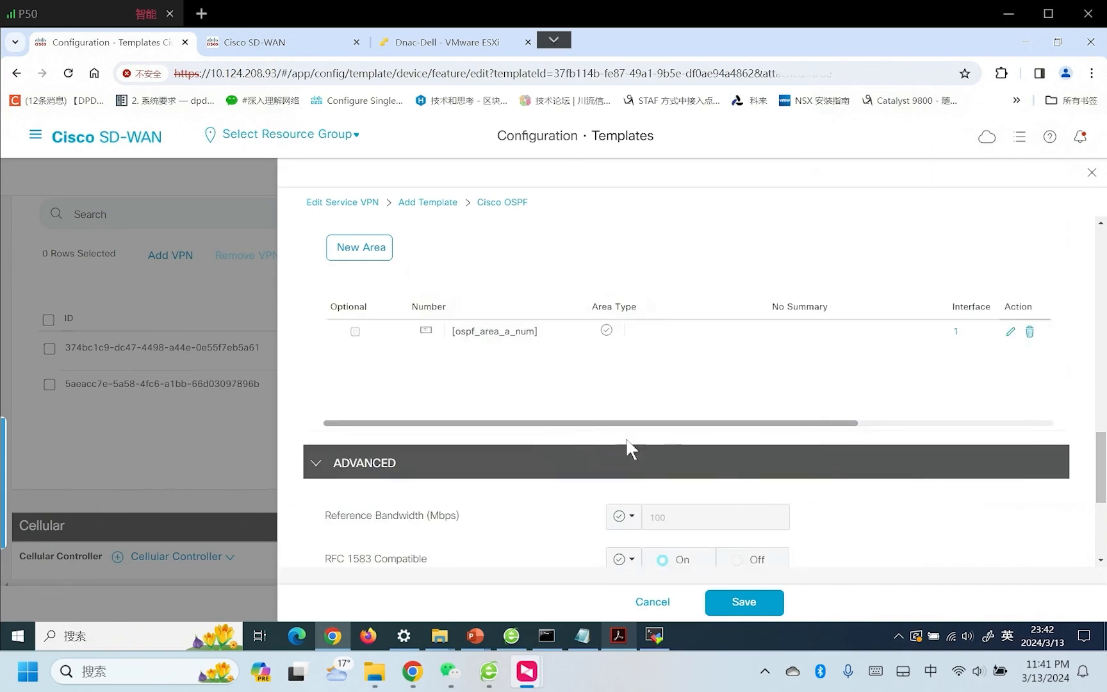
mouse_move(534, 431)
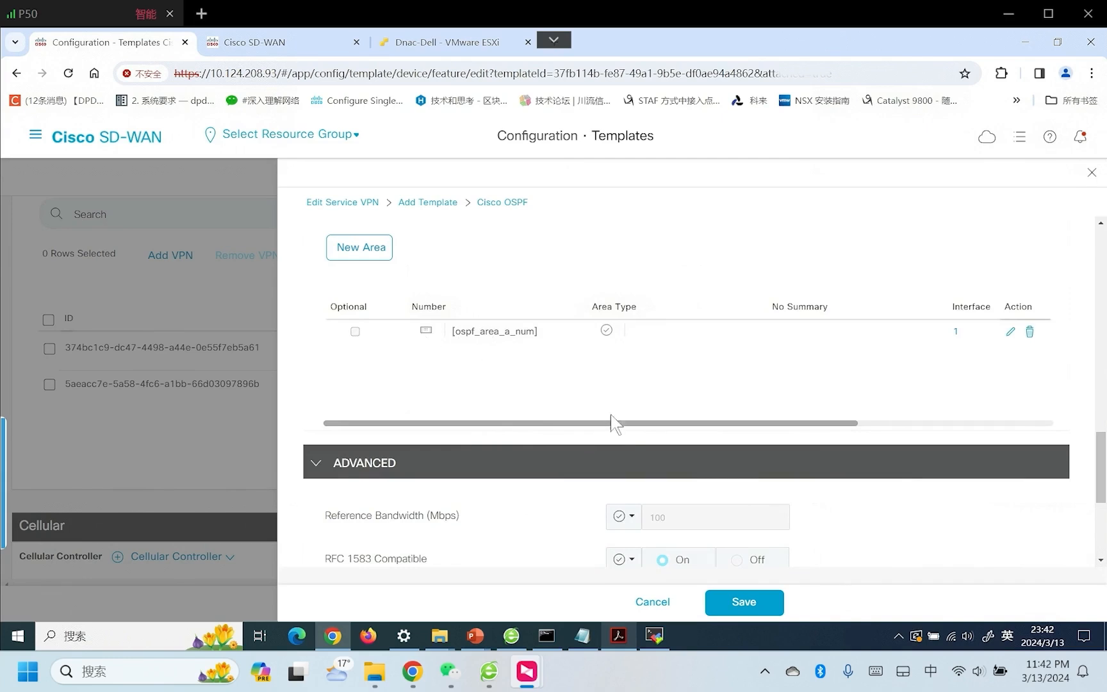
left_click(743, 602)
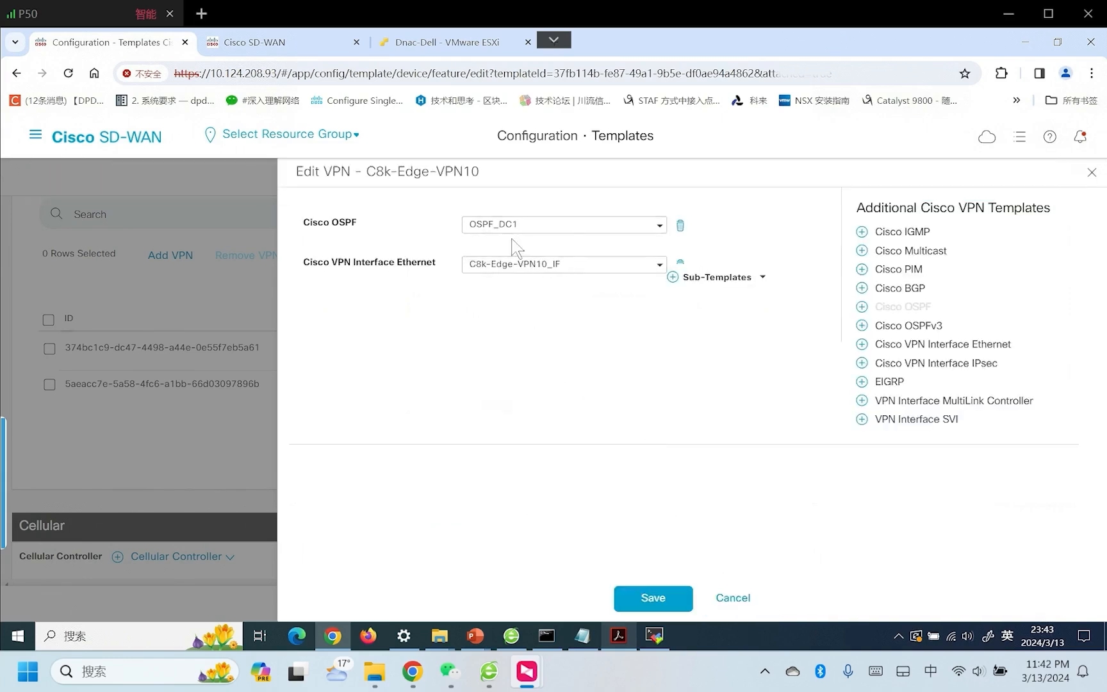
left_click(651, 597)
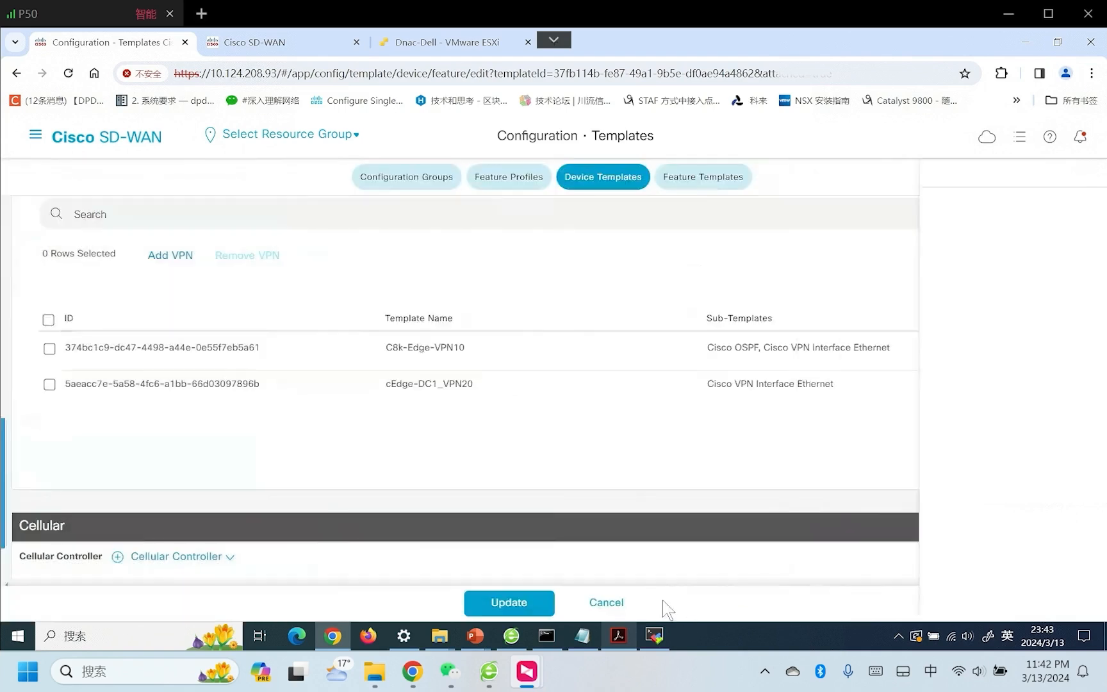
Update C8k-cEdge-DC1, open cEdge1-DC1's variable values, and switch to the CSR1000v terminal.
left_click(507, 602)
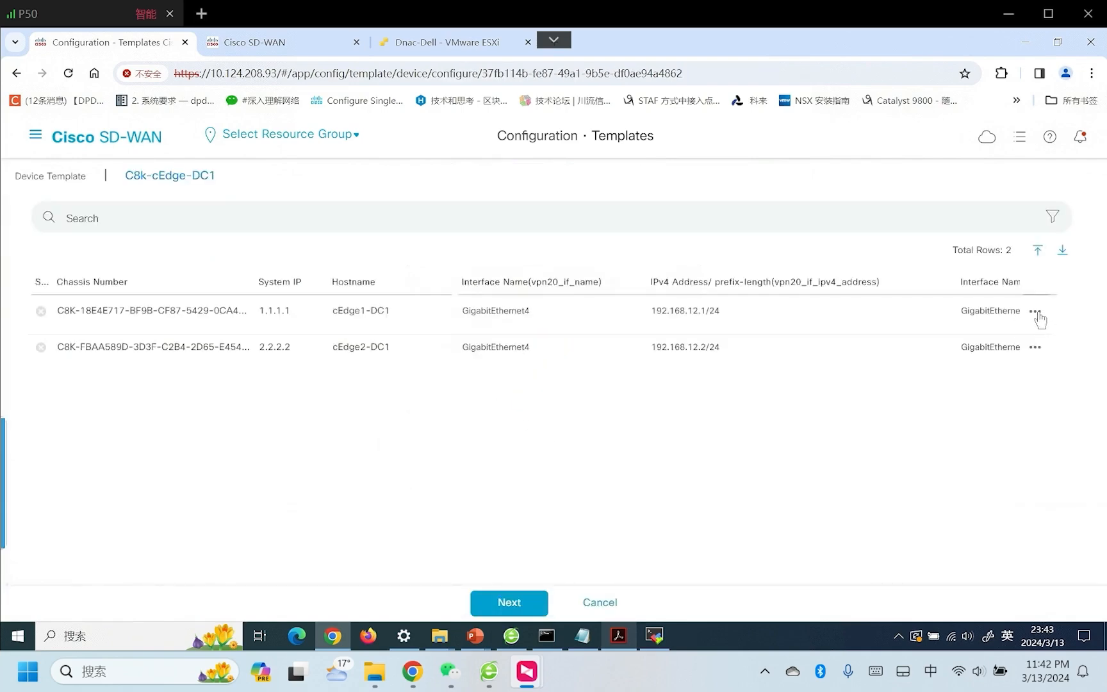
left_click(1036, 311)
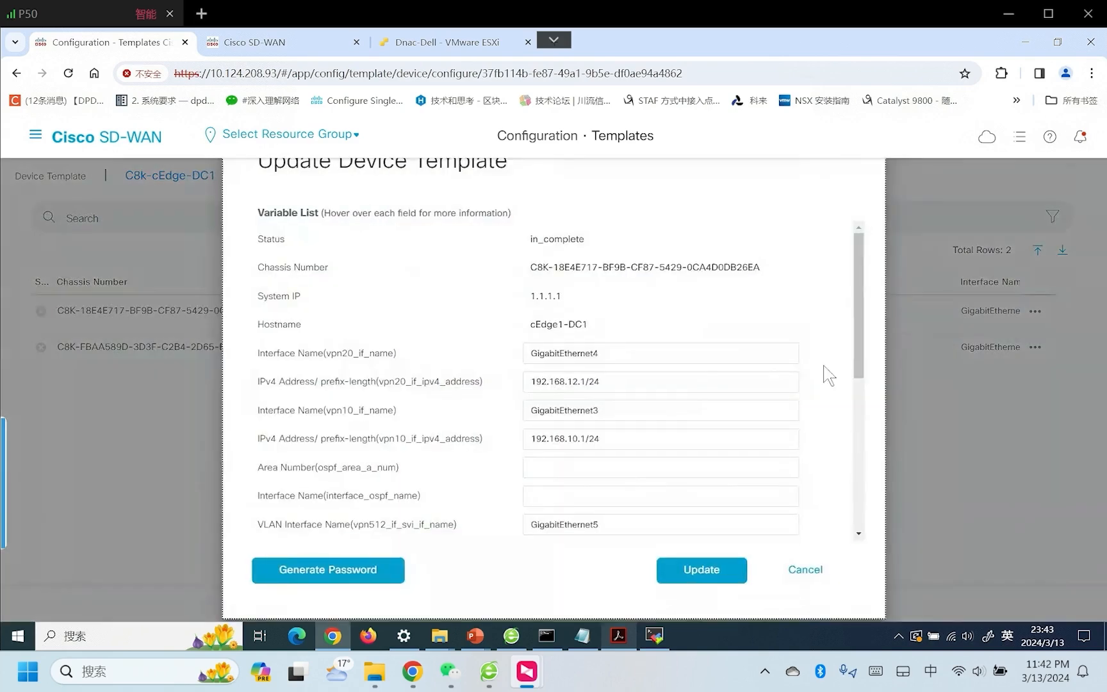
scroll("down", 3)
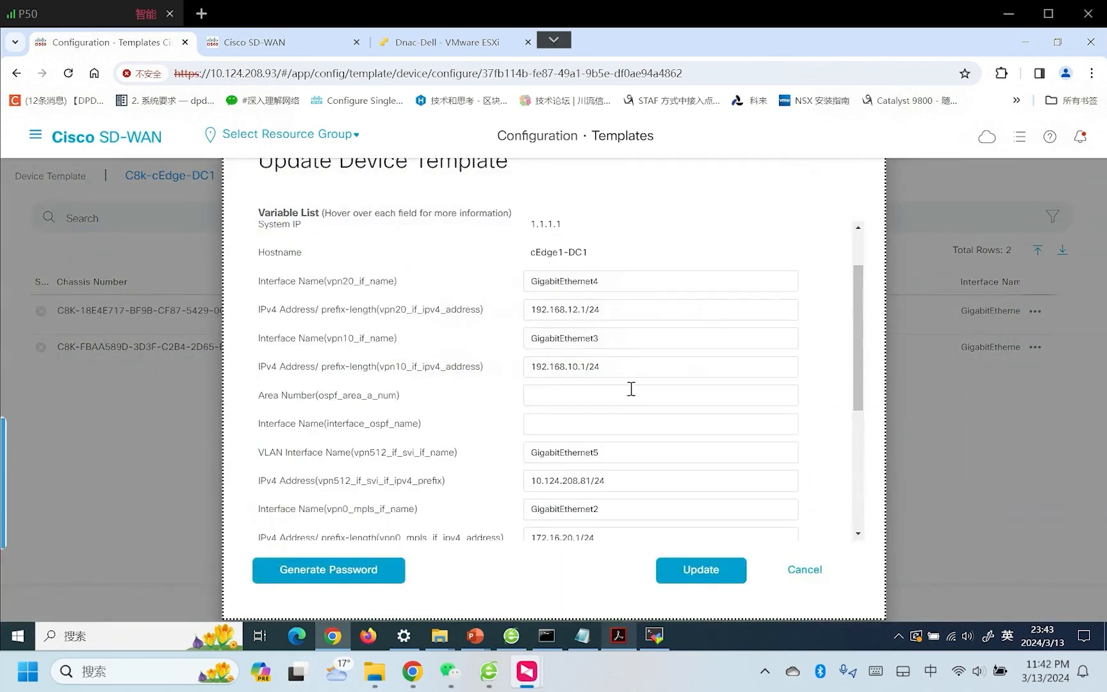
scroll("down", 3)
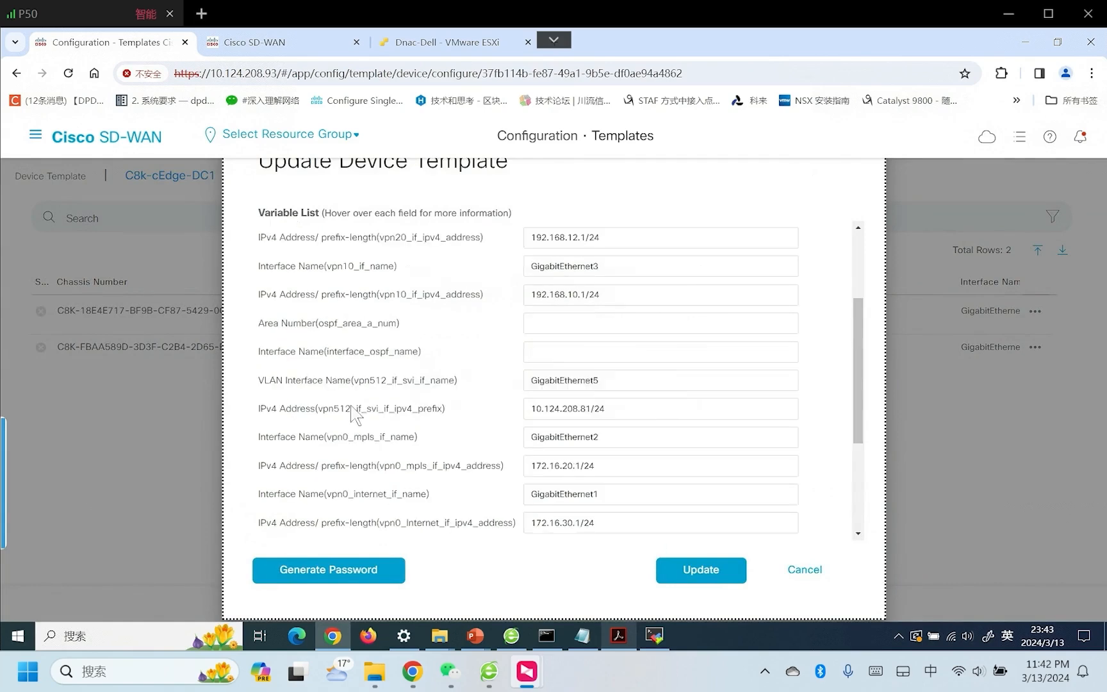
mouse_move(466, 570)
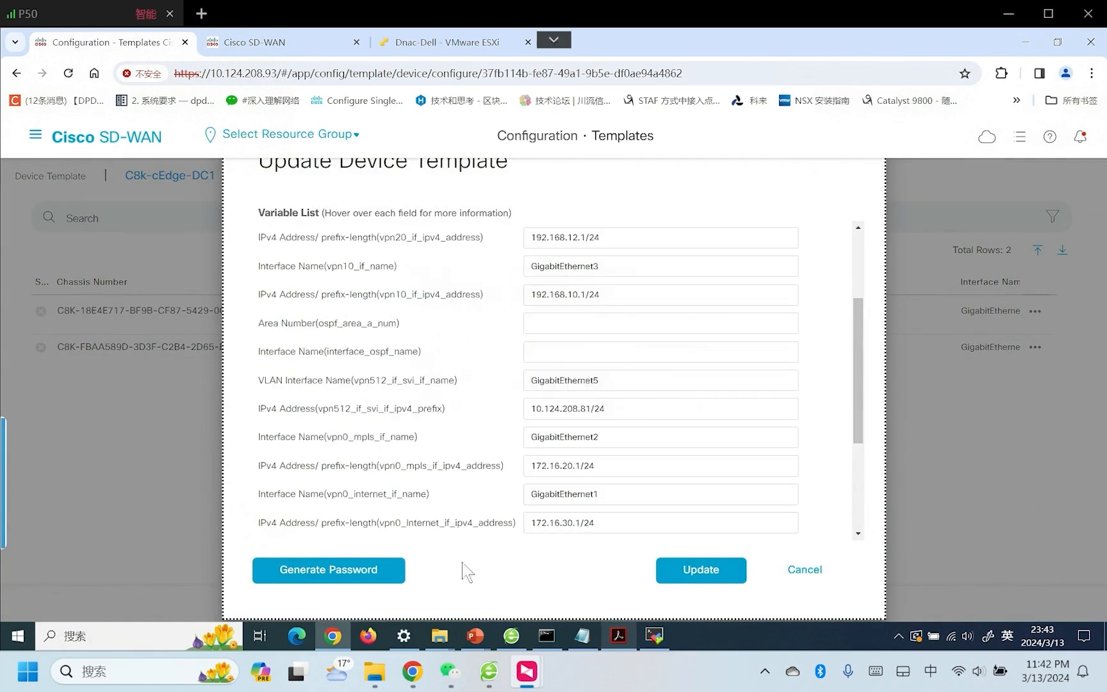
left_click(652, 635)
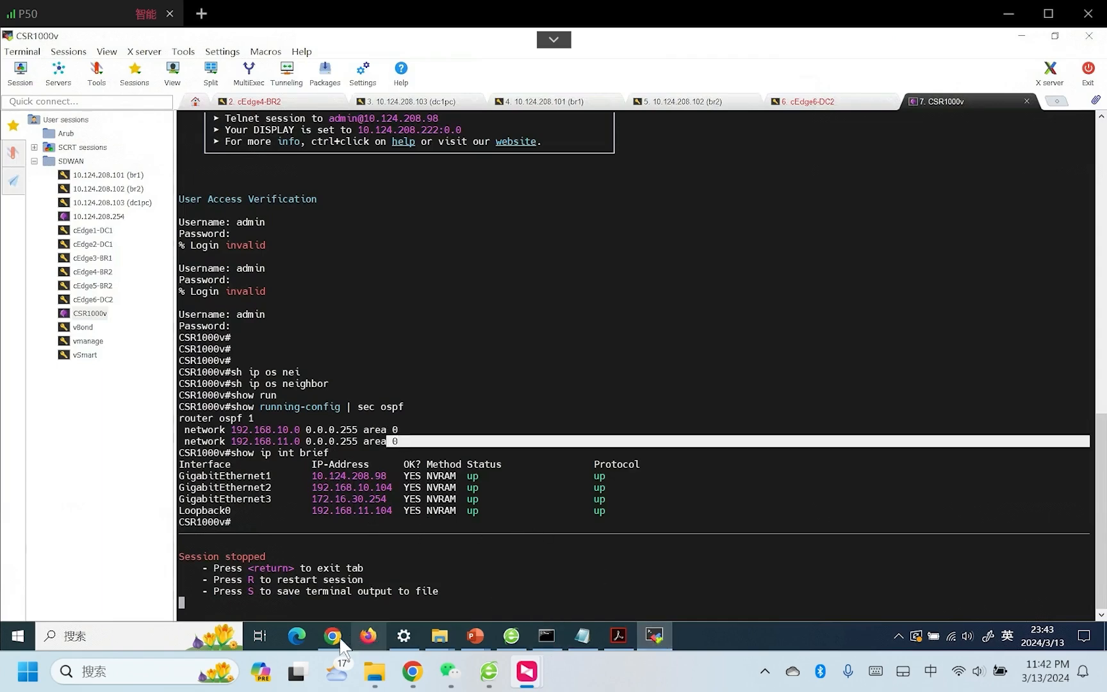
Set cEdge1-DC1's interface_ospf_name to GigabitEthernet3 and ospf_area_a_num to 0, then update.
left_click(332, 636)
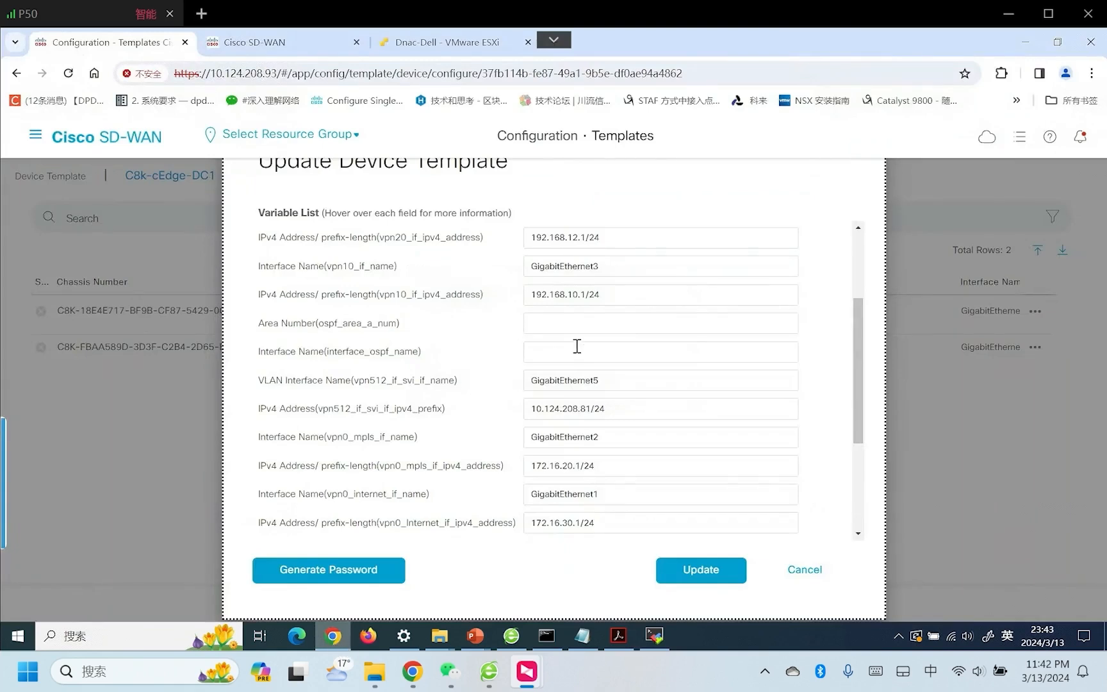
left_click(660, 265)
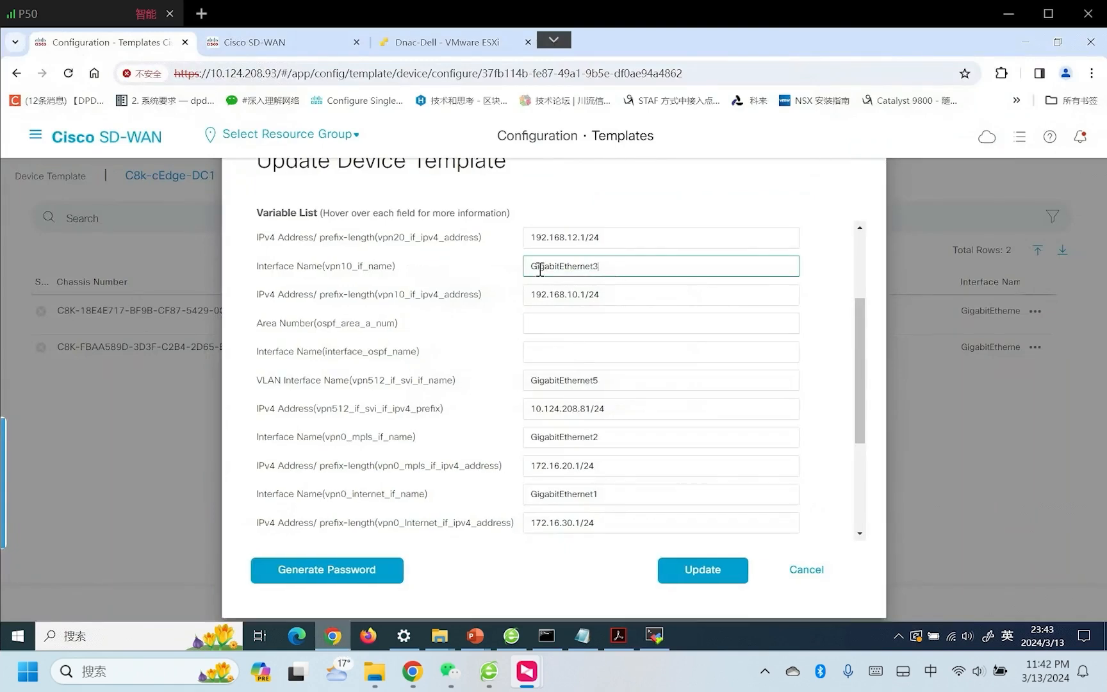
double_click(563, 266)
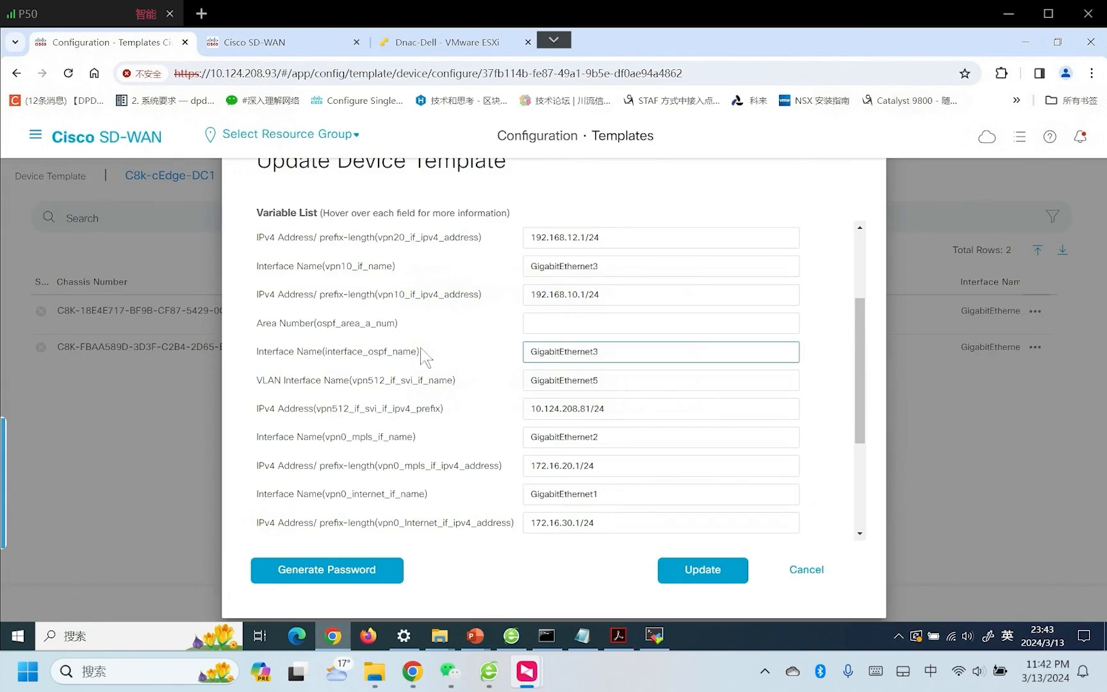
left_click(659, 323)
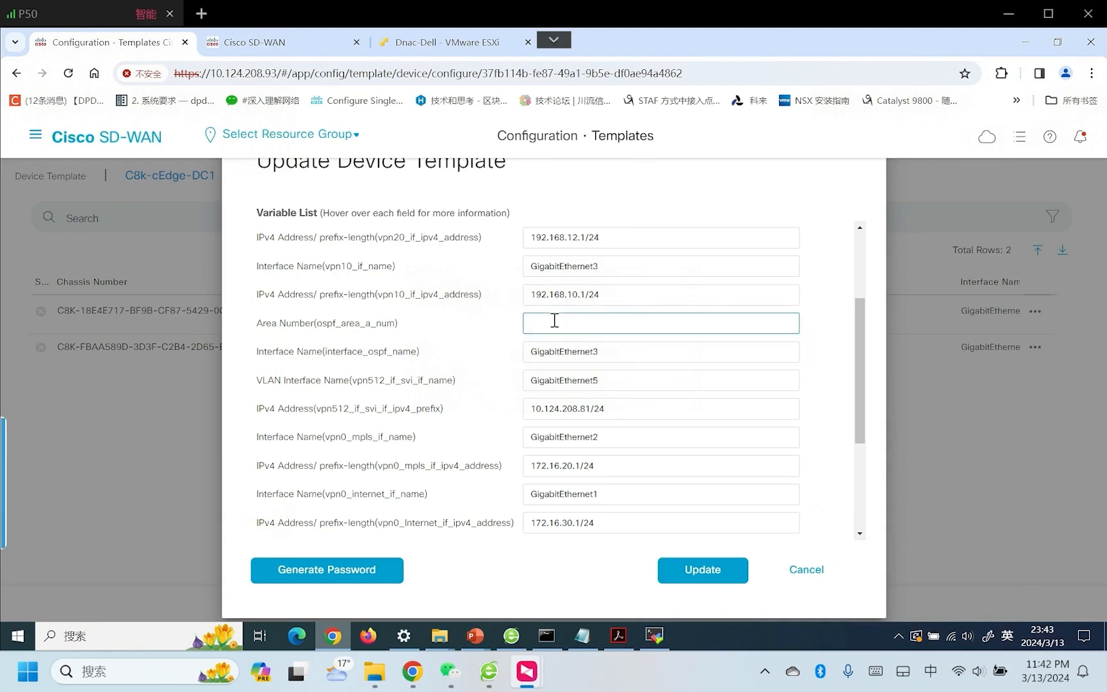
type("0")
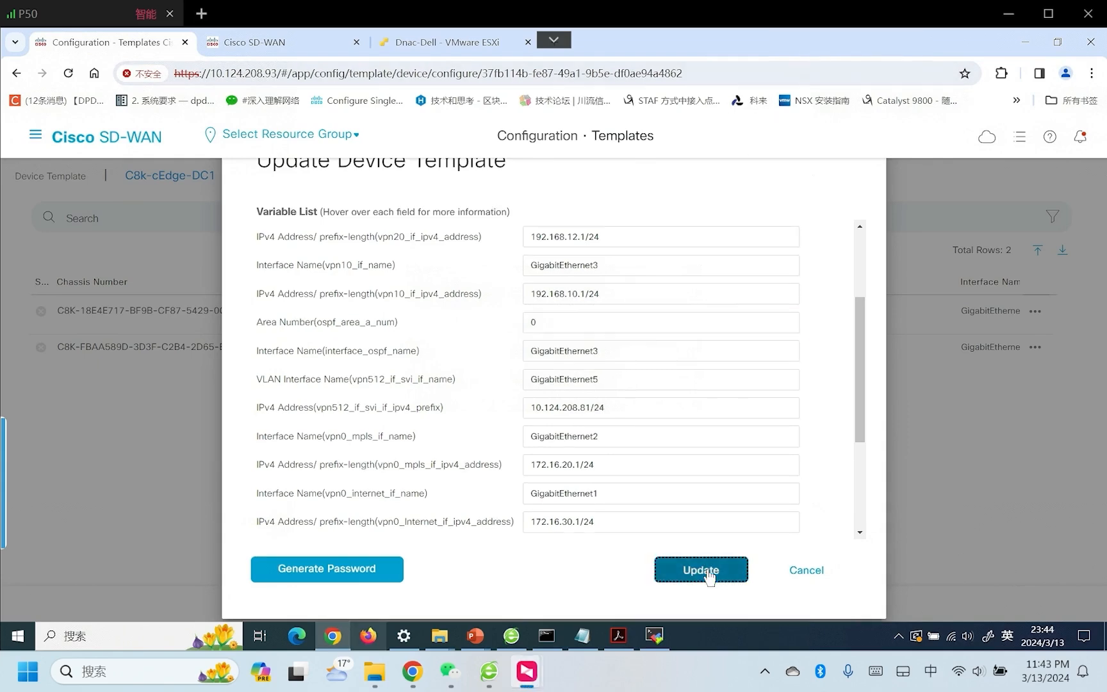
left_click(700, 569)
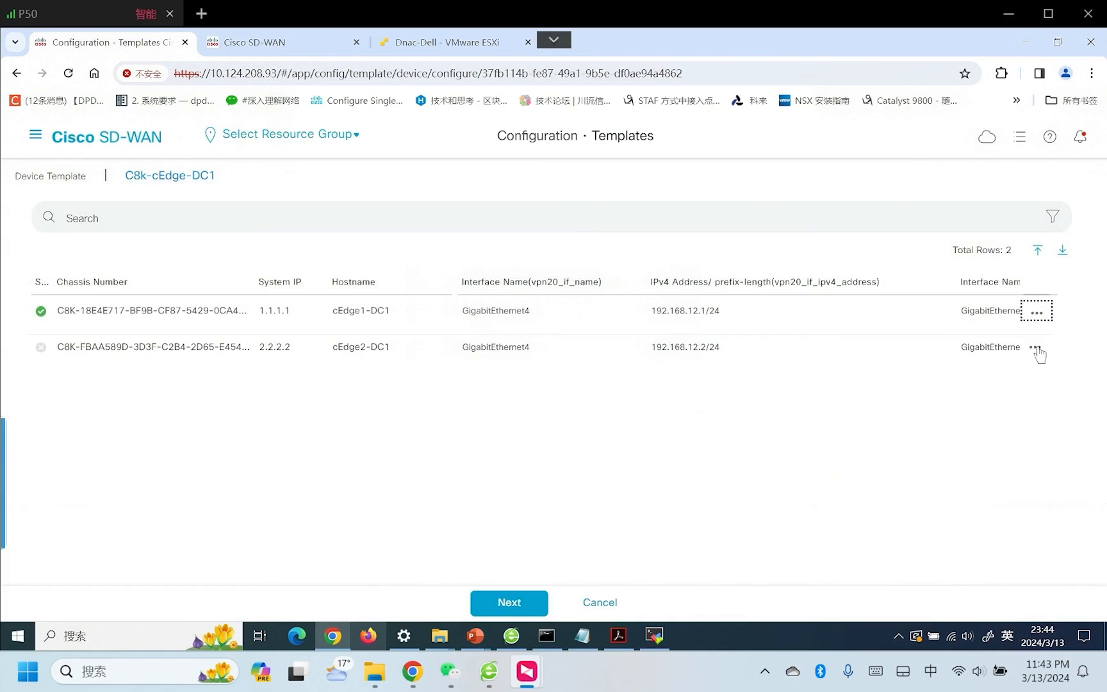
Give cEdge2-DC1 OSPF area 0 on GigabitEthernet3, update it, and continue to the preview.
left_click(1036, 347)
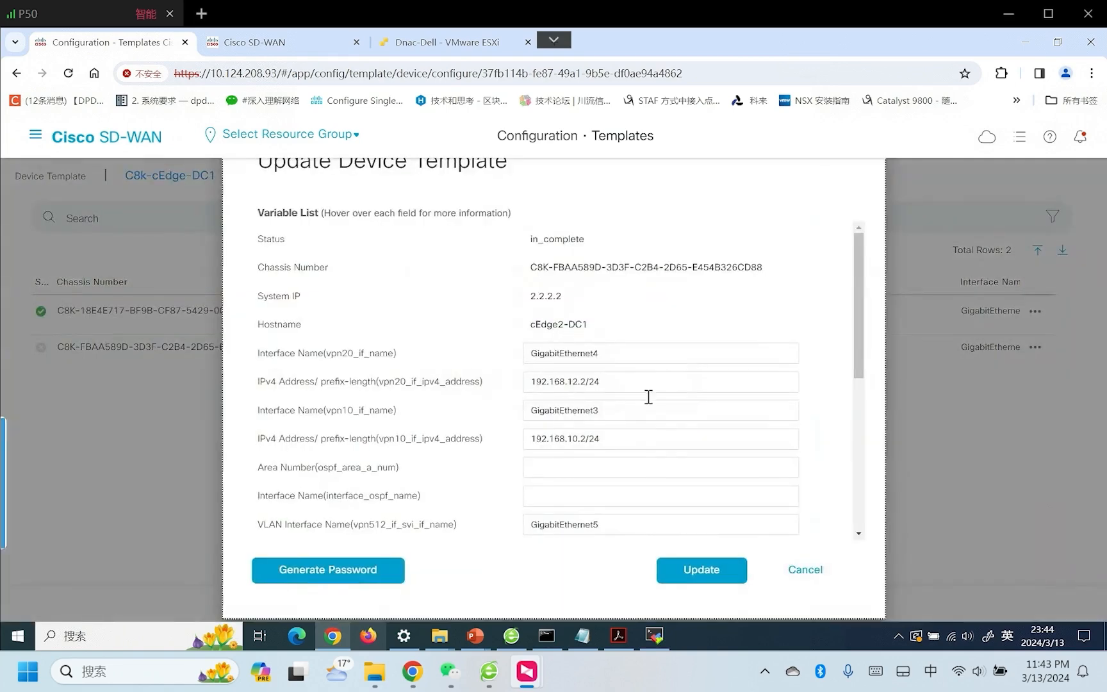
left_click(659, 466)
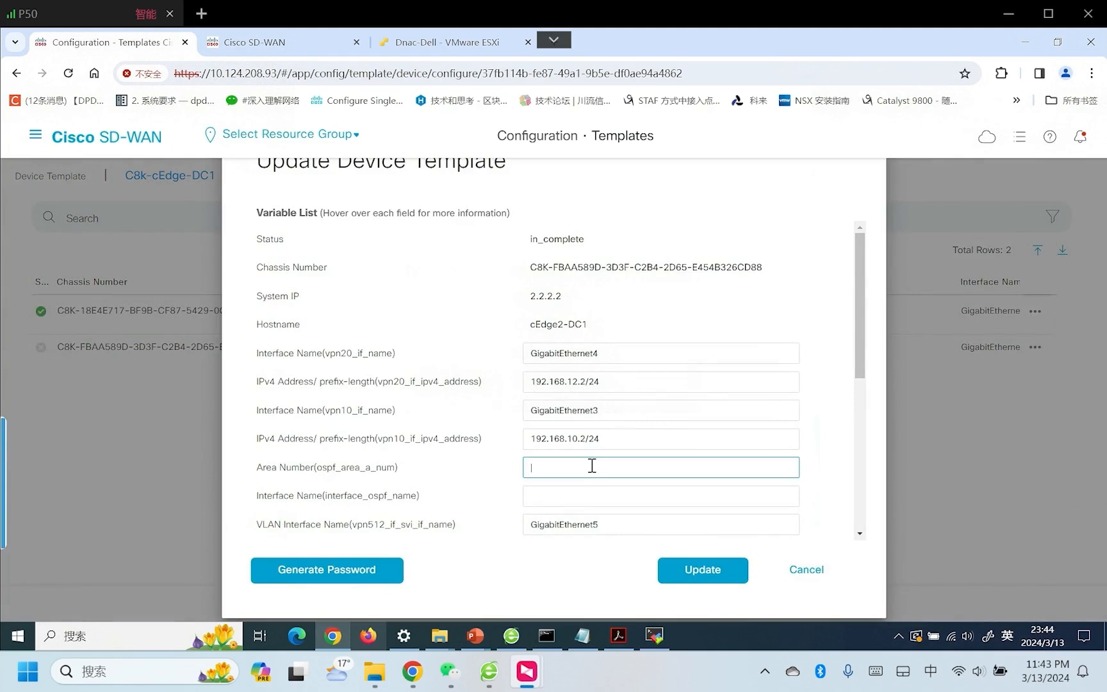
type("0")
left_click(660, 495)
type("GigabitEthernet3")
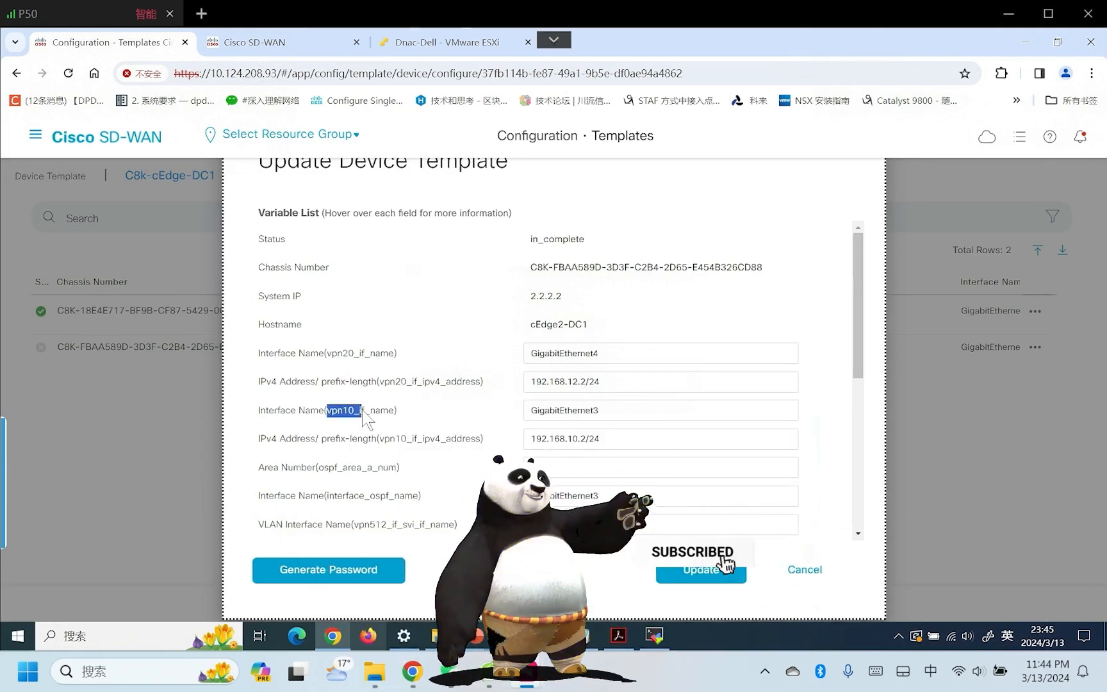
left_click(699, 569)
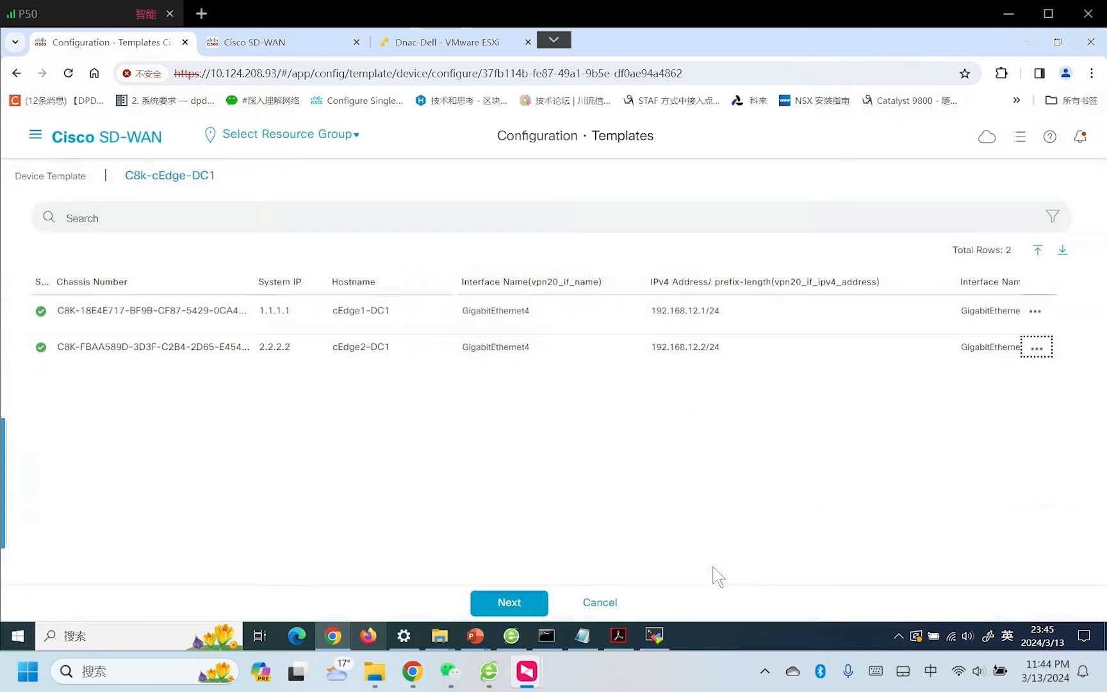
left_click(507, 602)
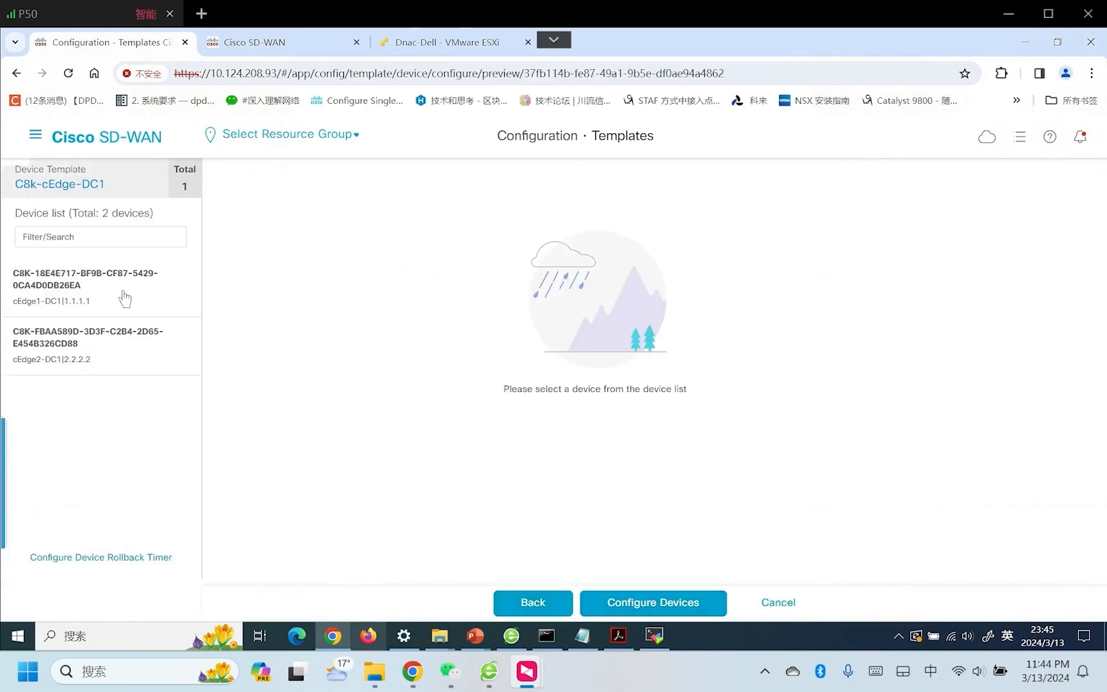
Open cEdge1-DC1's Config Diff and inspect the GigabitEthernet3 OSPF lines and router ospf 10 vrf 10.
left_click(85, 287)
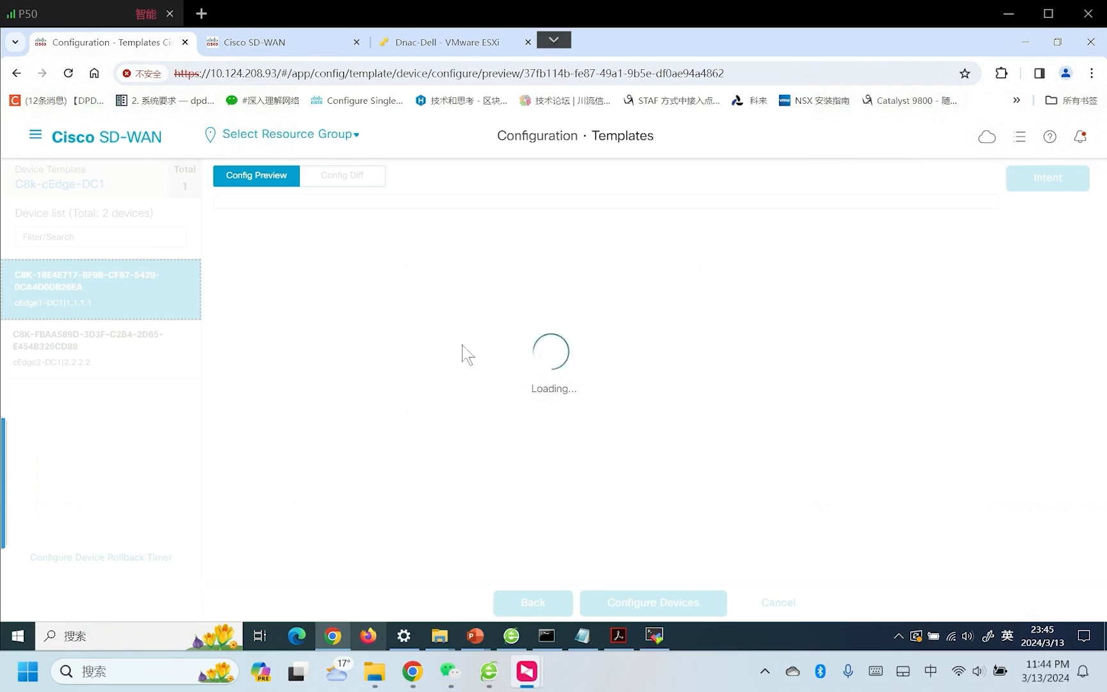
mouse_move(380, 376)
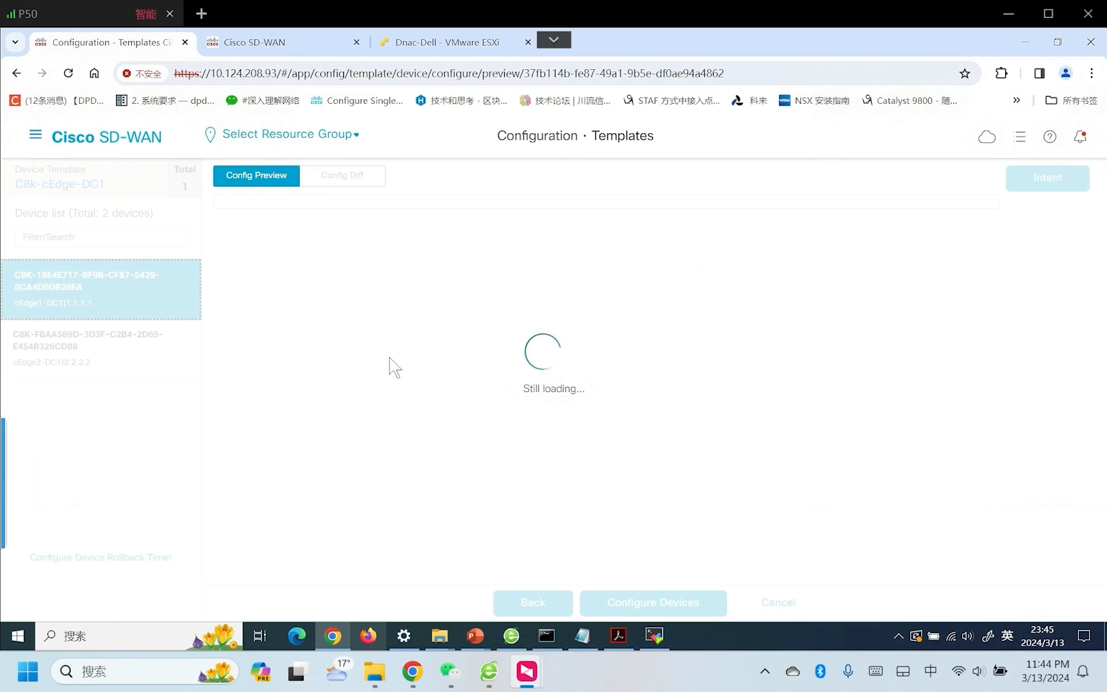
left_click(341, 175)
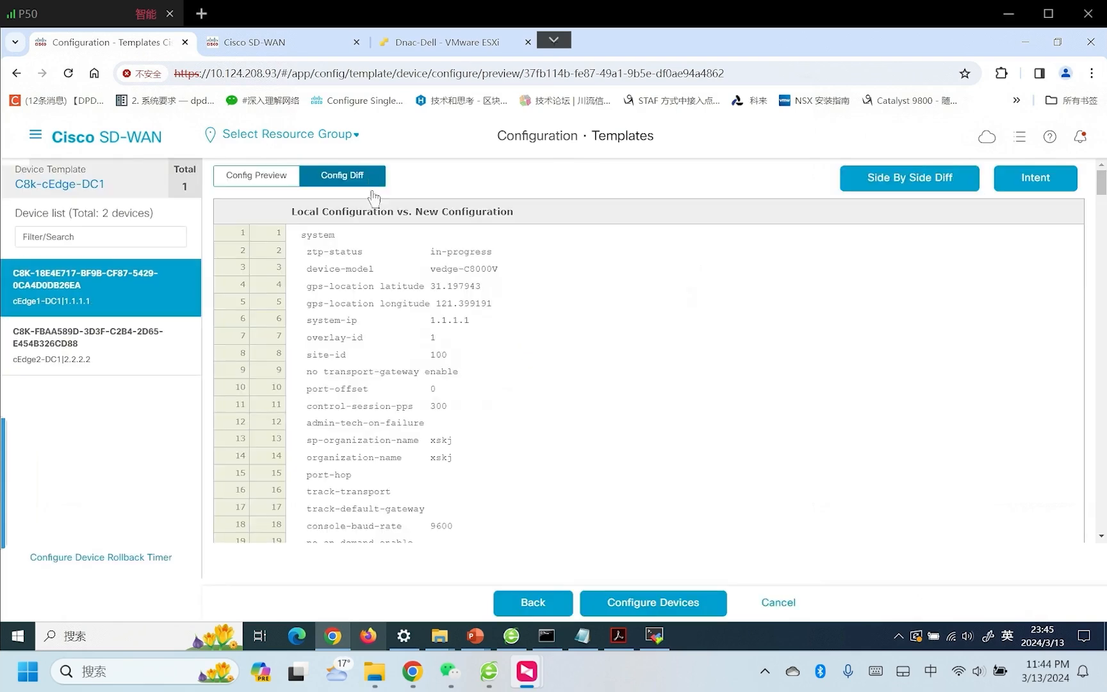
scroll("down", 3)
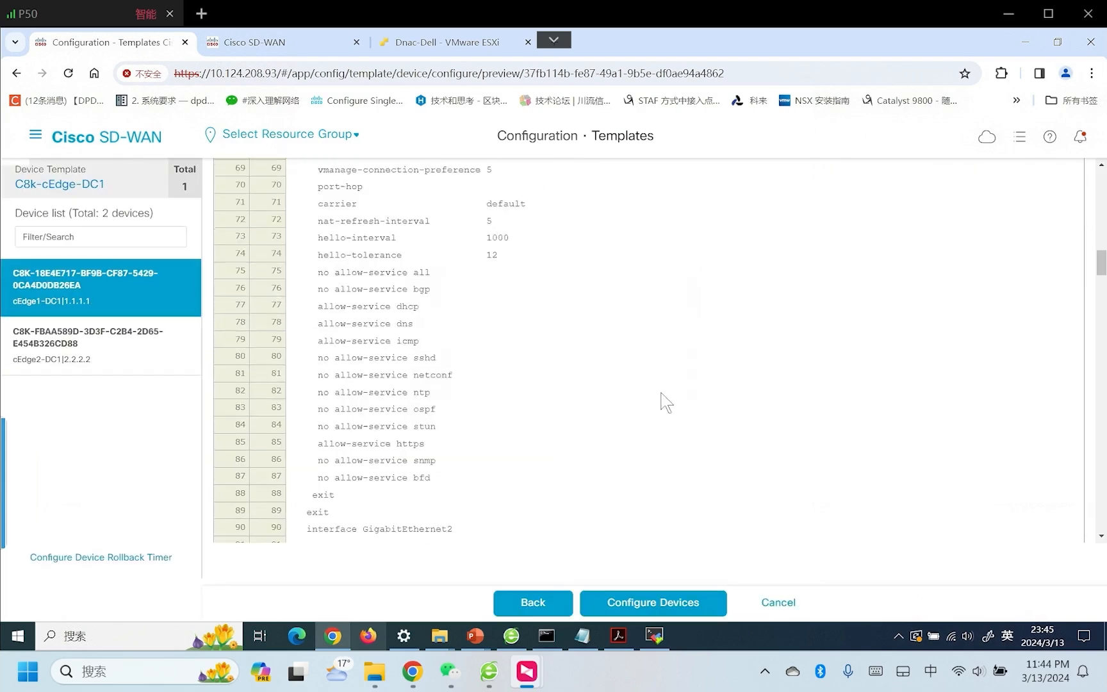
scroll("down", 3)
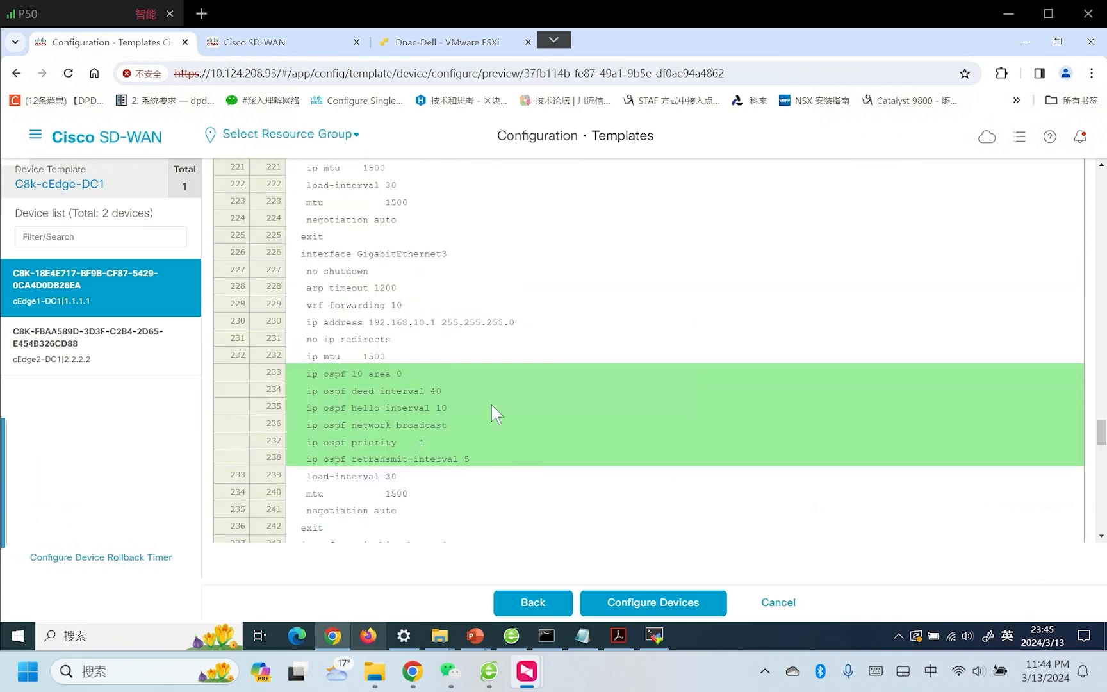
mouse_move(356, 390)
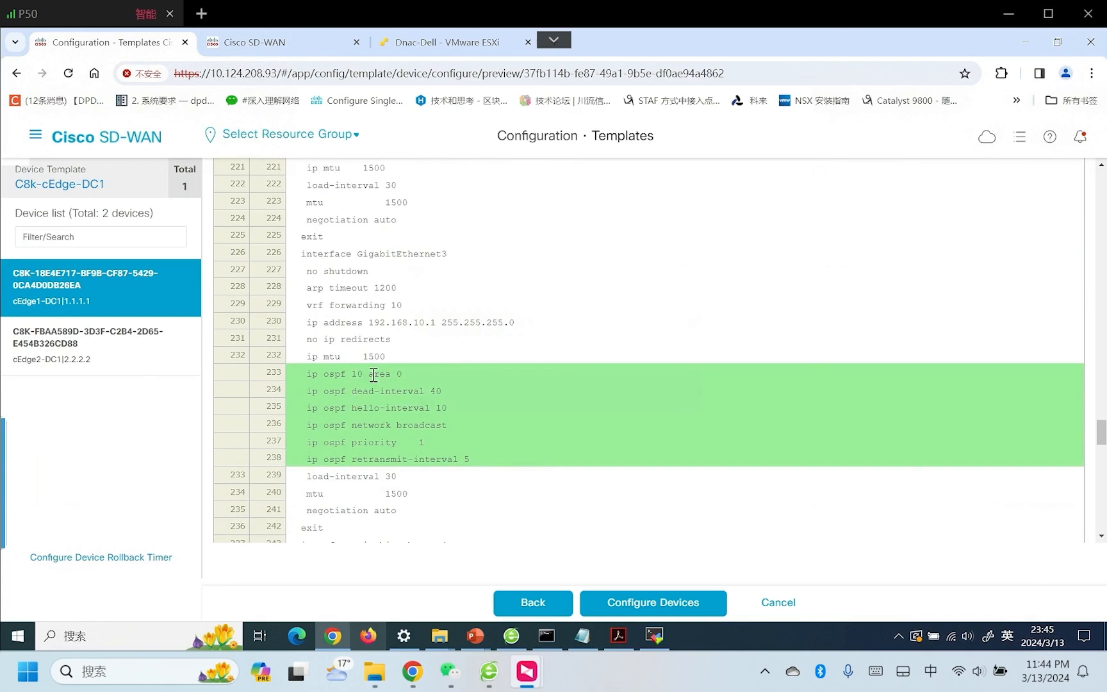
mouse_move(403, 462)
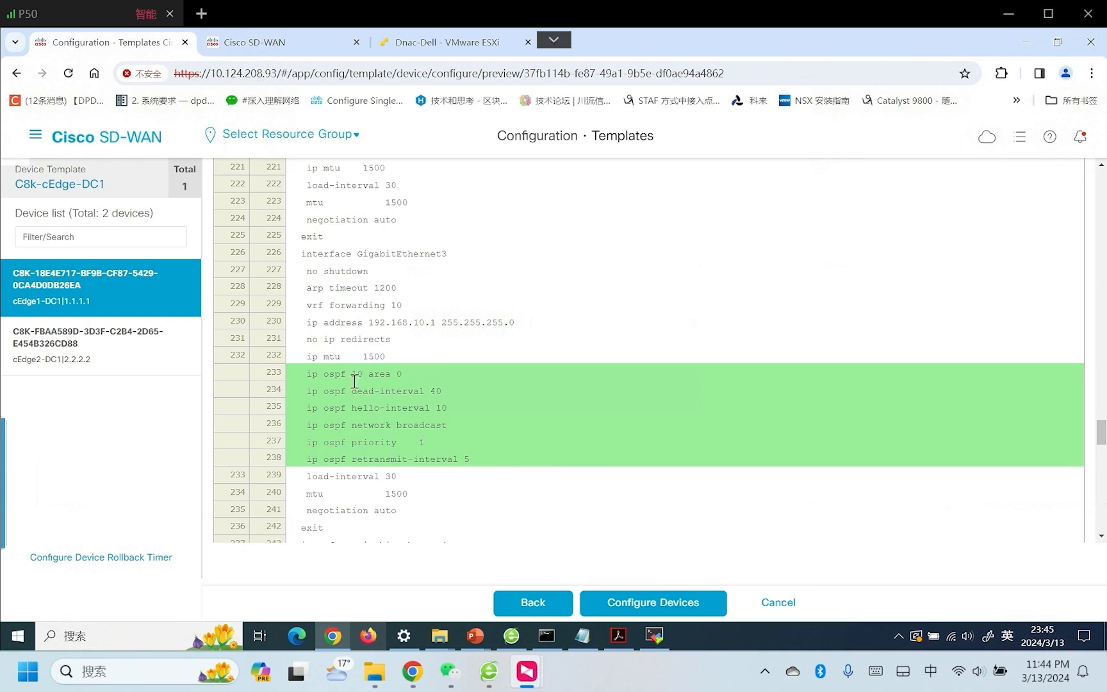
double_click(355, 374)
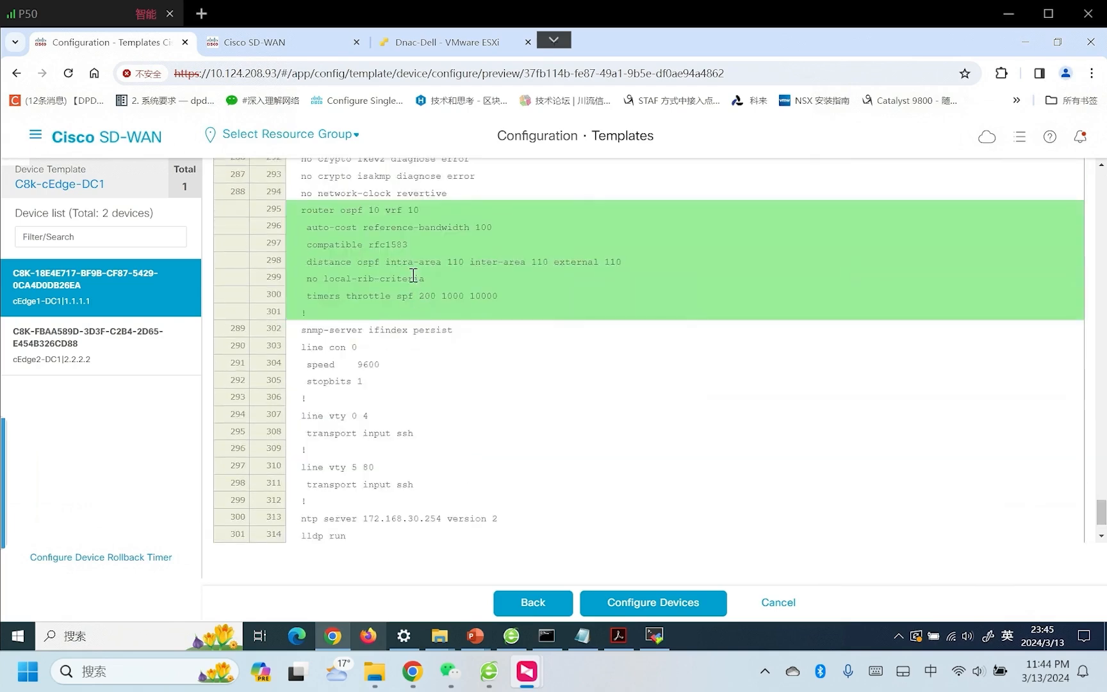
mouse_move(538, 297)
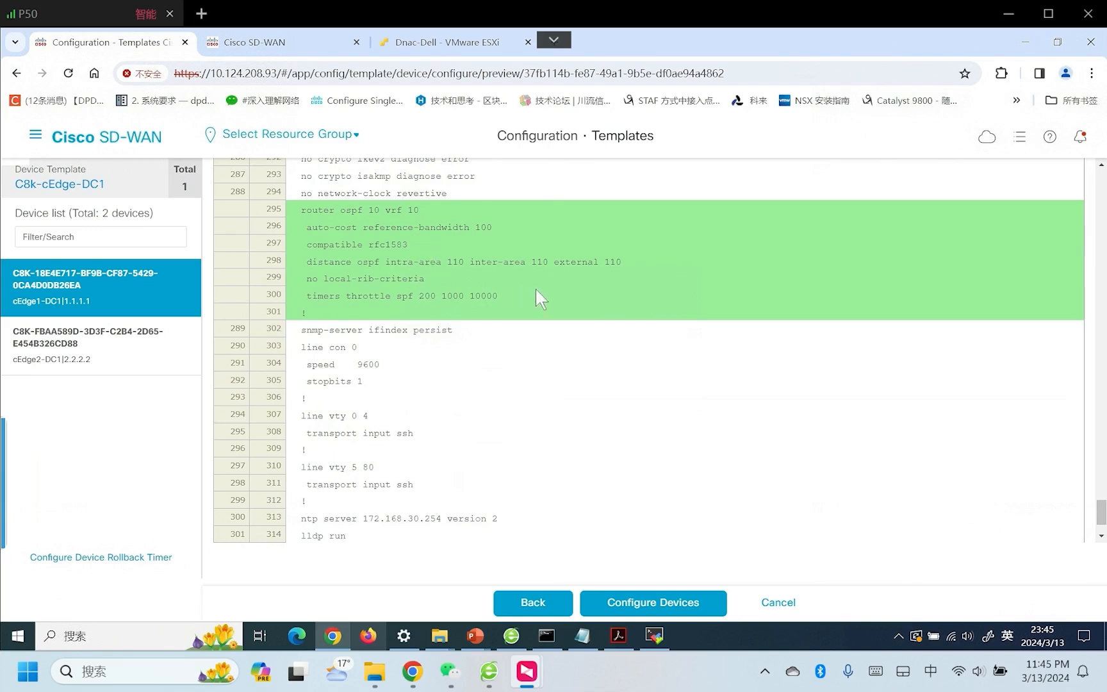
mouse_move(347, 243)
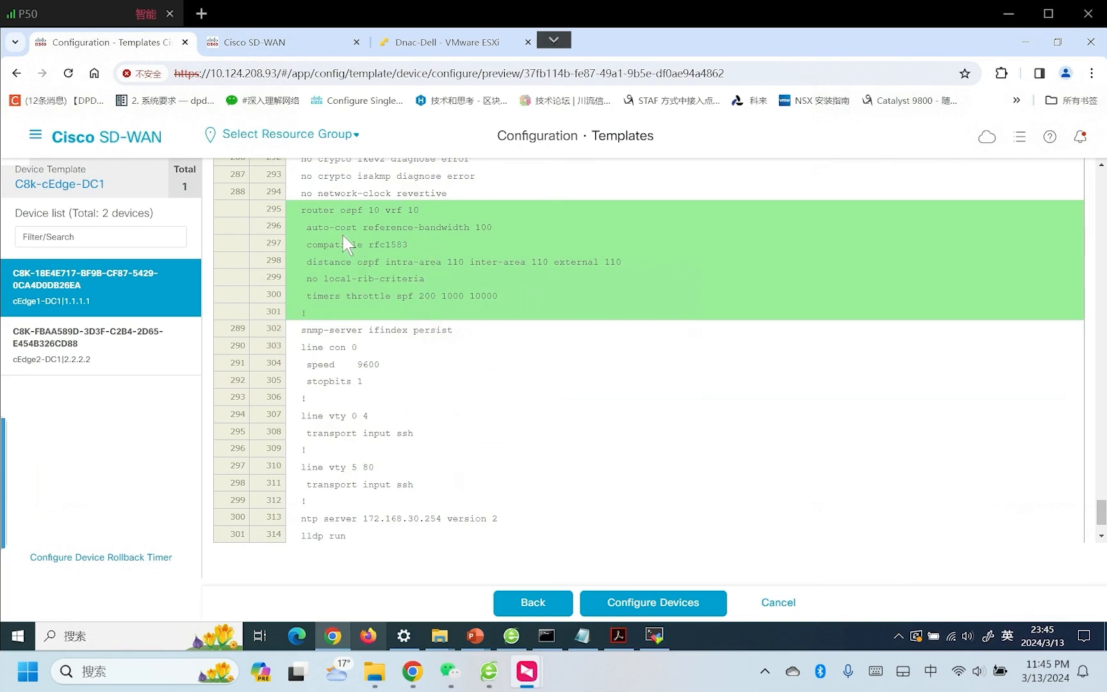
Scroll the diff and start Configure Devices for the 2 devices.
scroll("down", 3)
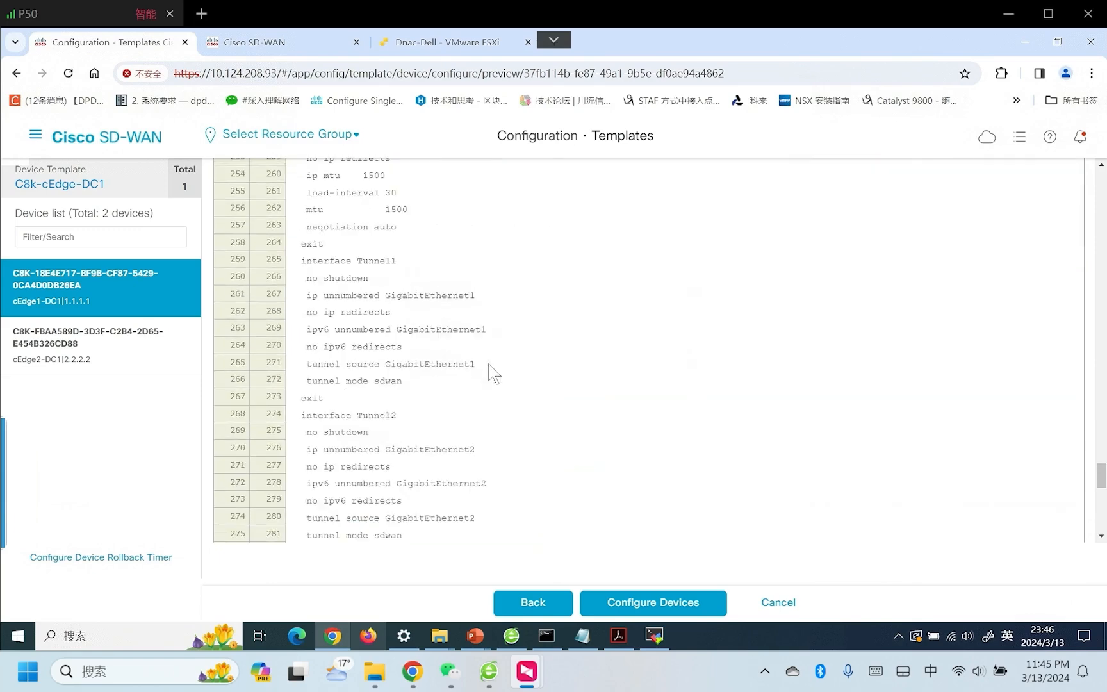
left_click(651, 602)
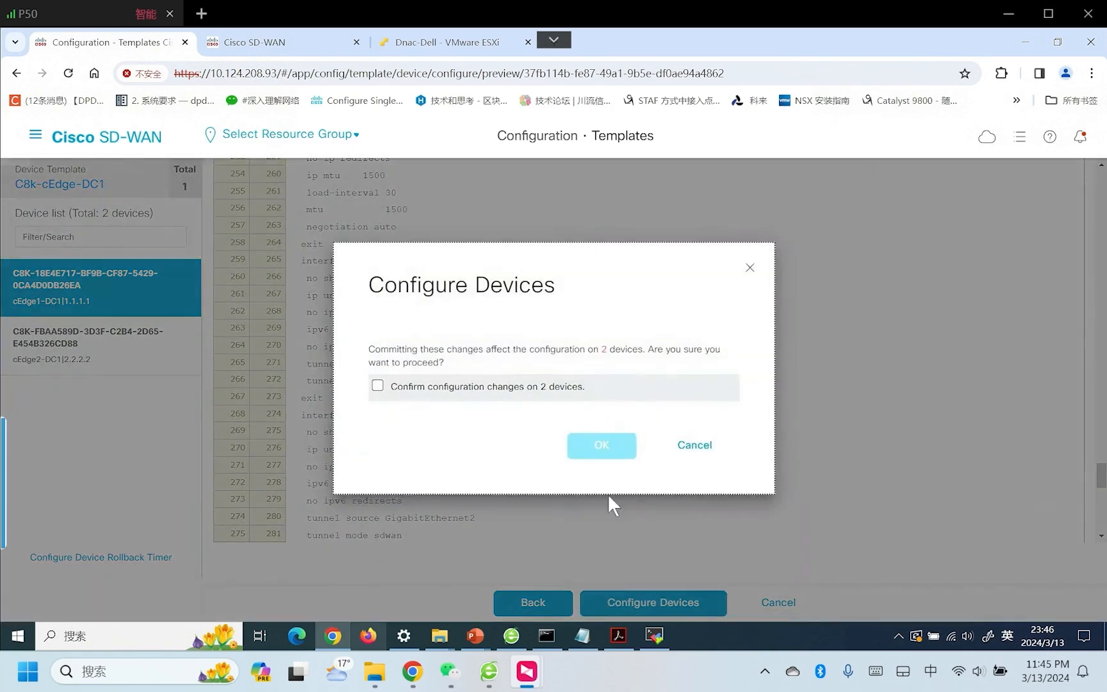
Confirm and push to both DC edges, refreshing until both report Success, then return to MobaXterm.
left_click(376, 386)
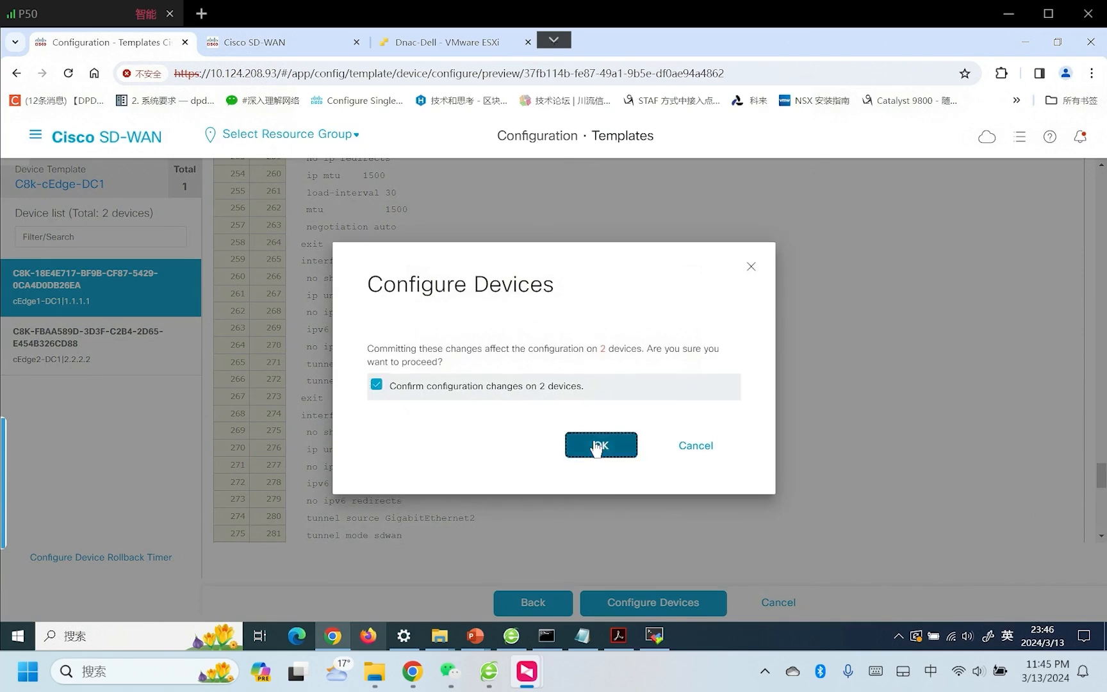
left_click(599, 445)
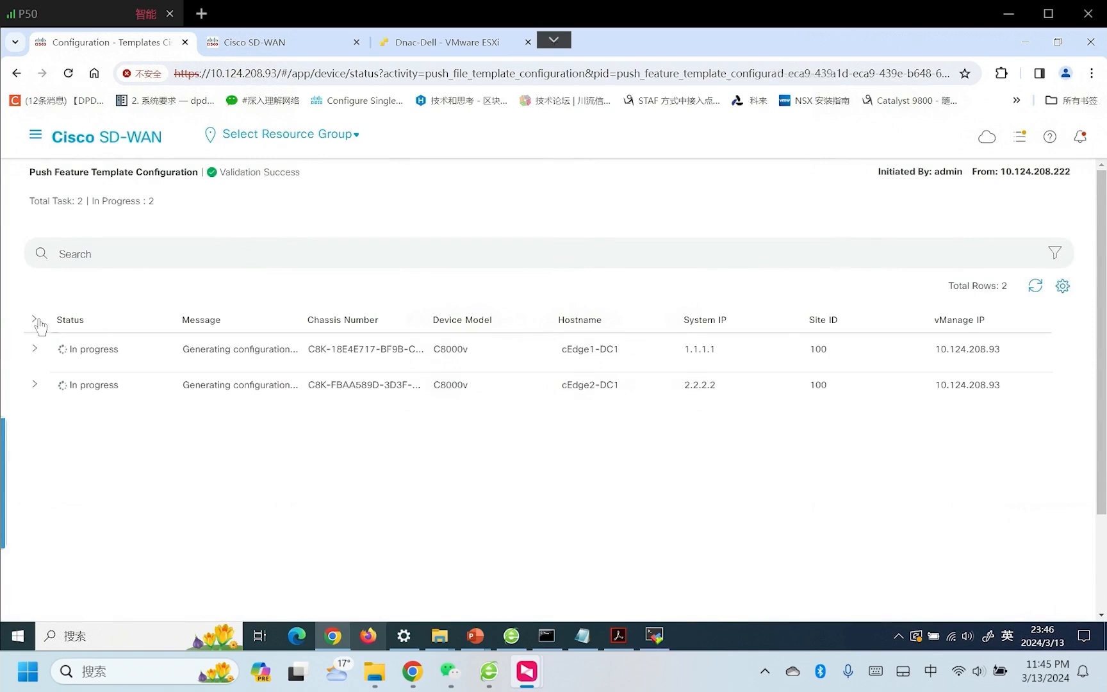
left_click(35, 319)
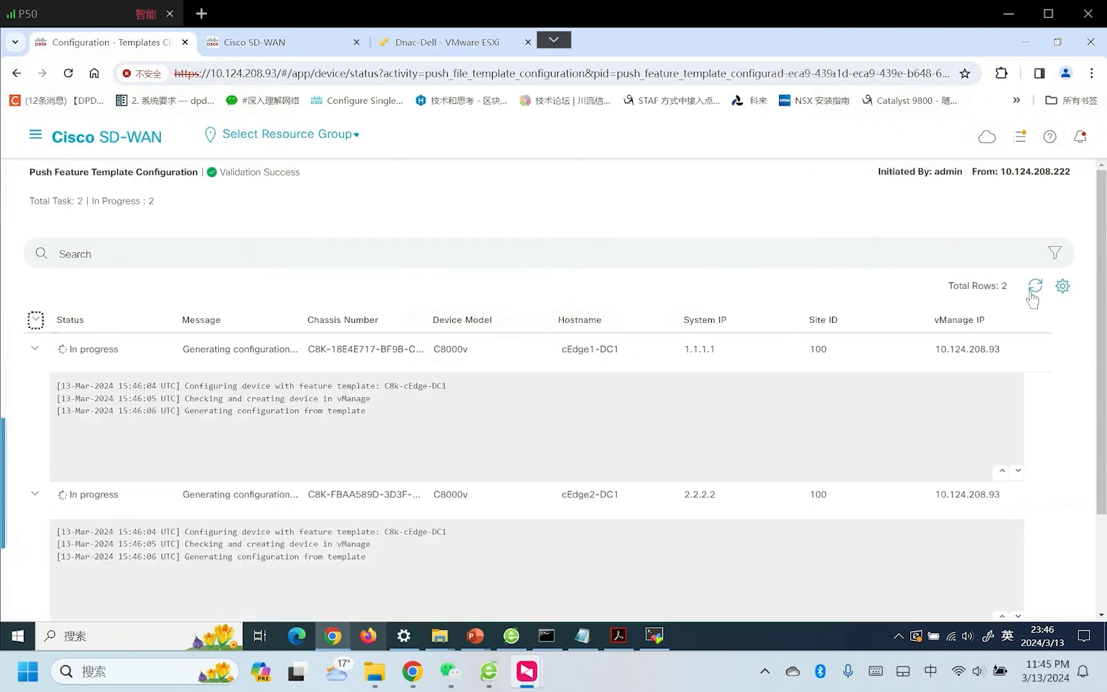
left_click(1032, 286)
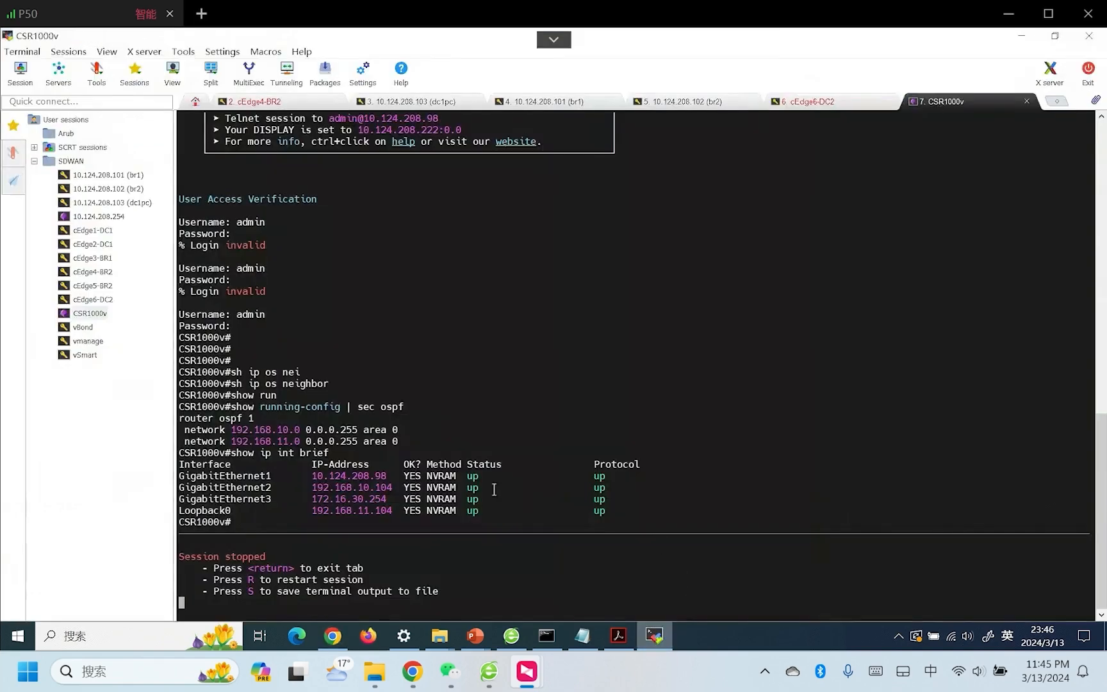
mouse_move(297, 488)
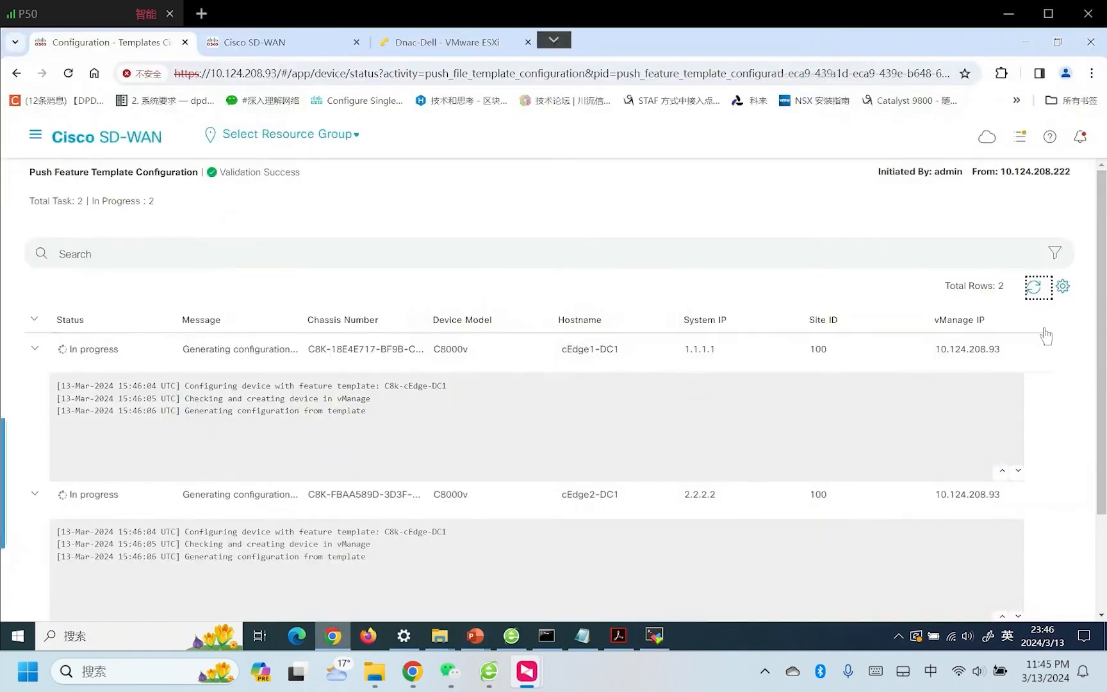
left_click(1033, 285)
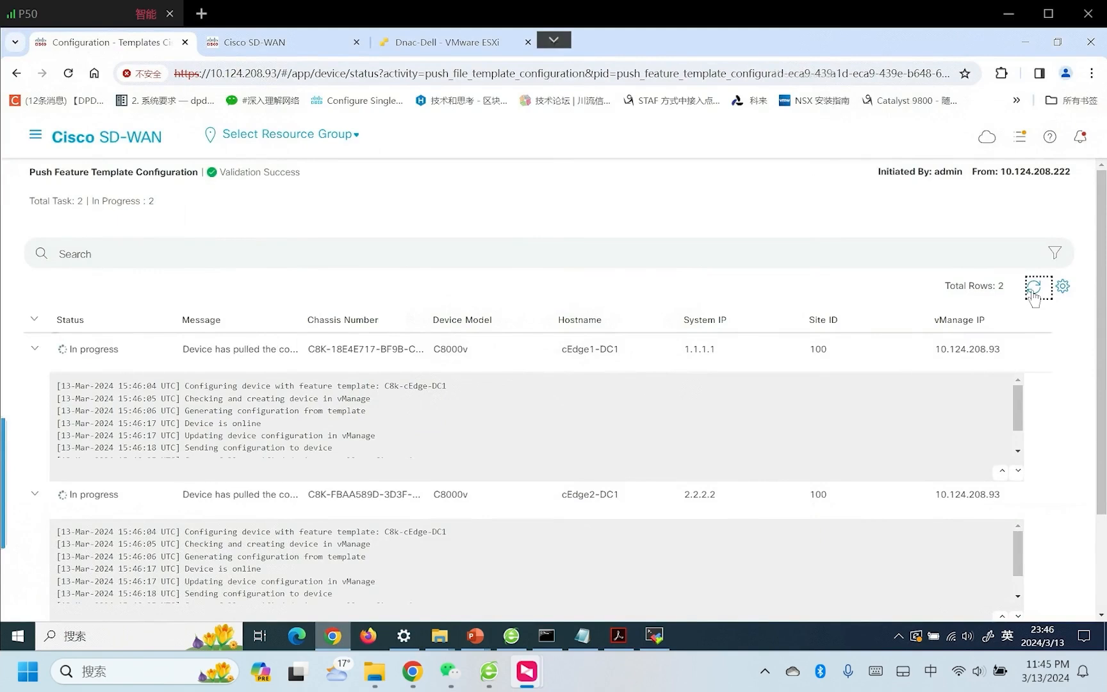
left_click(1033, 286)
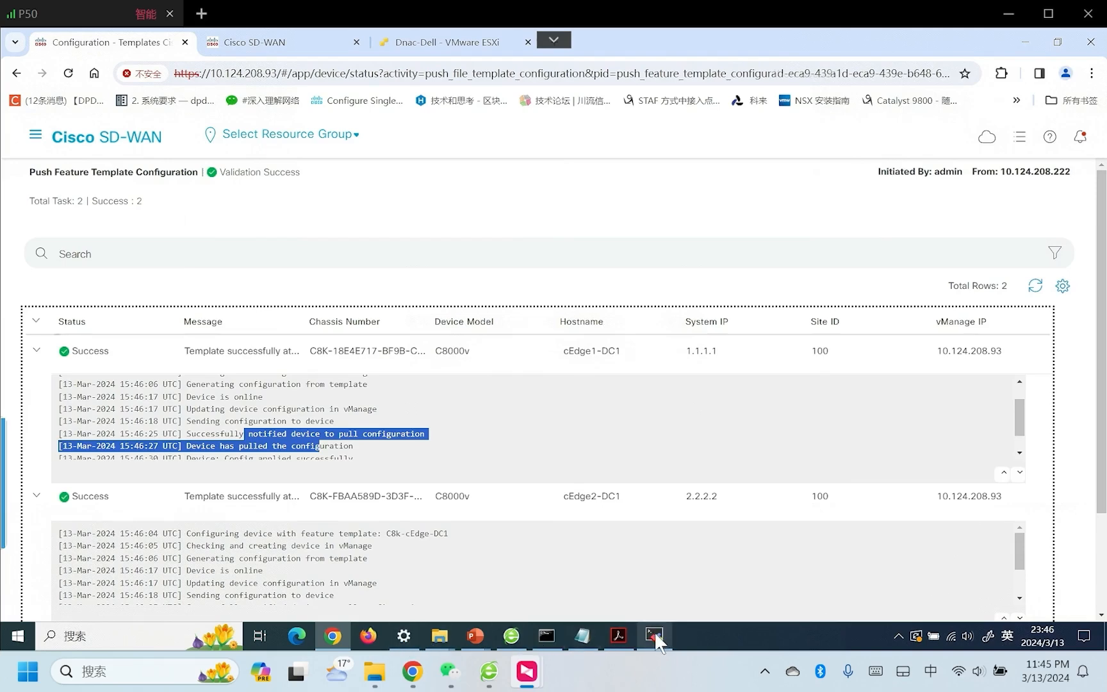
left_click(651, 636)
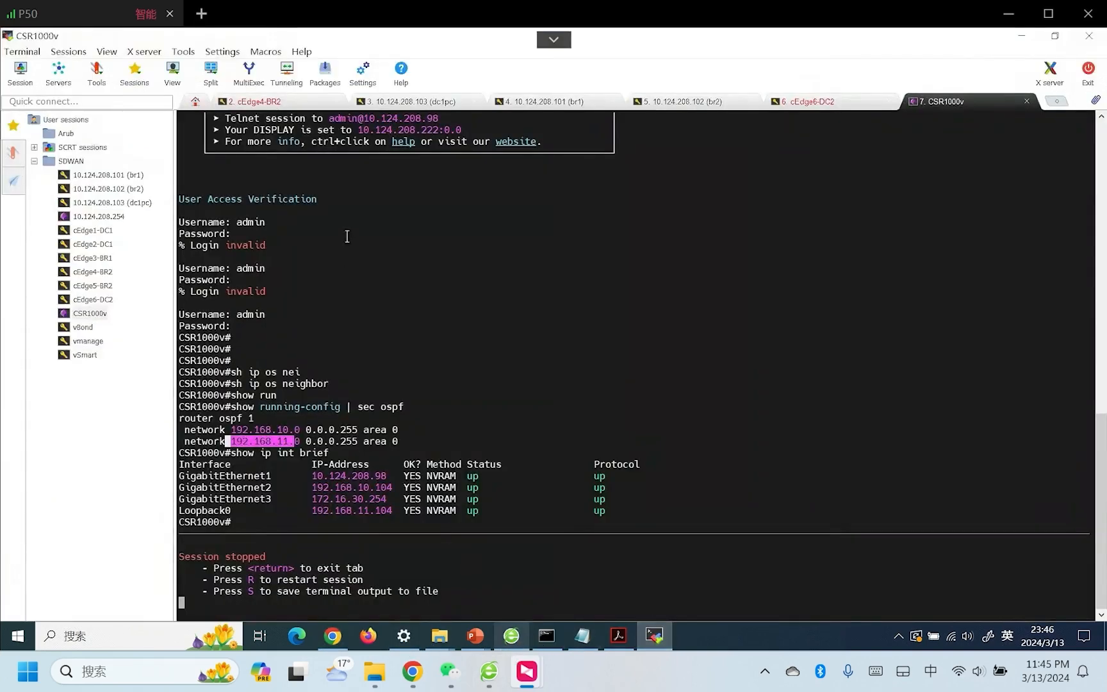
Reconnect cEdge4-BR2, check its VRF 10 routes, and ping 192.168.11.104, which fails.
left_click(251, 102)
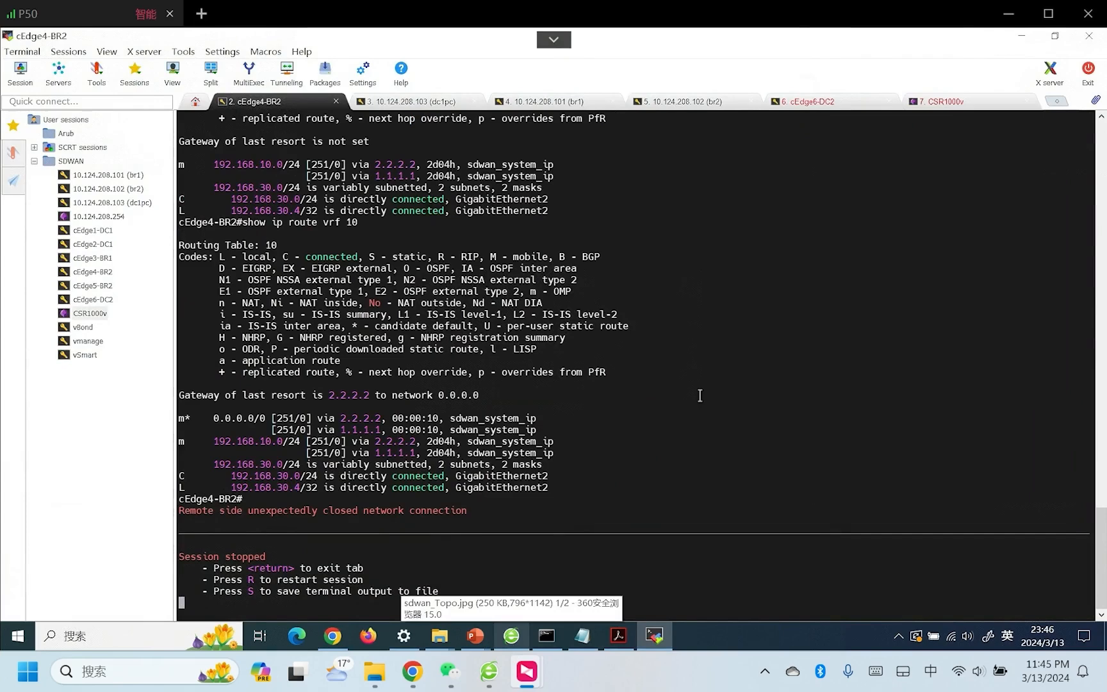
key("R")
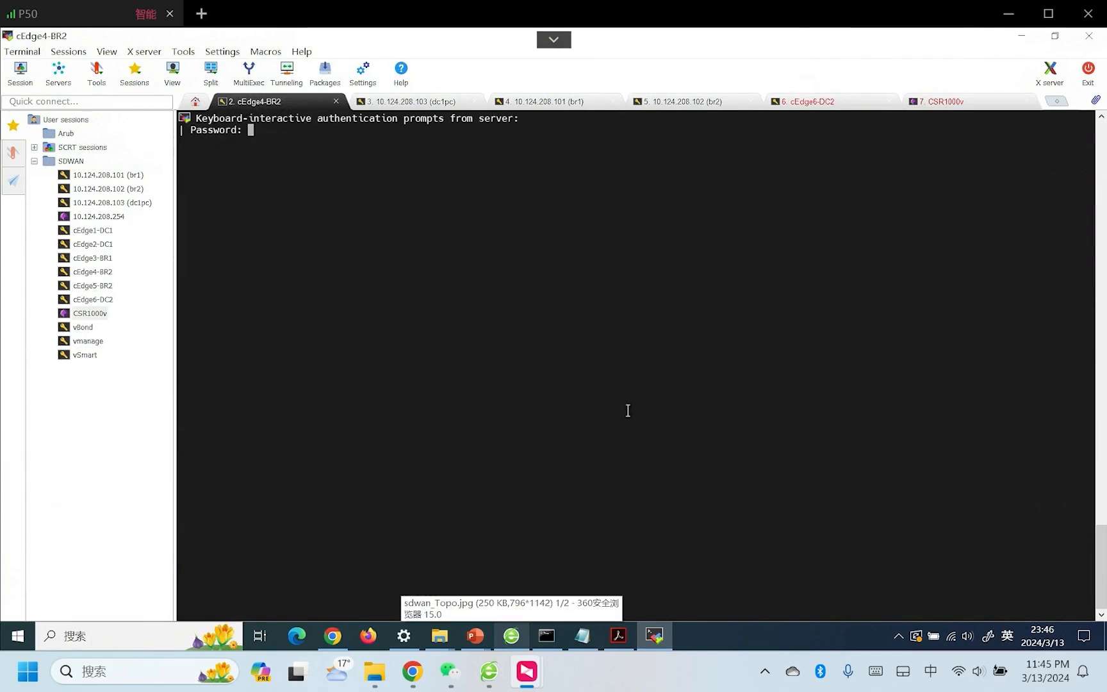
type("show ip route vrf 10")
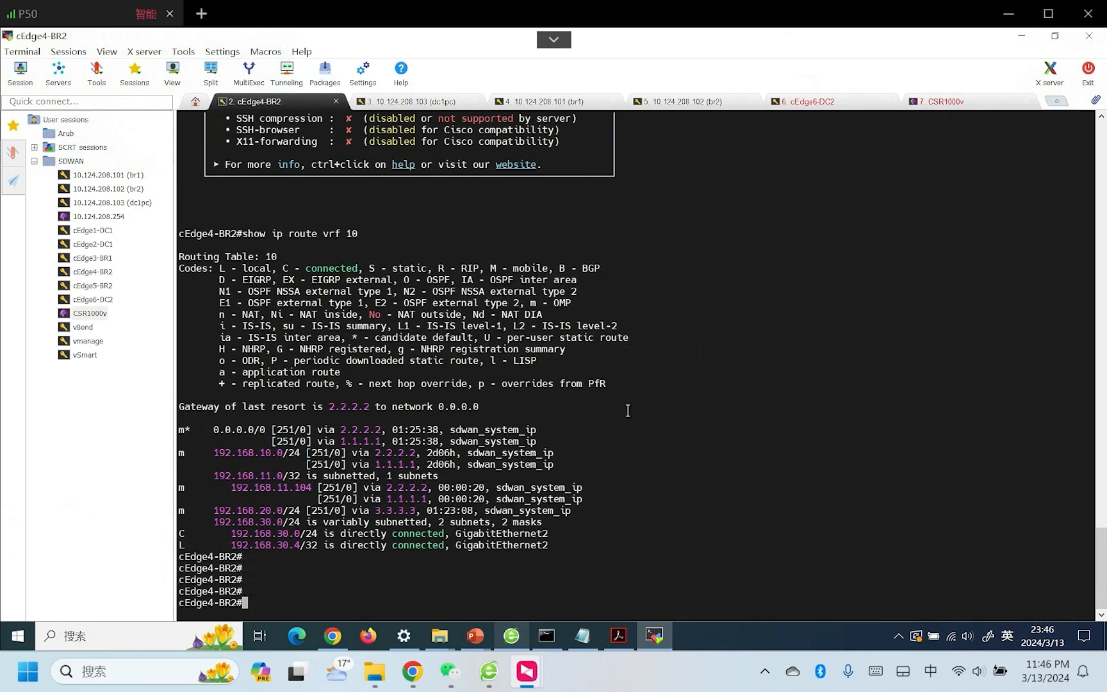
mouse_move(215, 452)
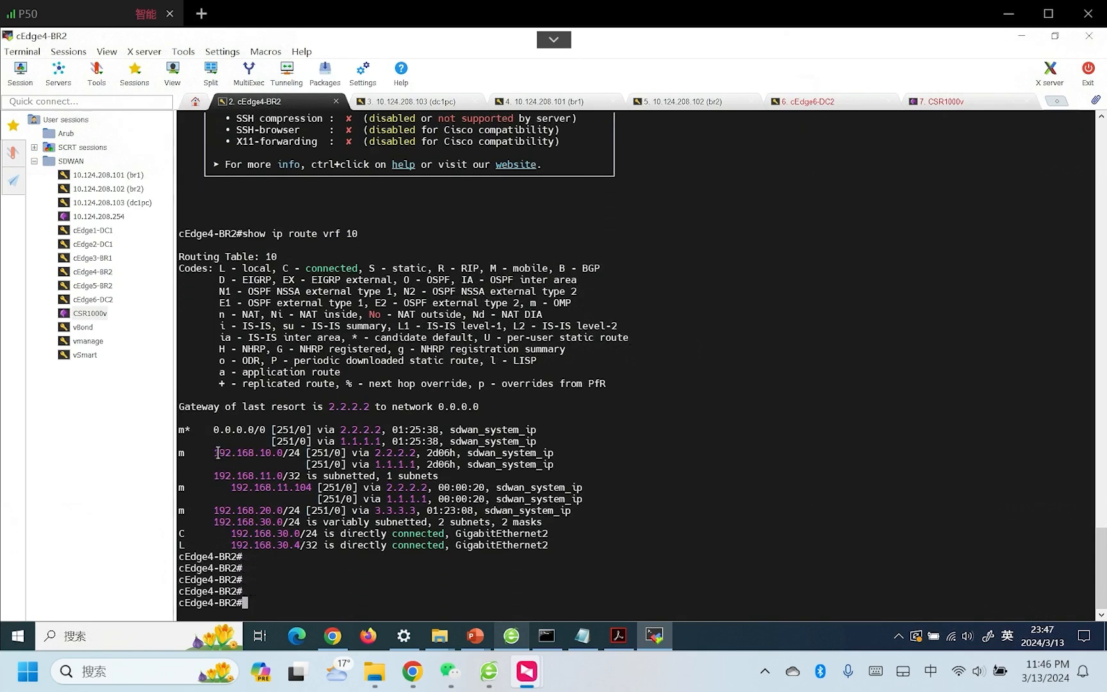
double_click(244, 452)
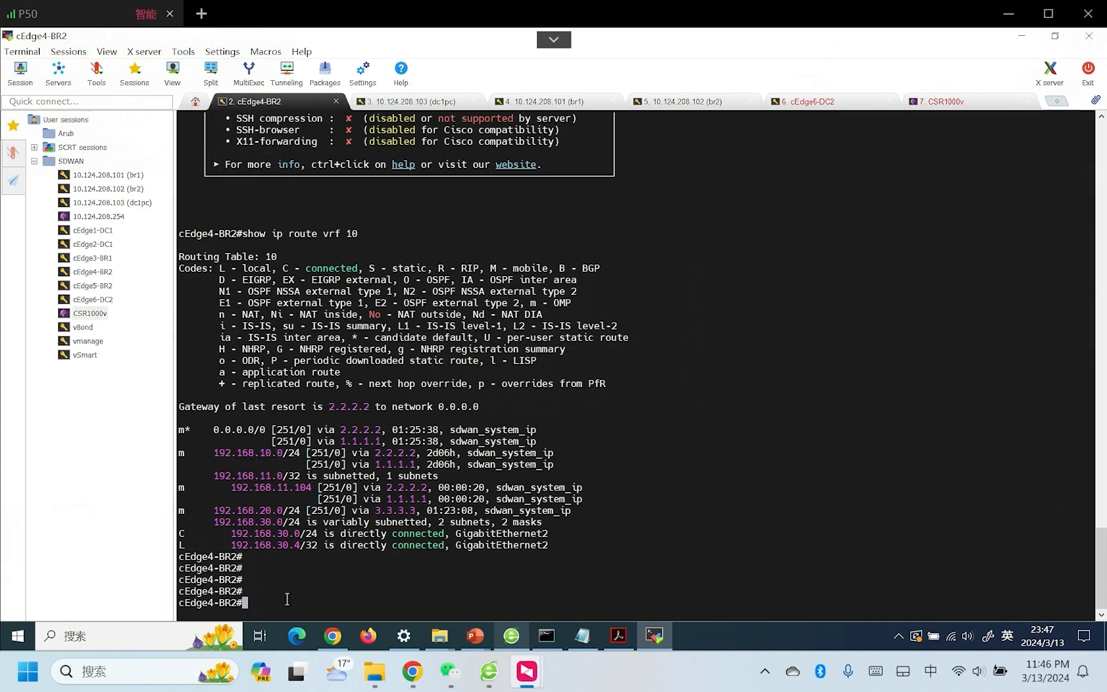
type("ping 192.168.")
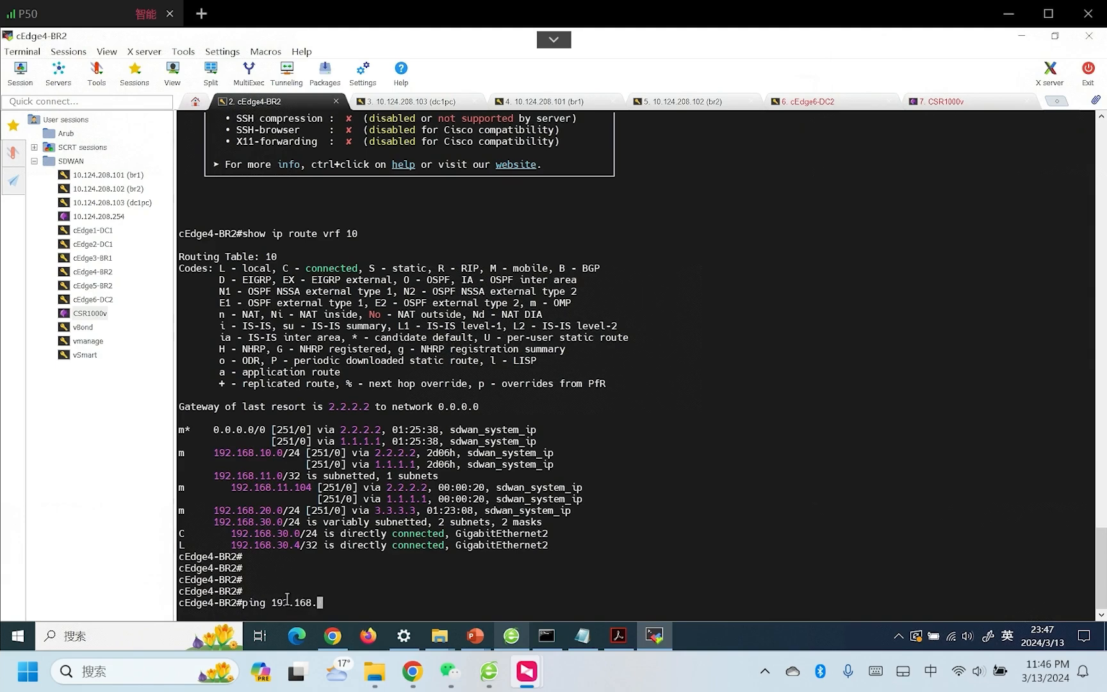
type("11")
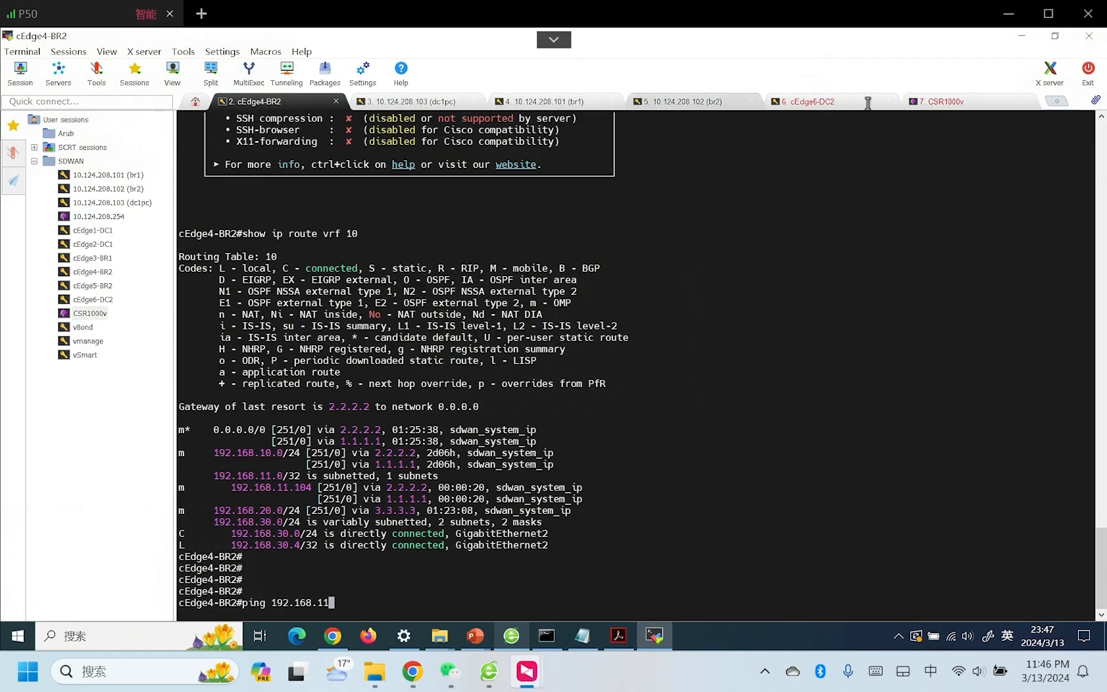
Reconnect the CSR1000v session and begin a show ip command.
left_click(940, 101)
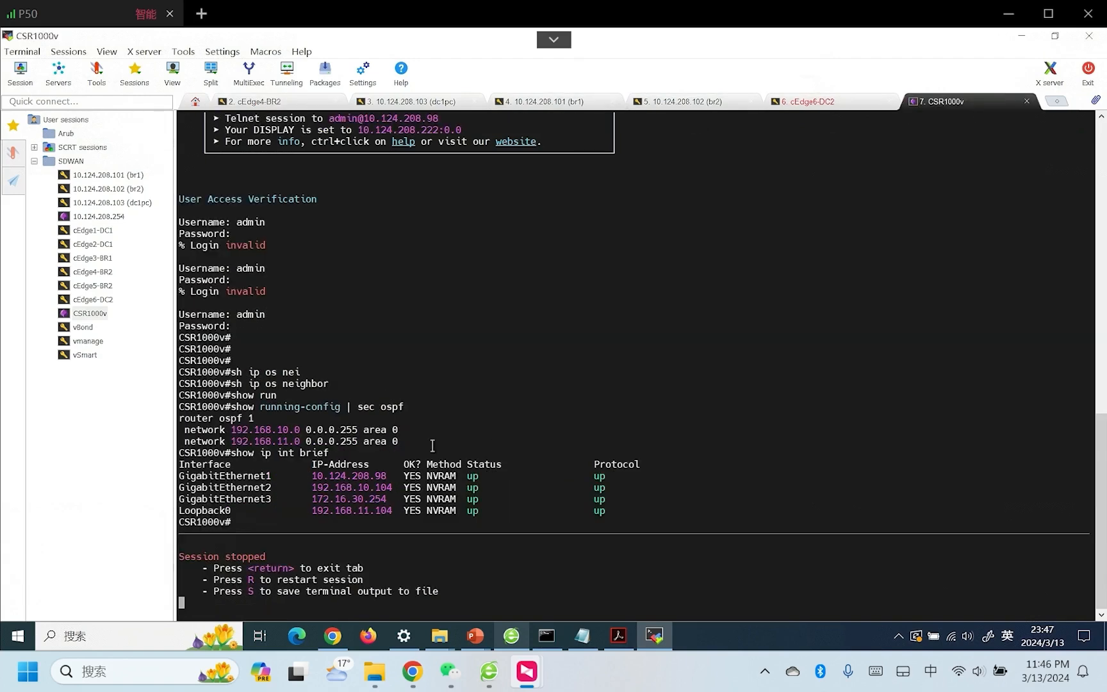
key("R")
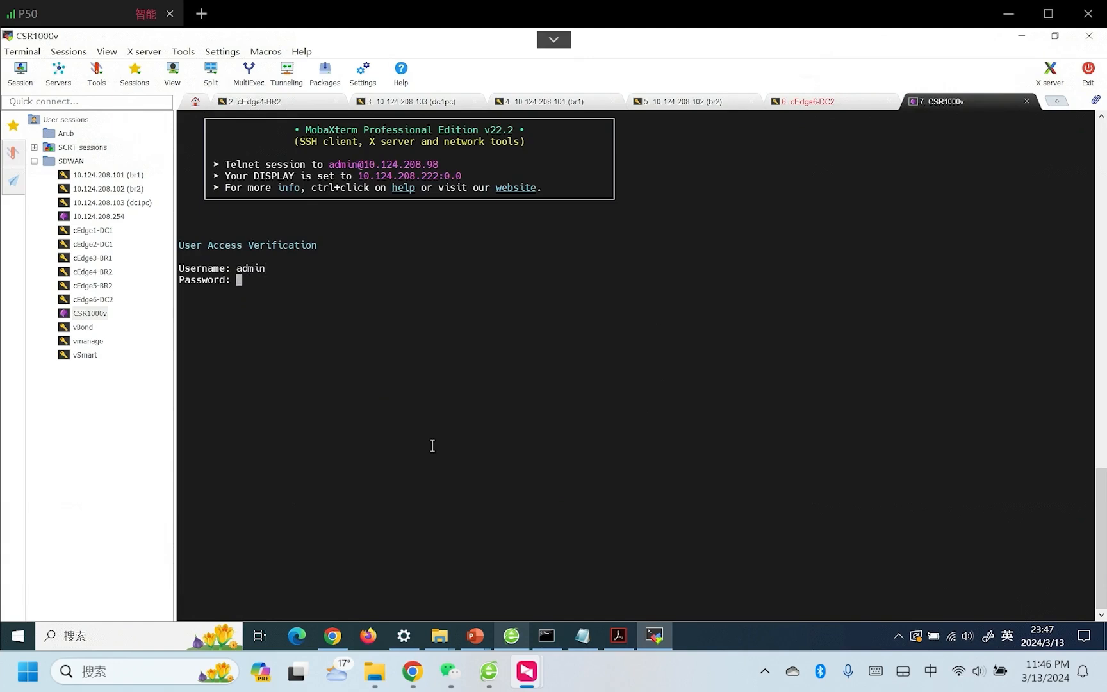
type("show ip route vrf 10")
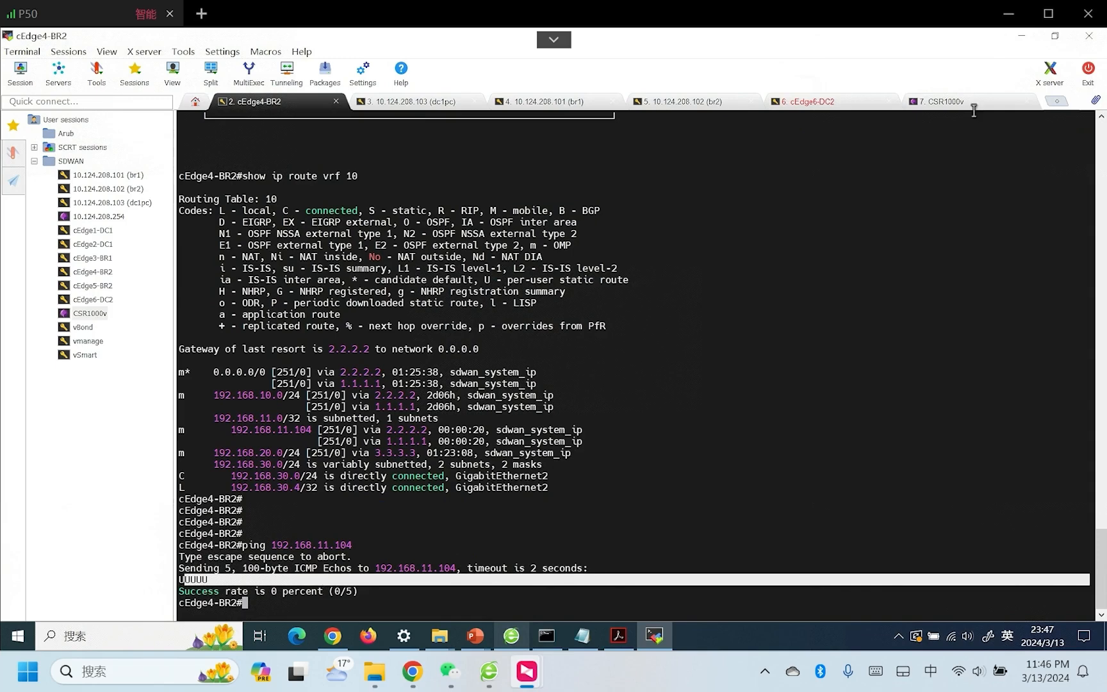
Run show ip route on CSR1000v and highlight the static default route via 172.16.30.100.
left_click(939, 101)
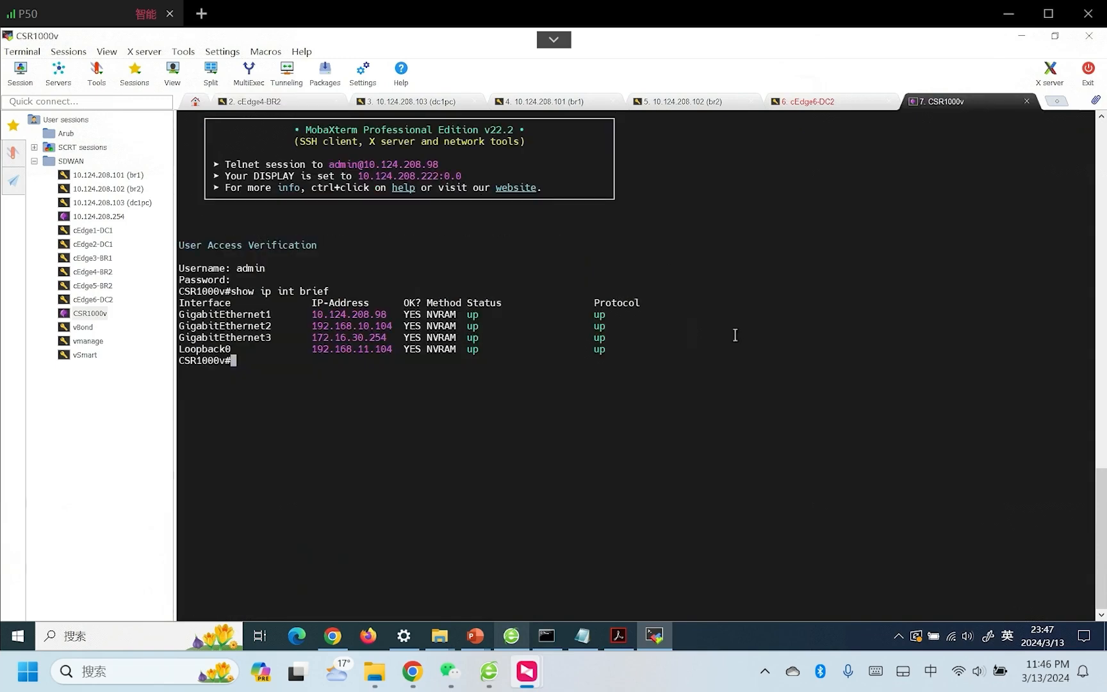
type("show ip route")
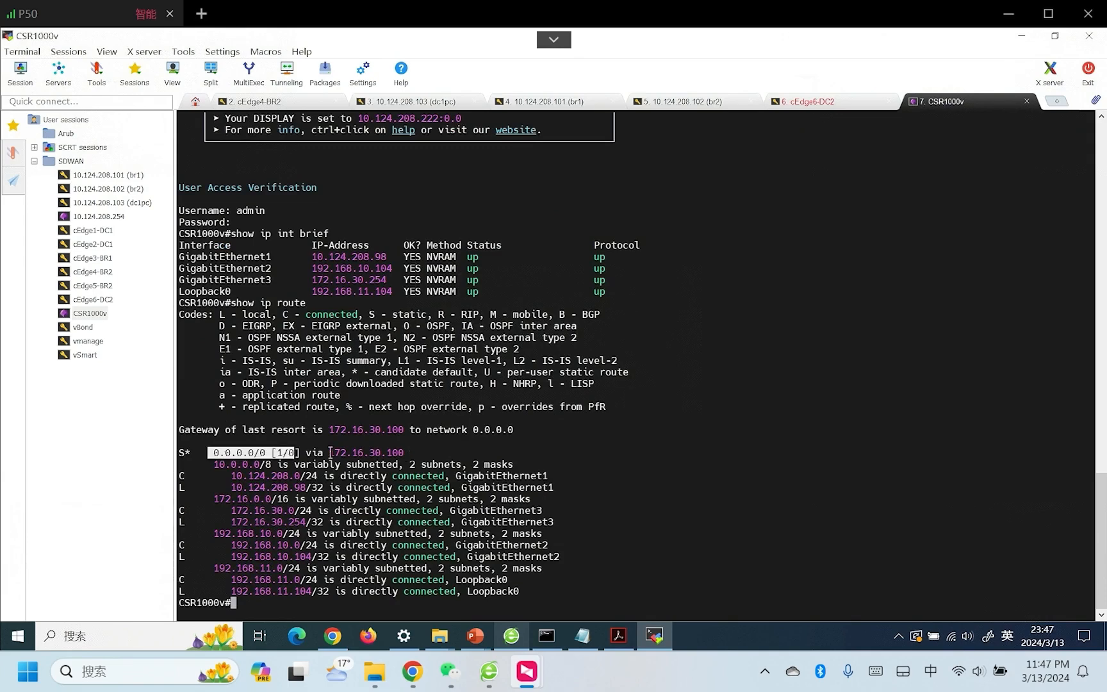
left_click_drag(328, 451, 406, 451)
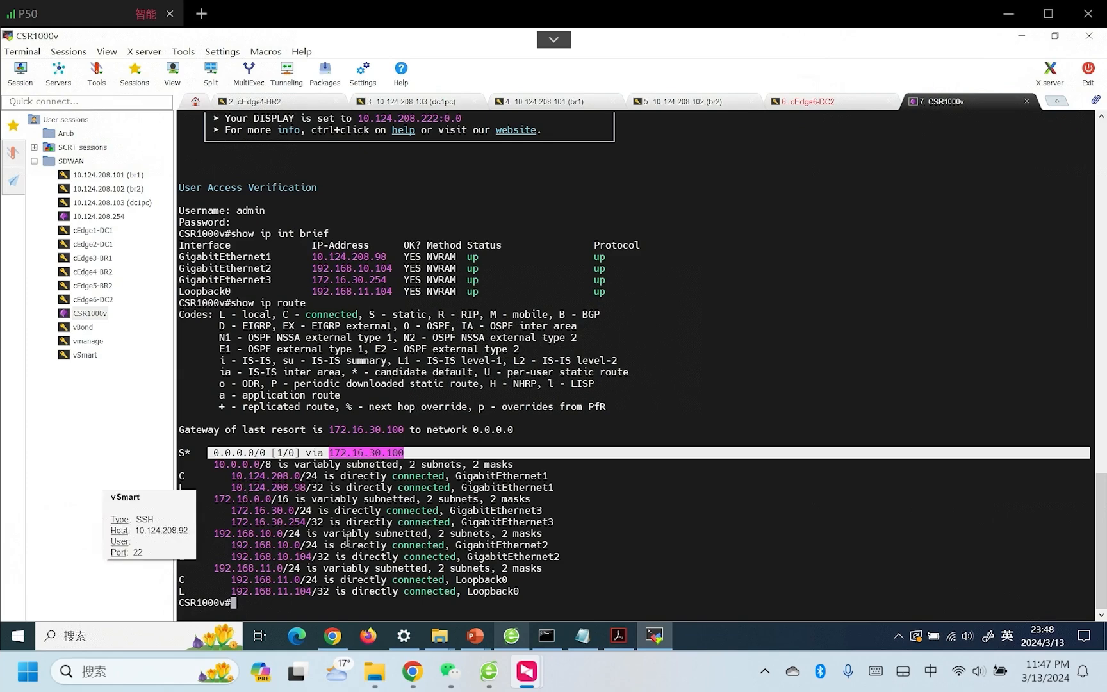
mouse_move(647, 541)
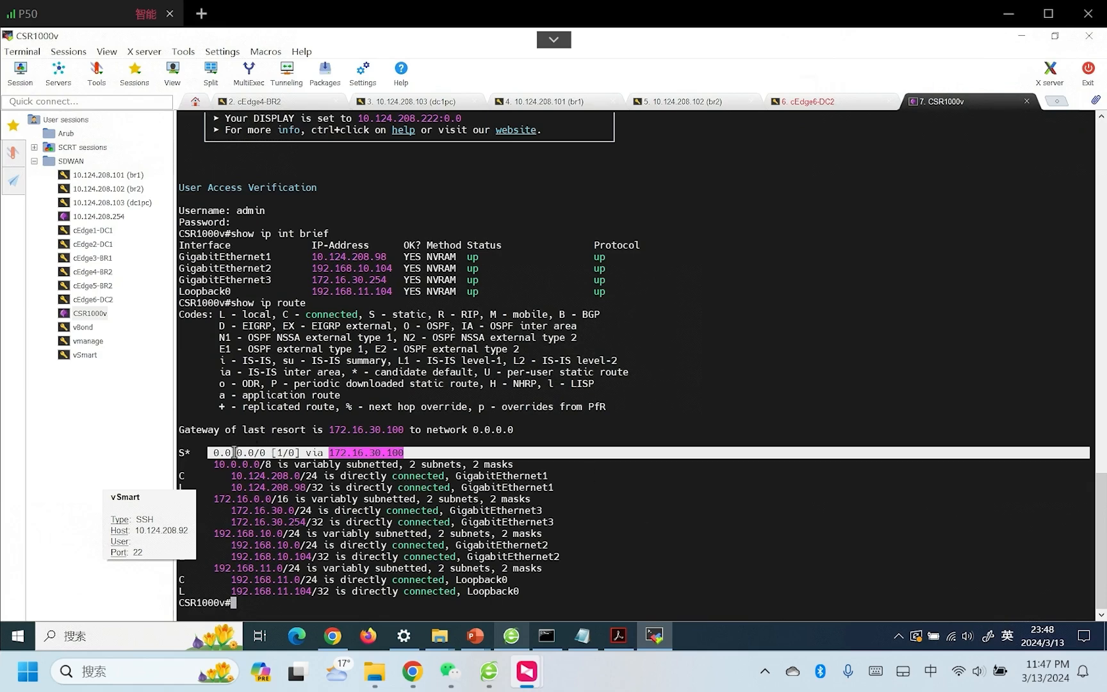
mouse_move(331, 636)
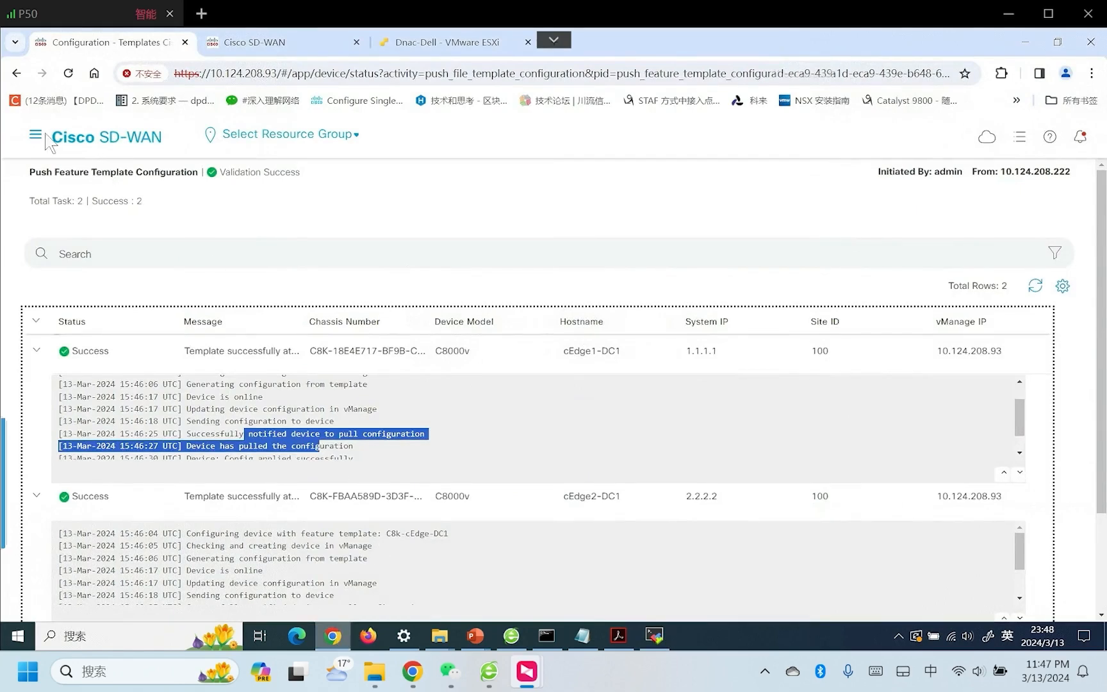
Go to Configuration > Templates, Feature Templates, and filter the list for 'OSPF'.
left_click(35, 137)
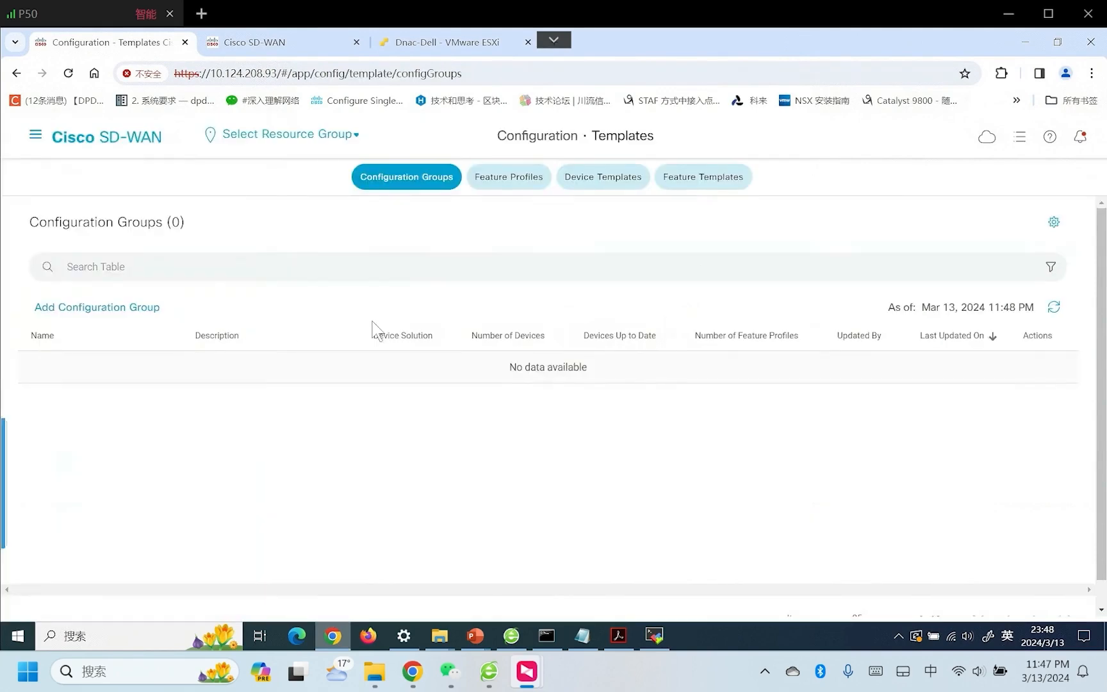
mouse_move(702, 176)
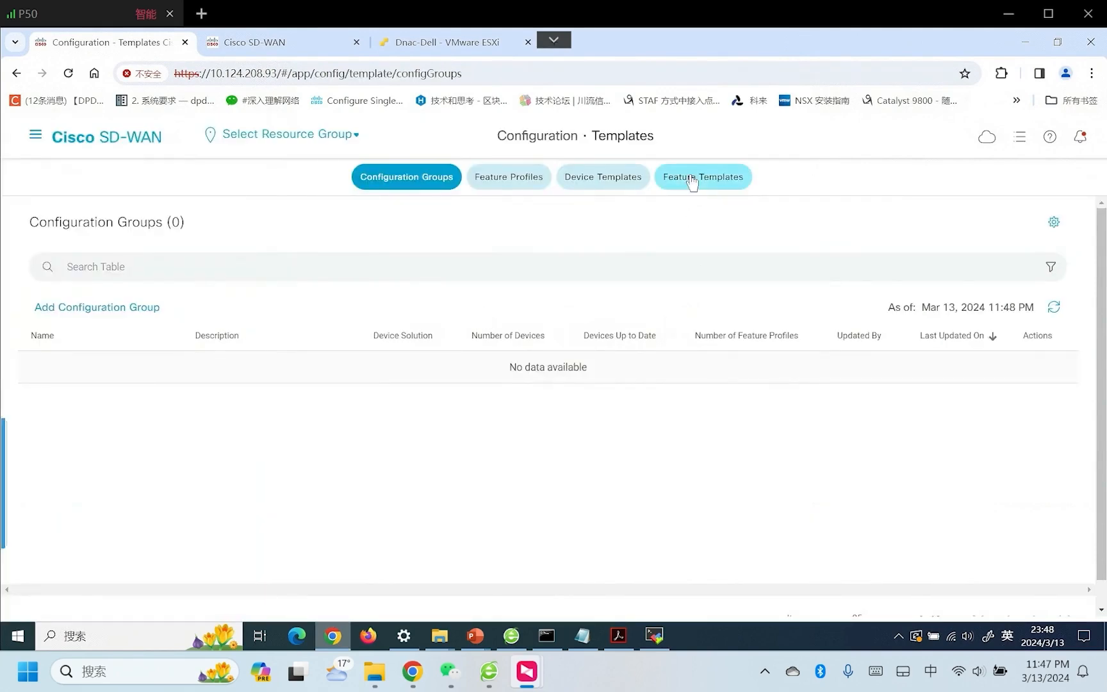
left_click(701, 177)
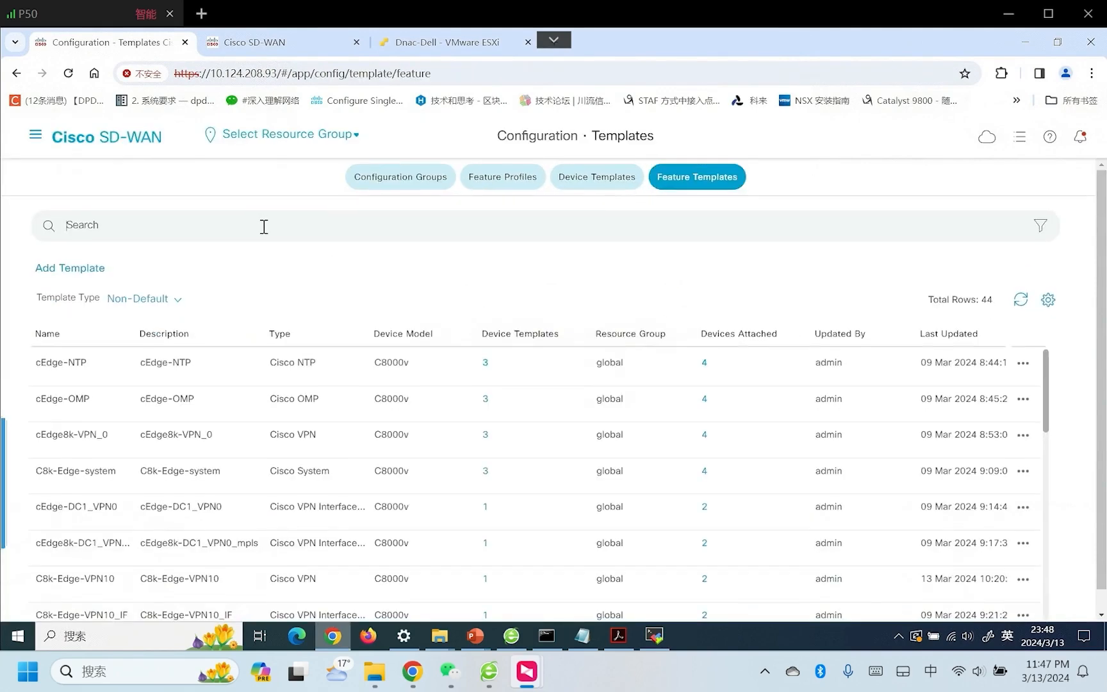
type("OSPF")
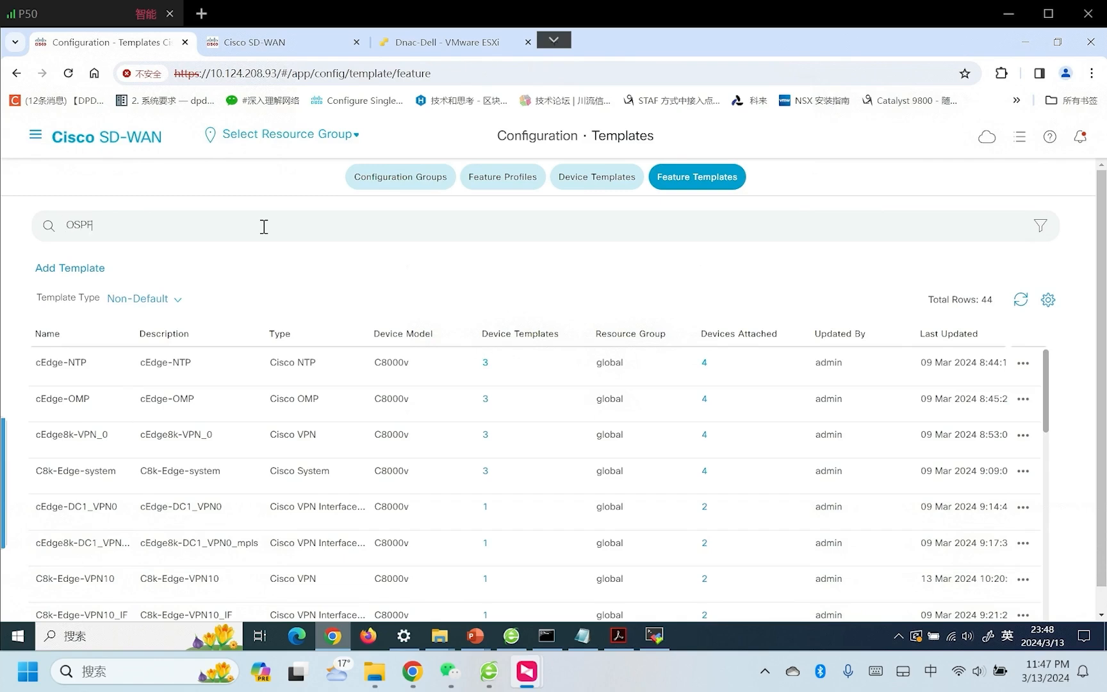
key("Enter")
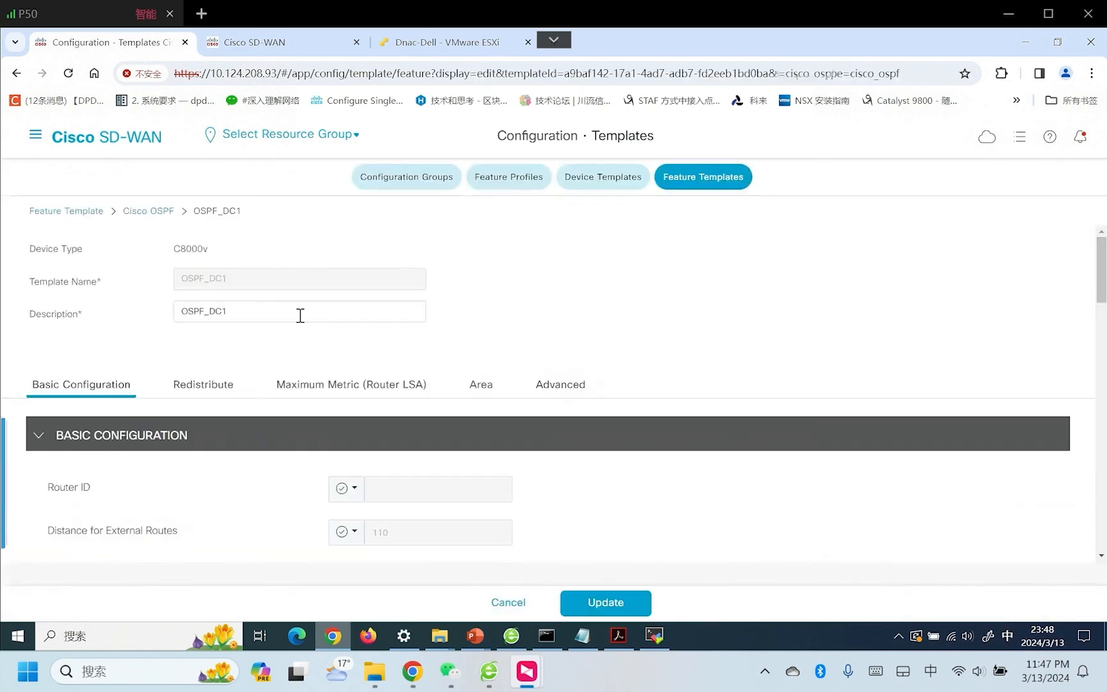
Add an omp redistribution entry to the OSPF_DC1 template and update the template.
scroll("down", 3)
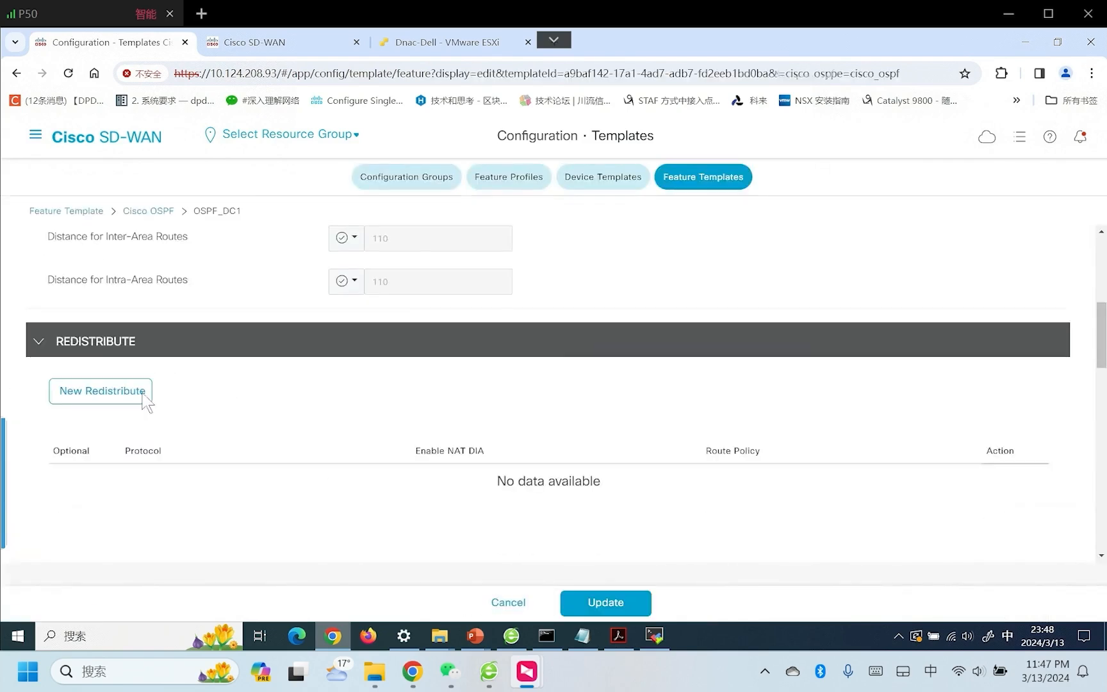
left_click(100, 390)
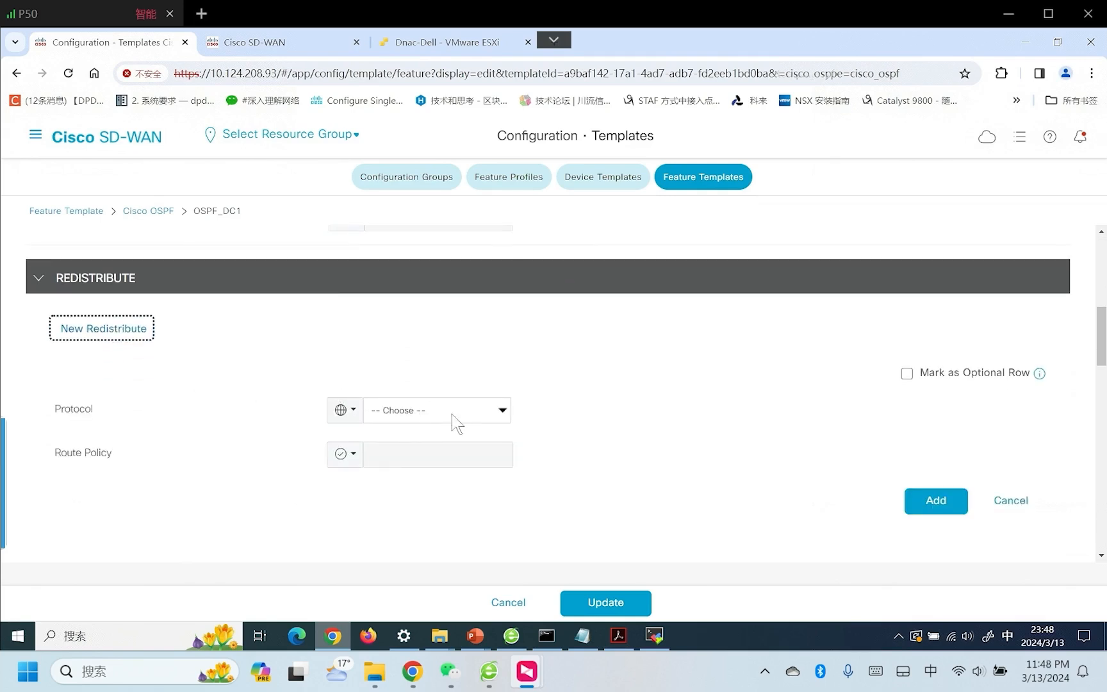
left_click(436, 410)
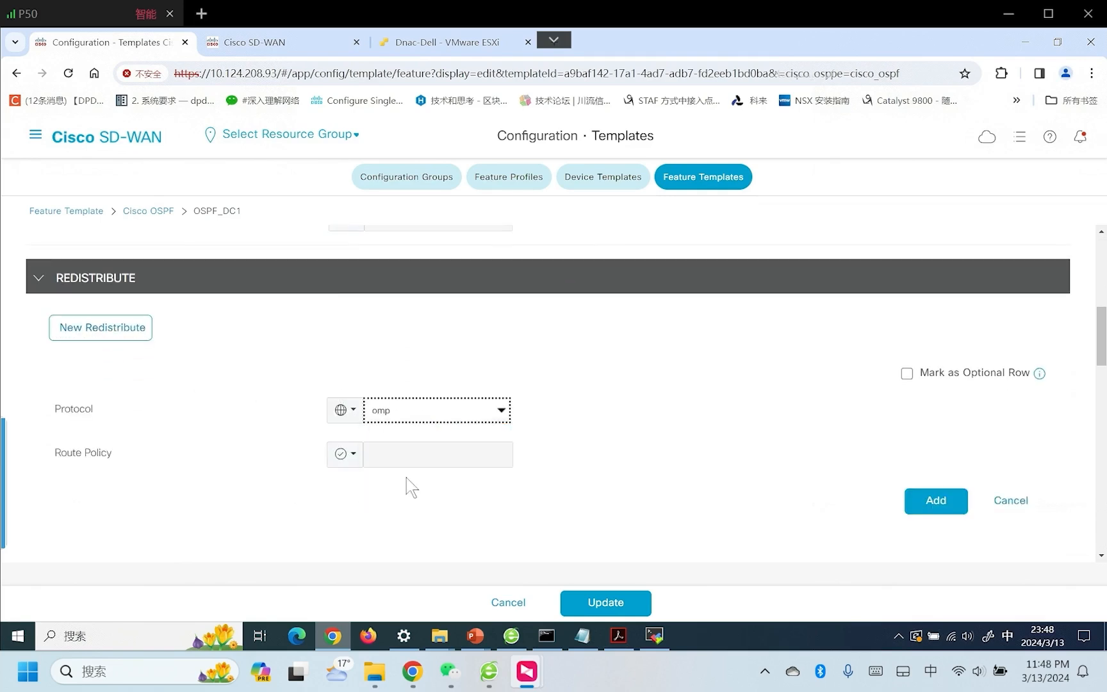
mouse_move(271, 480)
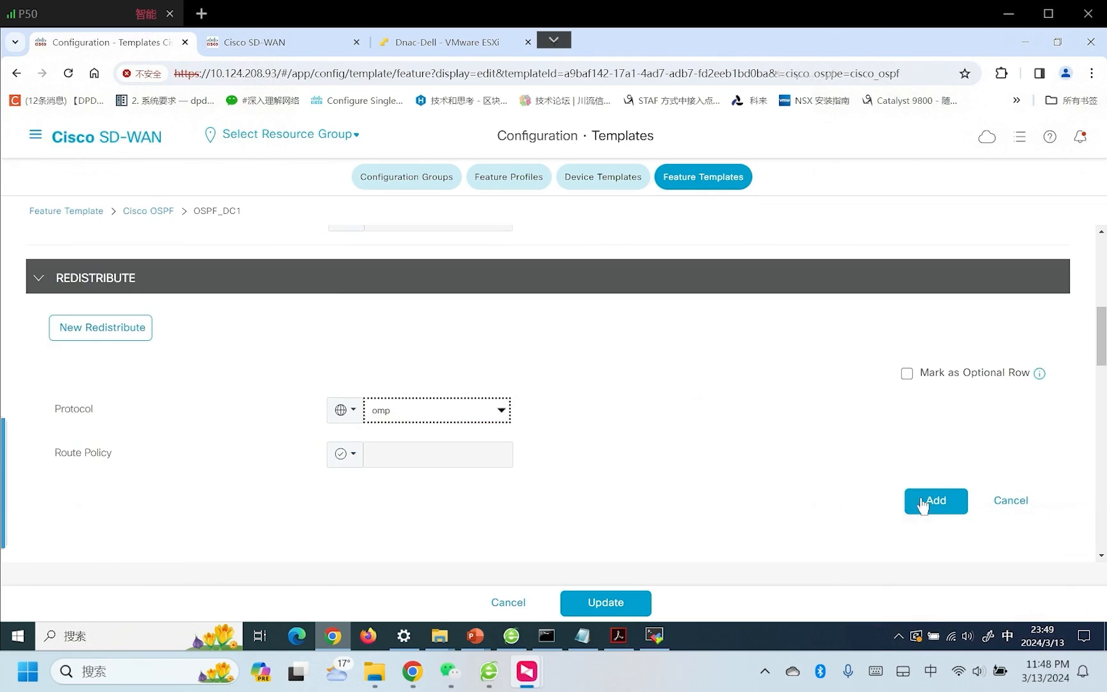
left_click(934, 501)
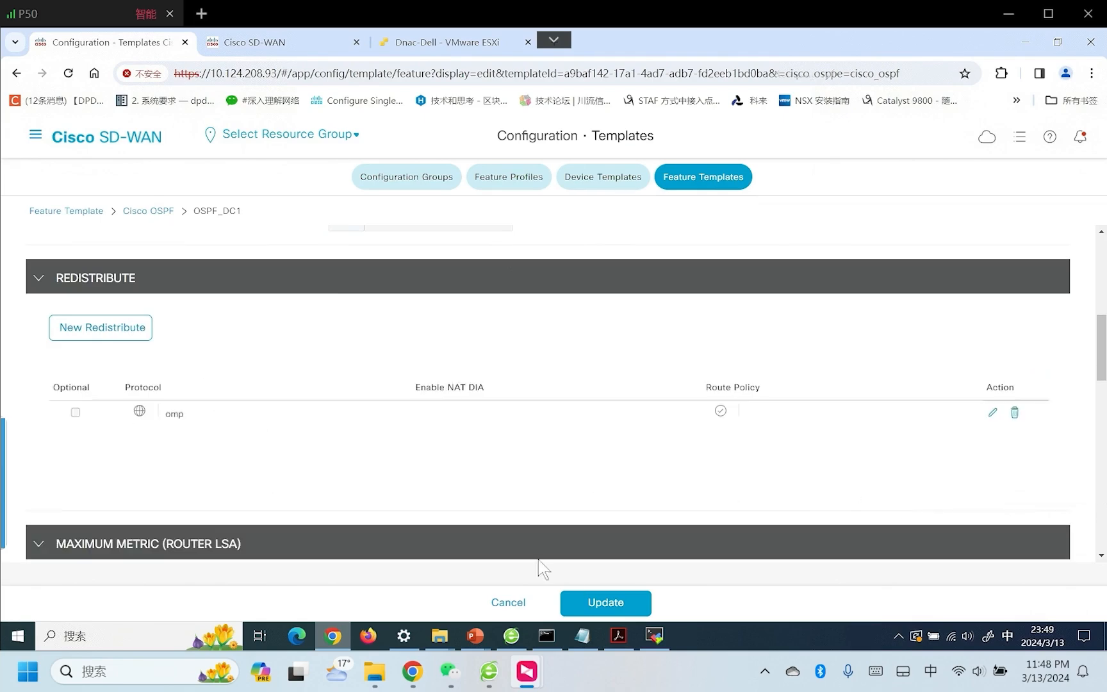
left_click(604, 602)
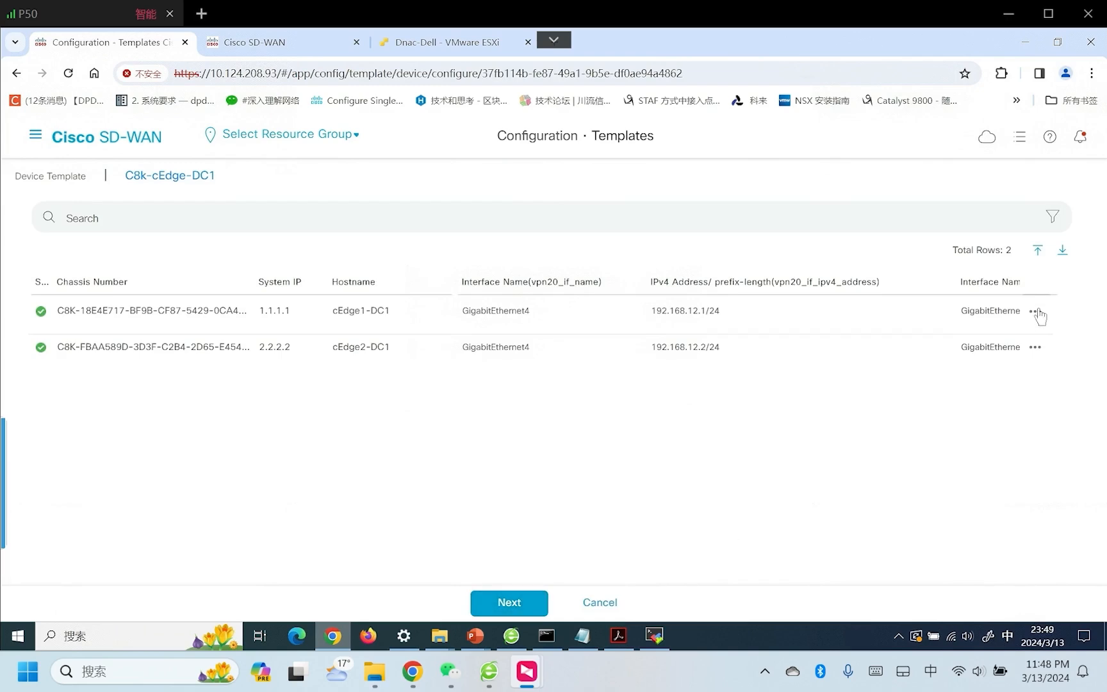
Review cEdge1-DC1's variable values in the device list, then close them.
left_click(1038, 315)
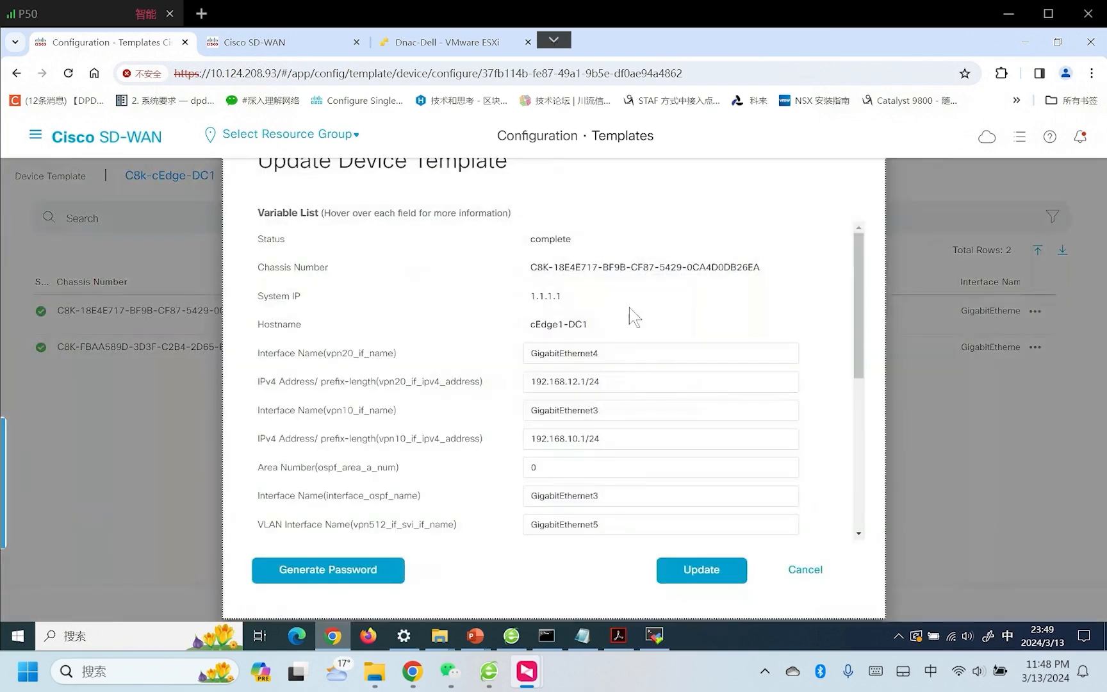
scroll("down", 3)
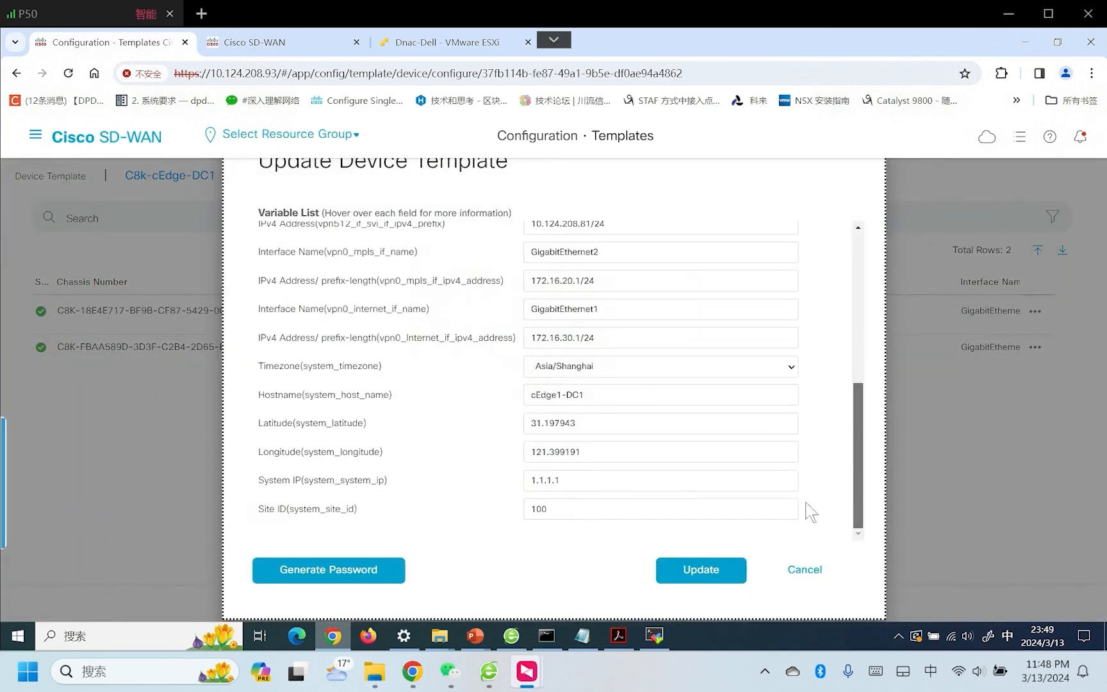
left_click(699, 570)
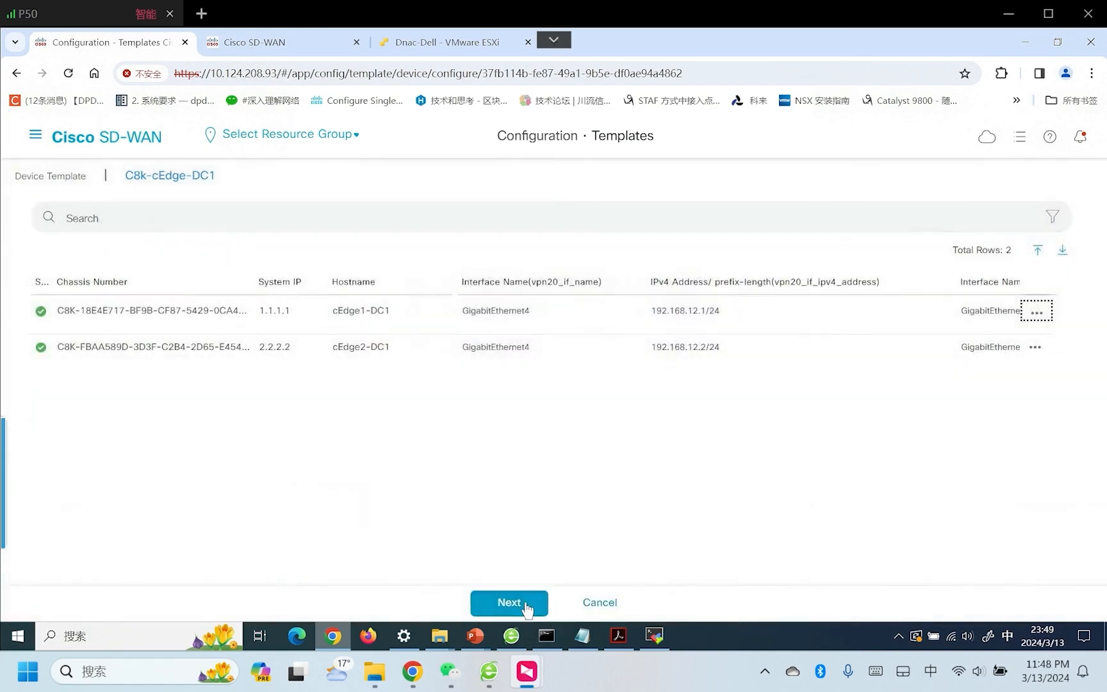
Advance to the device preview and load cEdge1-DC1's generated configuration.
left_click(508, 602)
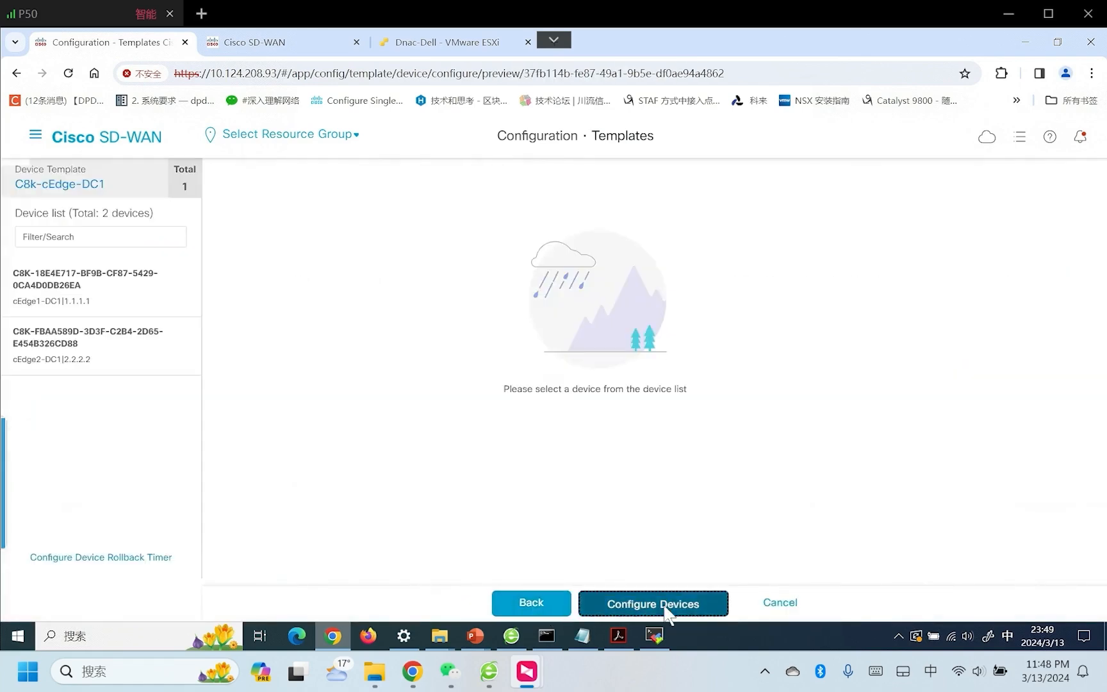
left_click(652, 602)
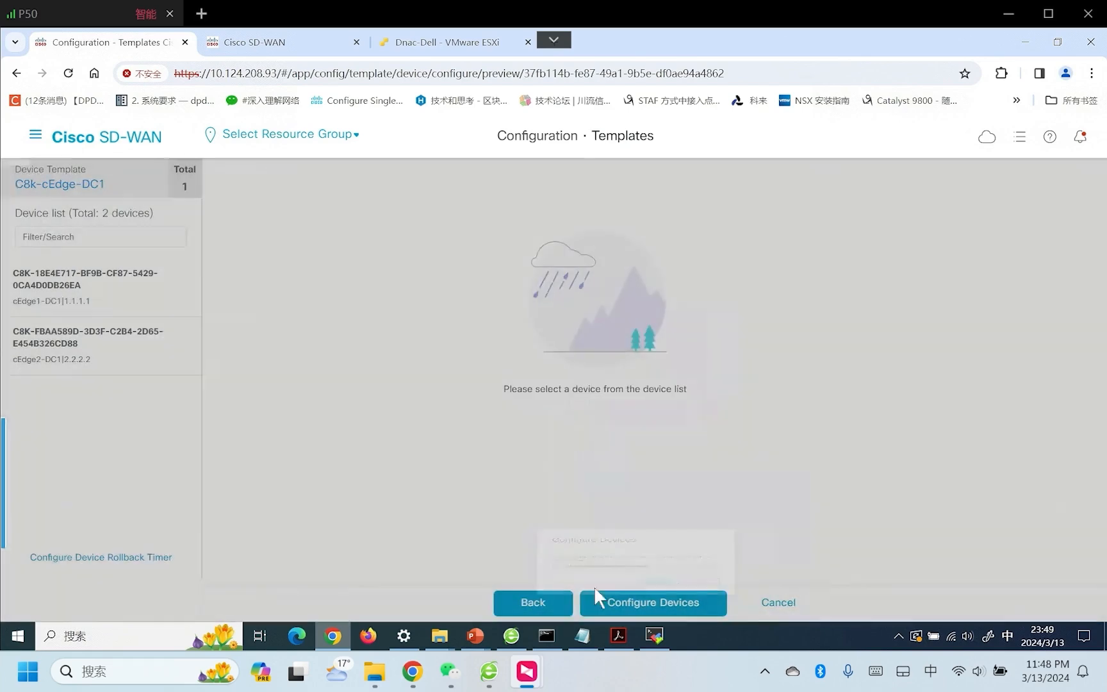
left_click(102, 288)
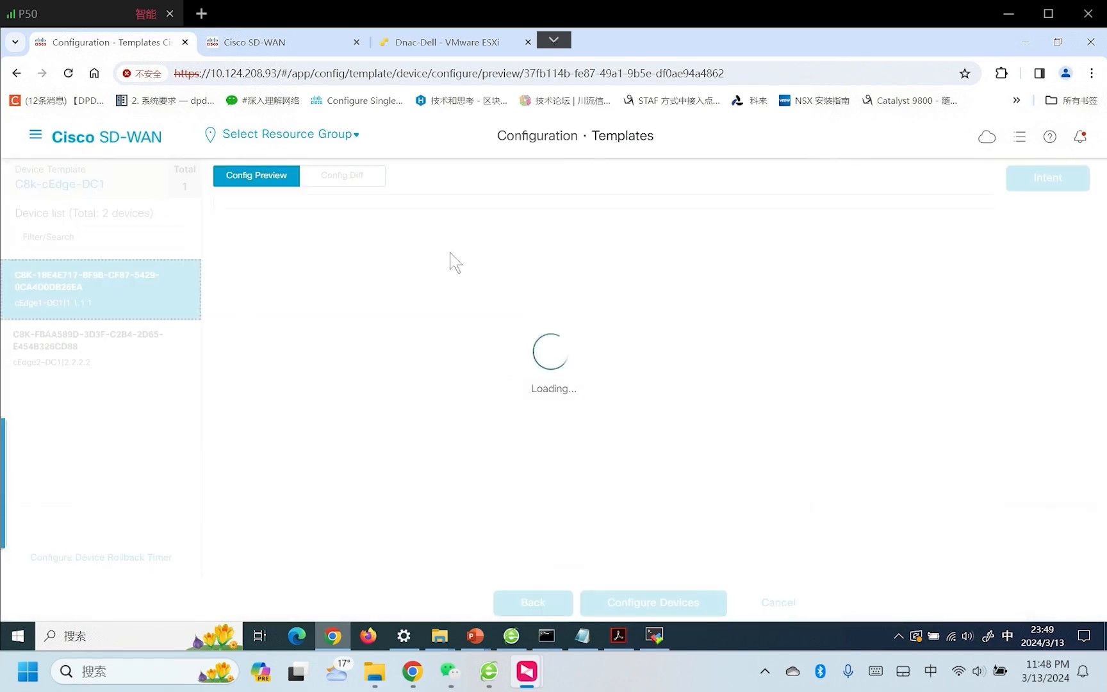
mouse_move(414, 217)
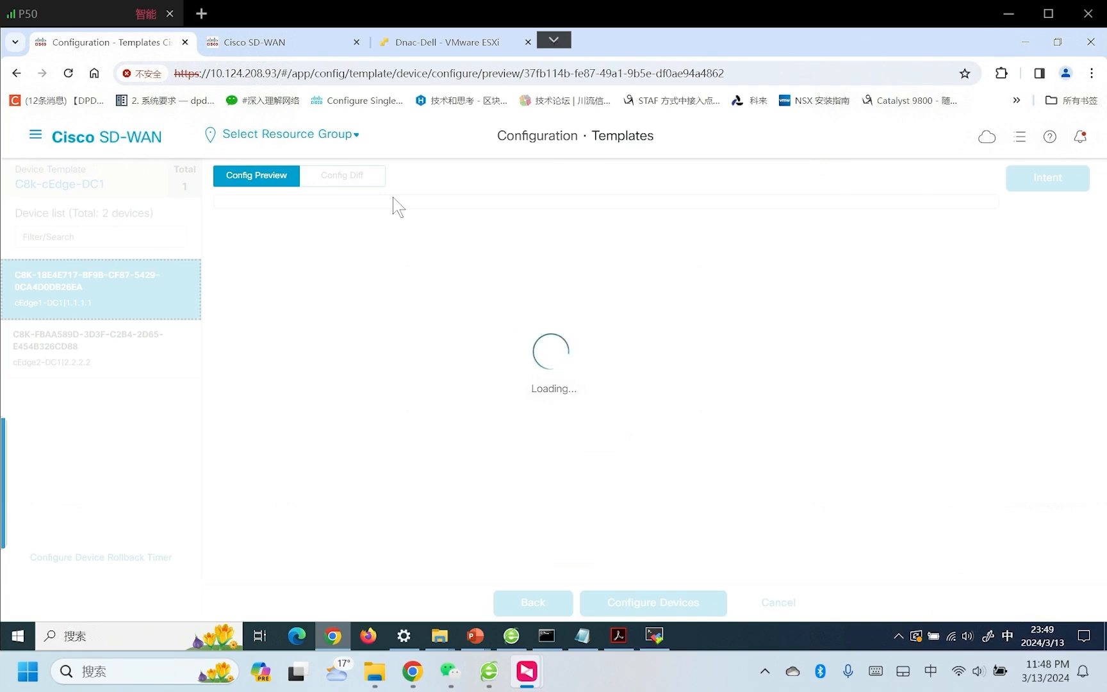
mouse_move(393, 199)
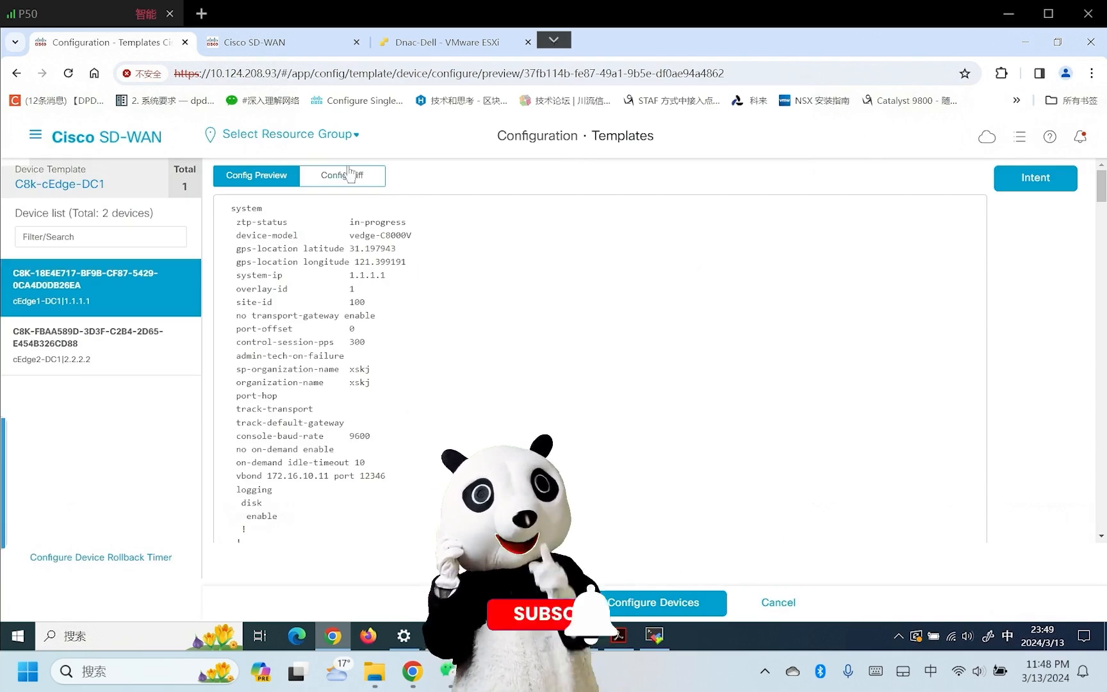
Open Config Diff for cEdge1-DC1 and scroll to the redistribute omp lines under router ospf.
left_click(342, 175)
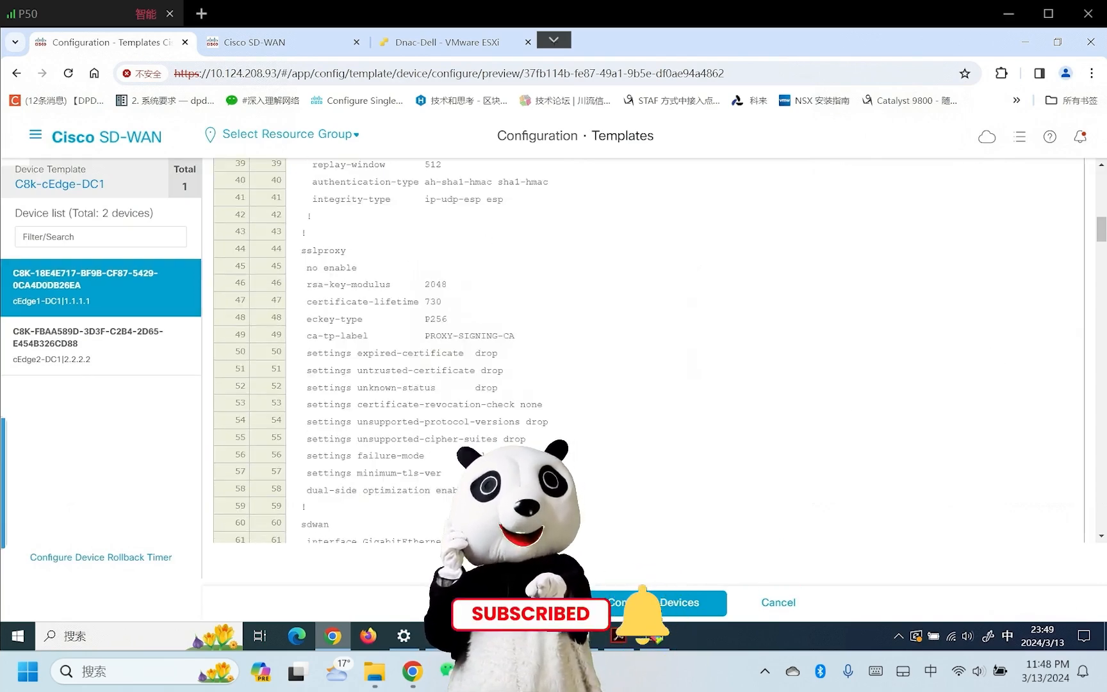
scroll("down", 3)
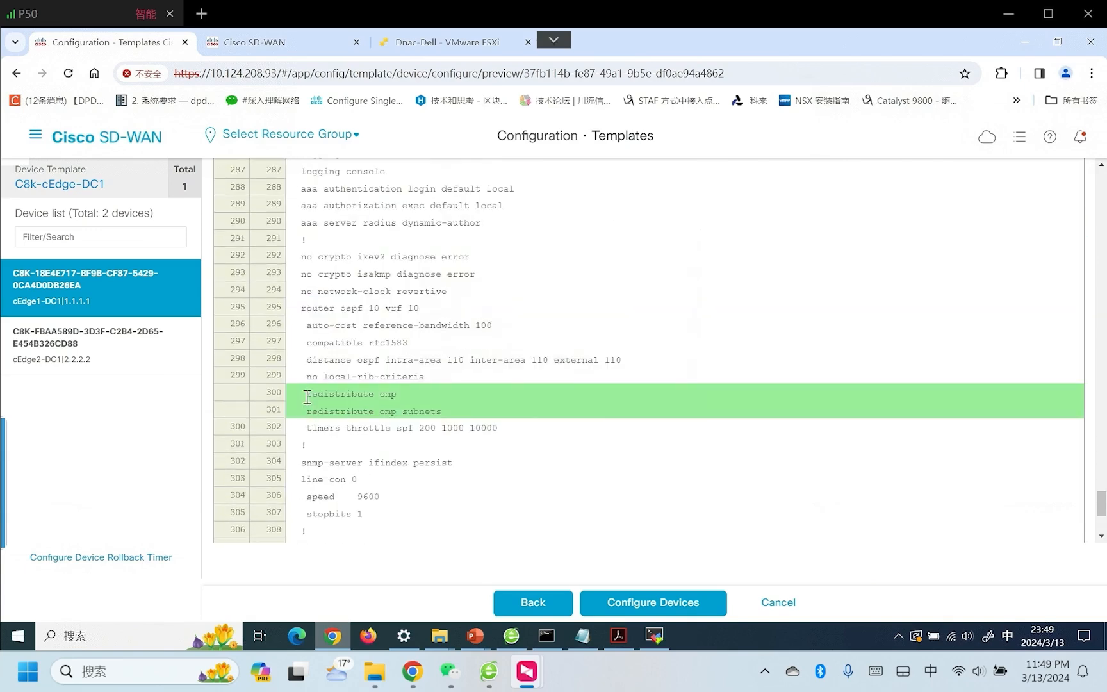
mouse_move(474, 418)
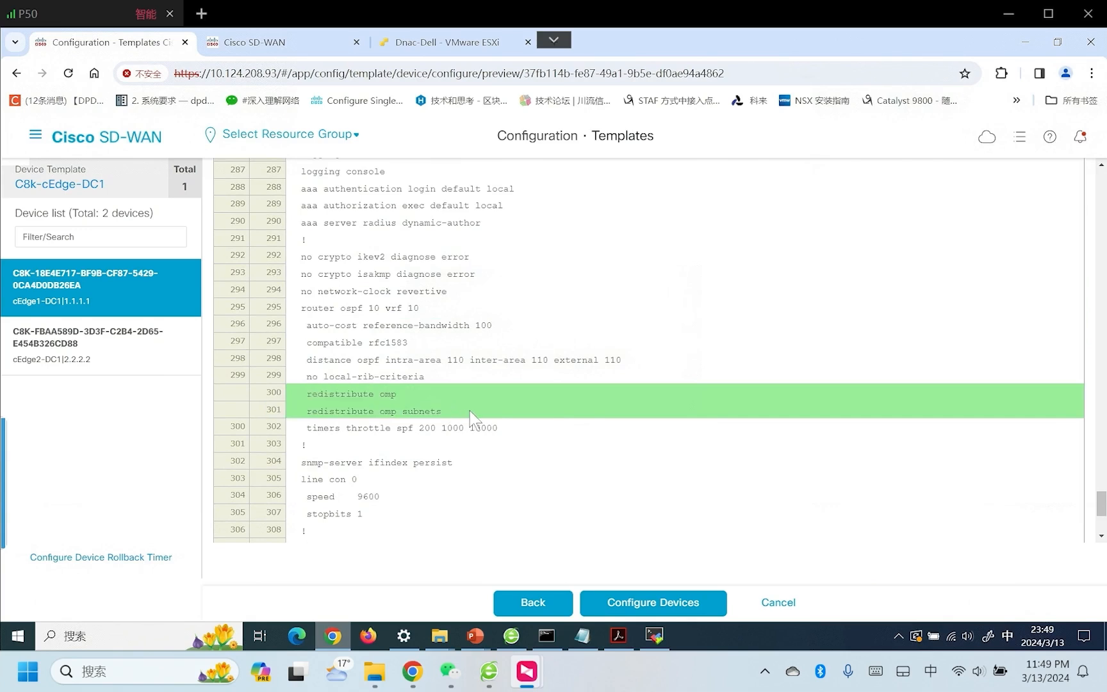
mouse_move(419, 406)
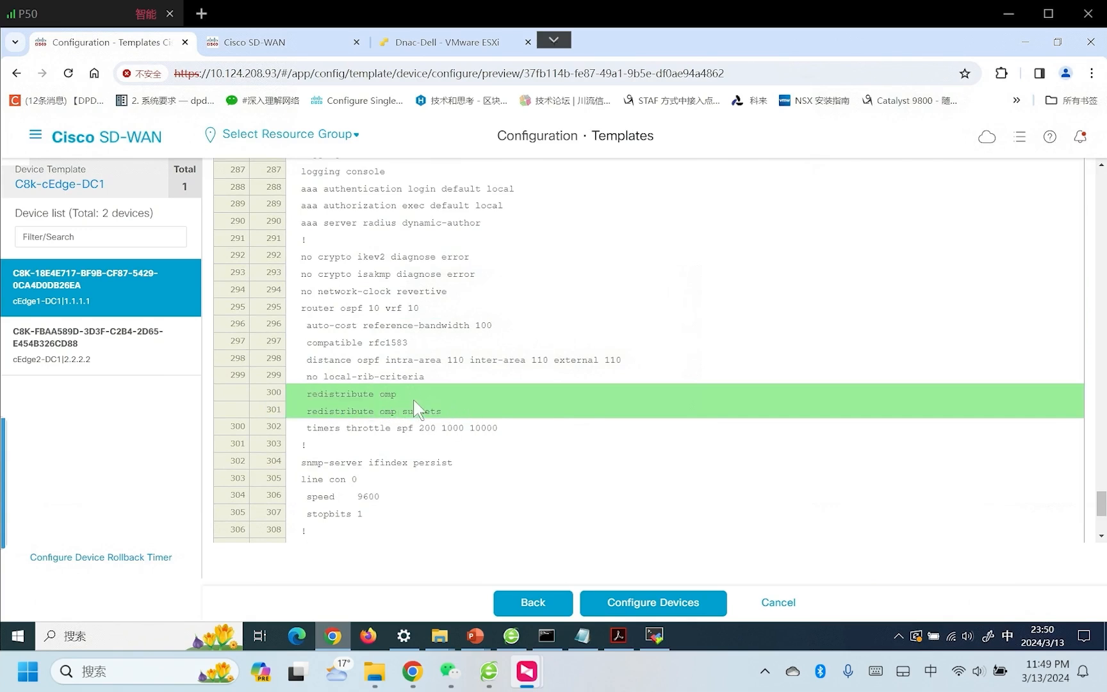
mouse_move(411, 415)
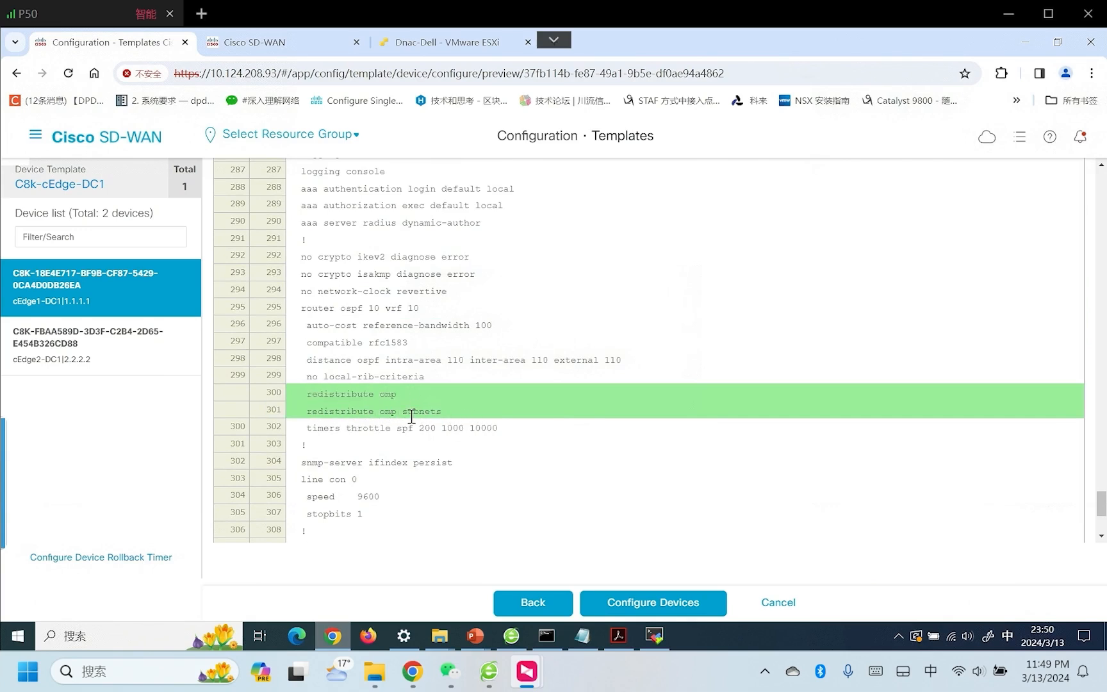
Confirm the template push to cEdge1-DC1 and cEdge2-DC1 and watch both report Success.
left_click(651, 602)
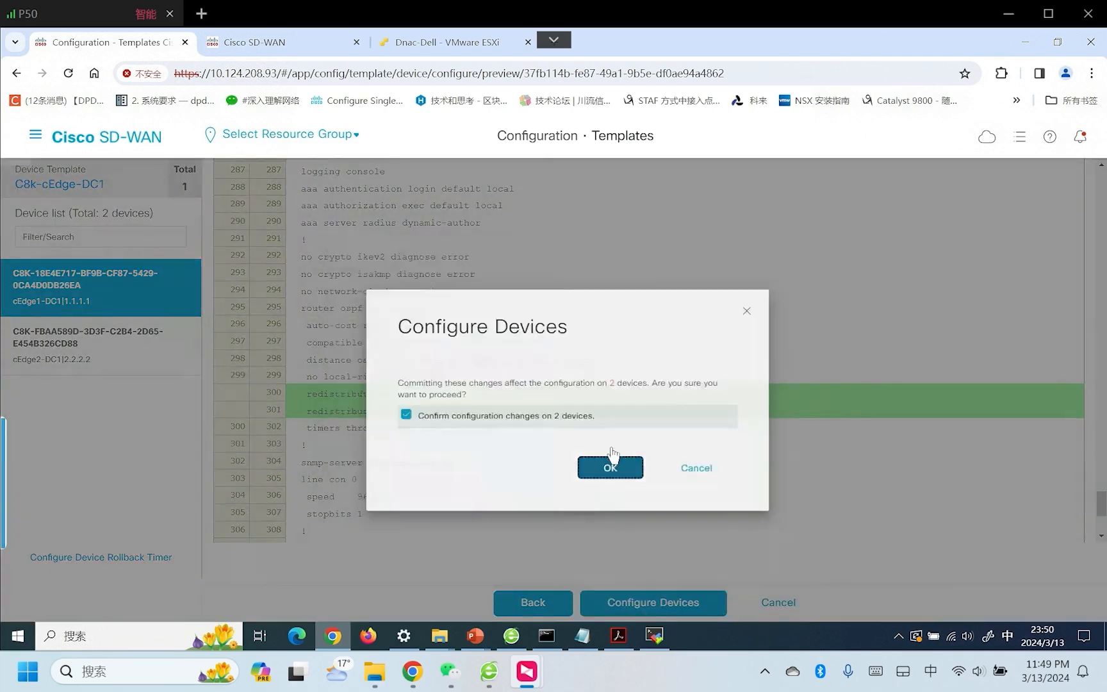
left_click(609, 468)
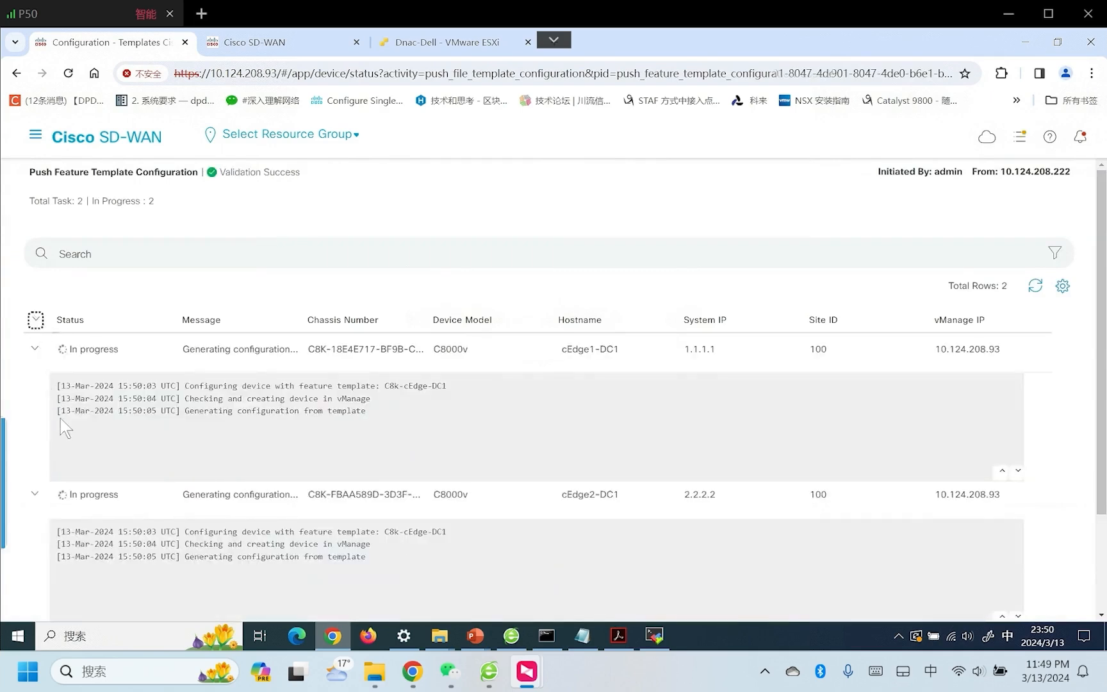
mouse_move(70, 430)
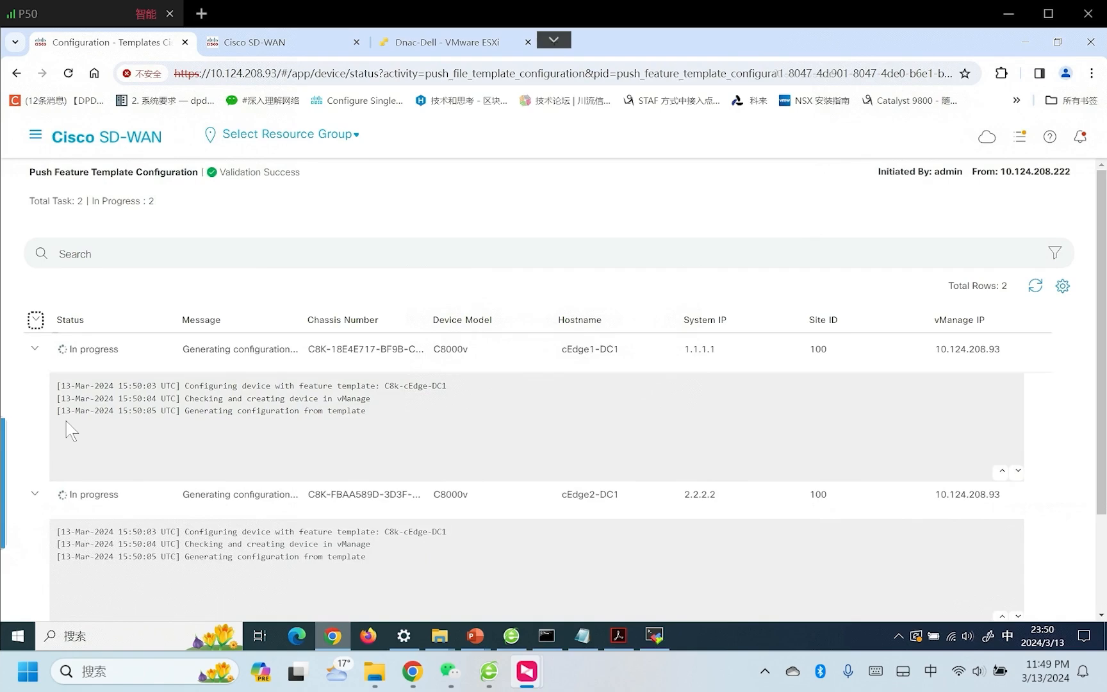
mouse_move(96, 444)
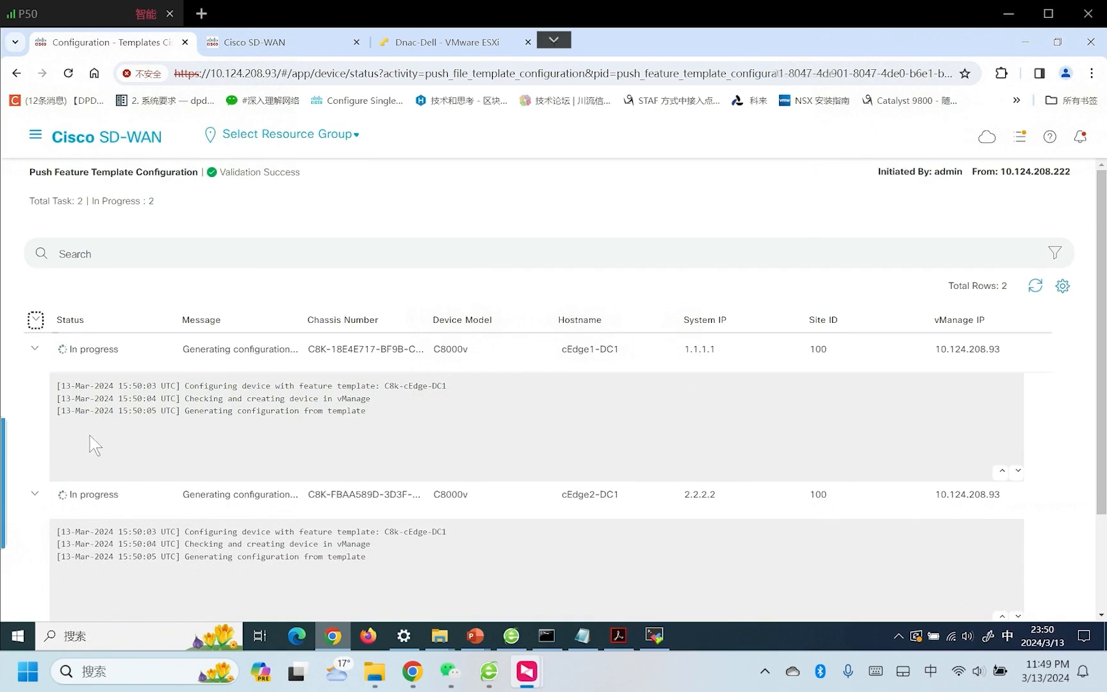
scroll("down", 3)
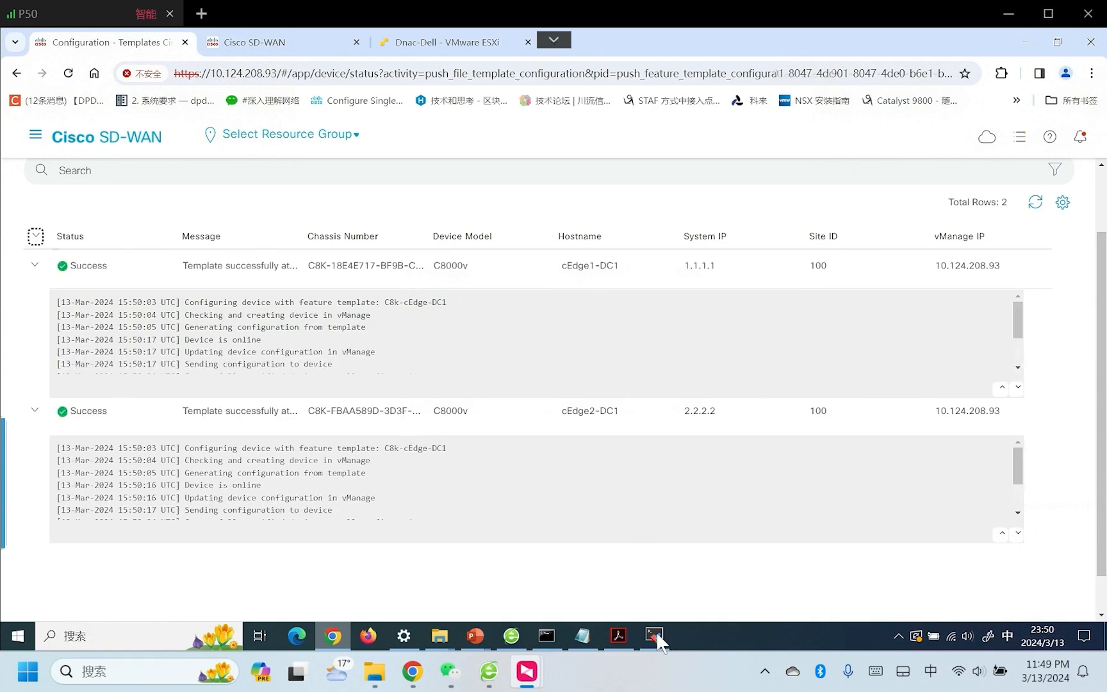
Run 'show ip route' on CSR1000v and highlight the E2 route code.
left_click(653, 635)
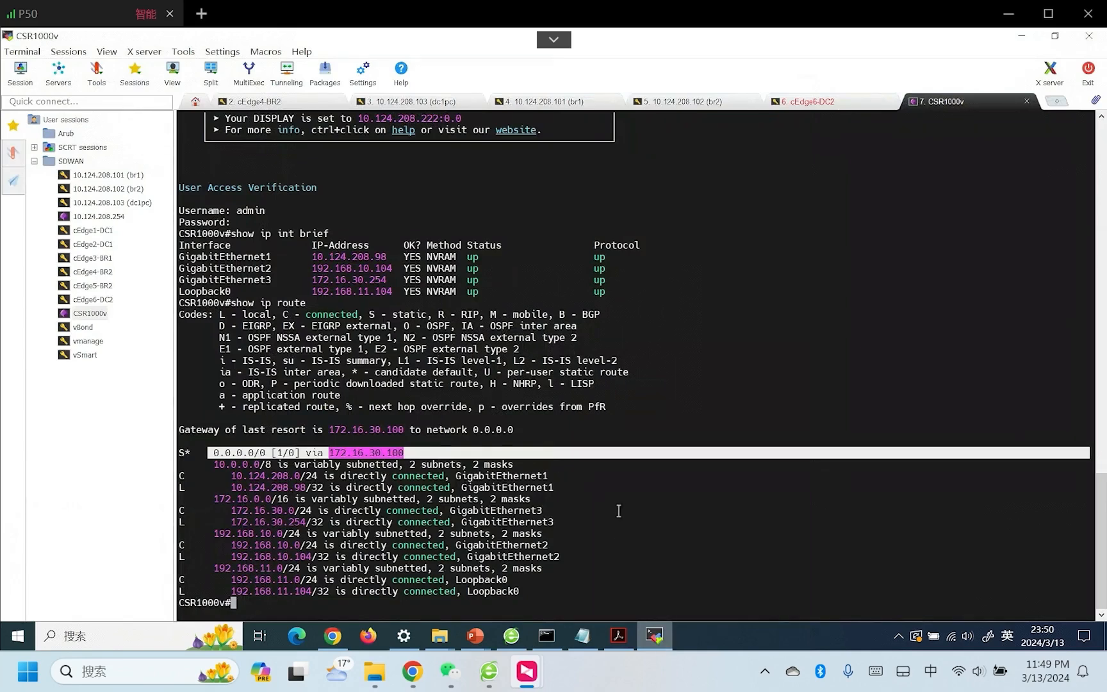
type("show ip route")
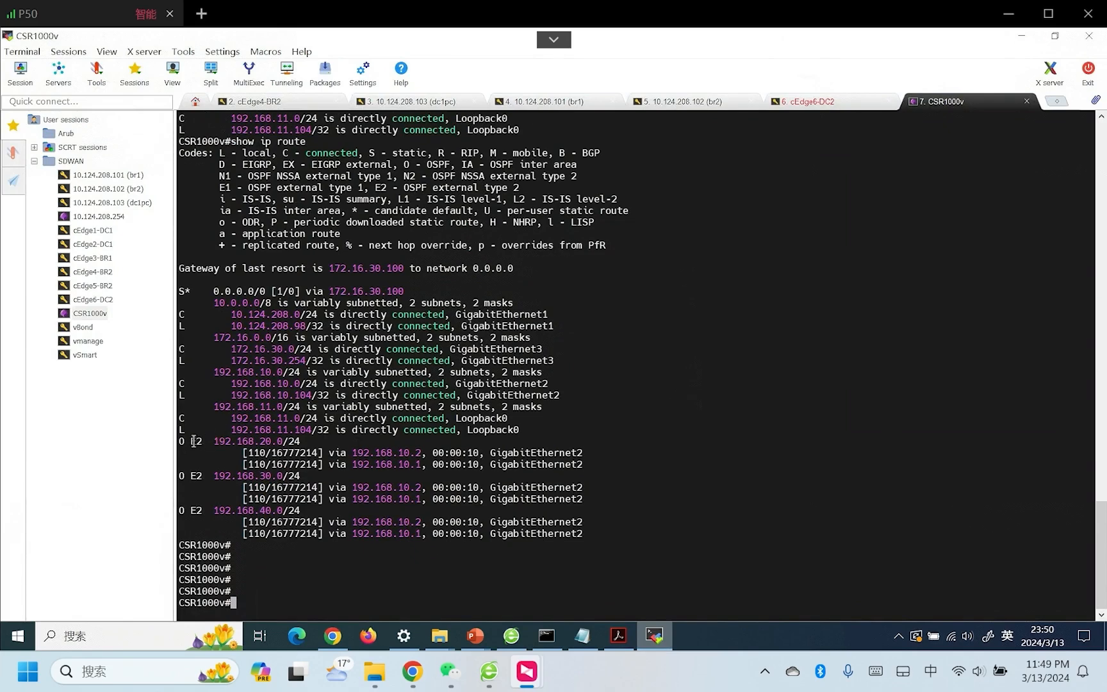
double_click(200, 441)
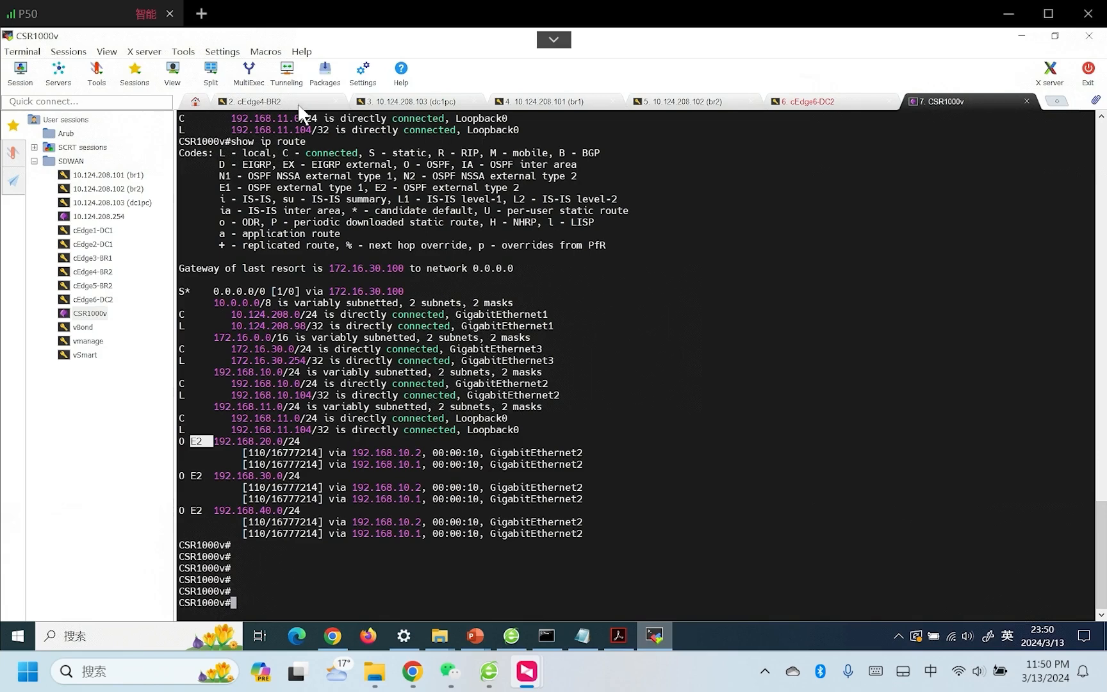
On cEdge4-BR2, ping 192.168.11.104 and display the running configuration.
left_click(250, 101)
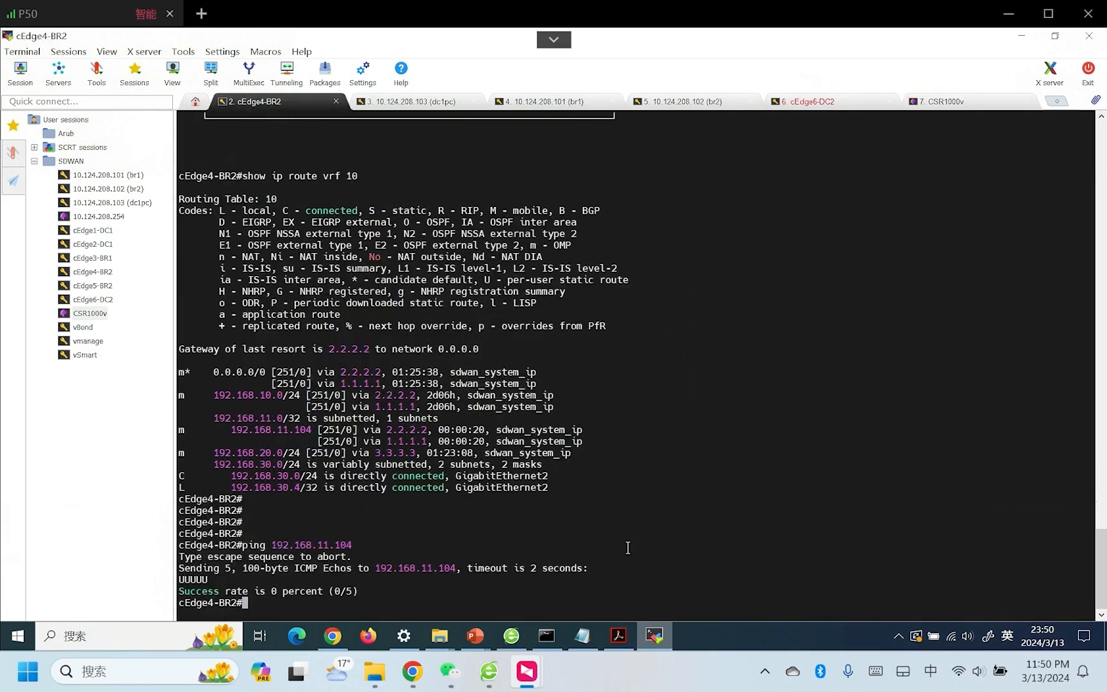
type("ping 192.168.11.104")
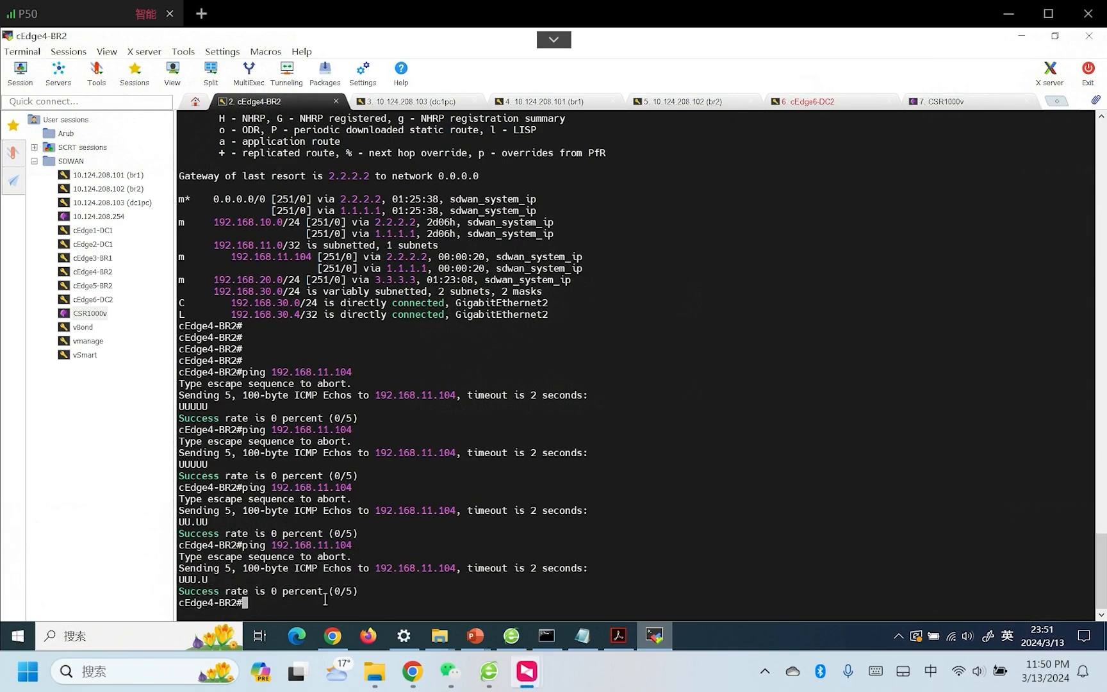
type("sh running-config")
type("conf t")
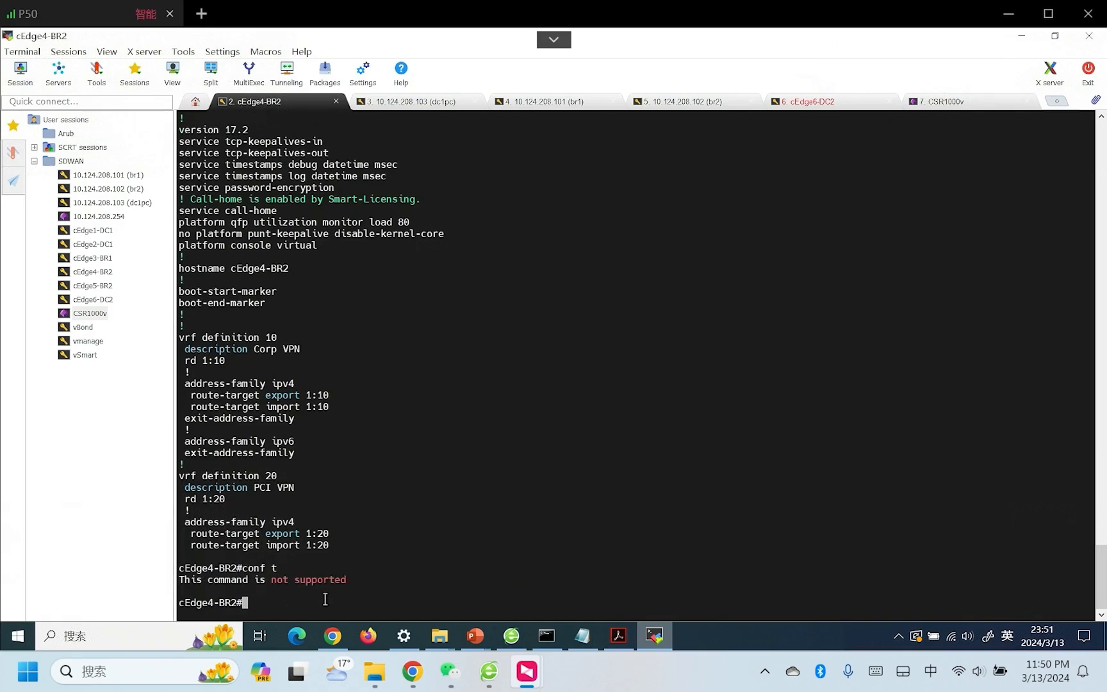
mouse_move(821, 321)
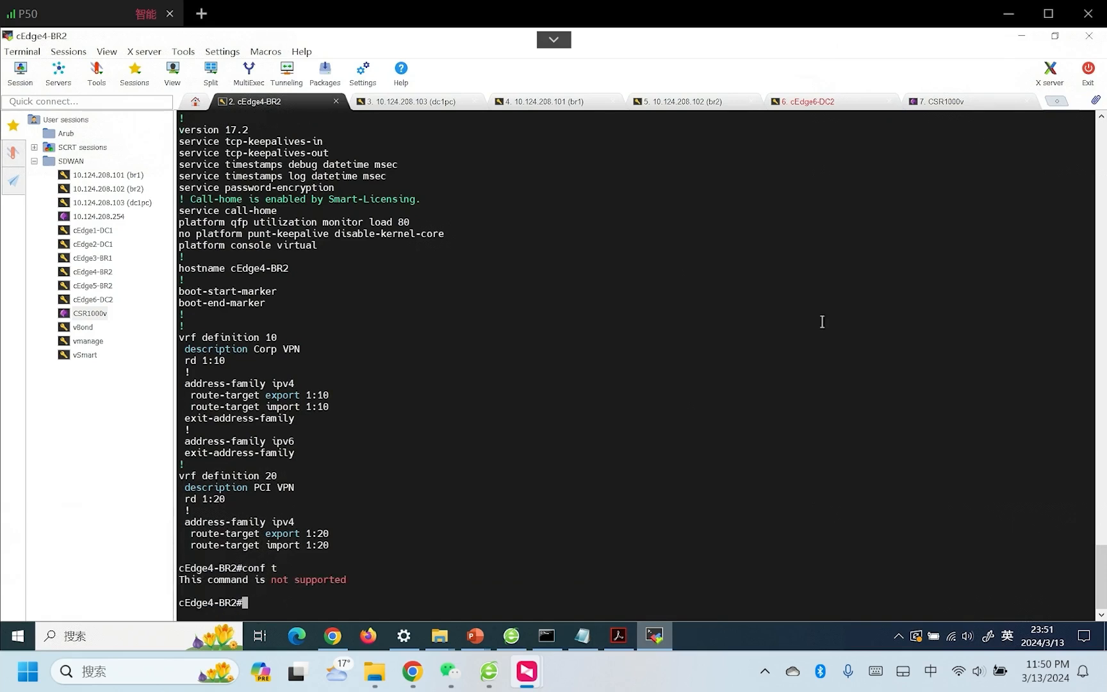
On CSR1000v, enter config mode and type 'no ip route 0.0.0.0 0.0.0.0 172.16.30.100'.
left_click(946, 101)
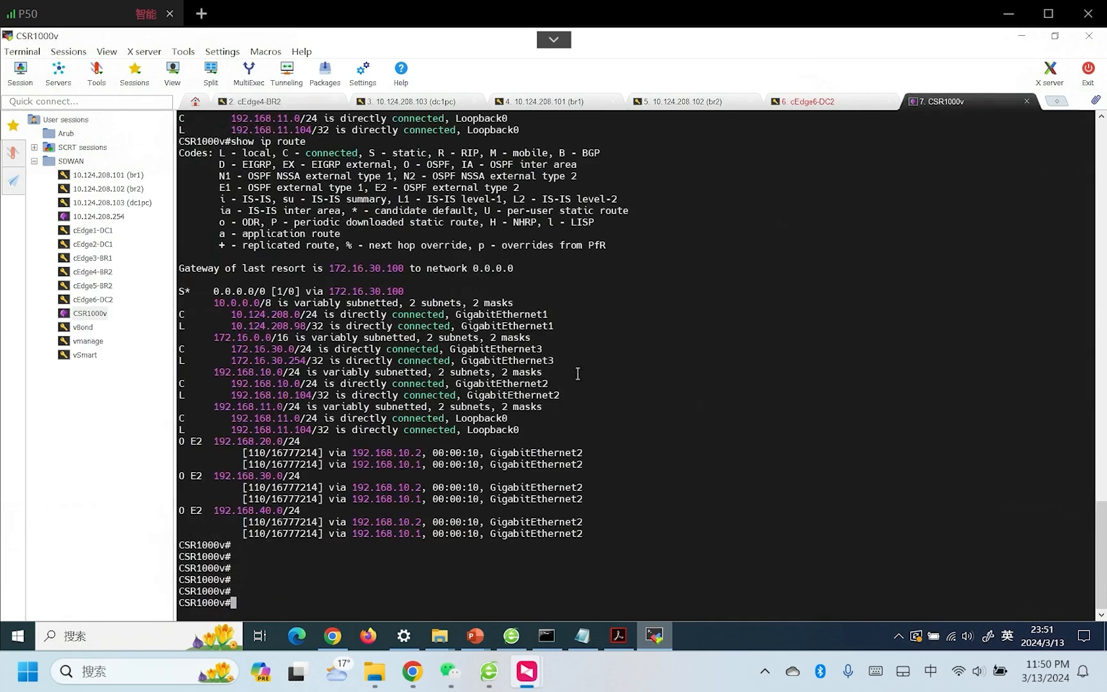
type("conf t")
type("no i")
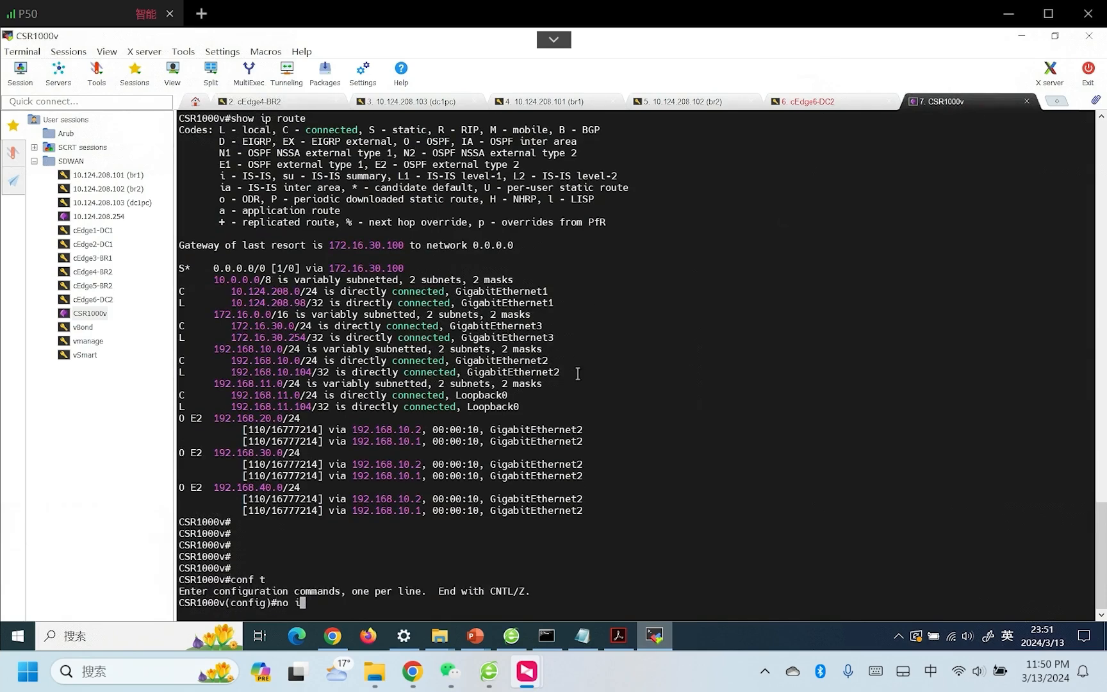
type("p r")
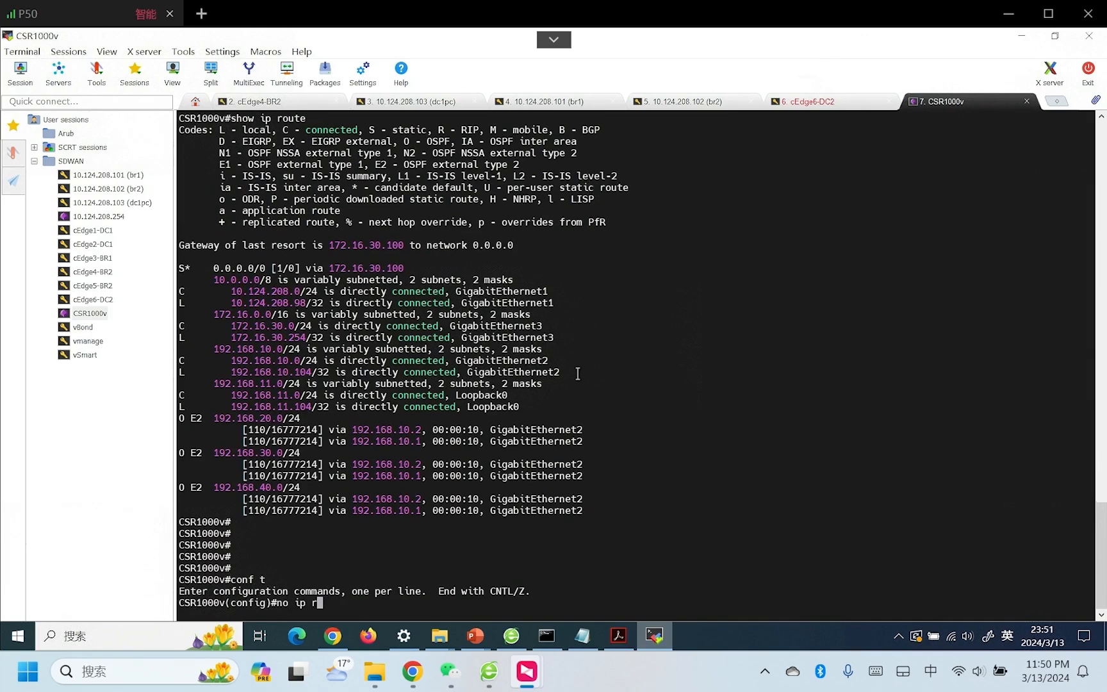
type("oute 0.0.0.0 0.0.0.0 172.1")
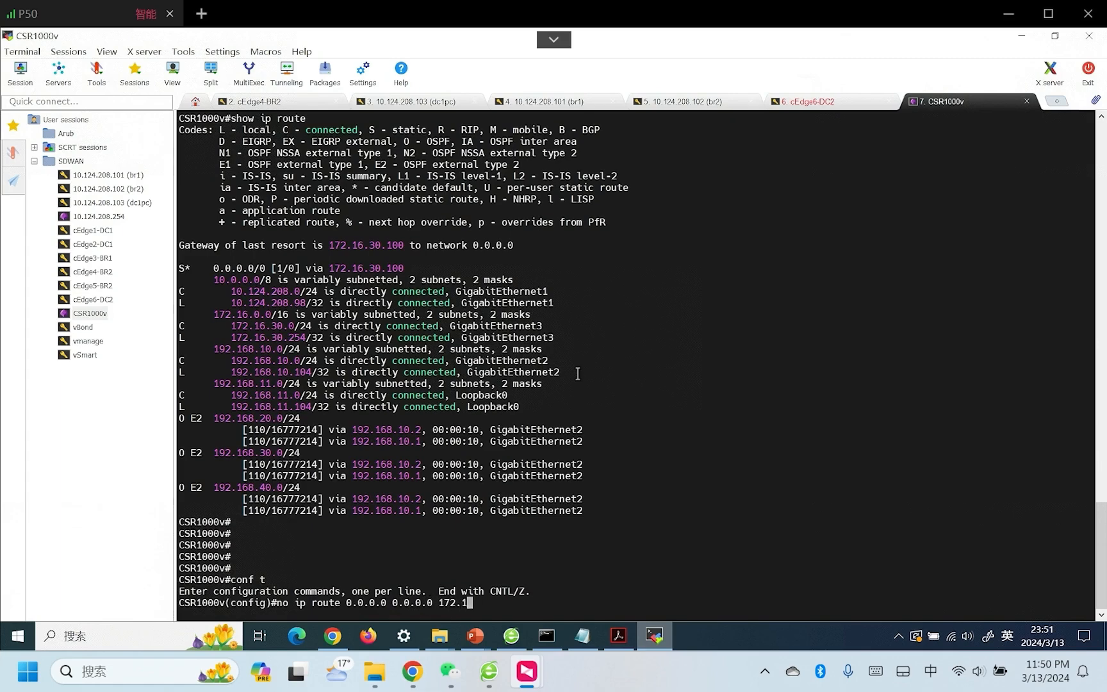
type("6.30.100")
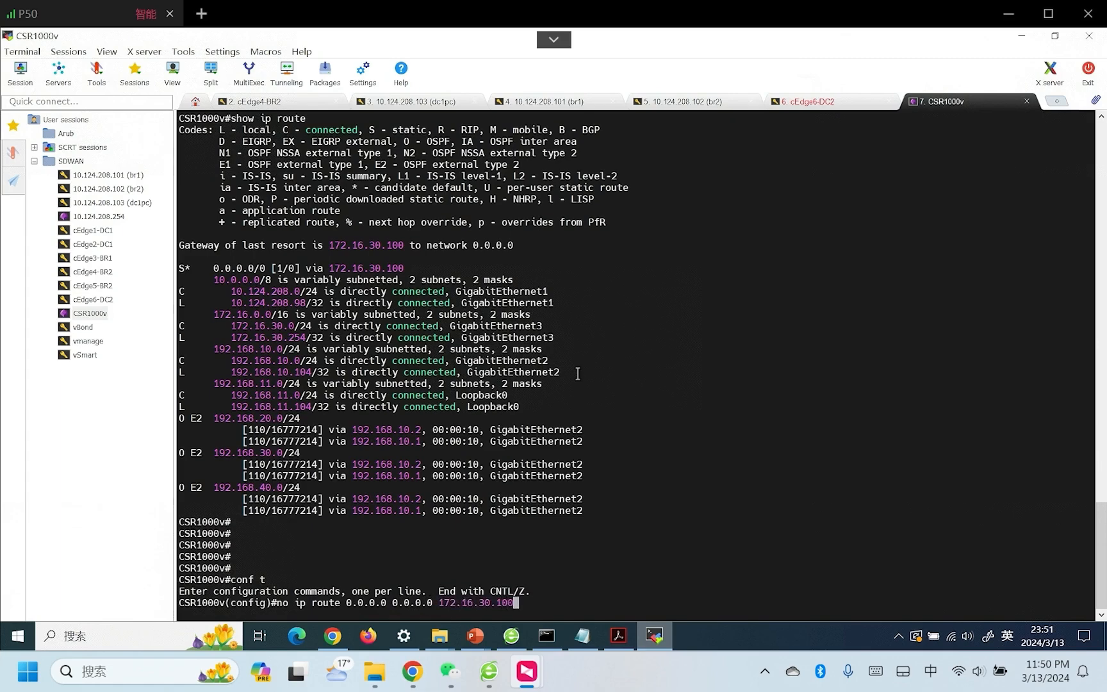
From cEdge4-BR2, ping 192.168.10.104 and 192.168.11.104 in VRF 10, then return to PowerPoint.
left_click(250, 101)
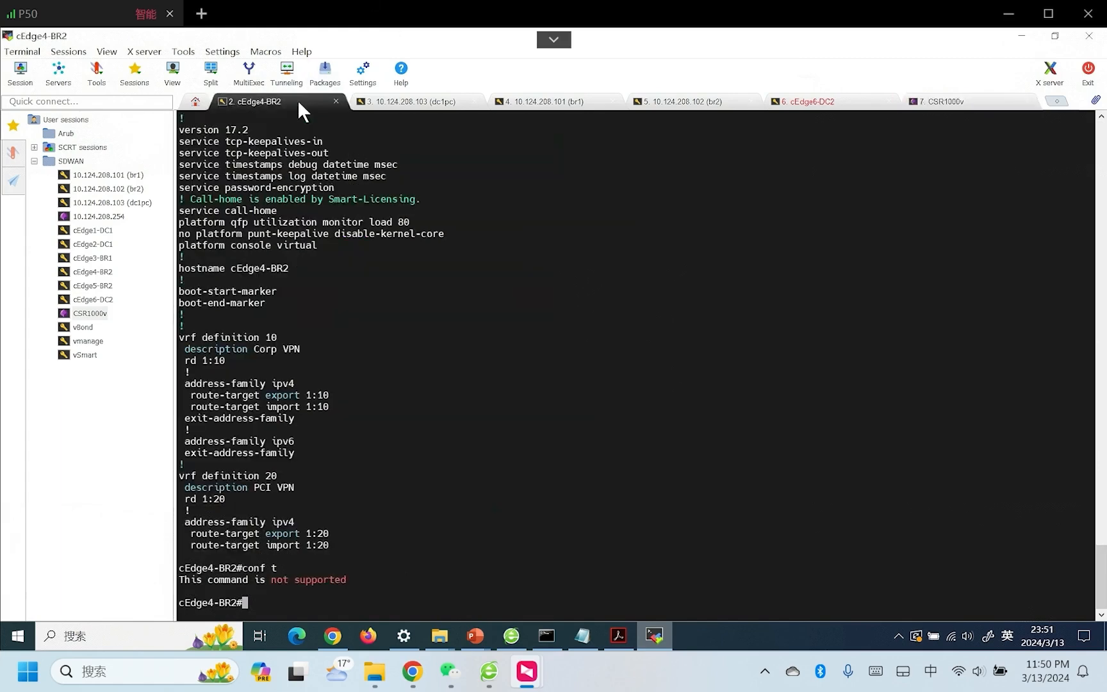
type("ping 192.168.11.104")
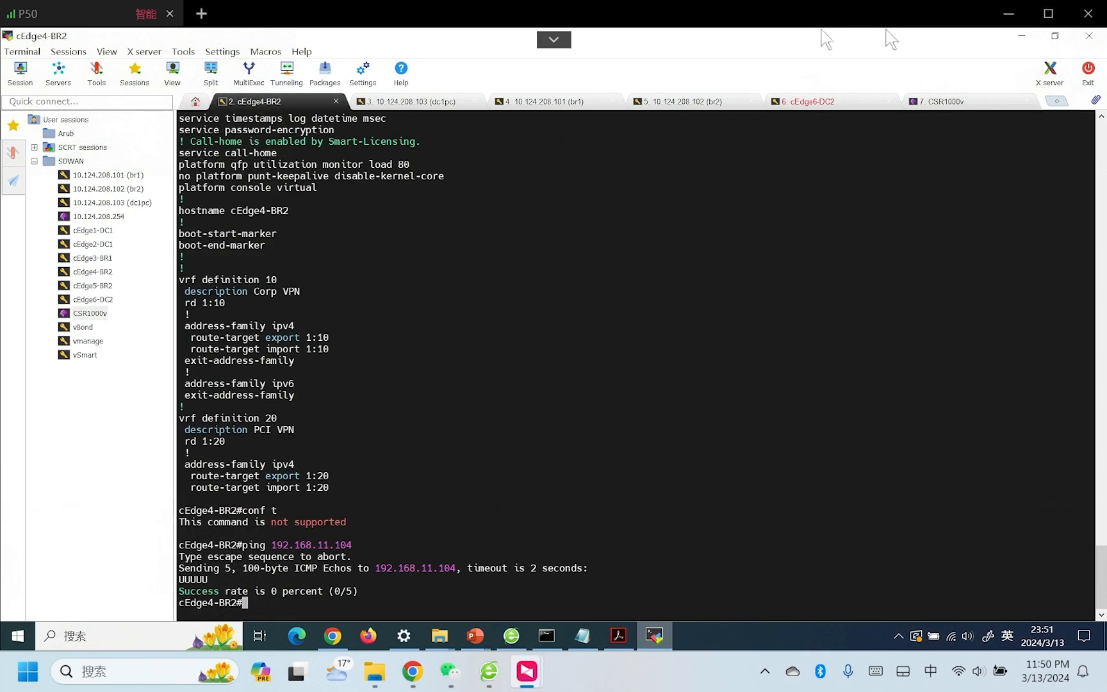
type("ping vrf 10 192.168.10.104")
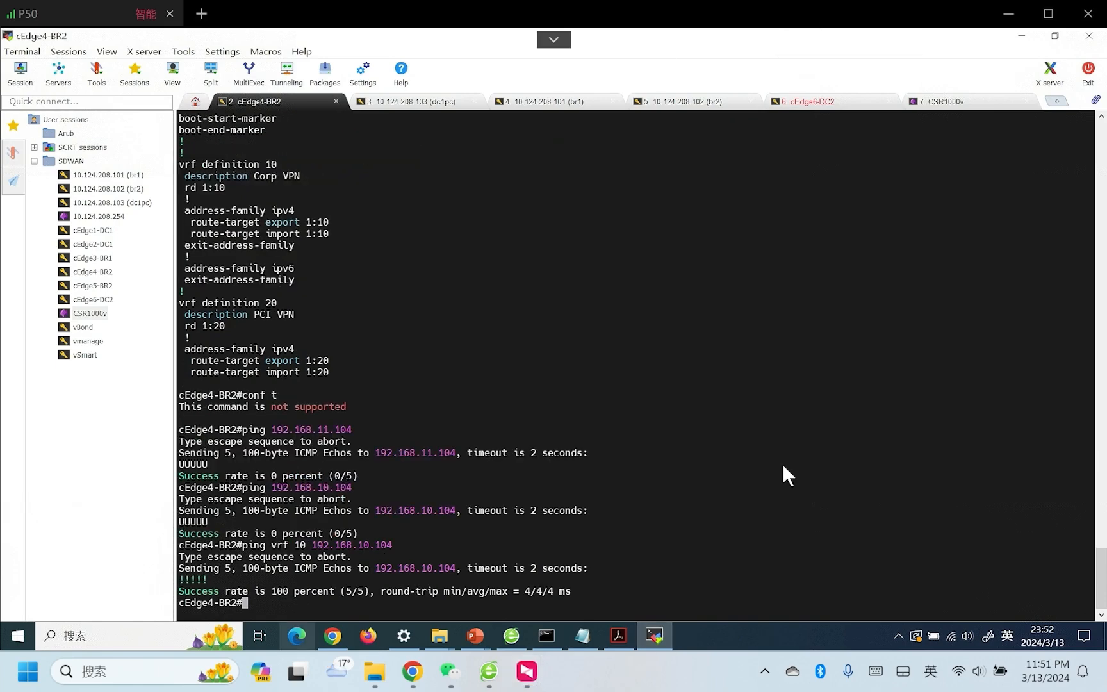
mouse_move(215, 527)
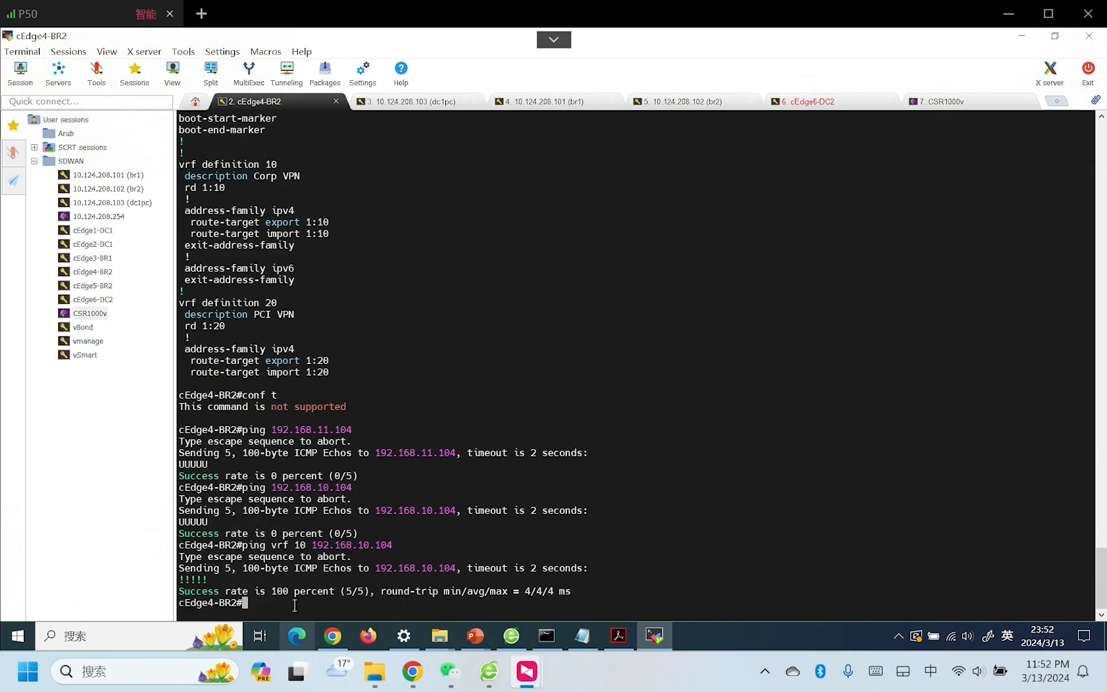
mouse_move(689, 533)
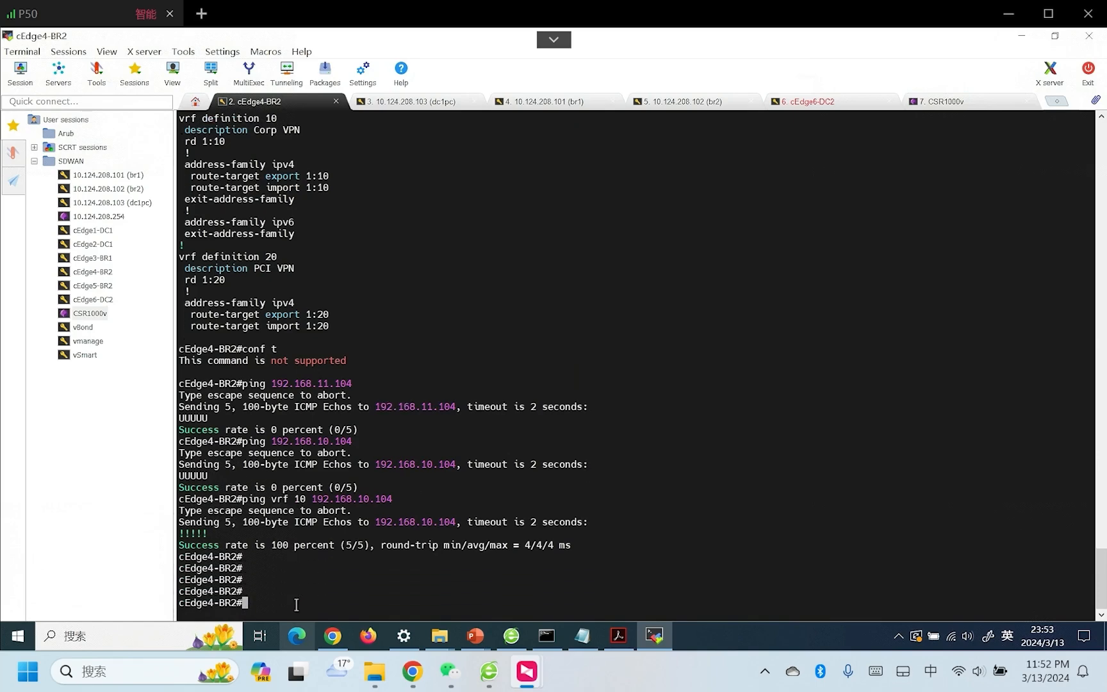
type("ping vrf 0 192.168.10.104")
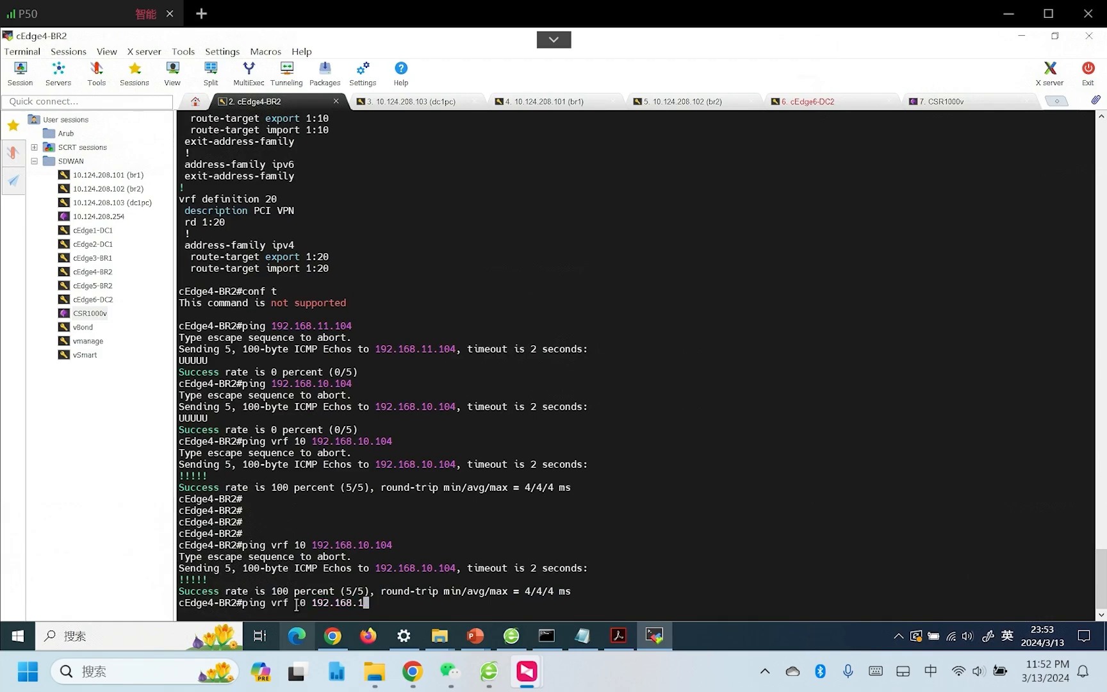
type("1.")
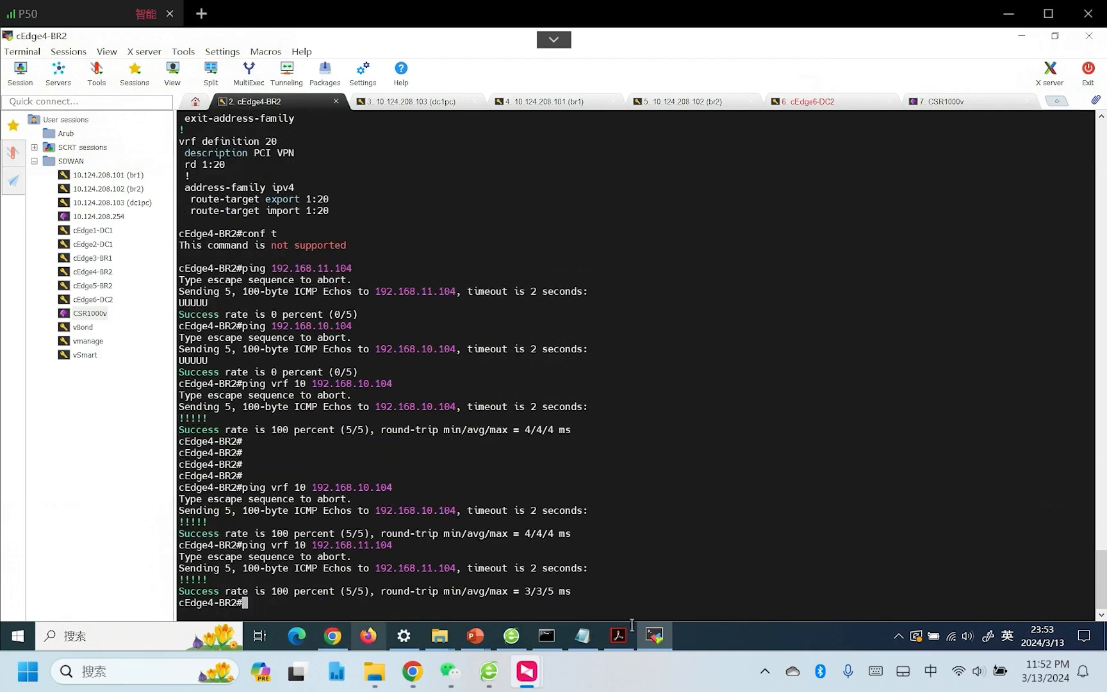
mouse_move(617, 635)
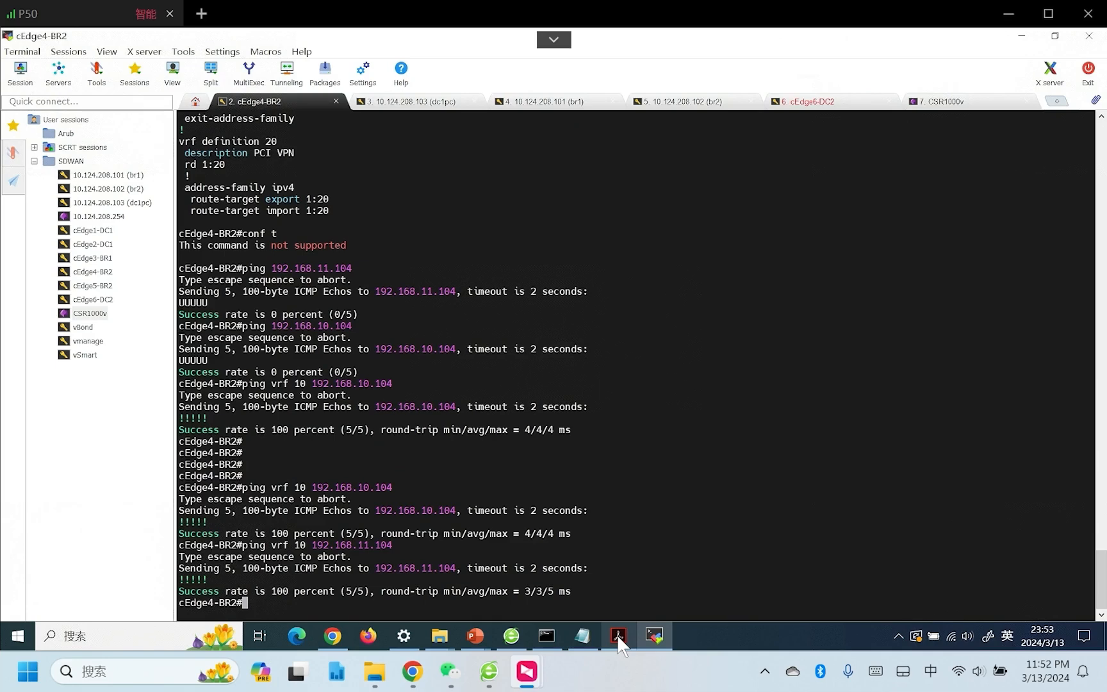
mouse_move(620, 636)
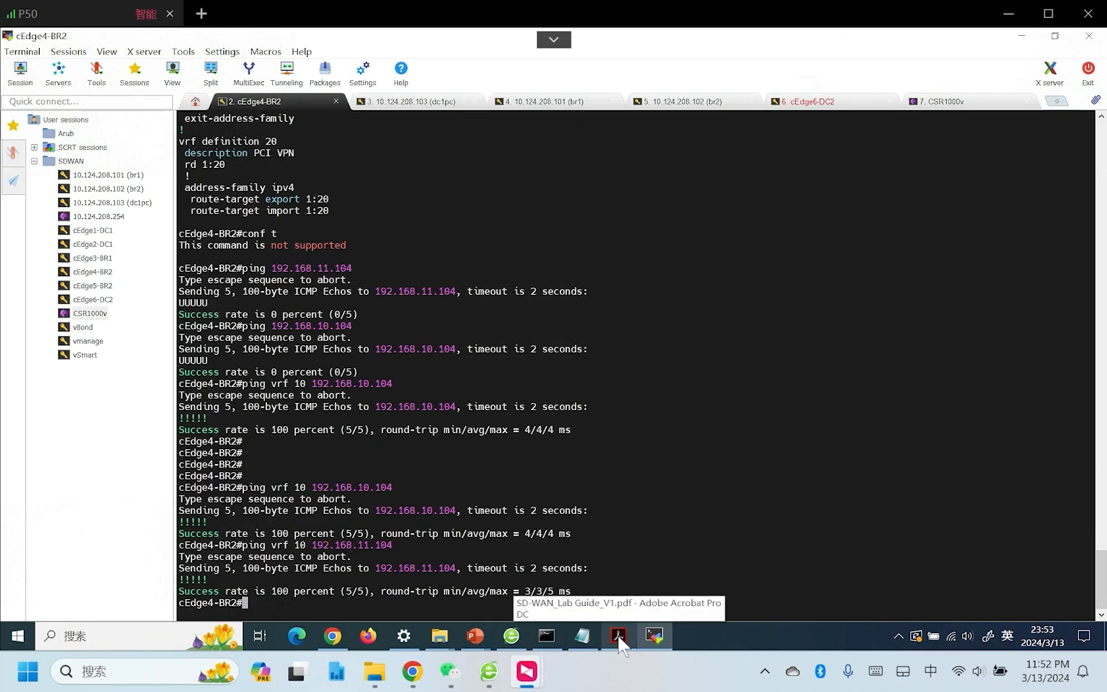
mouse_move(332, 636)
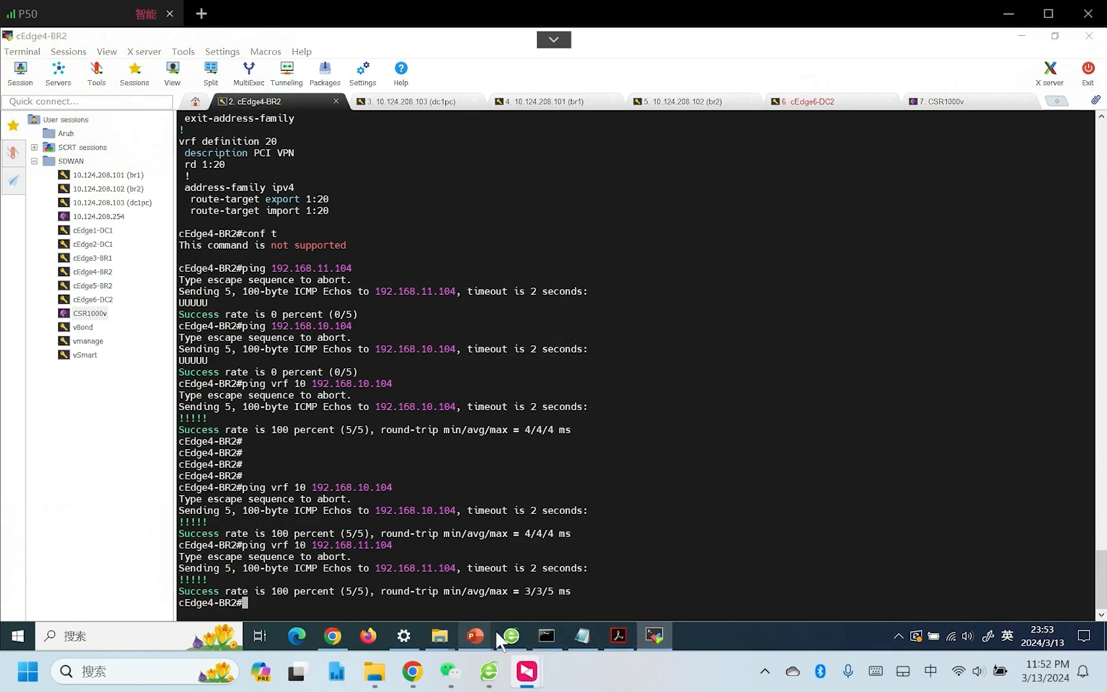
left_click(472, 635)
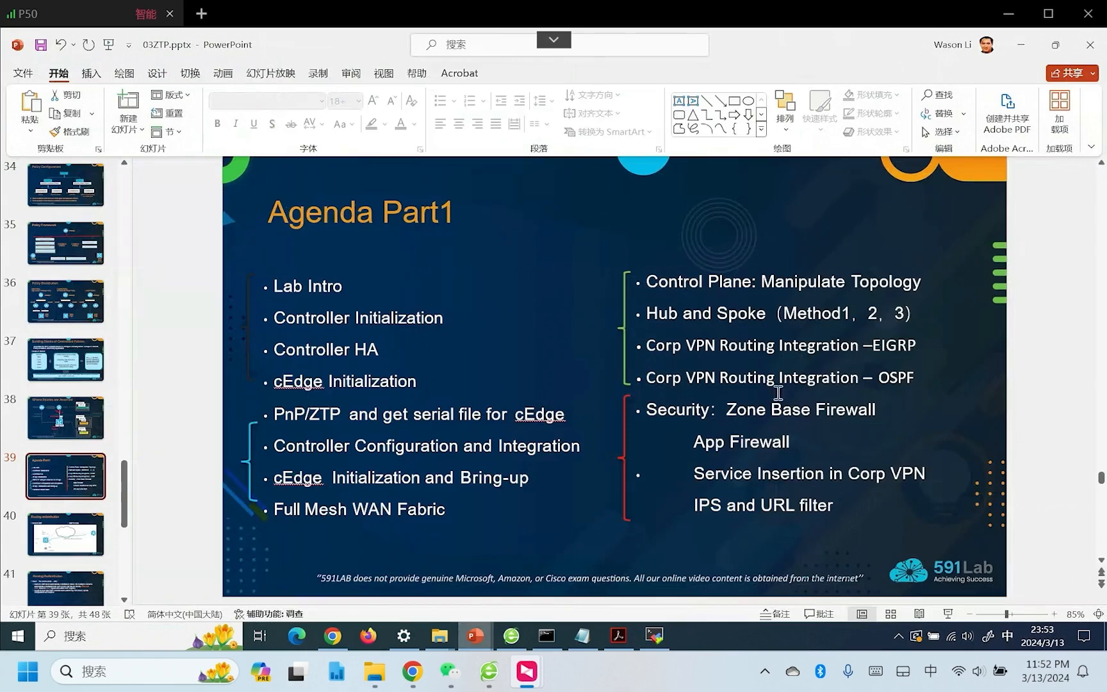
mouse_move(871, 379)
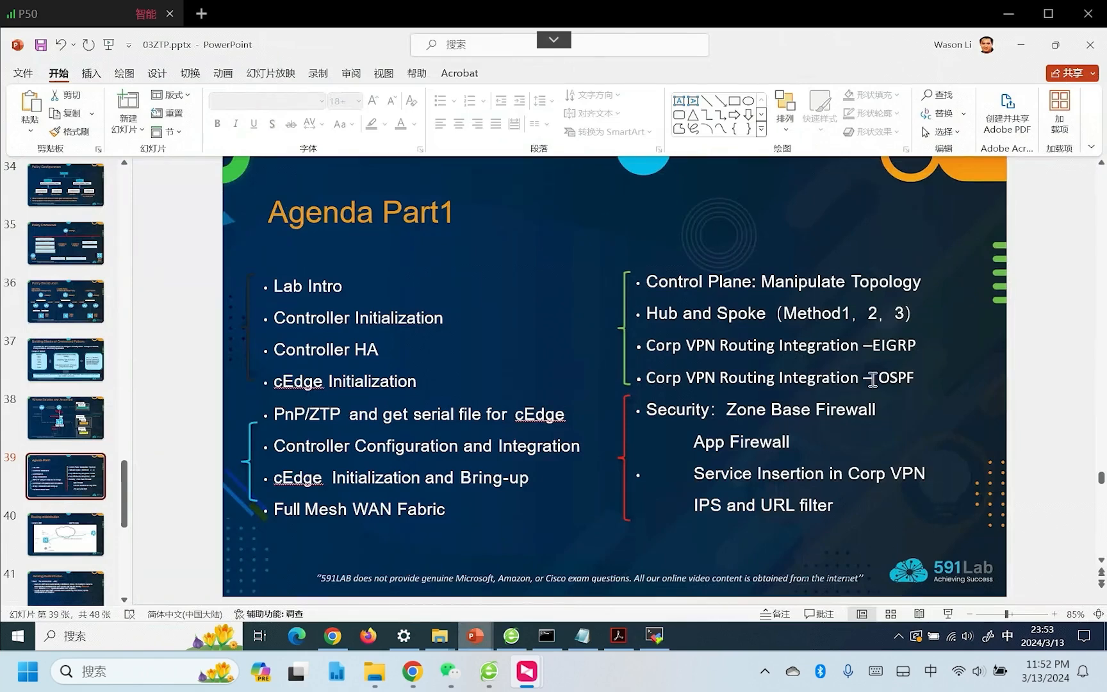